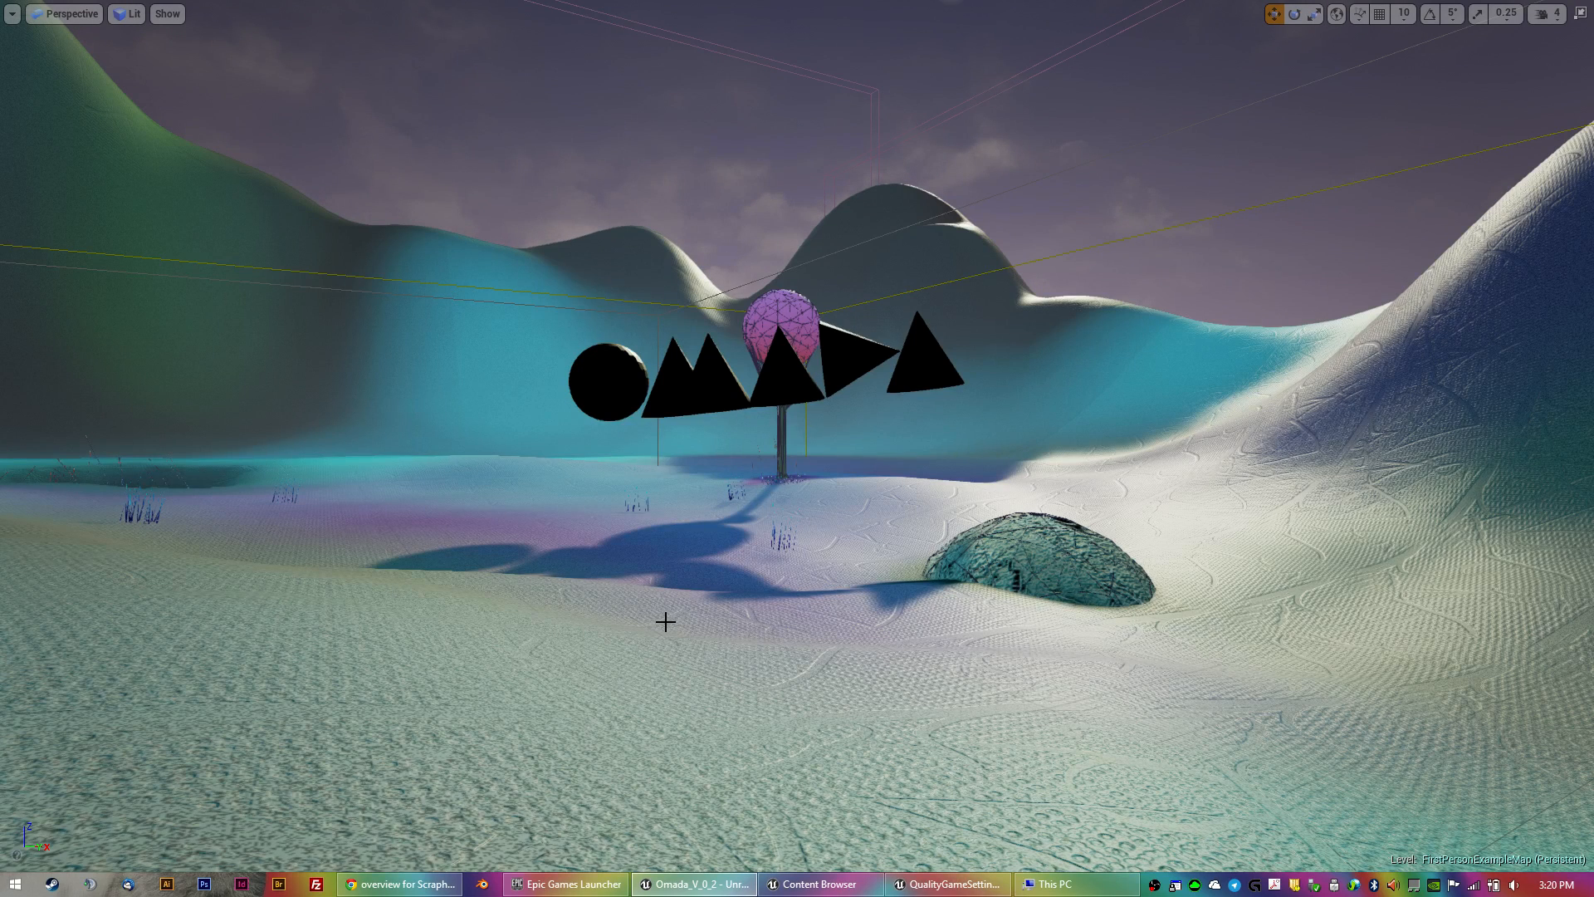
mouse_move(719, 481)
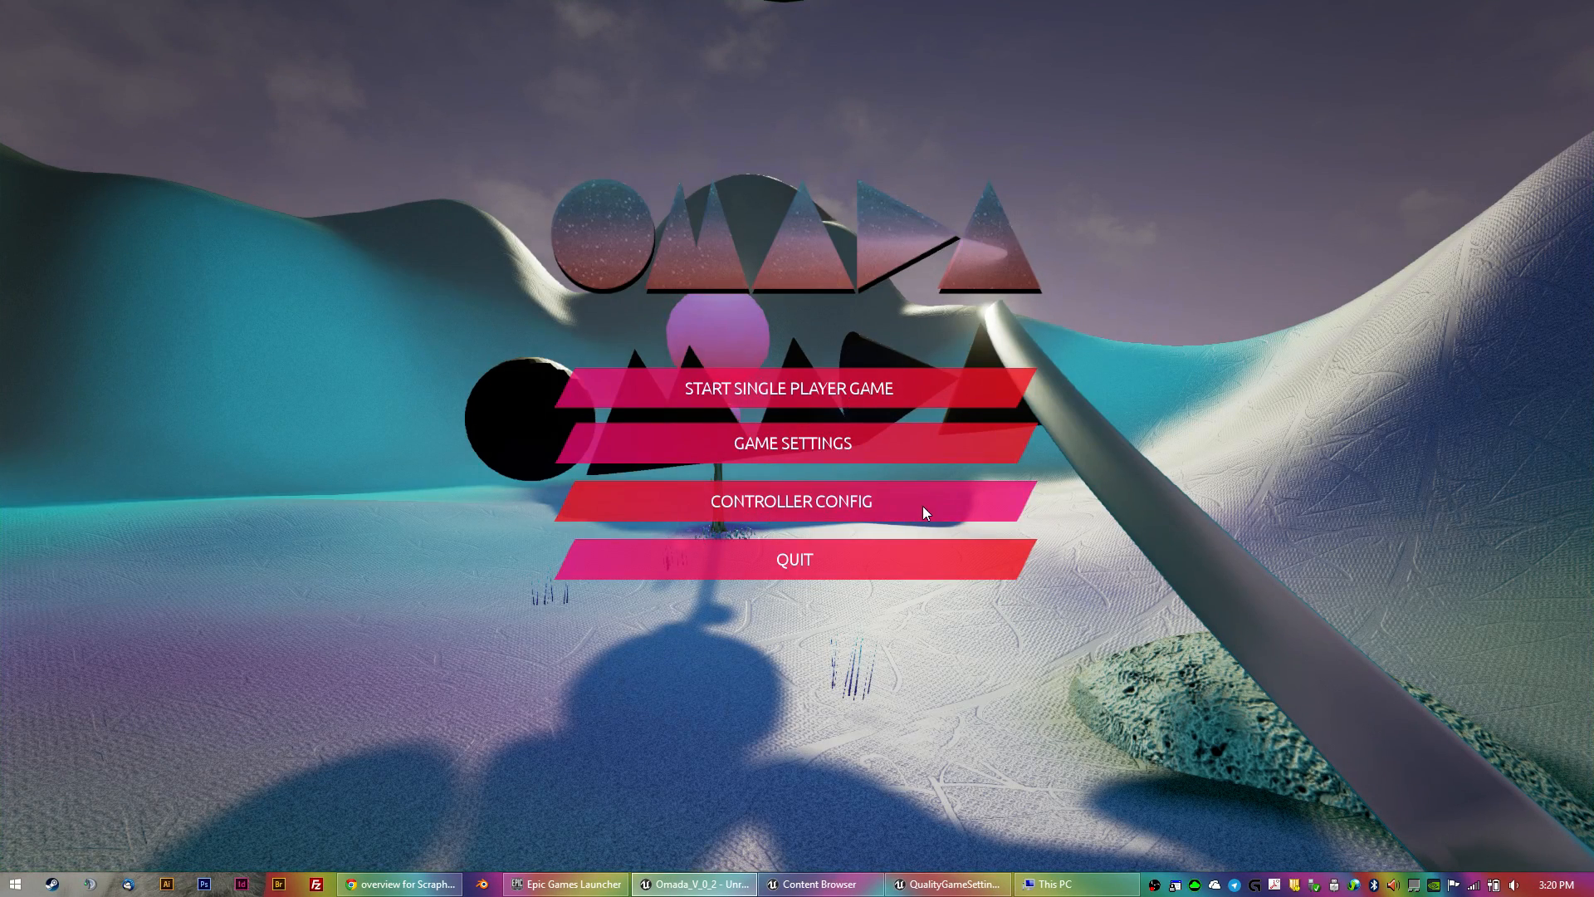
left_click(791, 500)
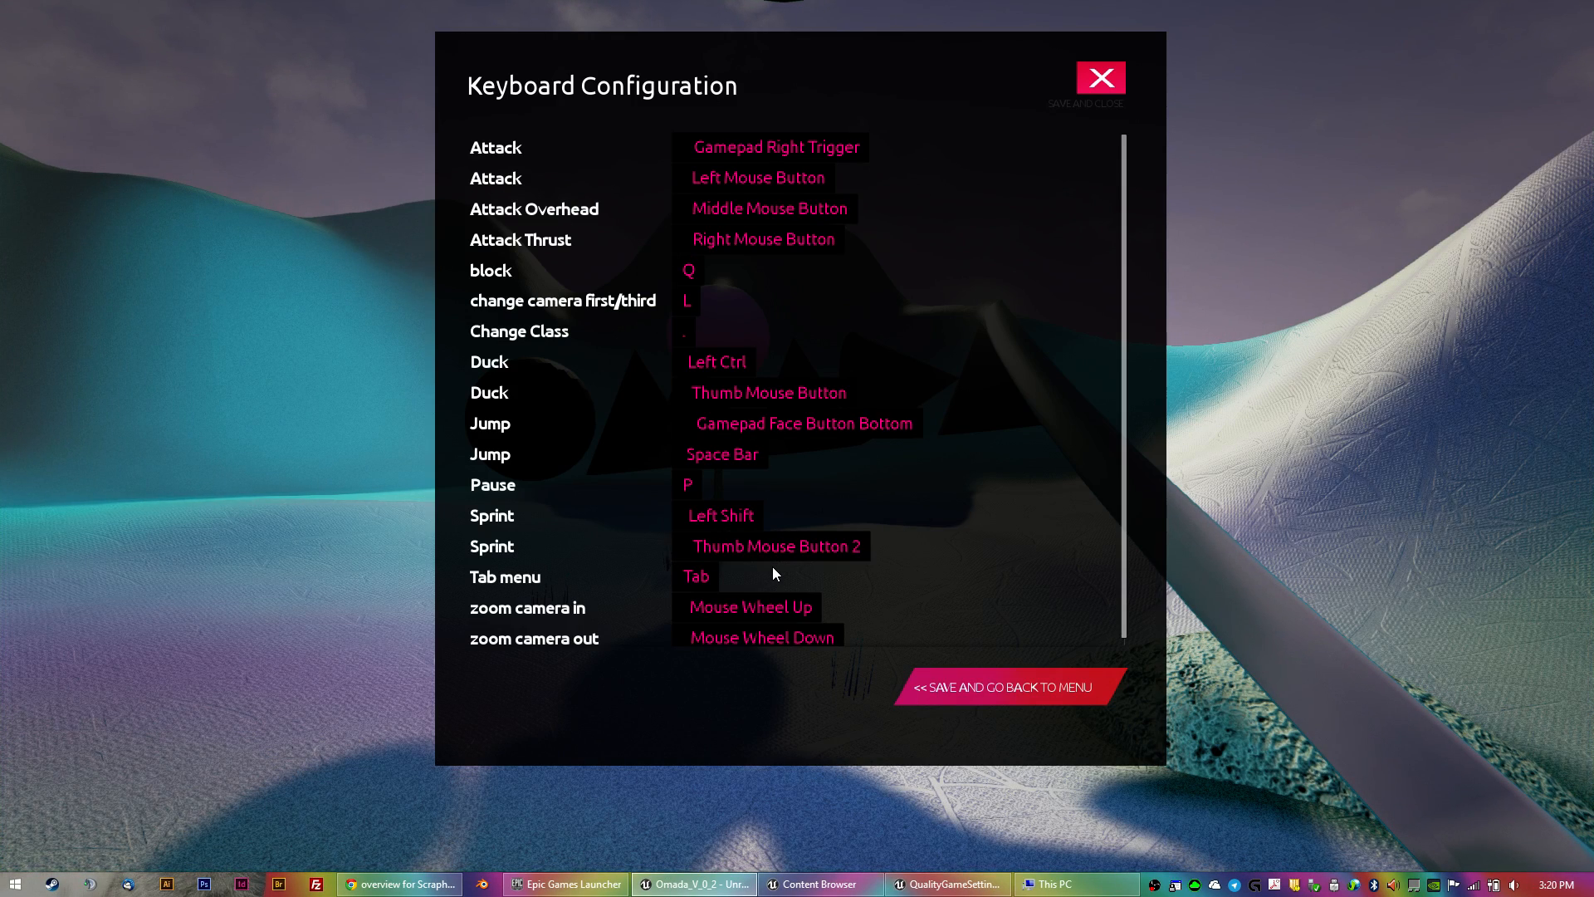
mouse_move(558, 193)
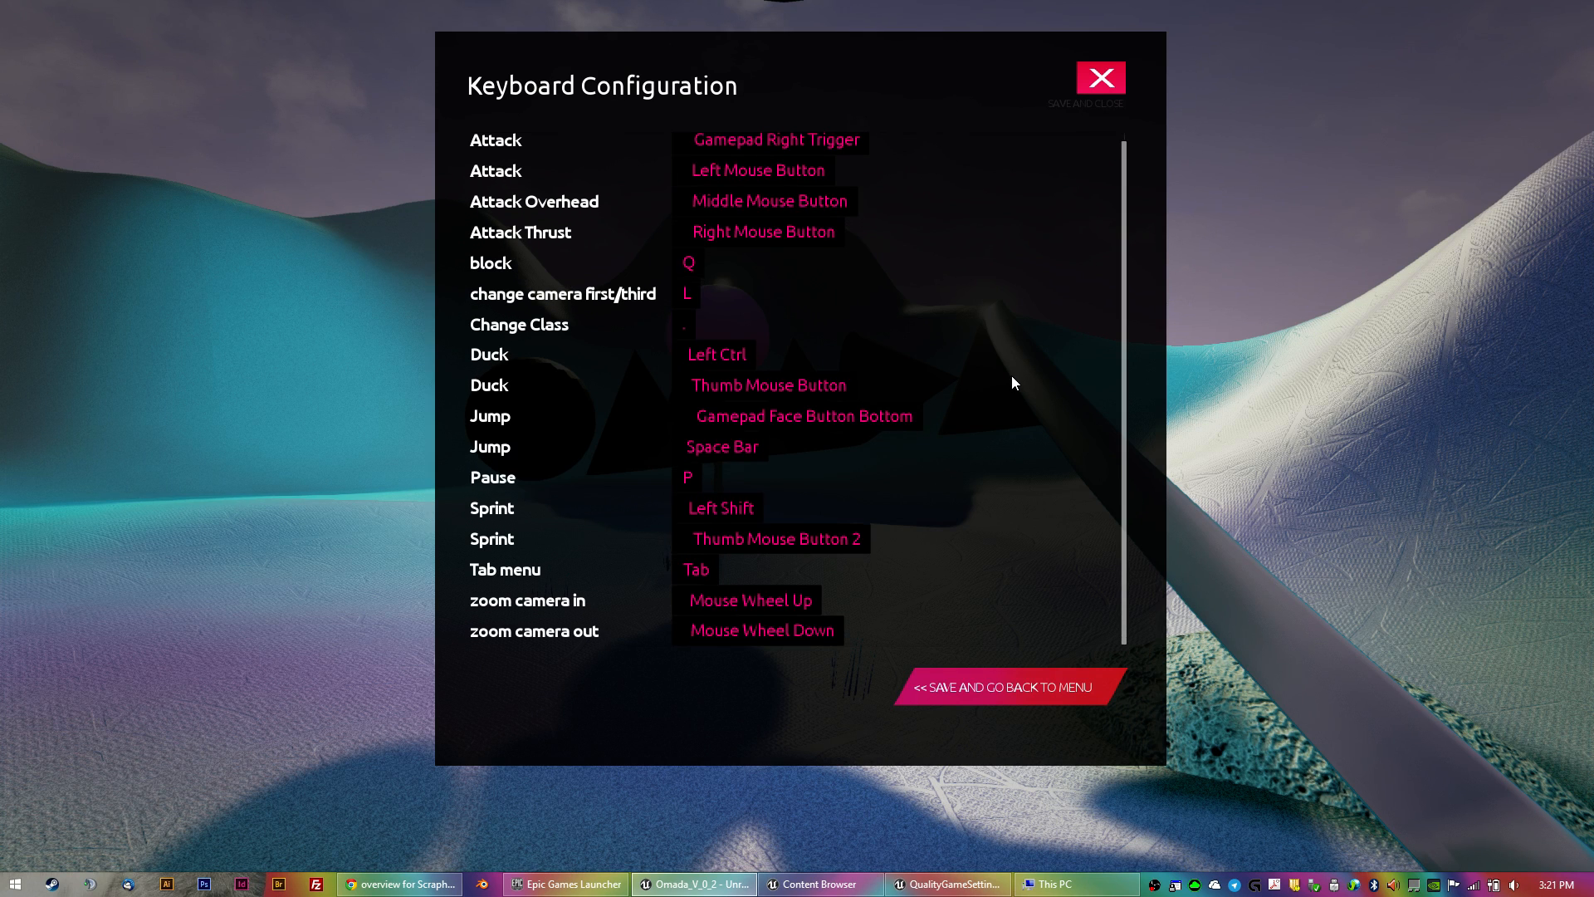
mouse_move(714, 366)
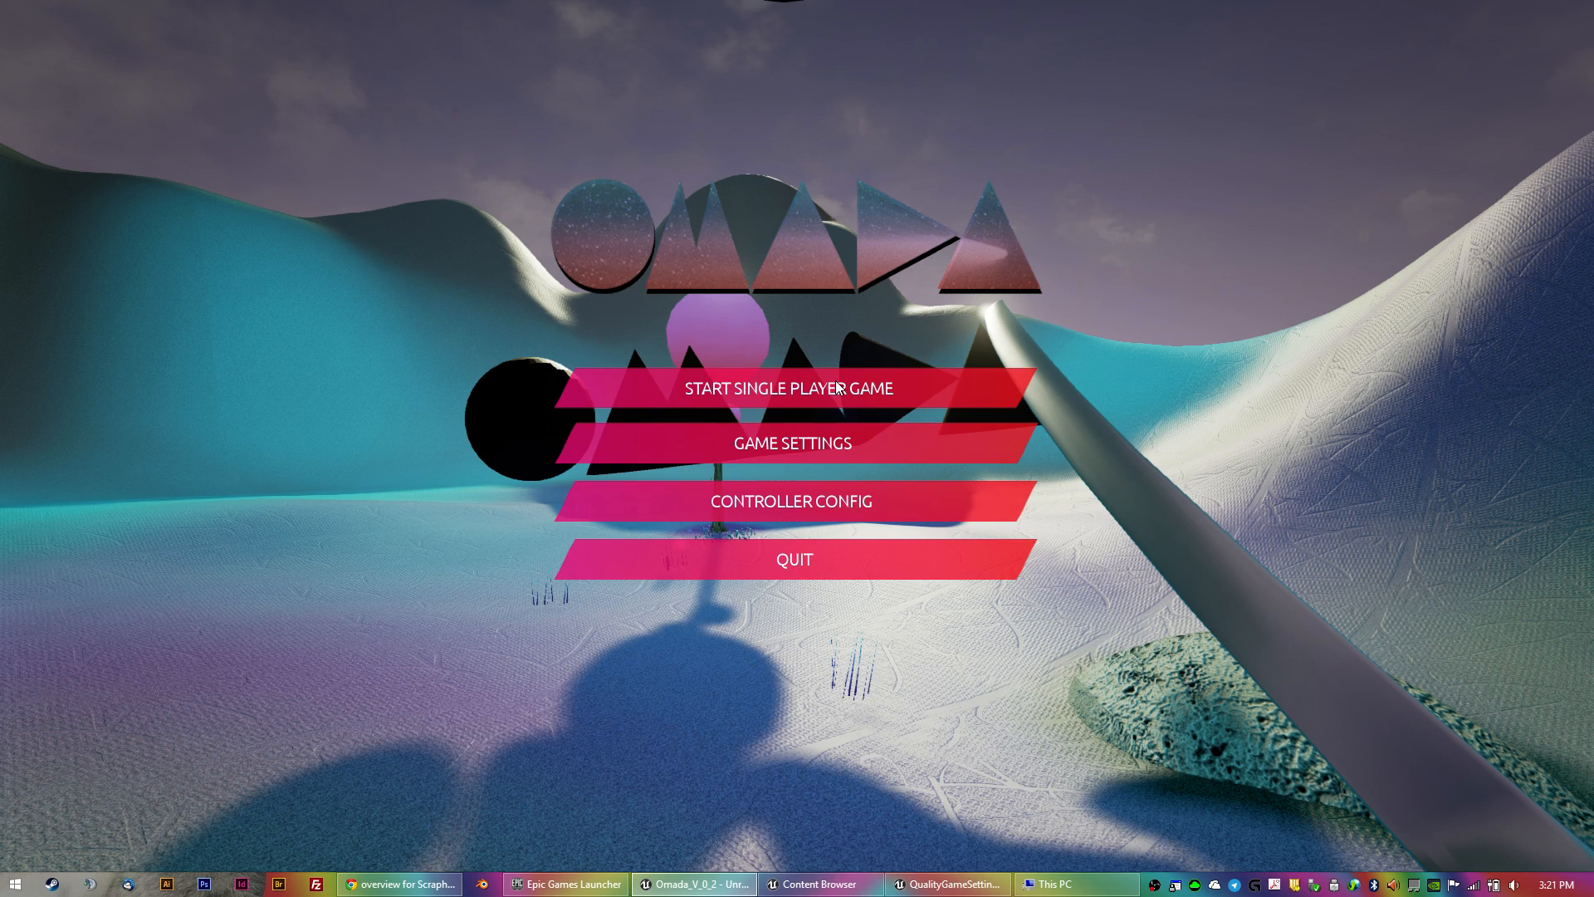
mouse_move(937, 399)
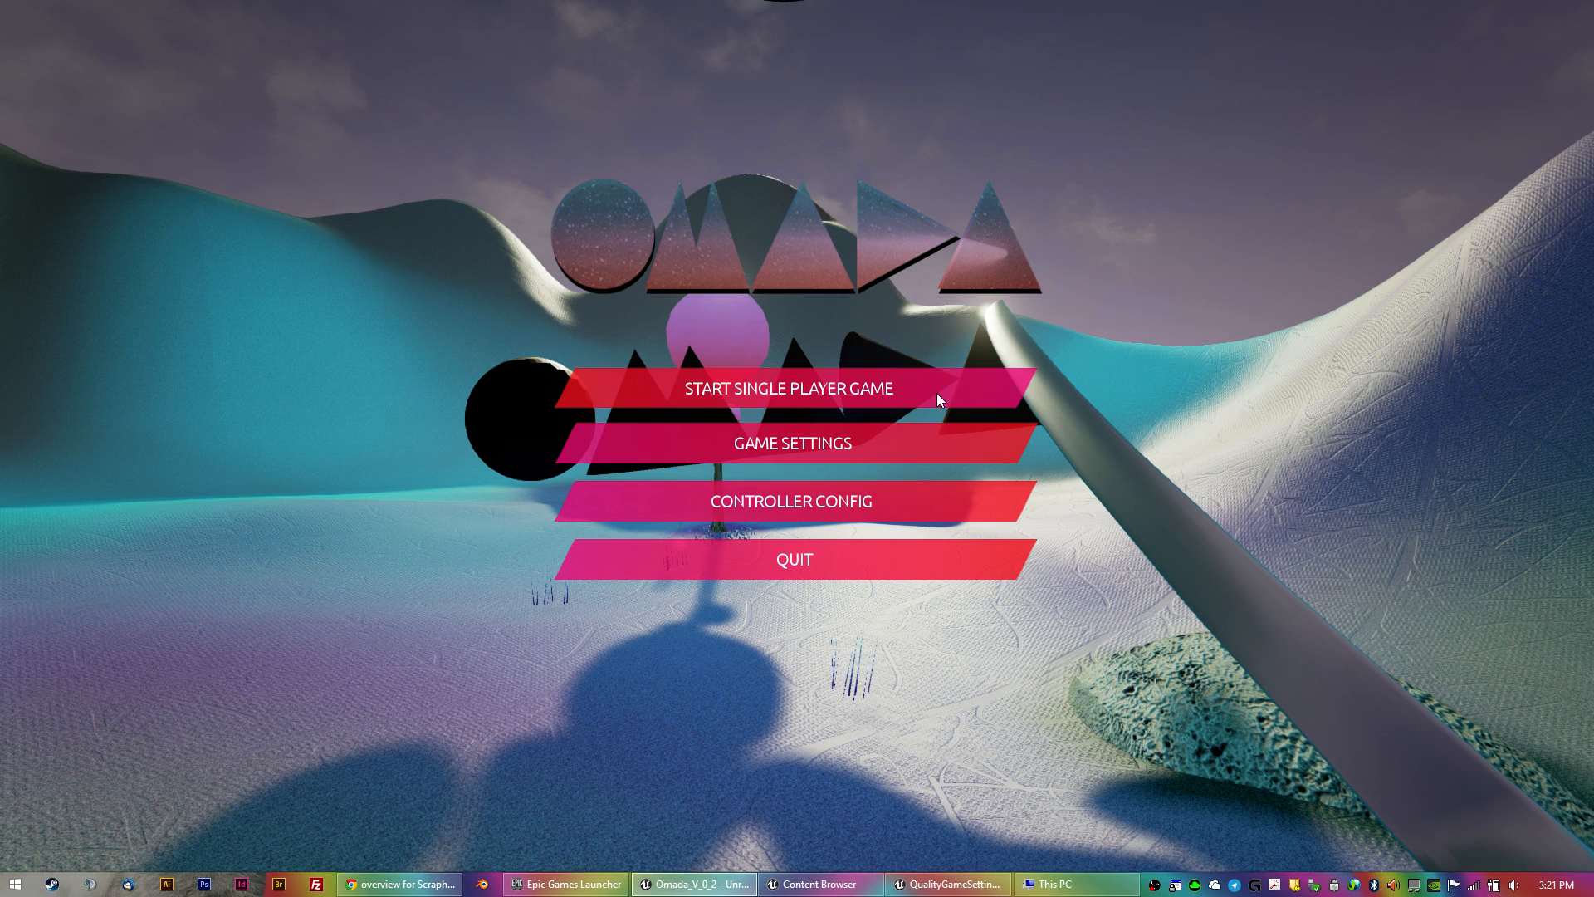
Enter Game Settings and review the Video and quality options, setting Texture Quality to High.
left_click(790, 442)
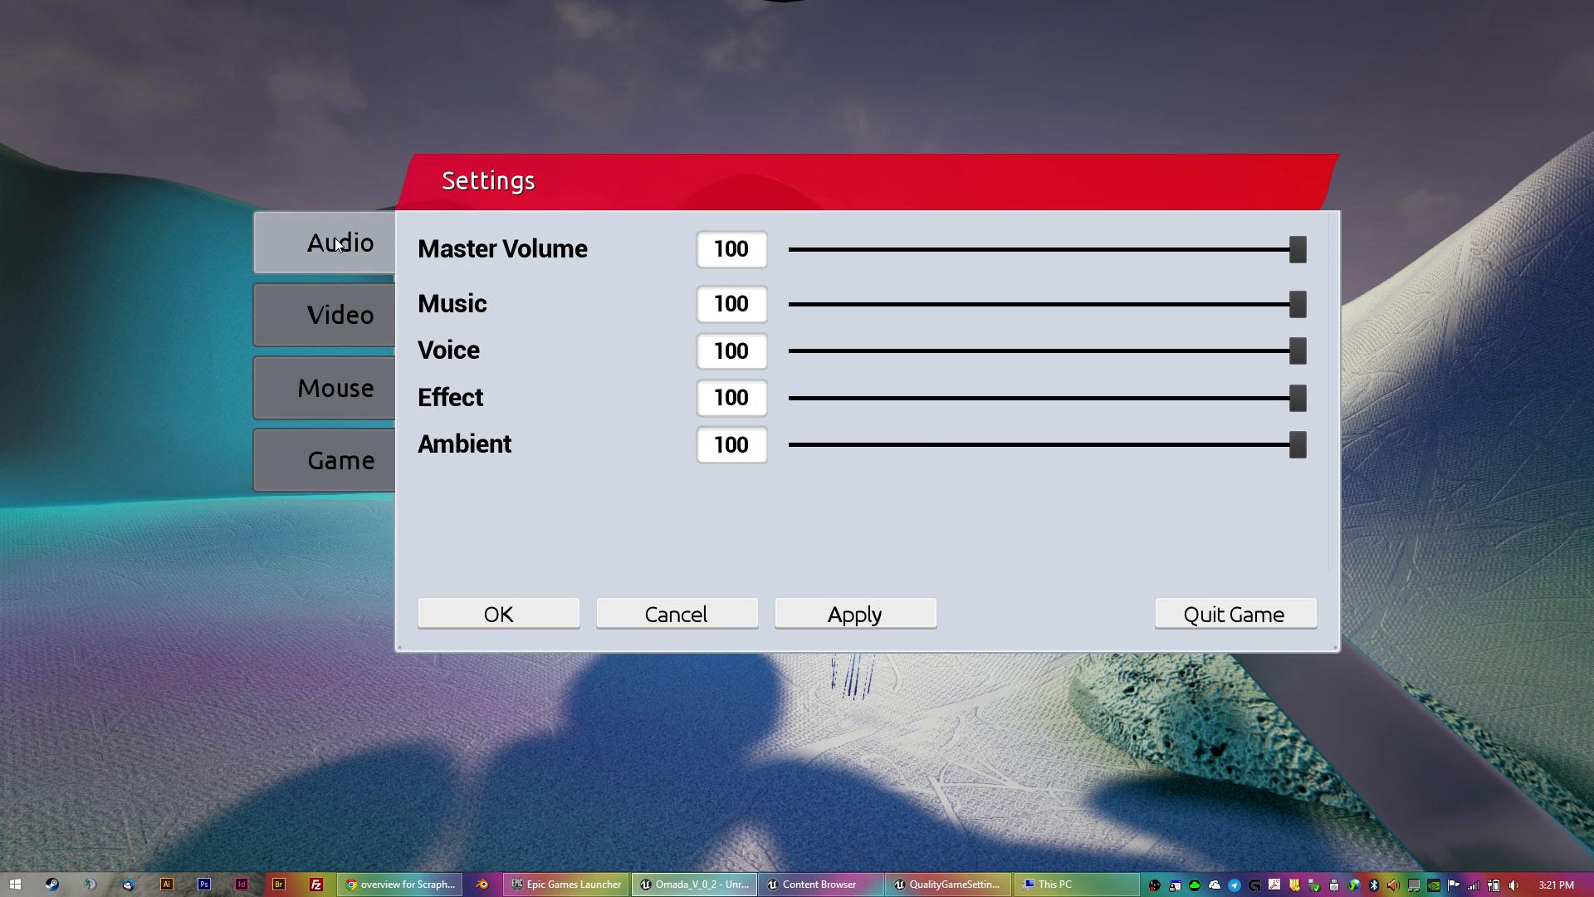
left_click(339, 314)
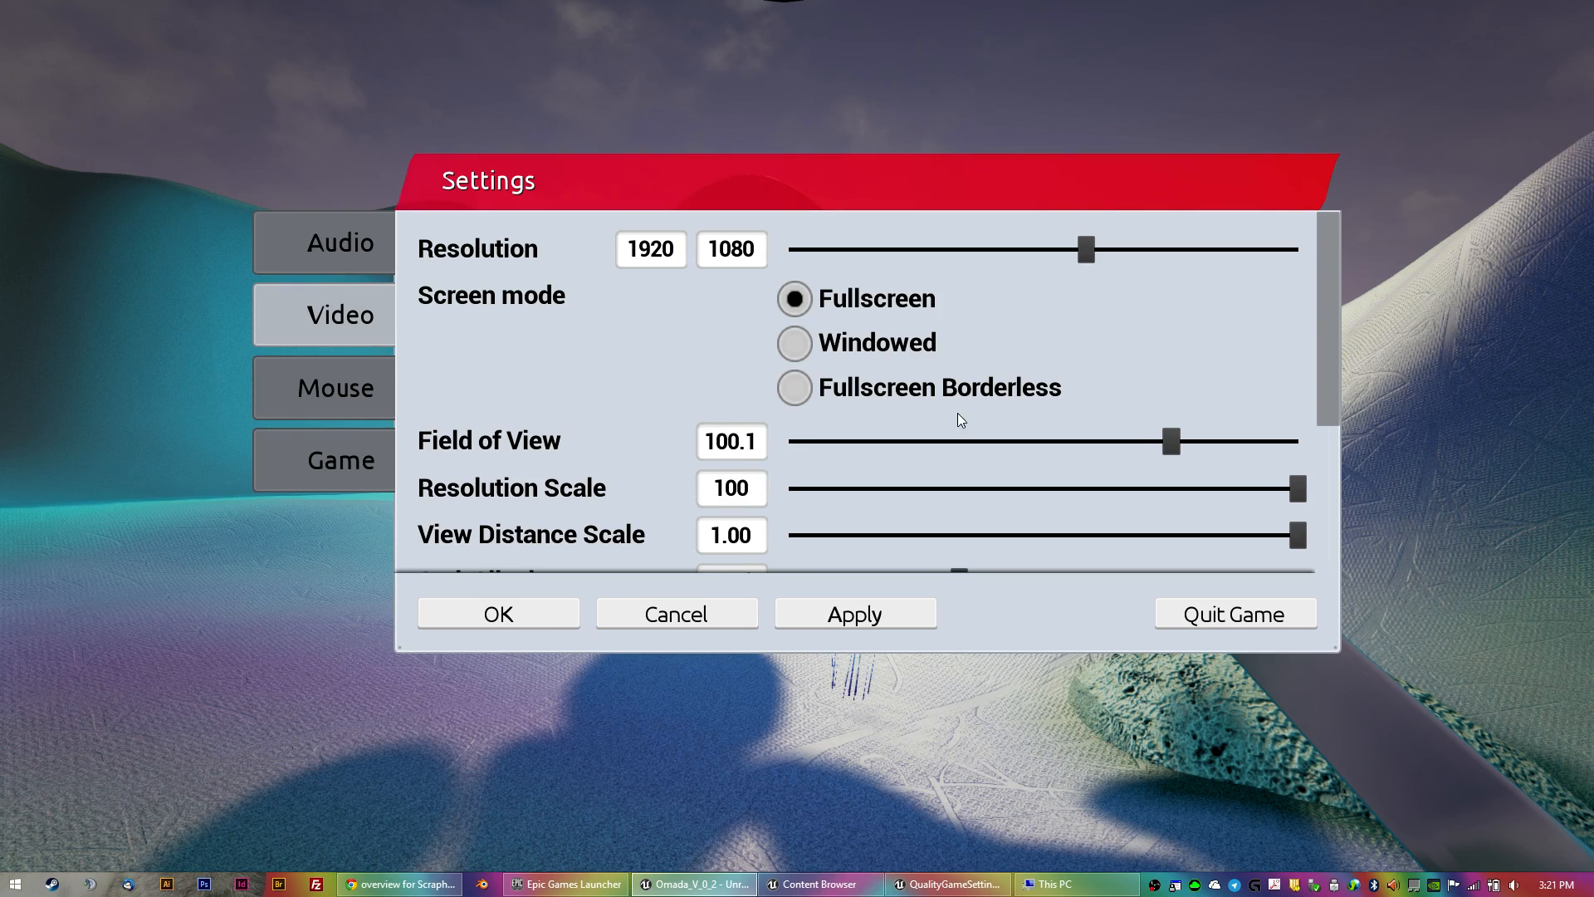
scroll("down", 3)
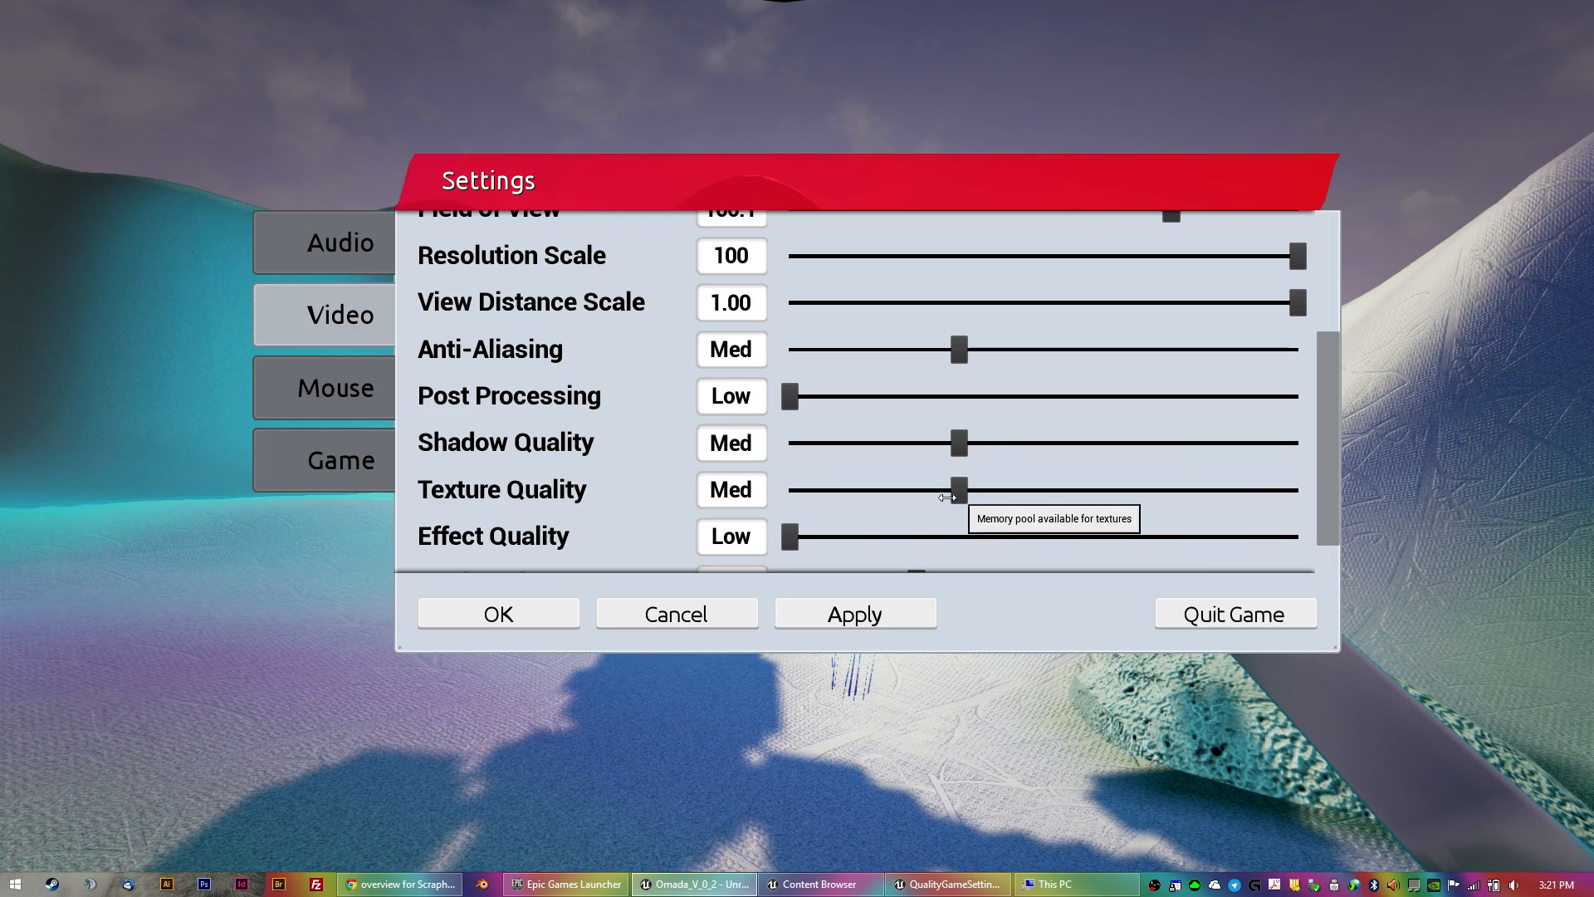
mouse_move(1139, 491)
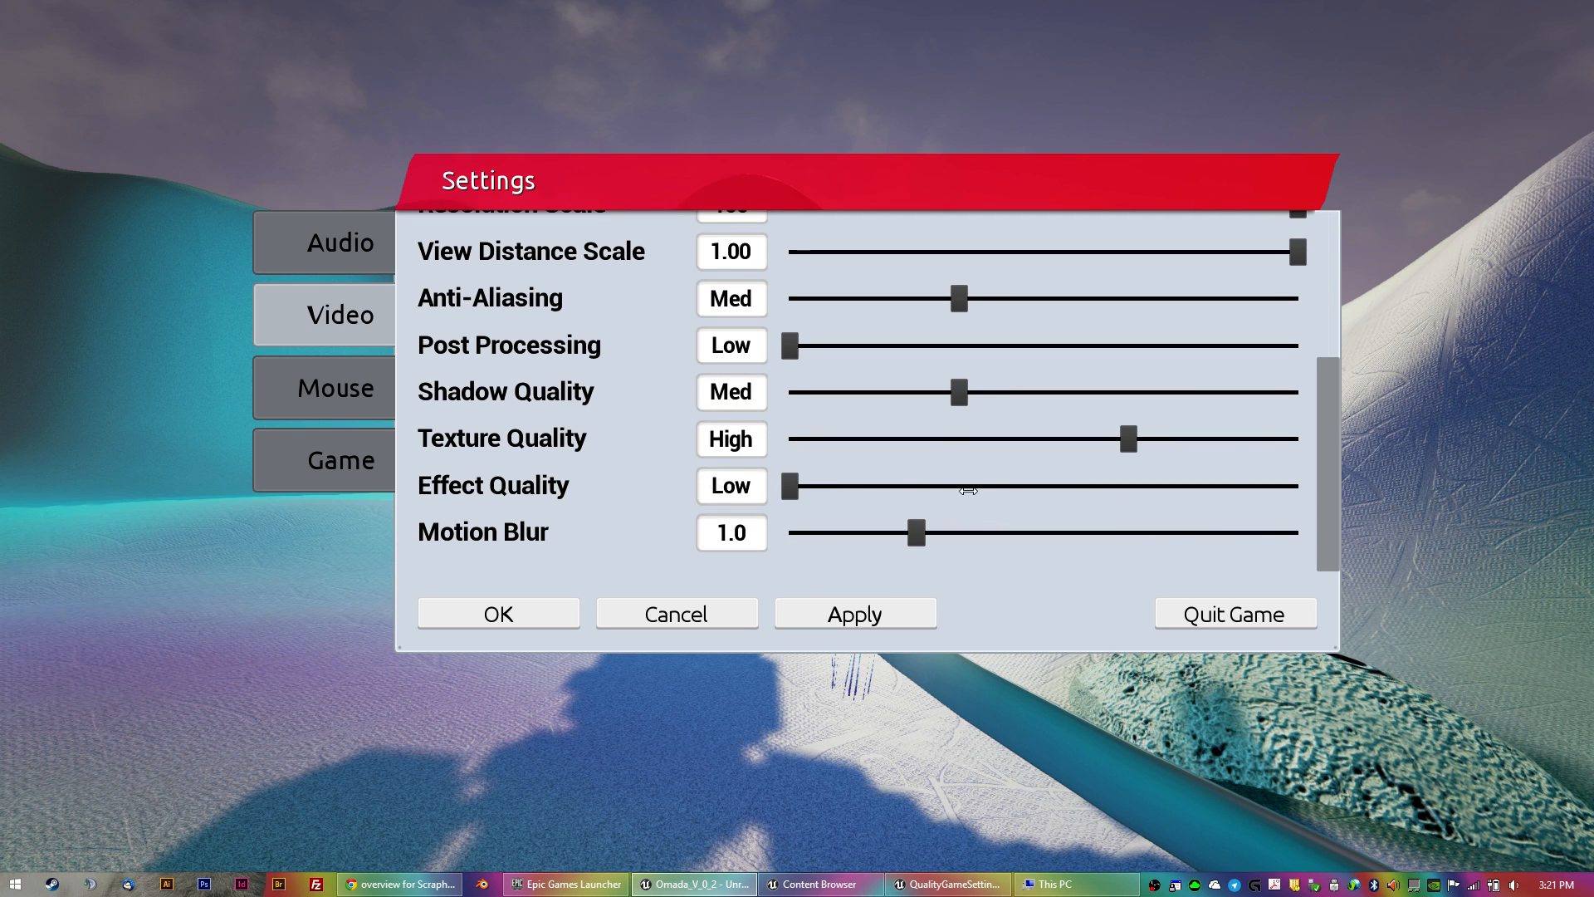
mouse_move(334, 387)
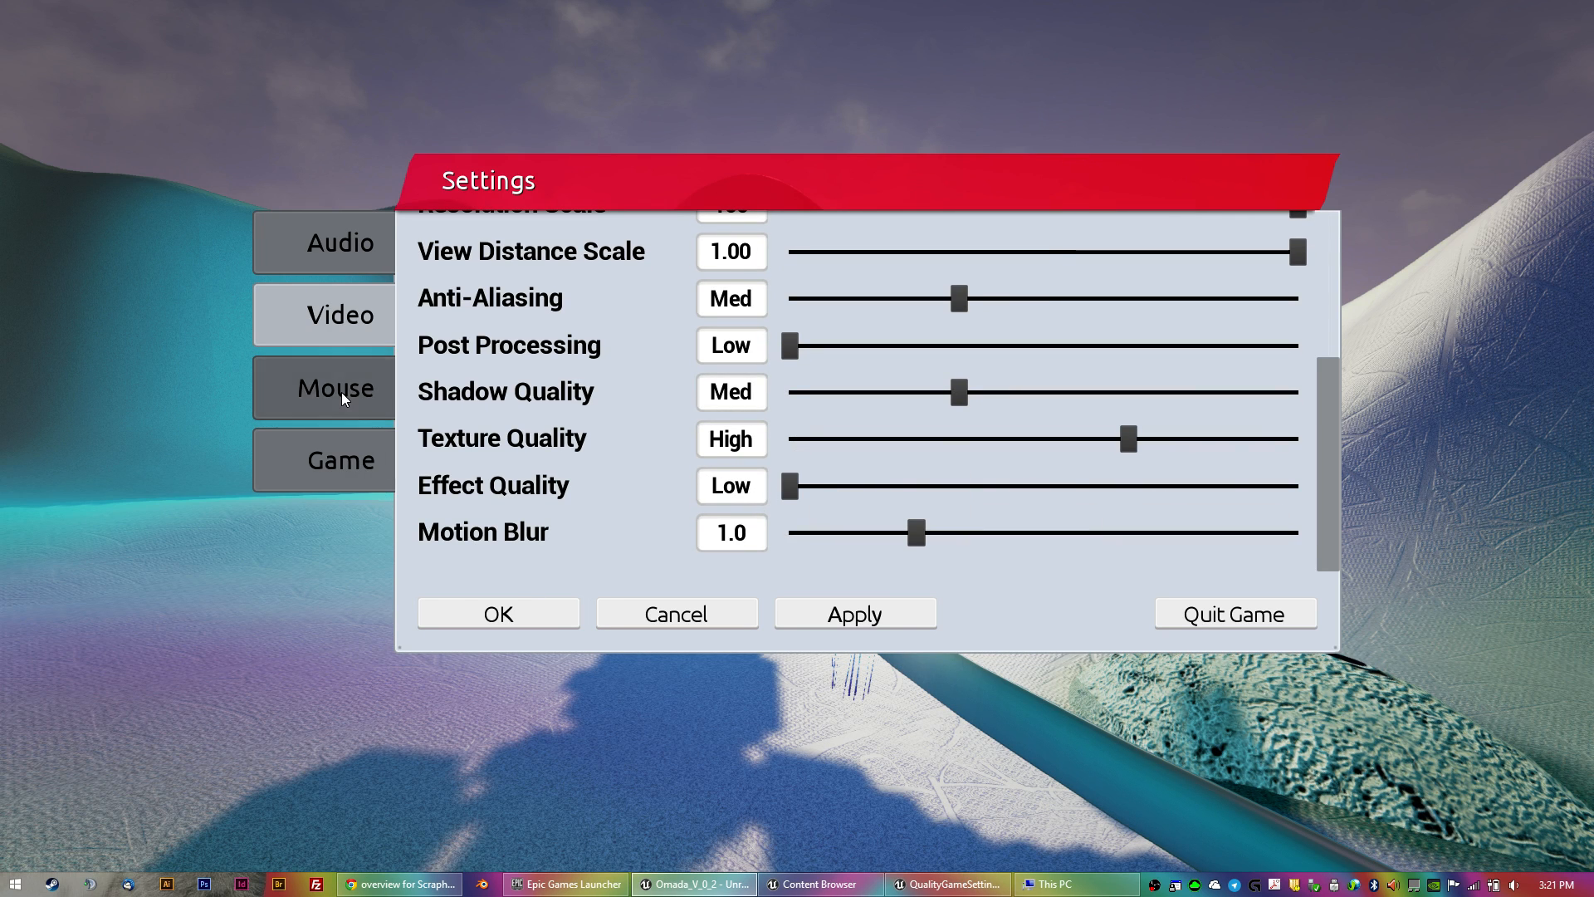
Review the Mouse sensitivity and example custom Game options pages.
left_click(335, 387)
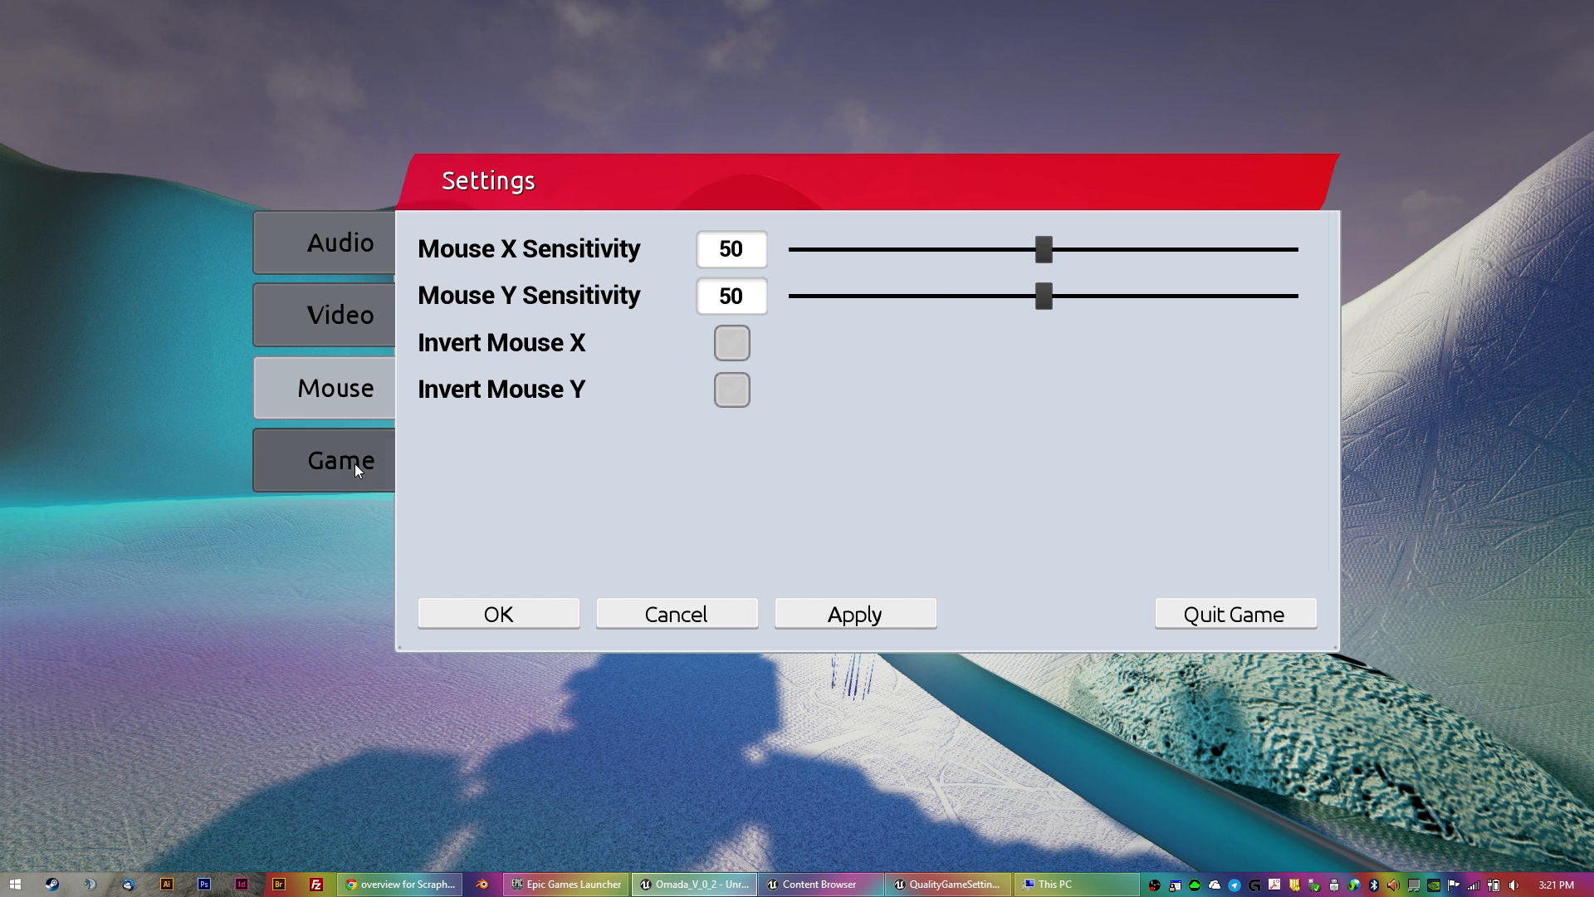
left_click(341, 460)
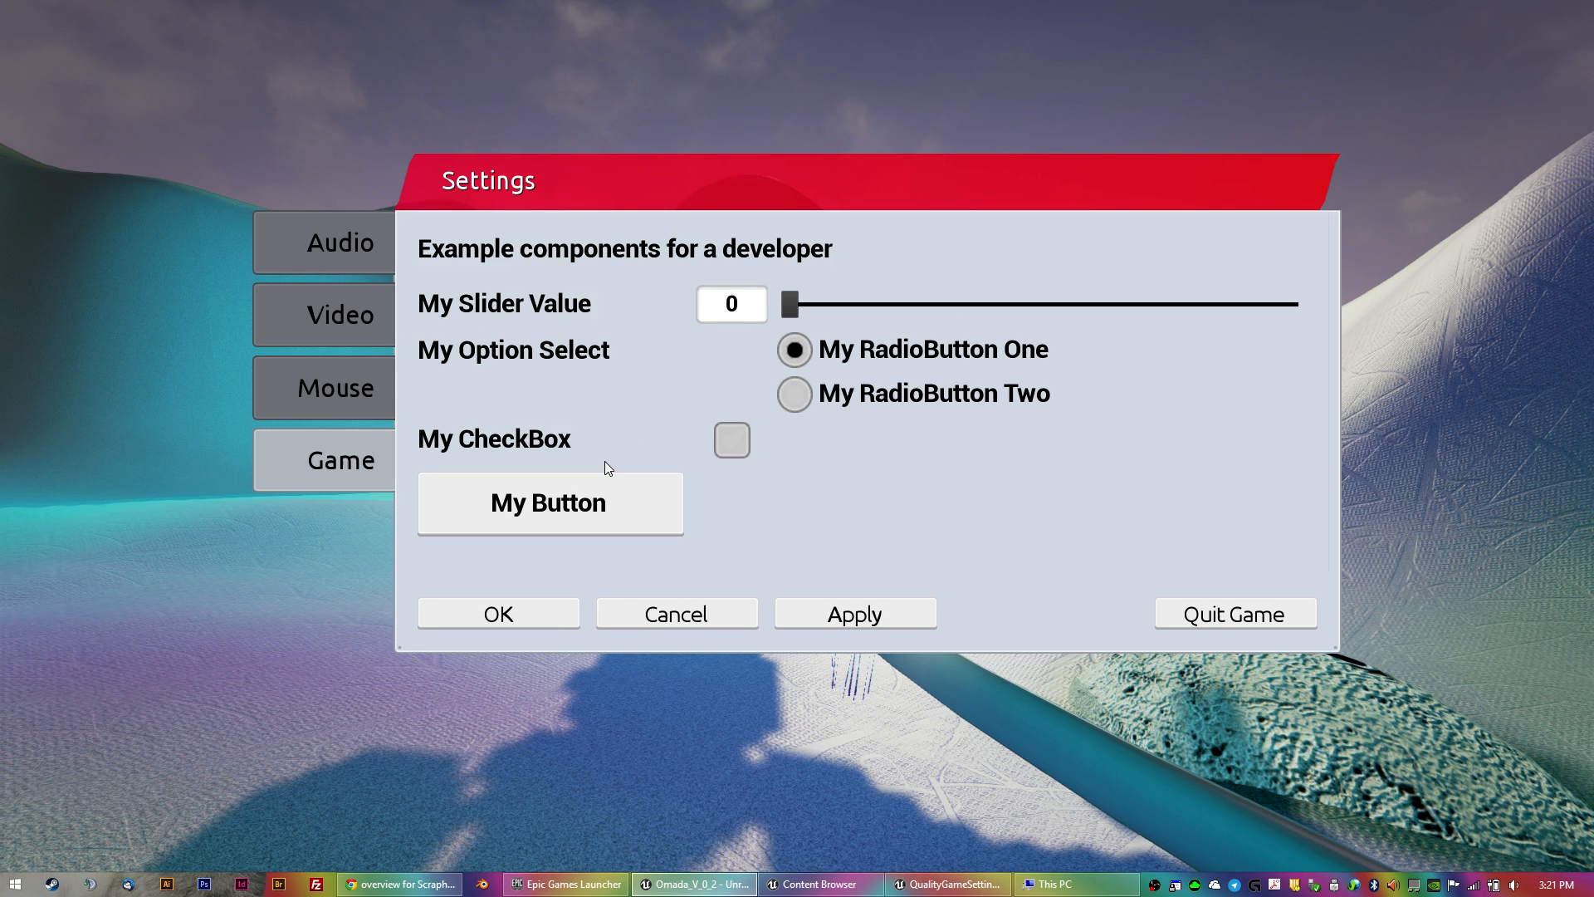
left_click(496, 613)
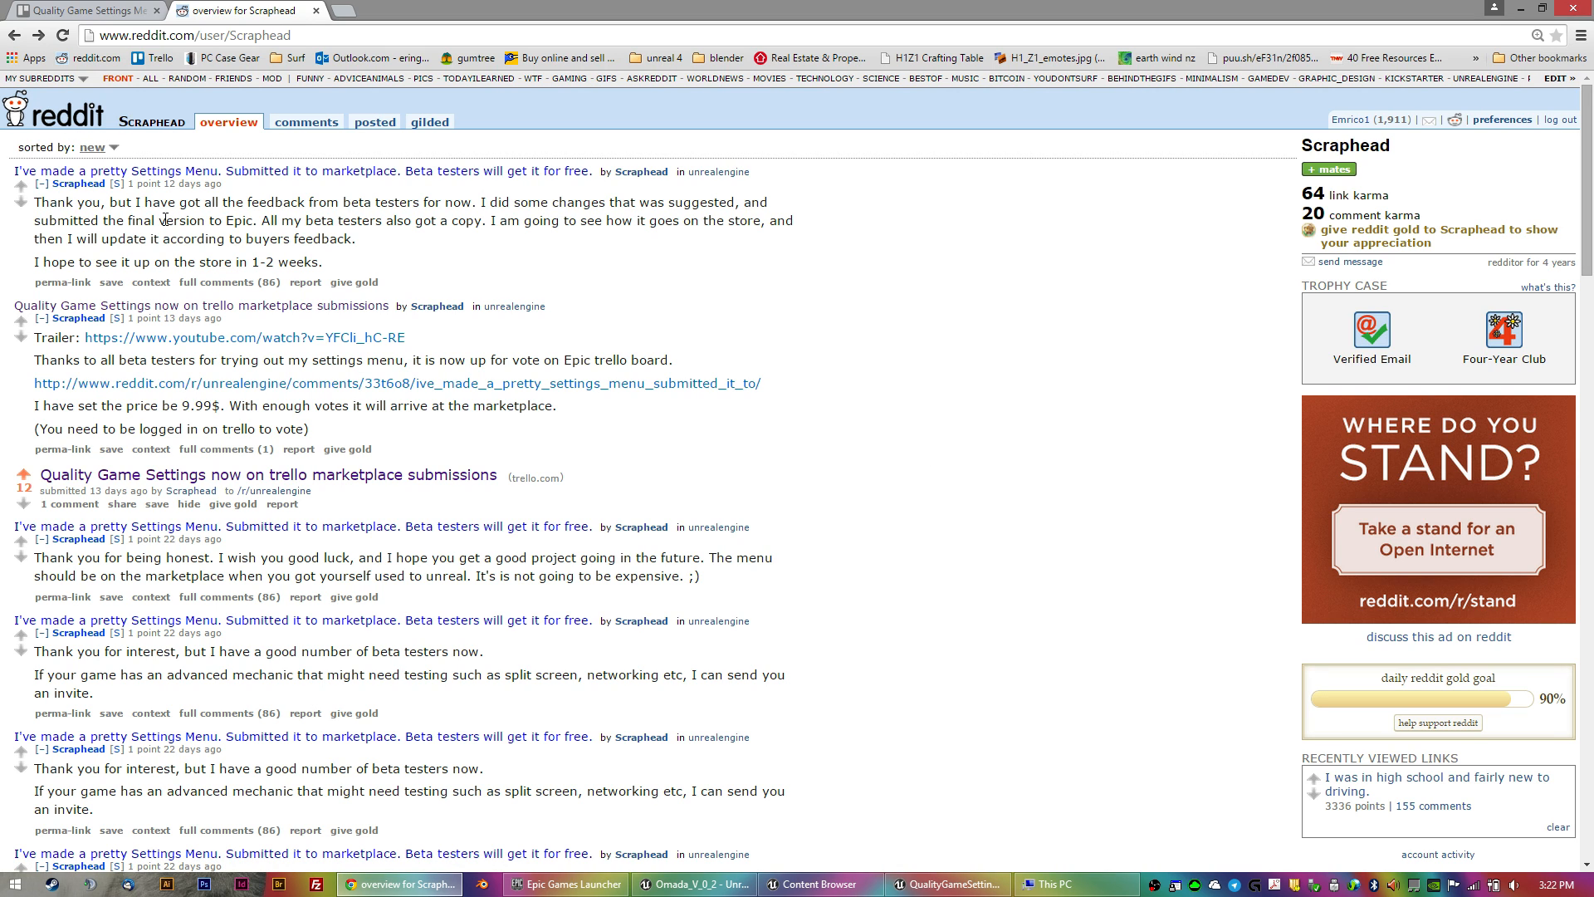
mouse_move(166, 256)
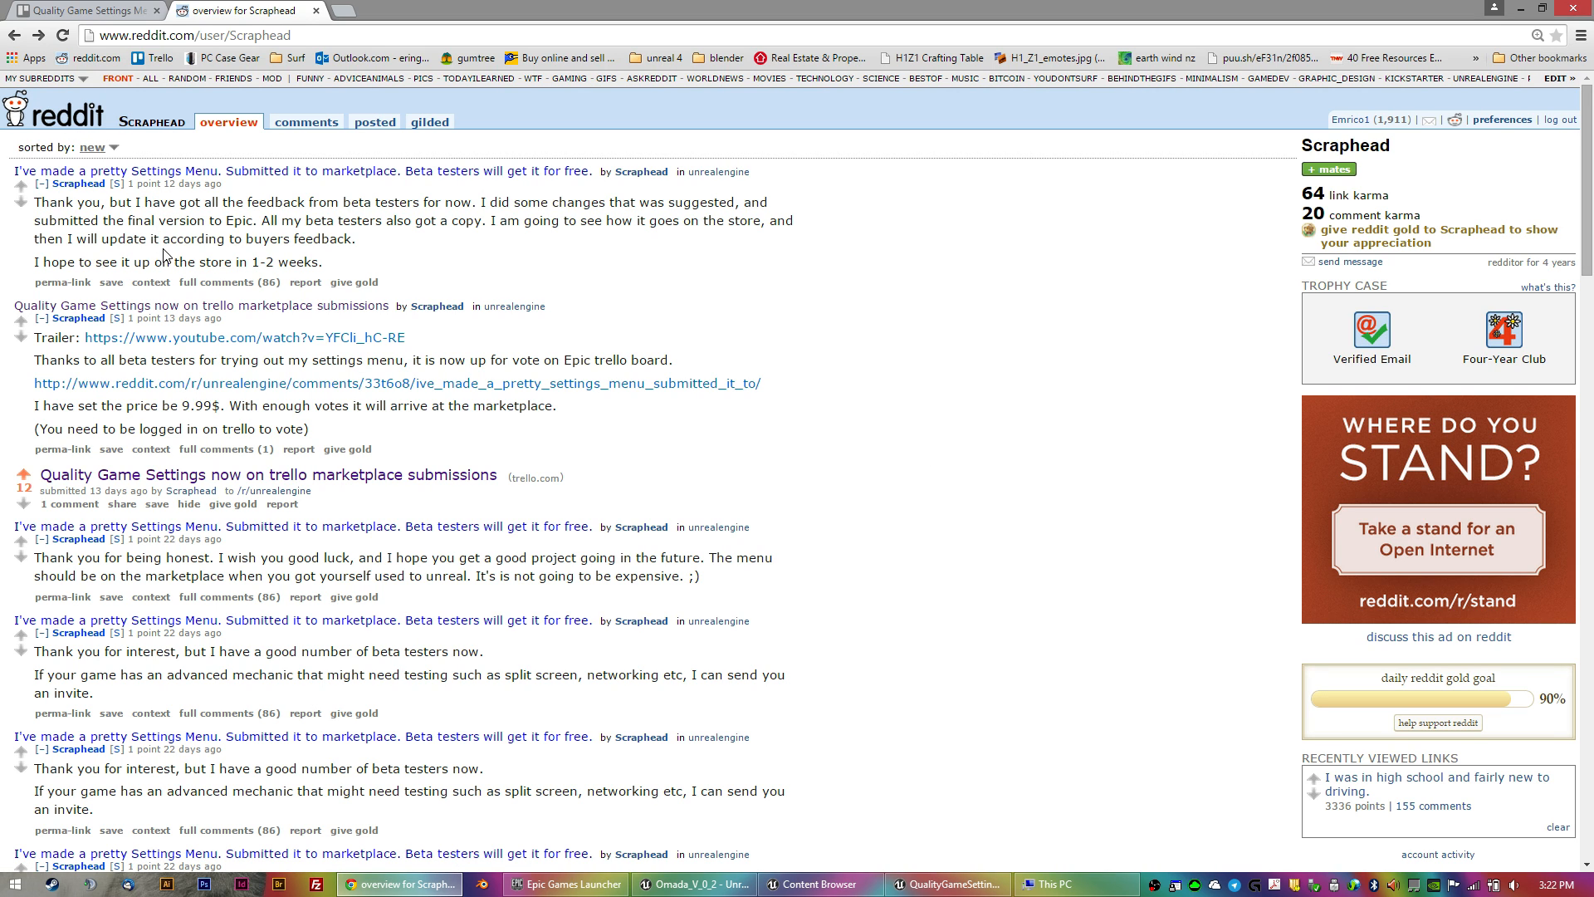
mouse_move(543, 302)
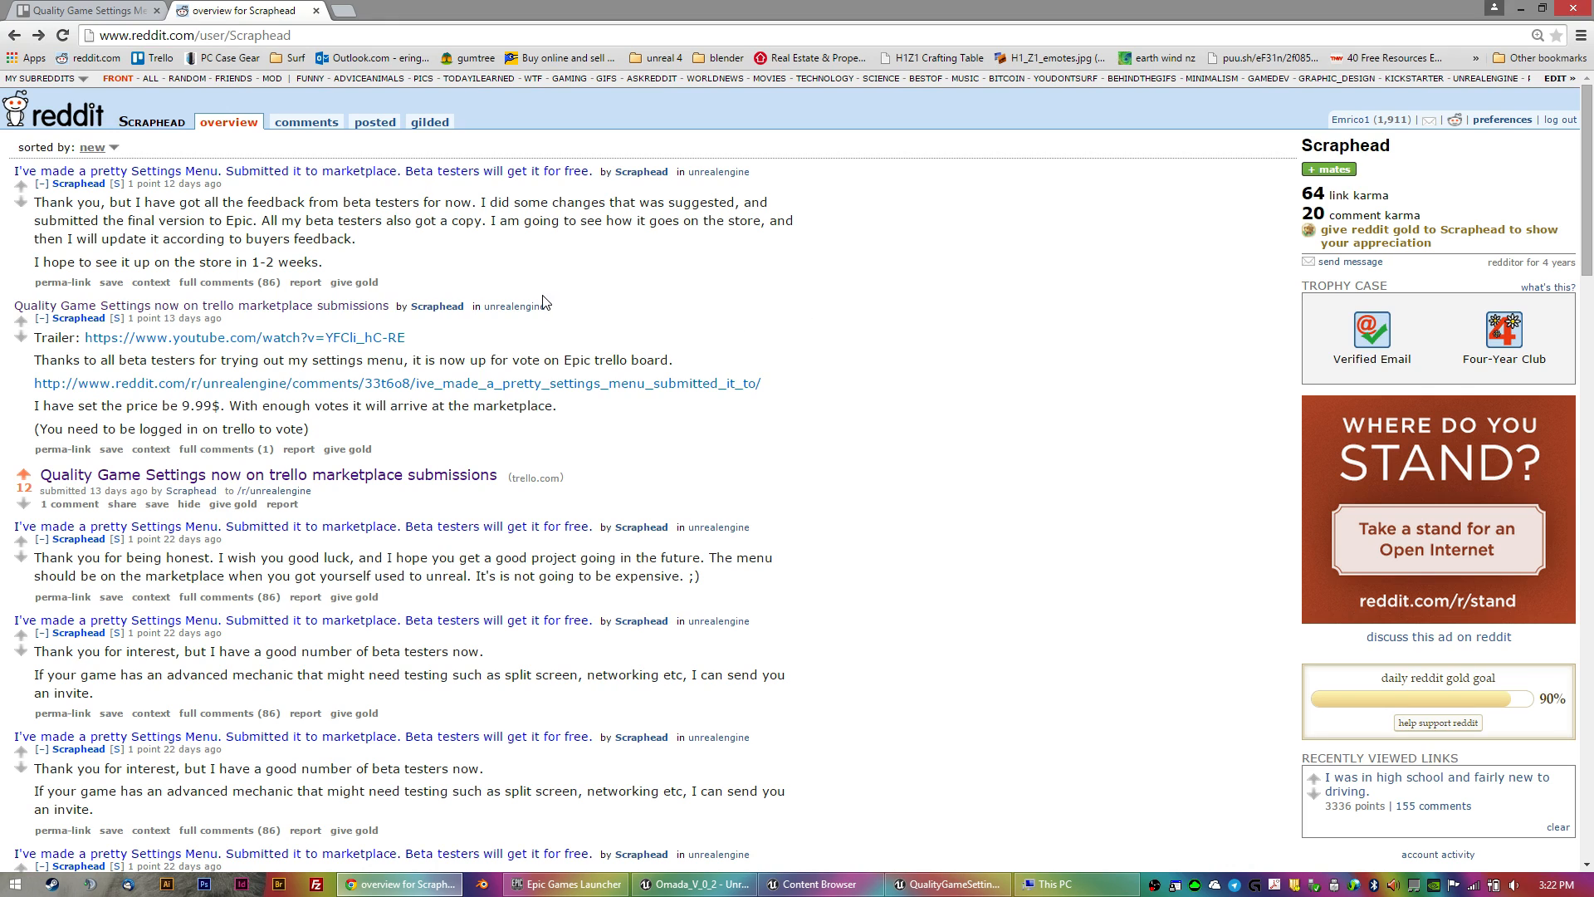
mouse_move(465, 191)
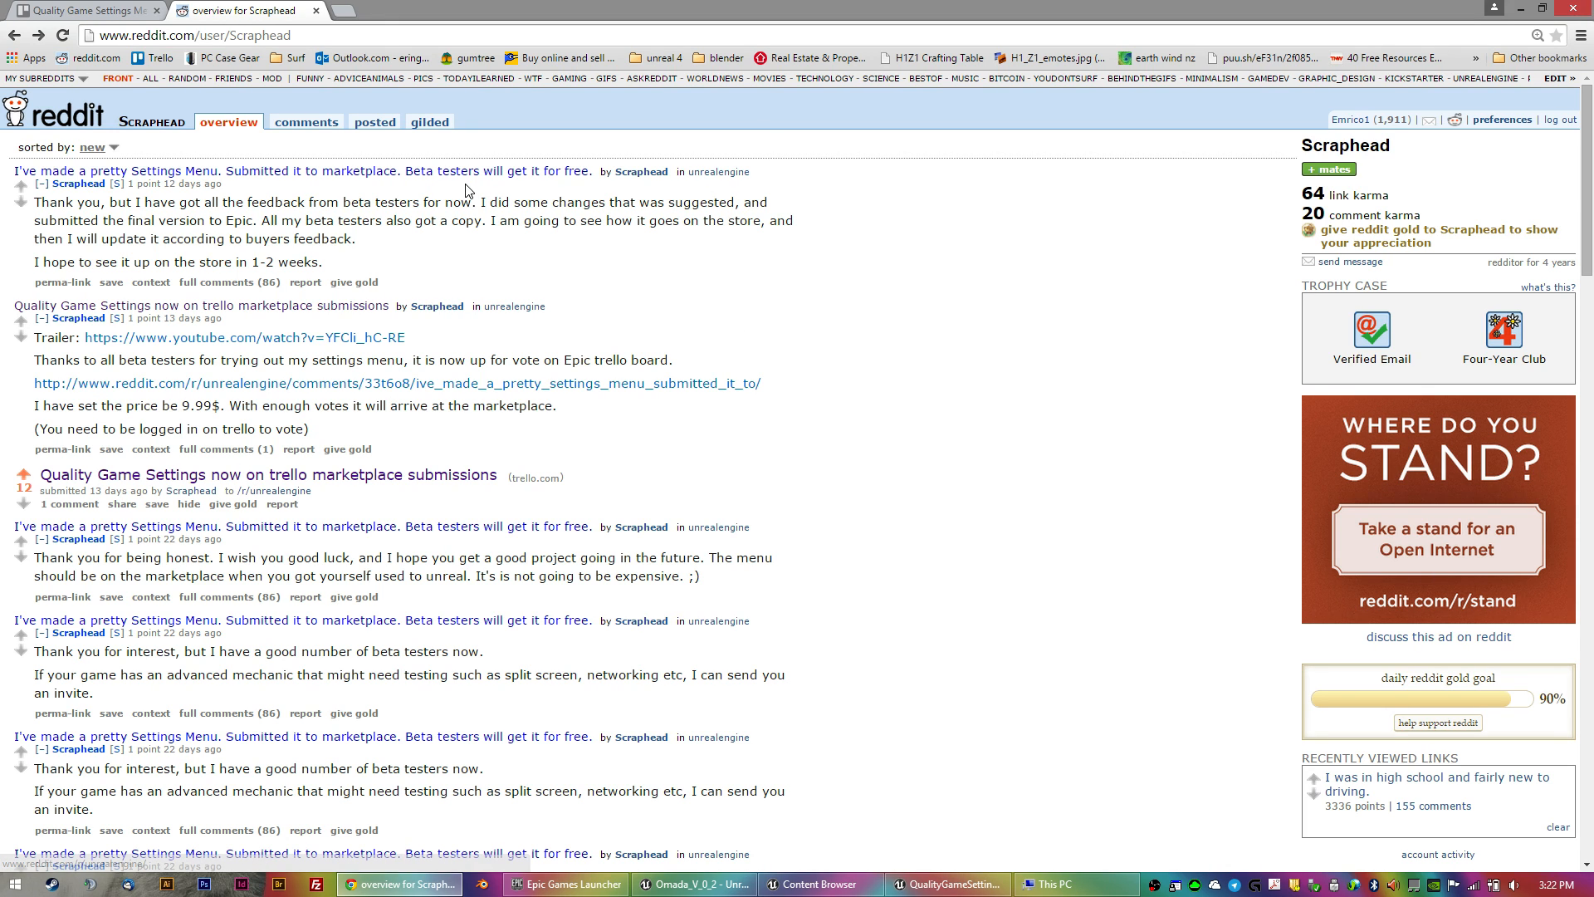
mouse_move(309, 337)
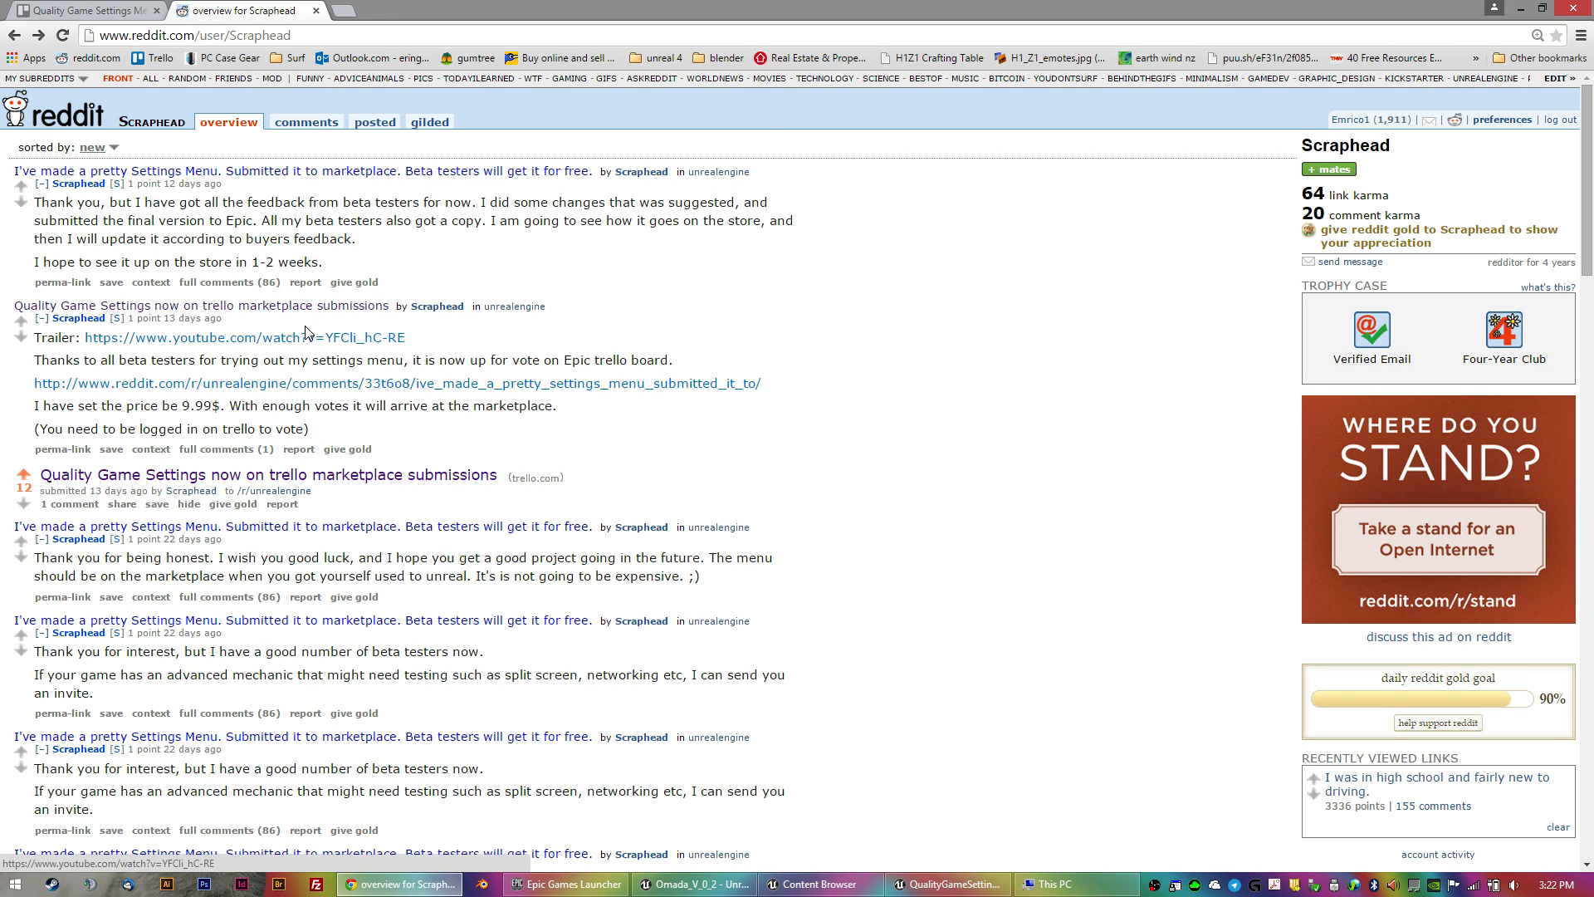
mouse_move(78, 184)
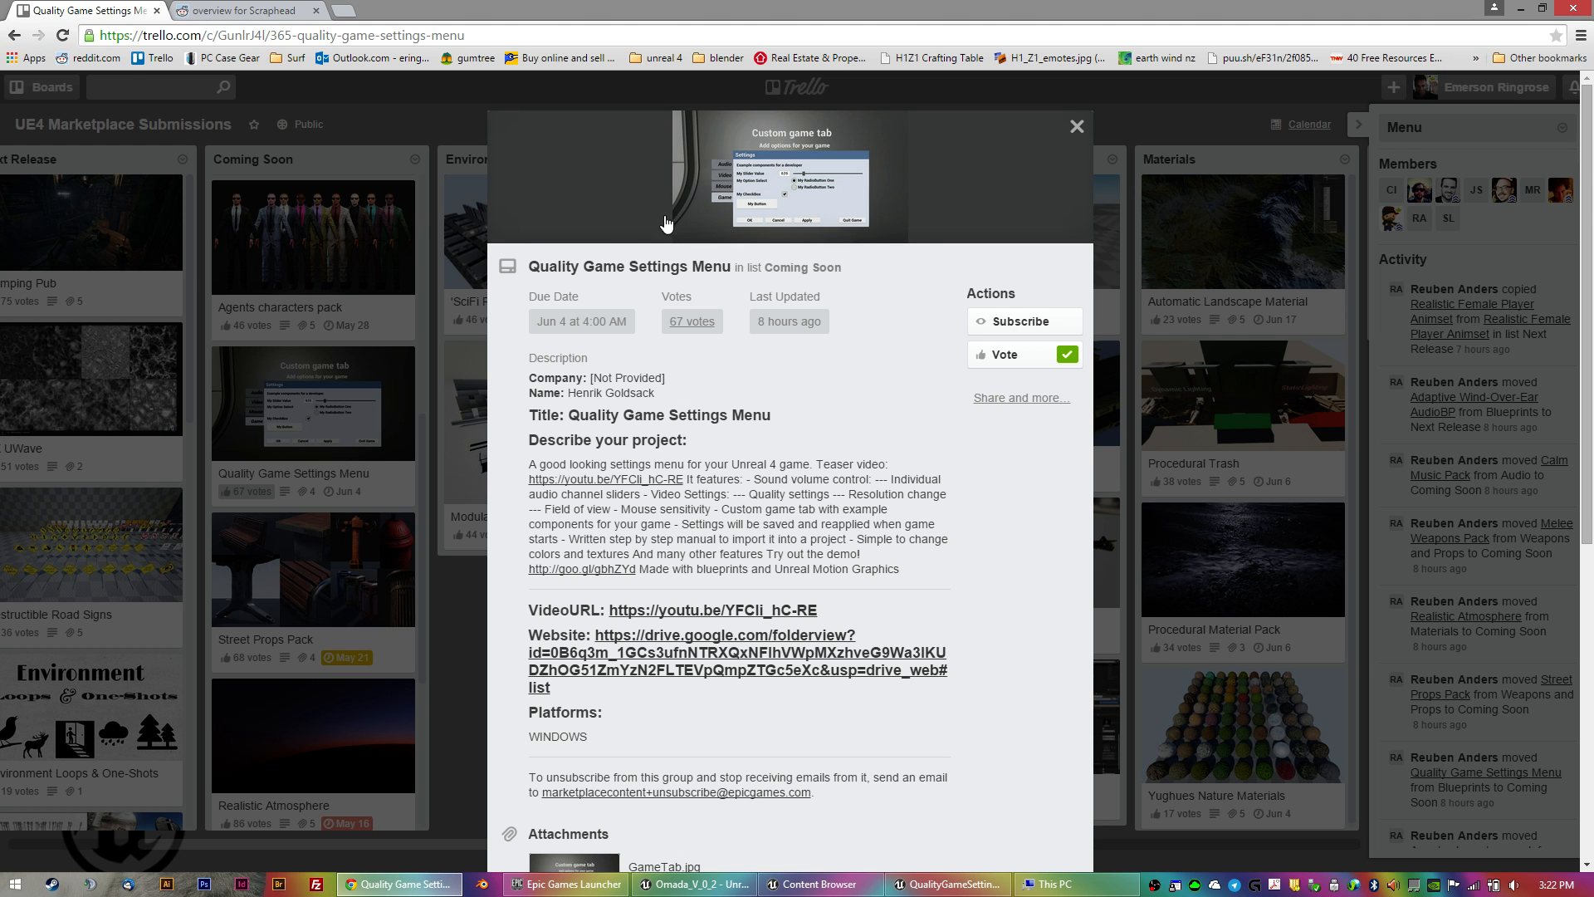
mouse_move(324, 84)
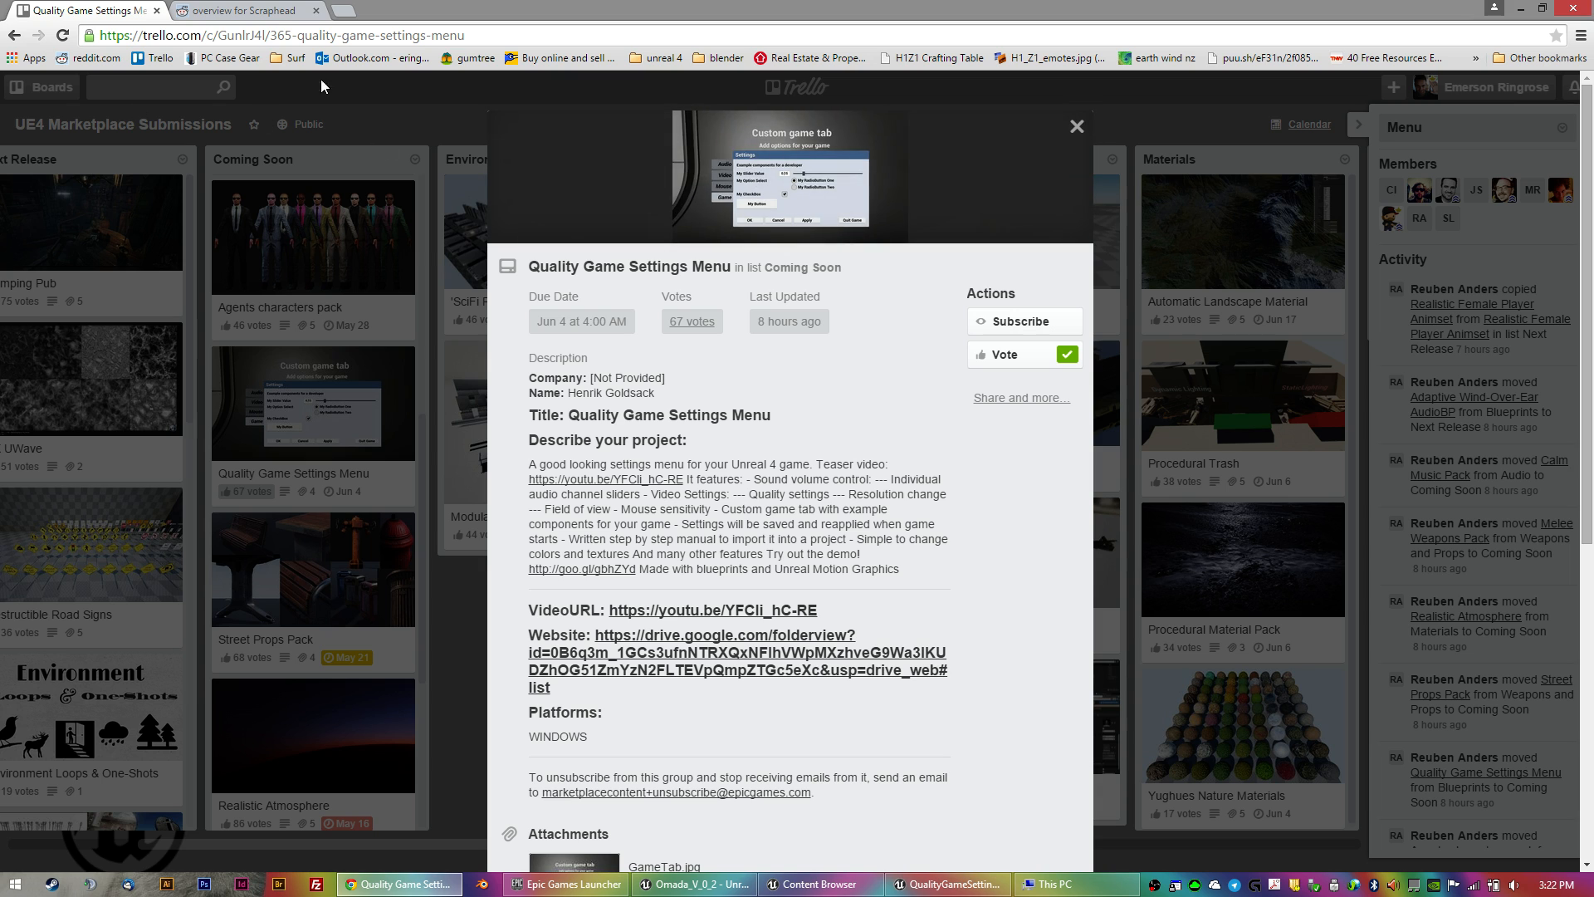
mouse_move(878, 435)
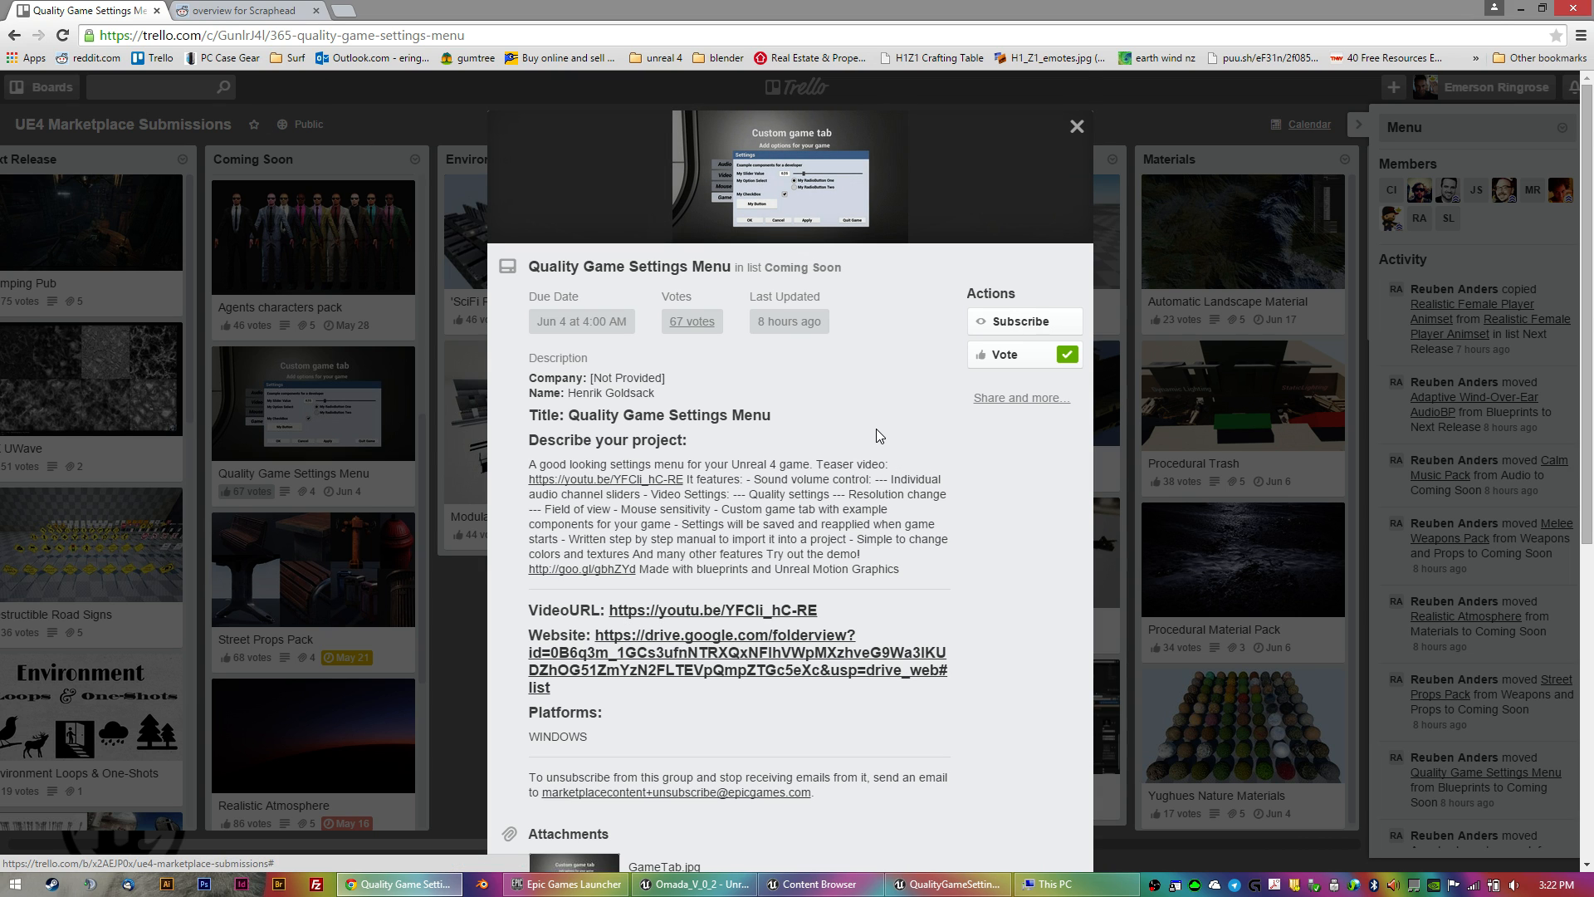
Scroll through the Quality Game Settings Menu card's description, links and platforms.
scroll("down", 3)
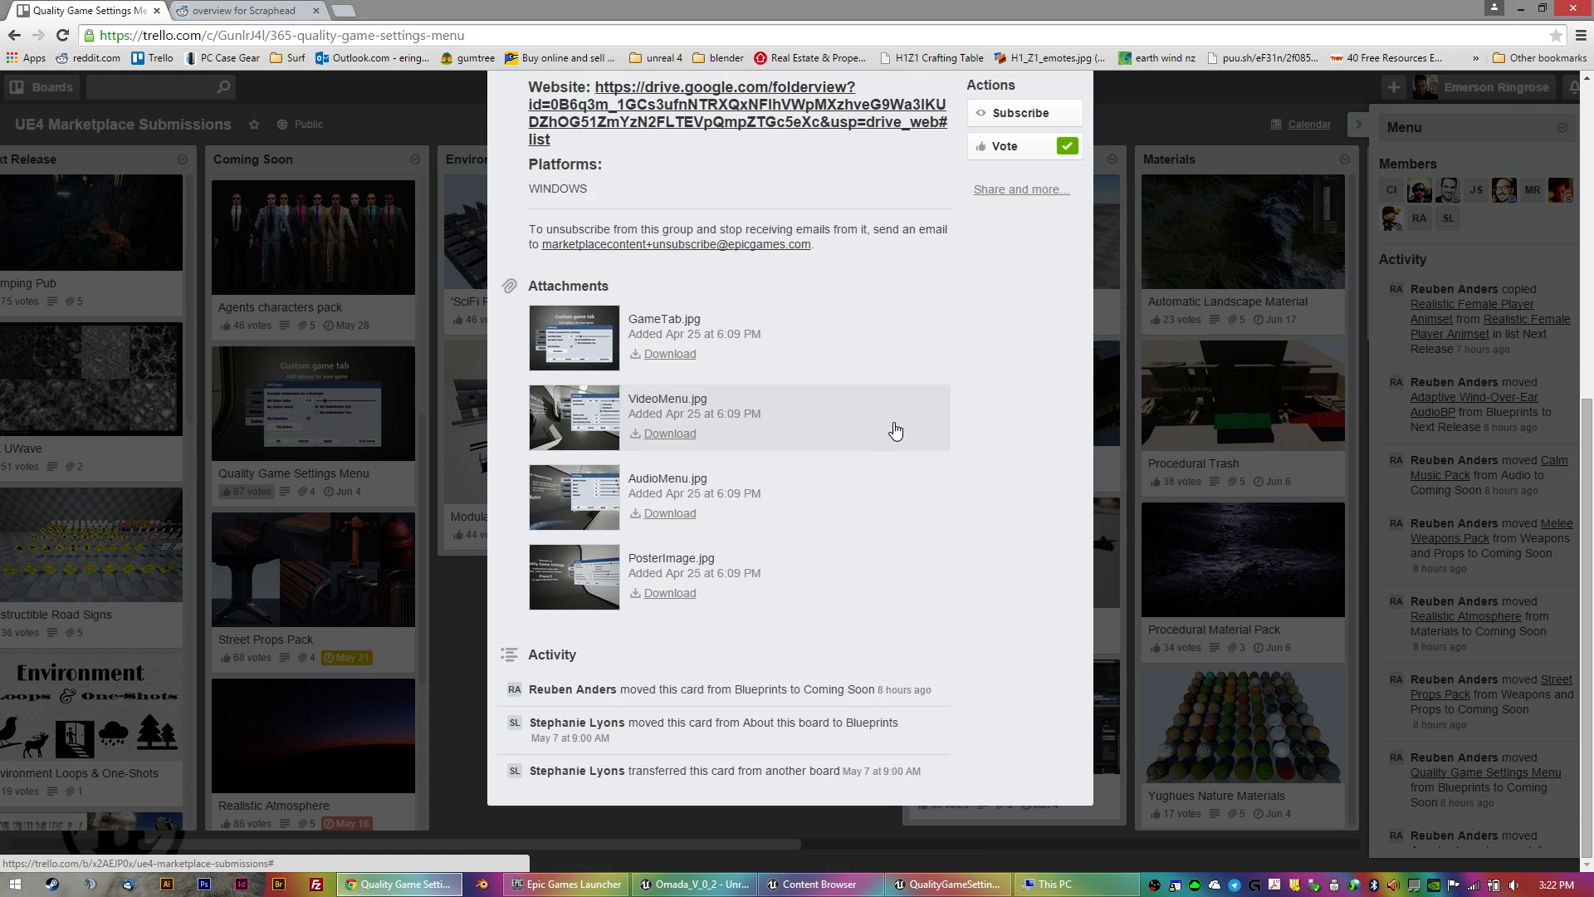
scroll("up", 3)
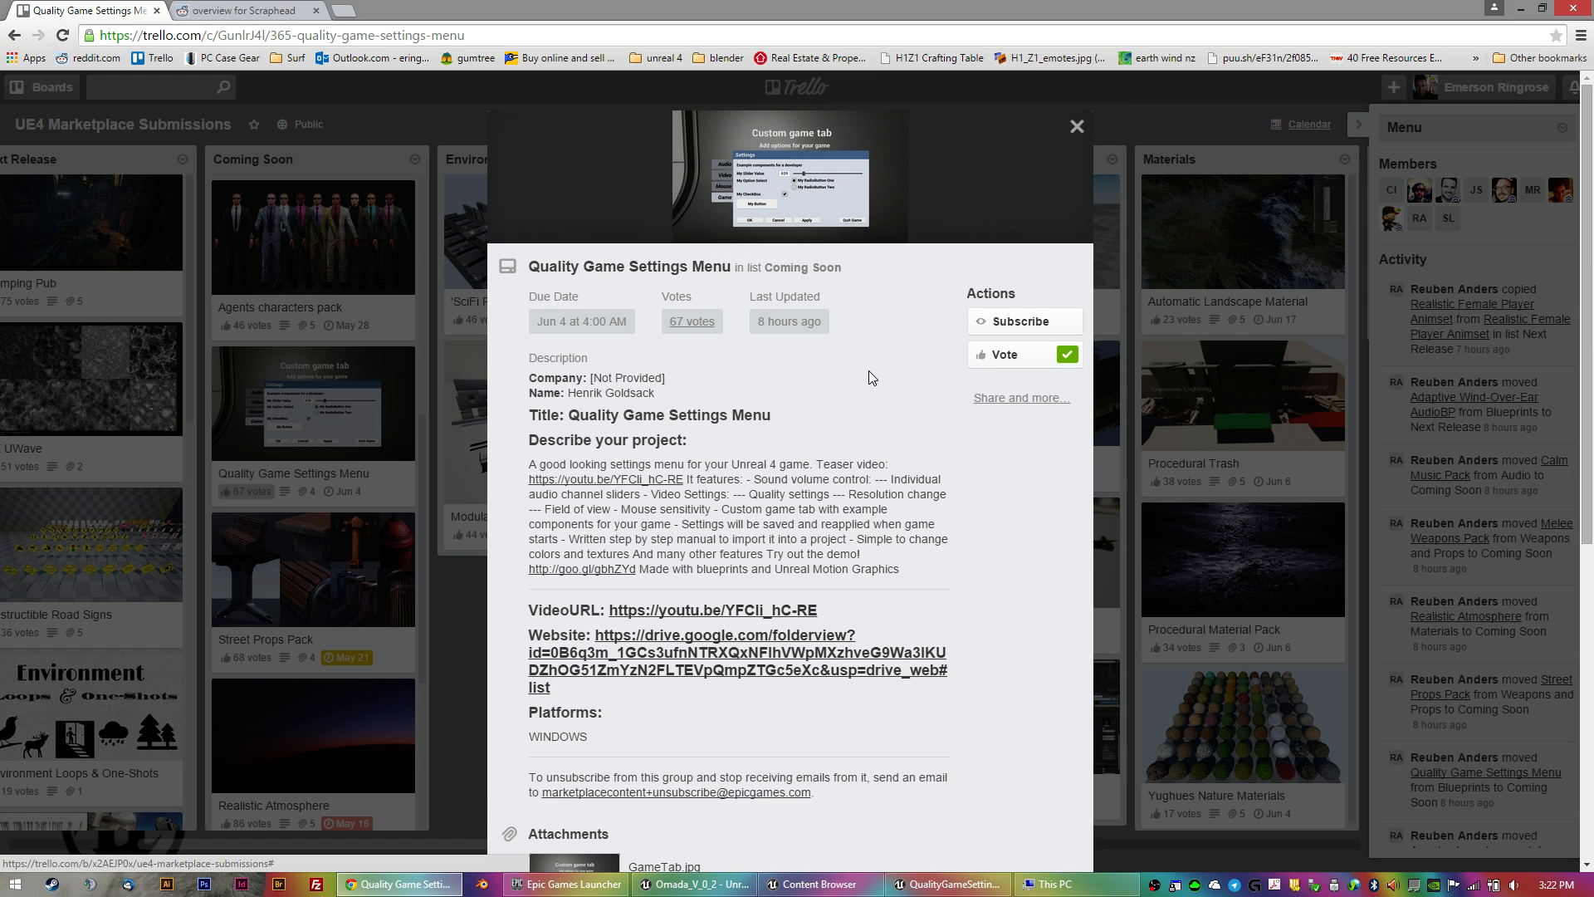
mouse_move(893, 412)
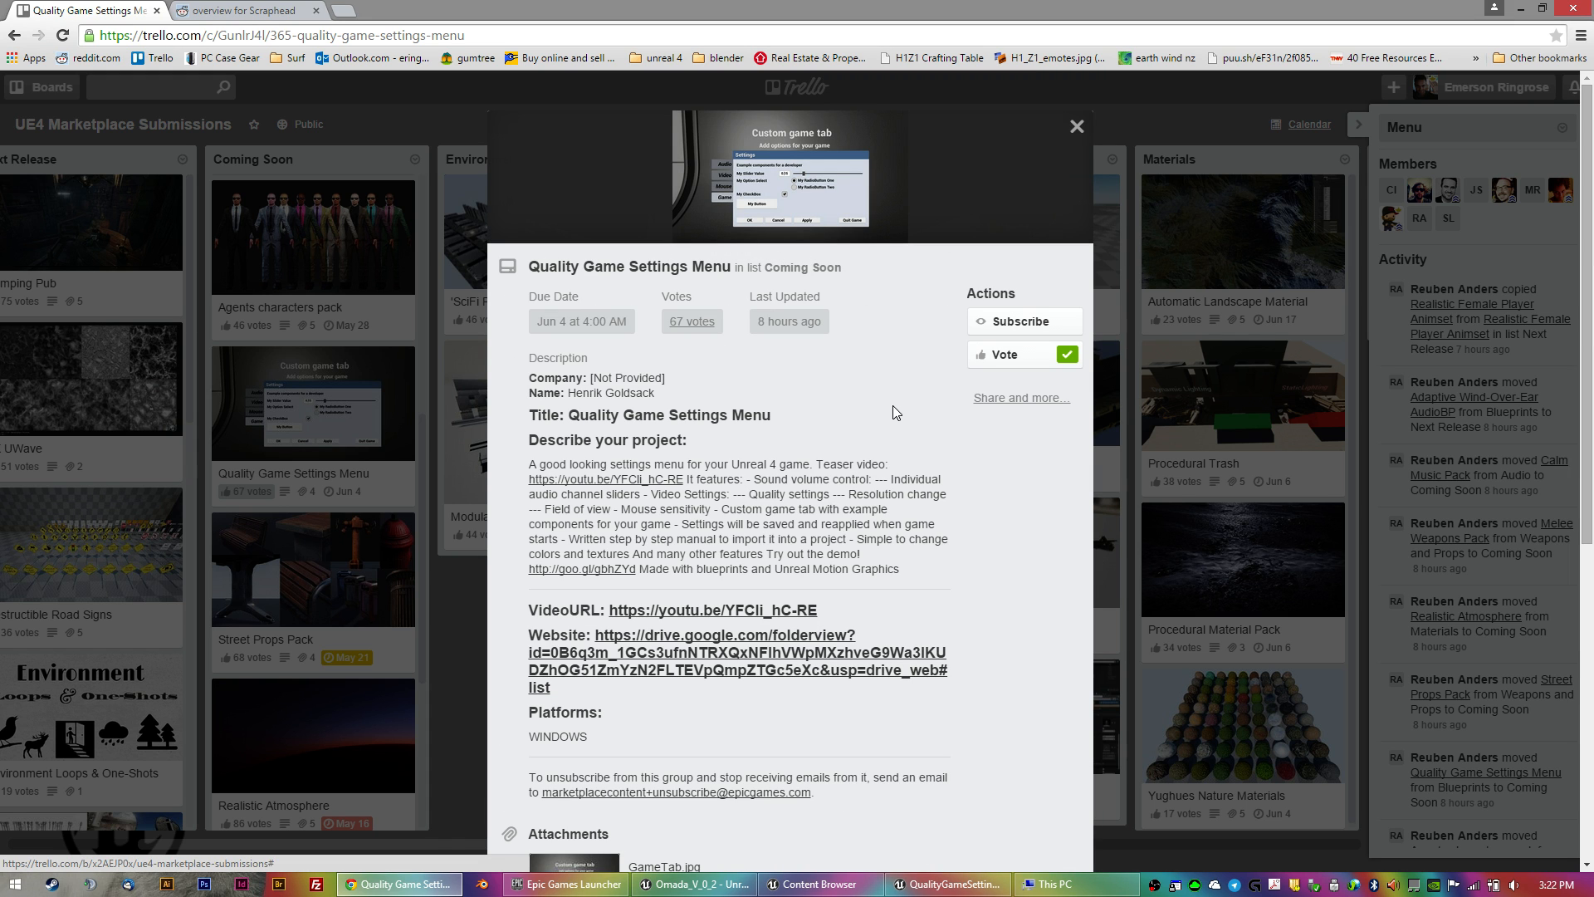
mouse_move(859, 394)
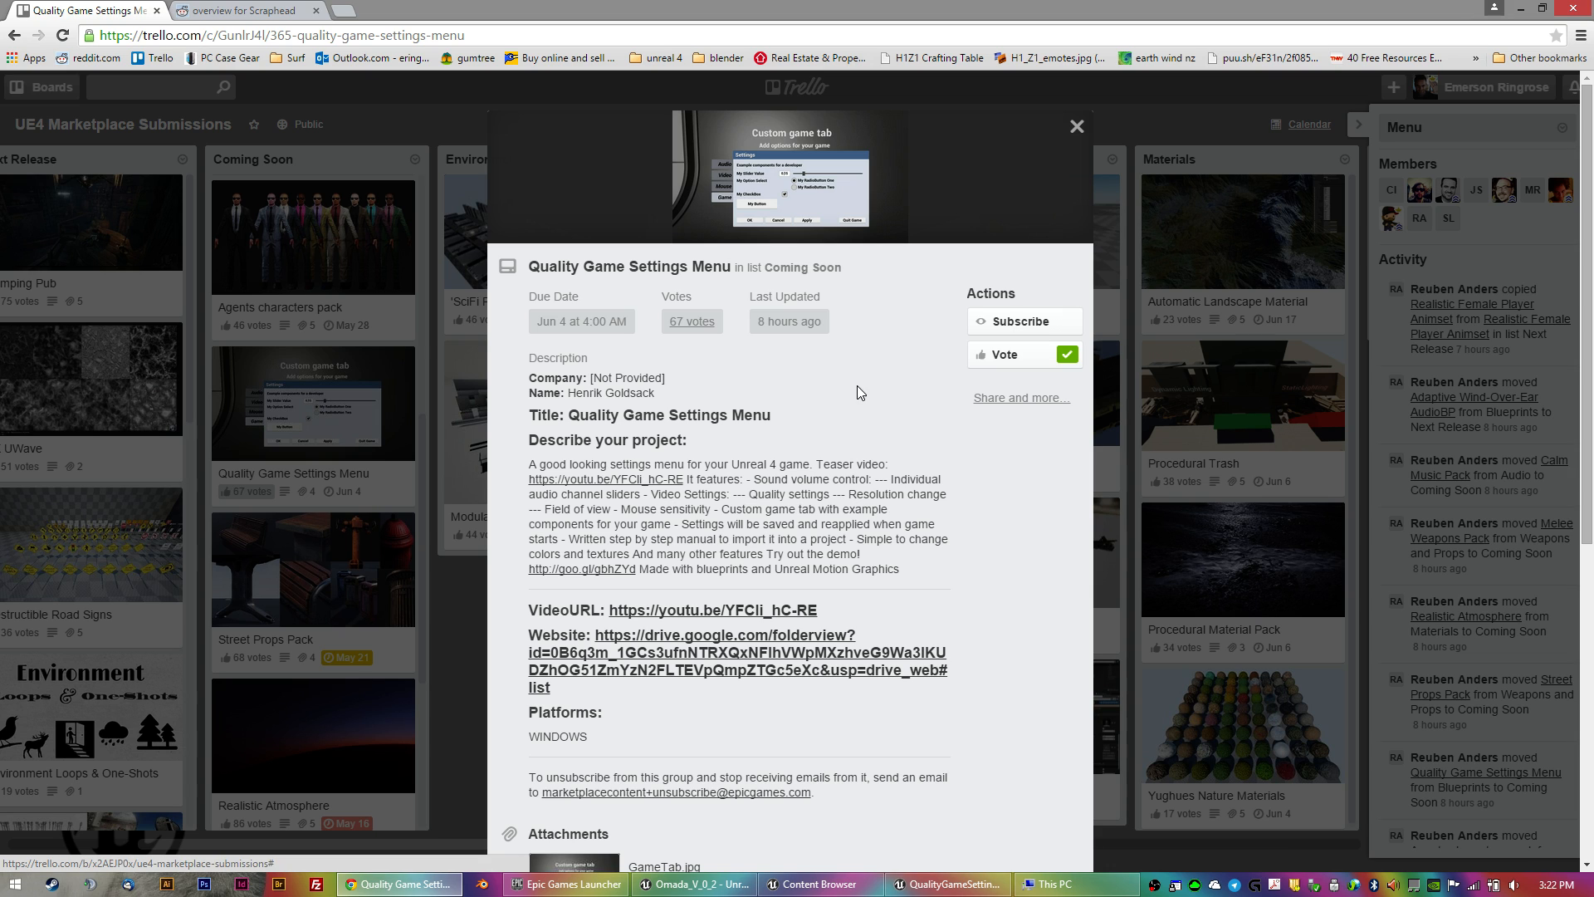
mouse_move(855, 444)
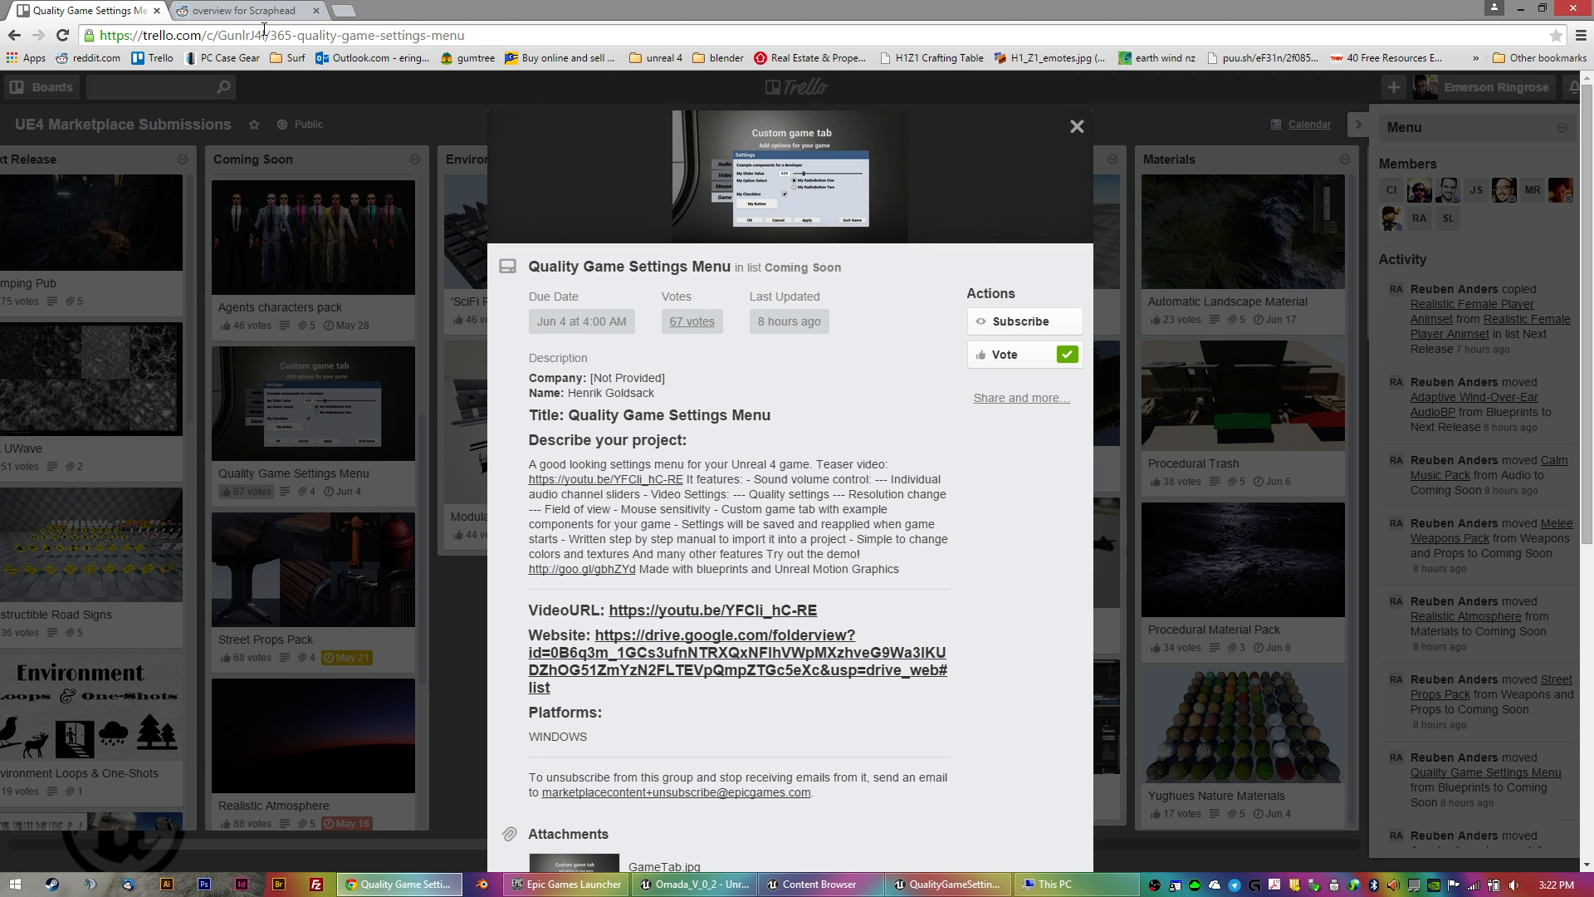
mouse_move(558, 129)
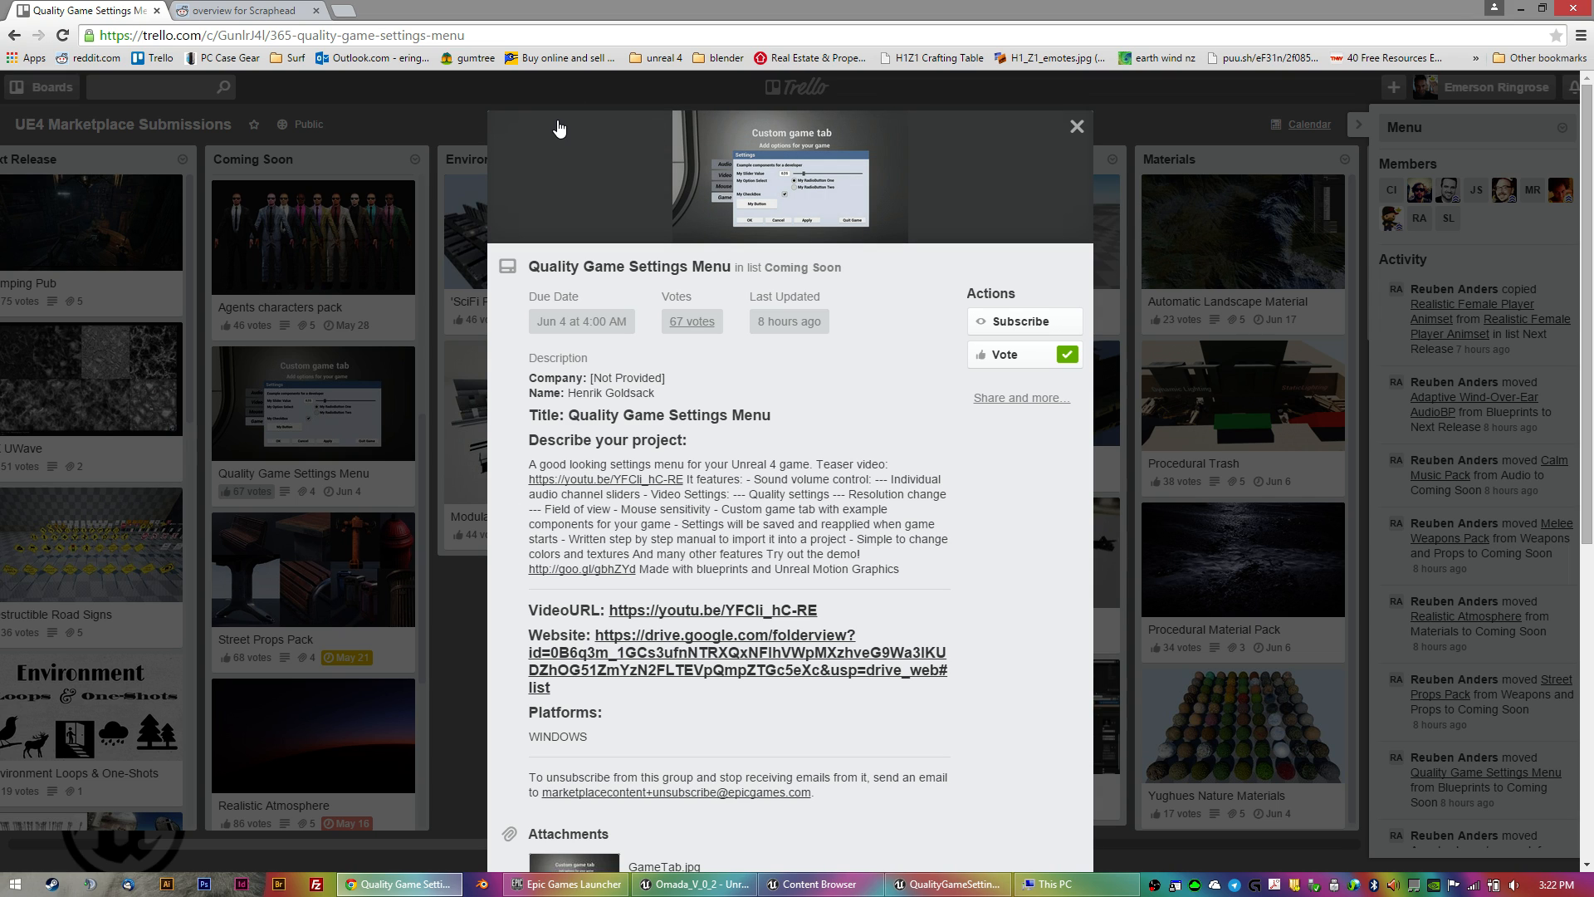
mouse_move(498, 421)
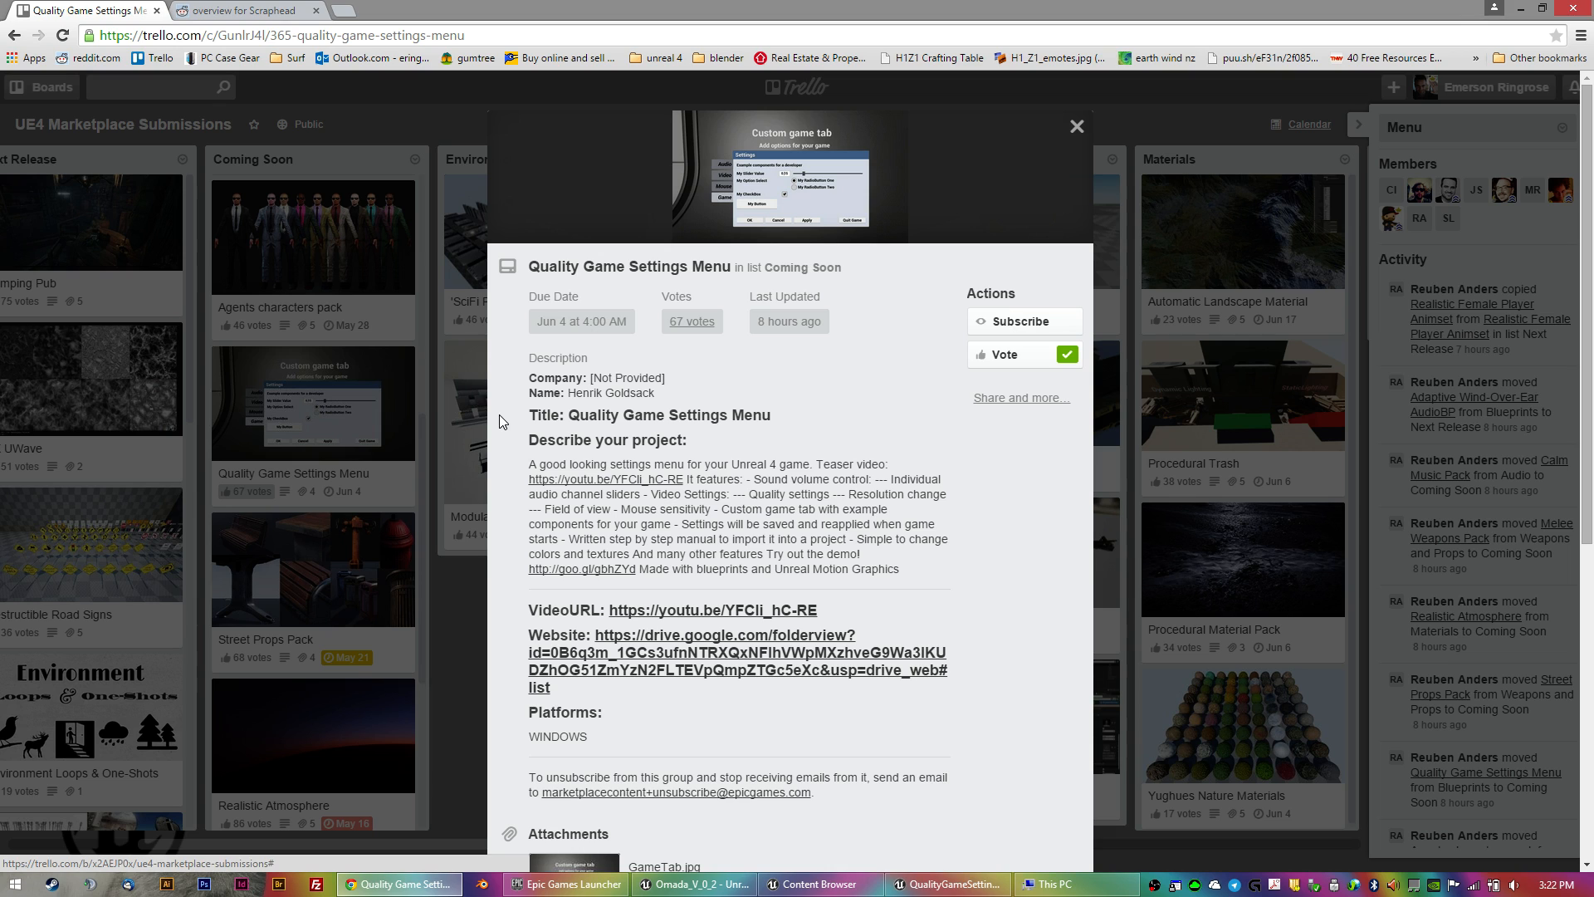
mouse_move(793, 770)
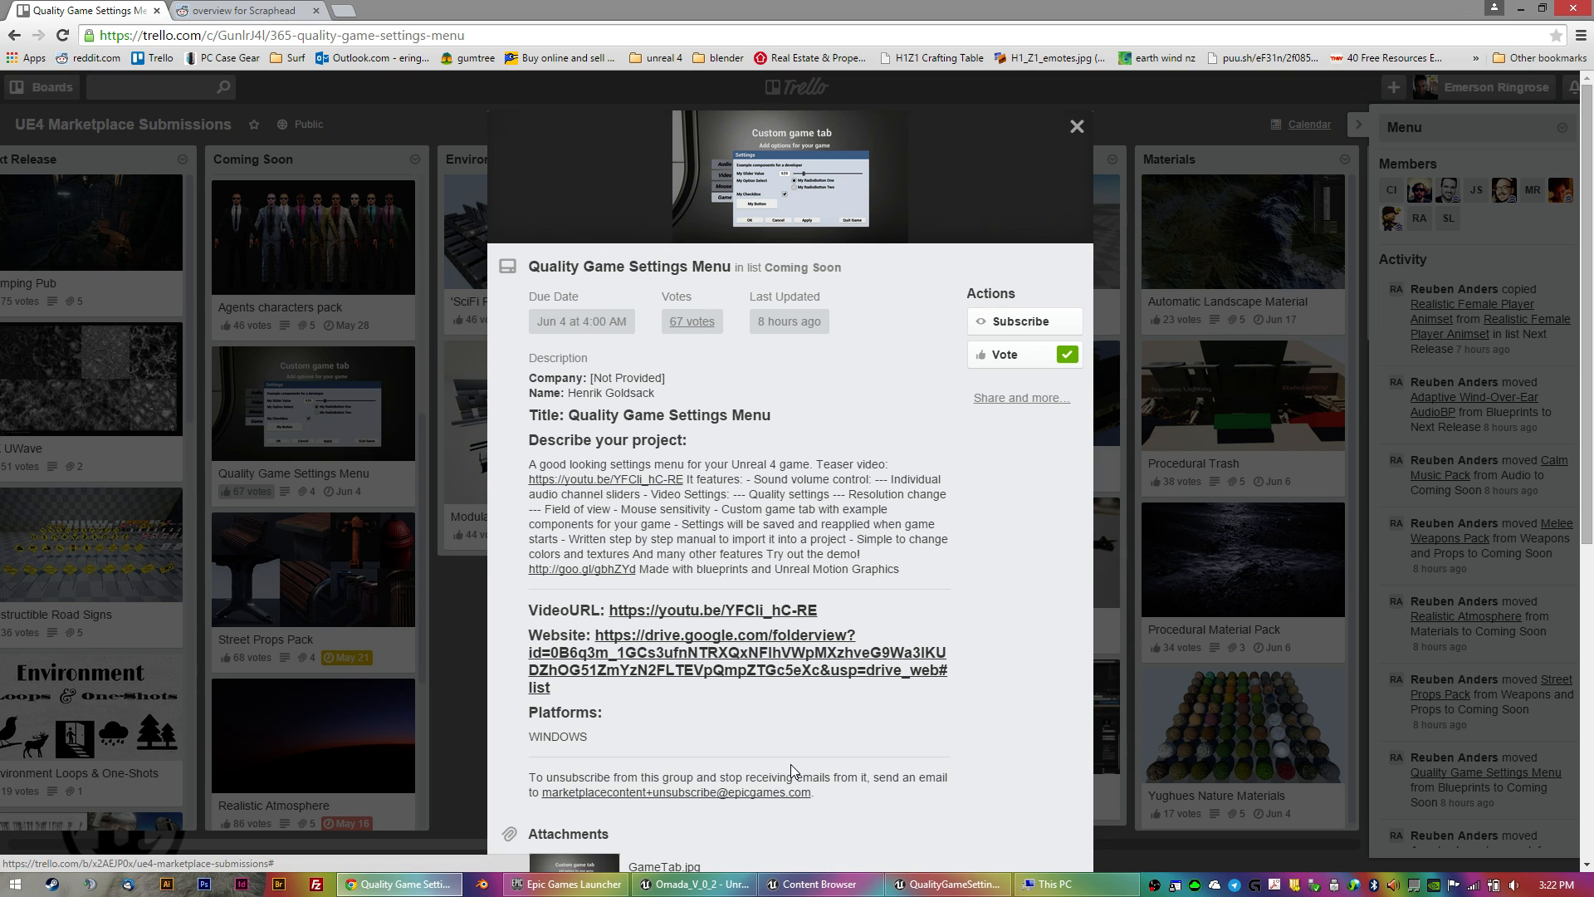
Bring up the QualityGameSettings project and play its demo level in the editor.
left_click(947, 883)
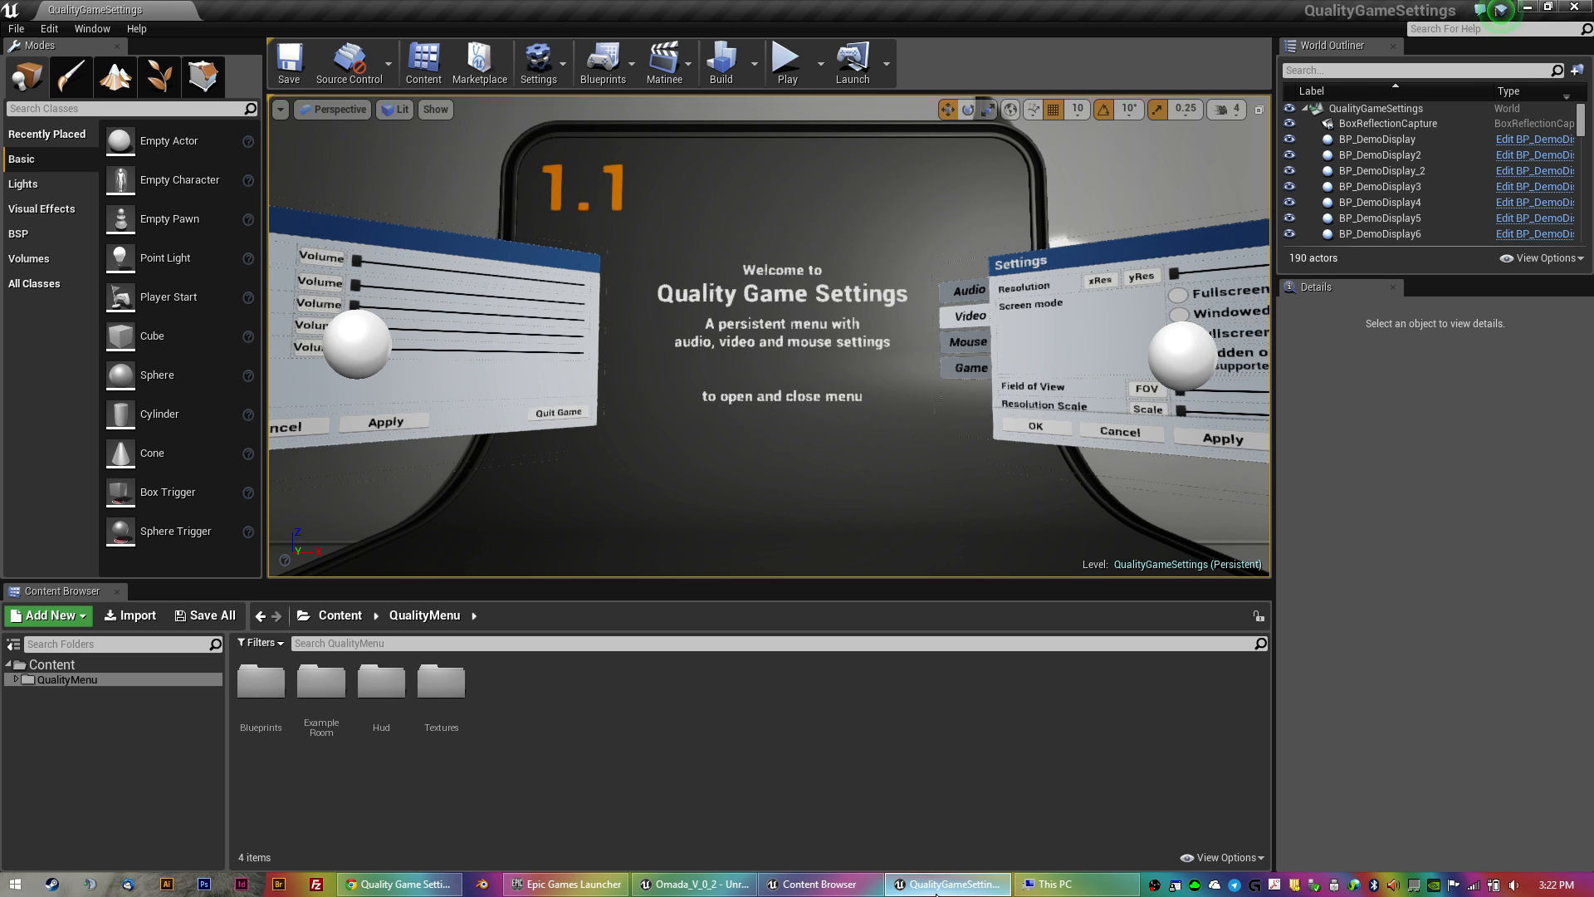
mouse_move(785, 63)
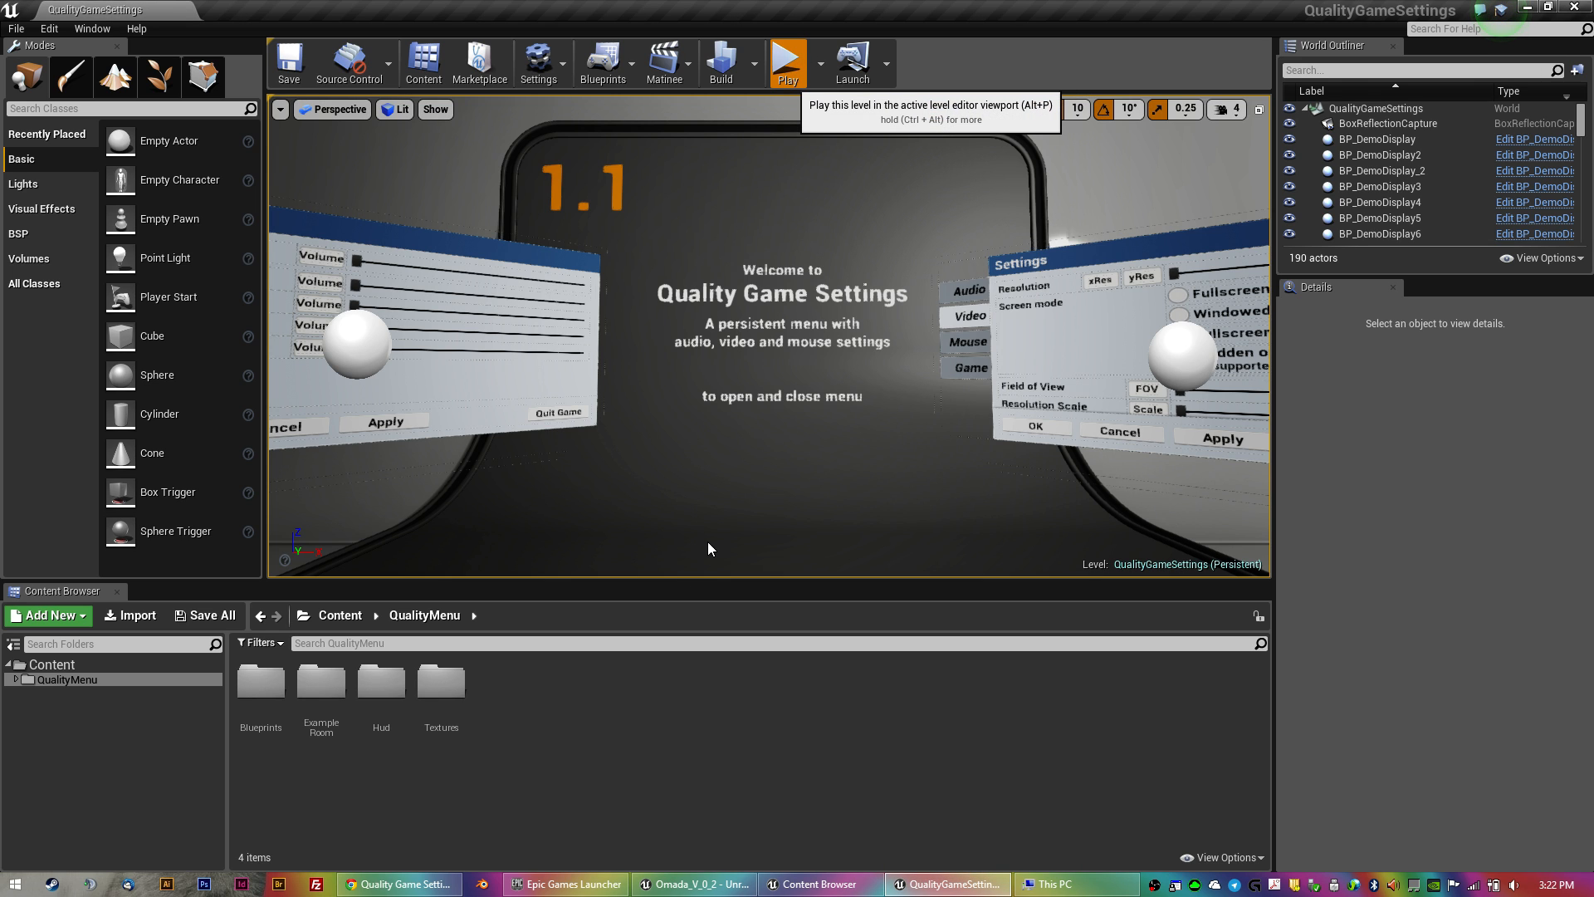
left_click(786, 57)
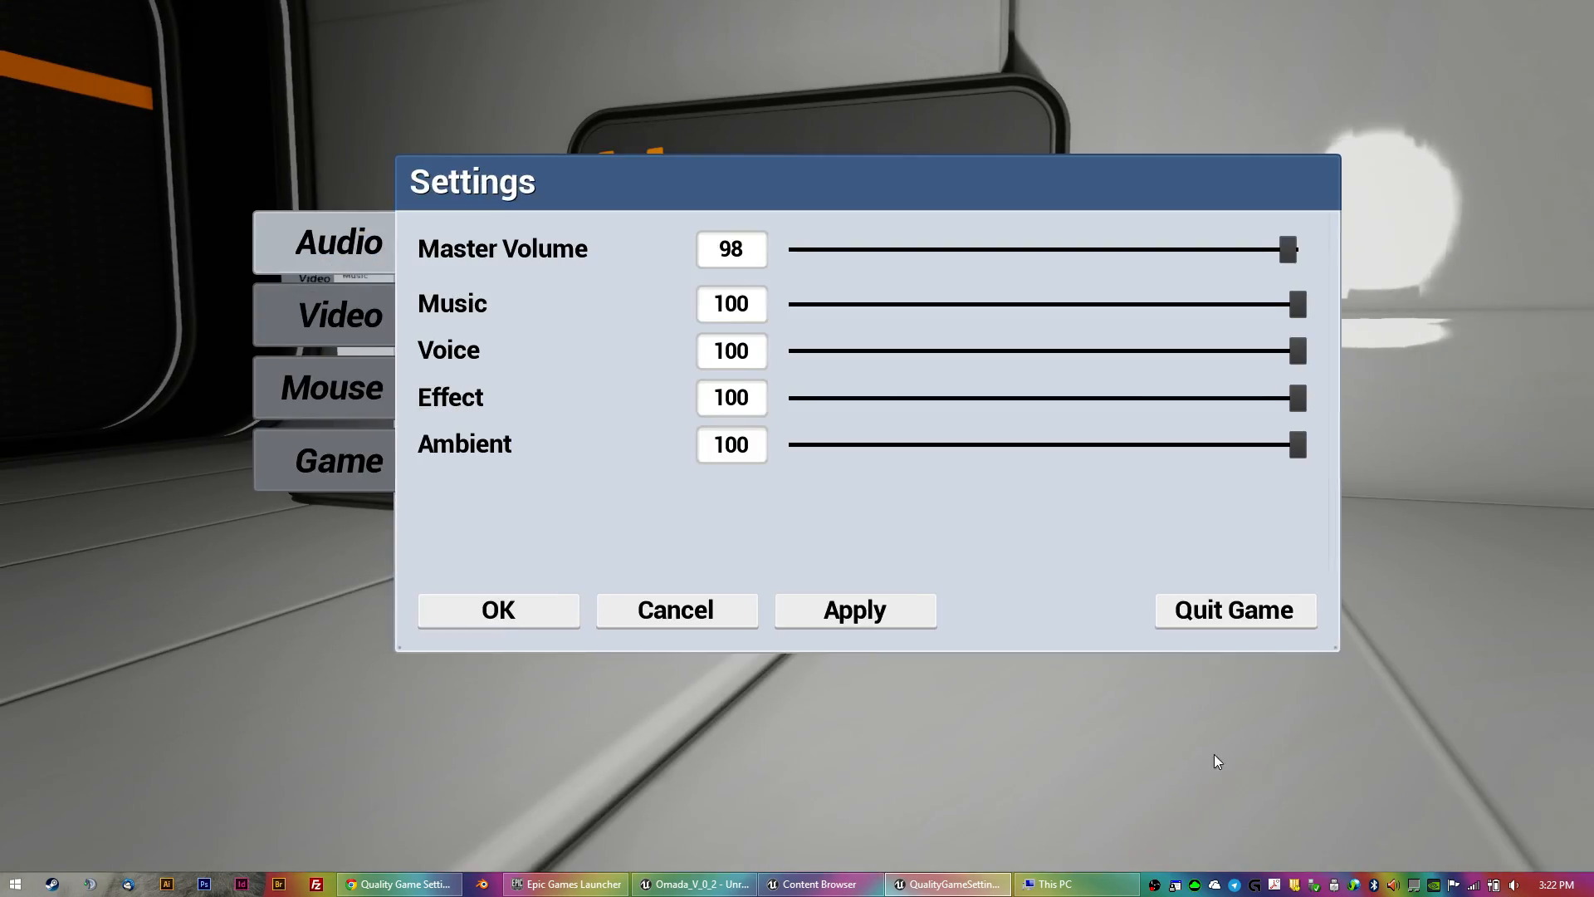
Browse the Mouse, Game, Audio and Video settings pages in the running level.
left_click(327, 387)
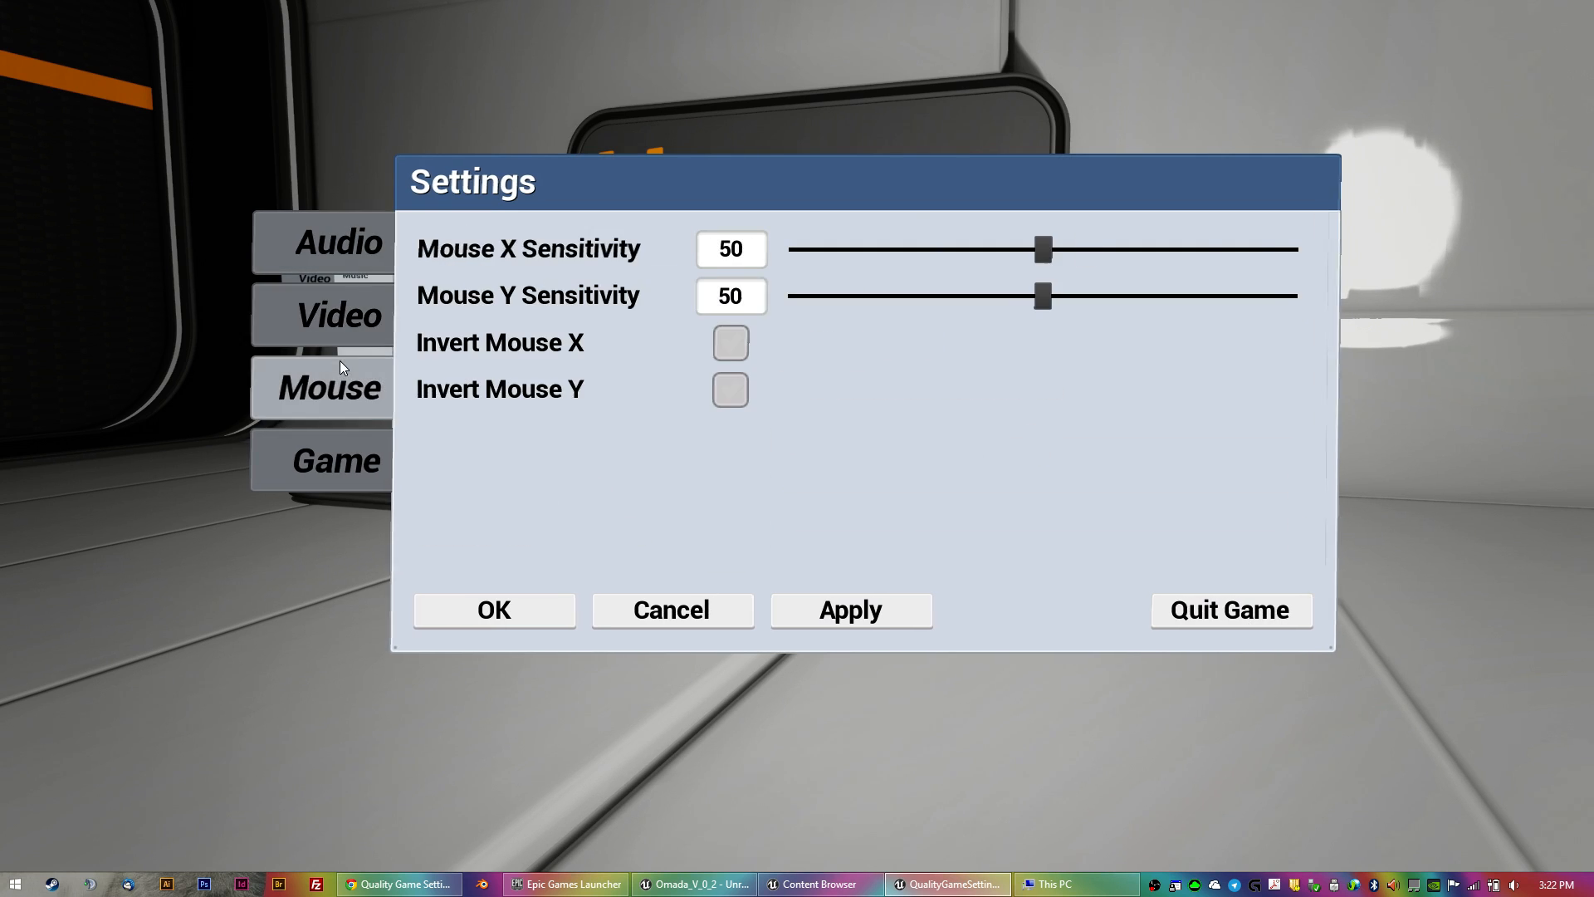
left_click(338, 460)
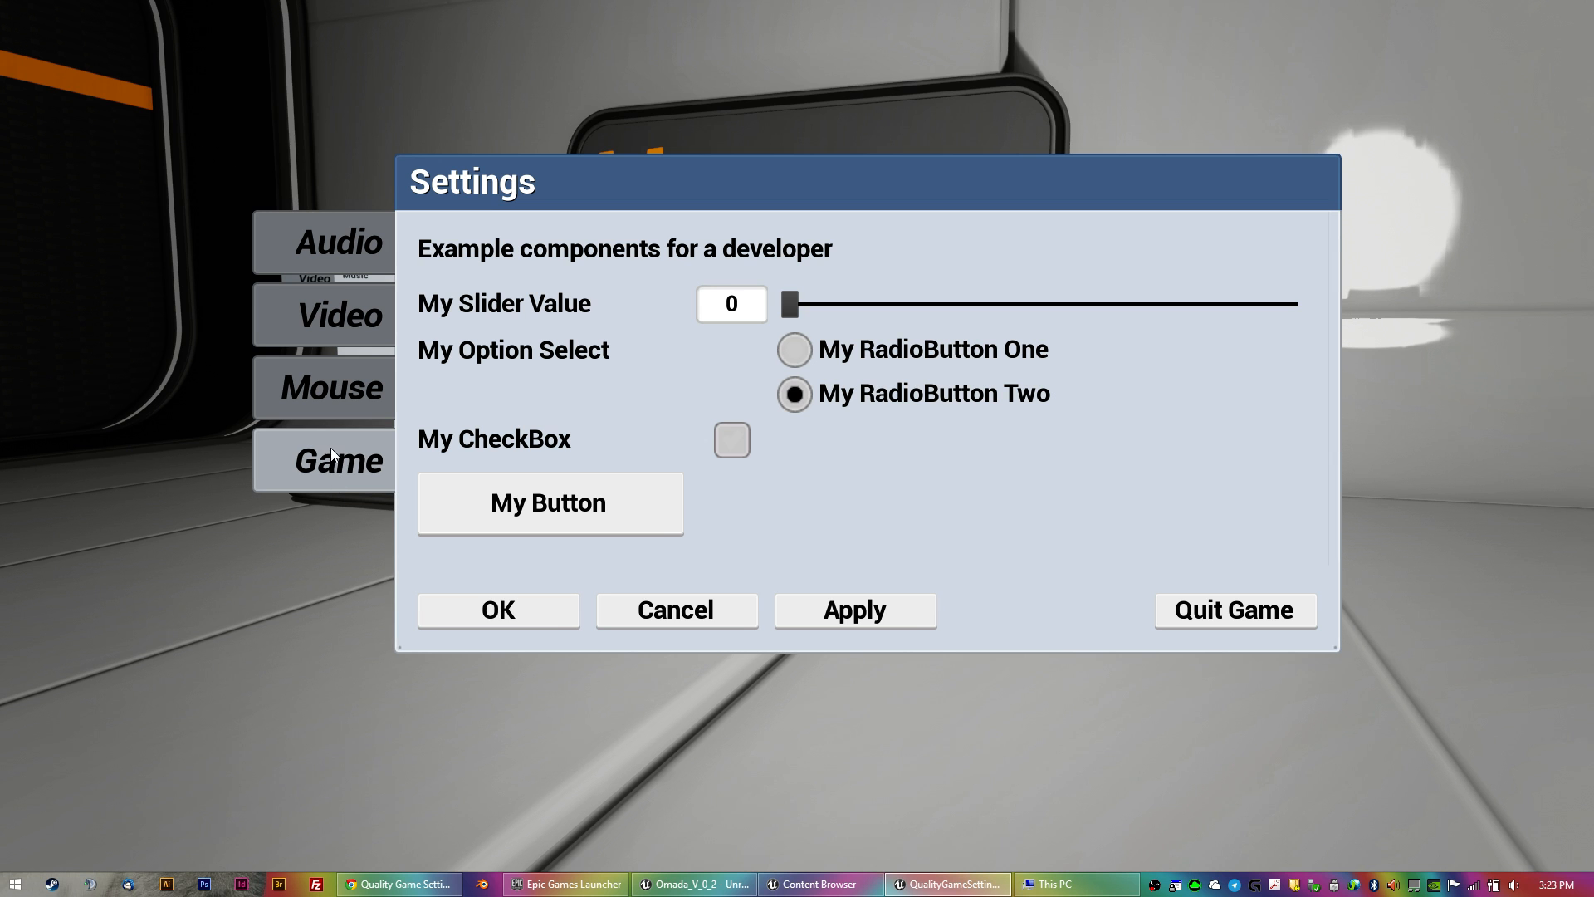
left_click(339, 243)
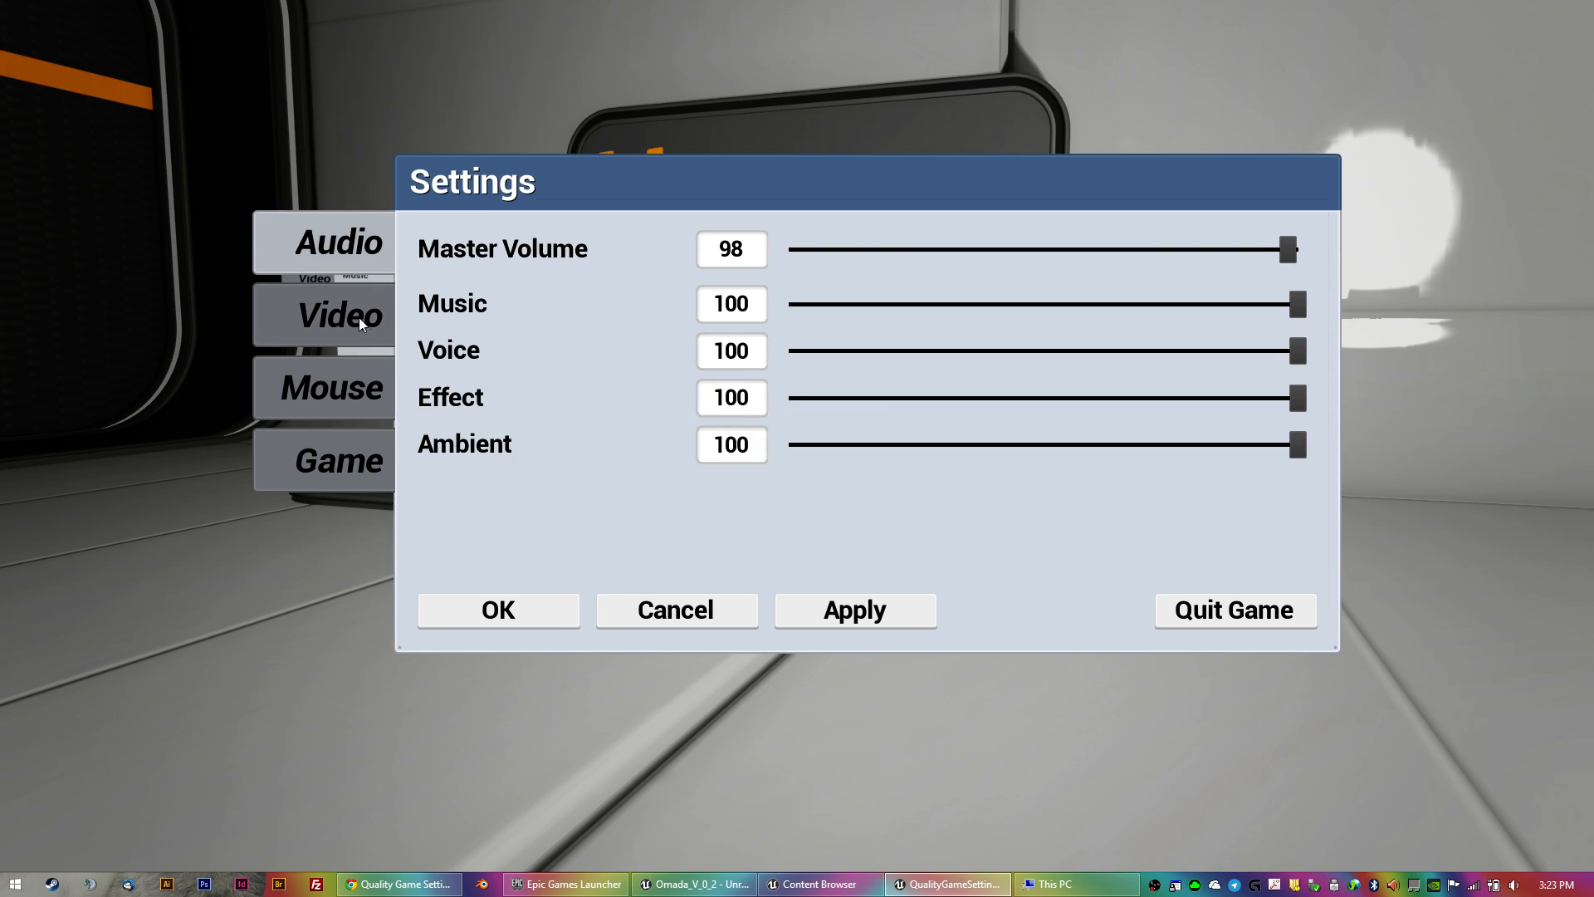
left_click(497, 610)
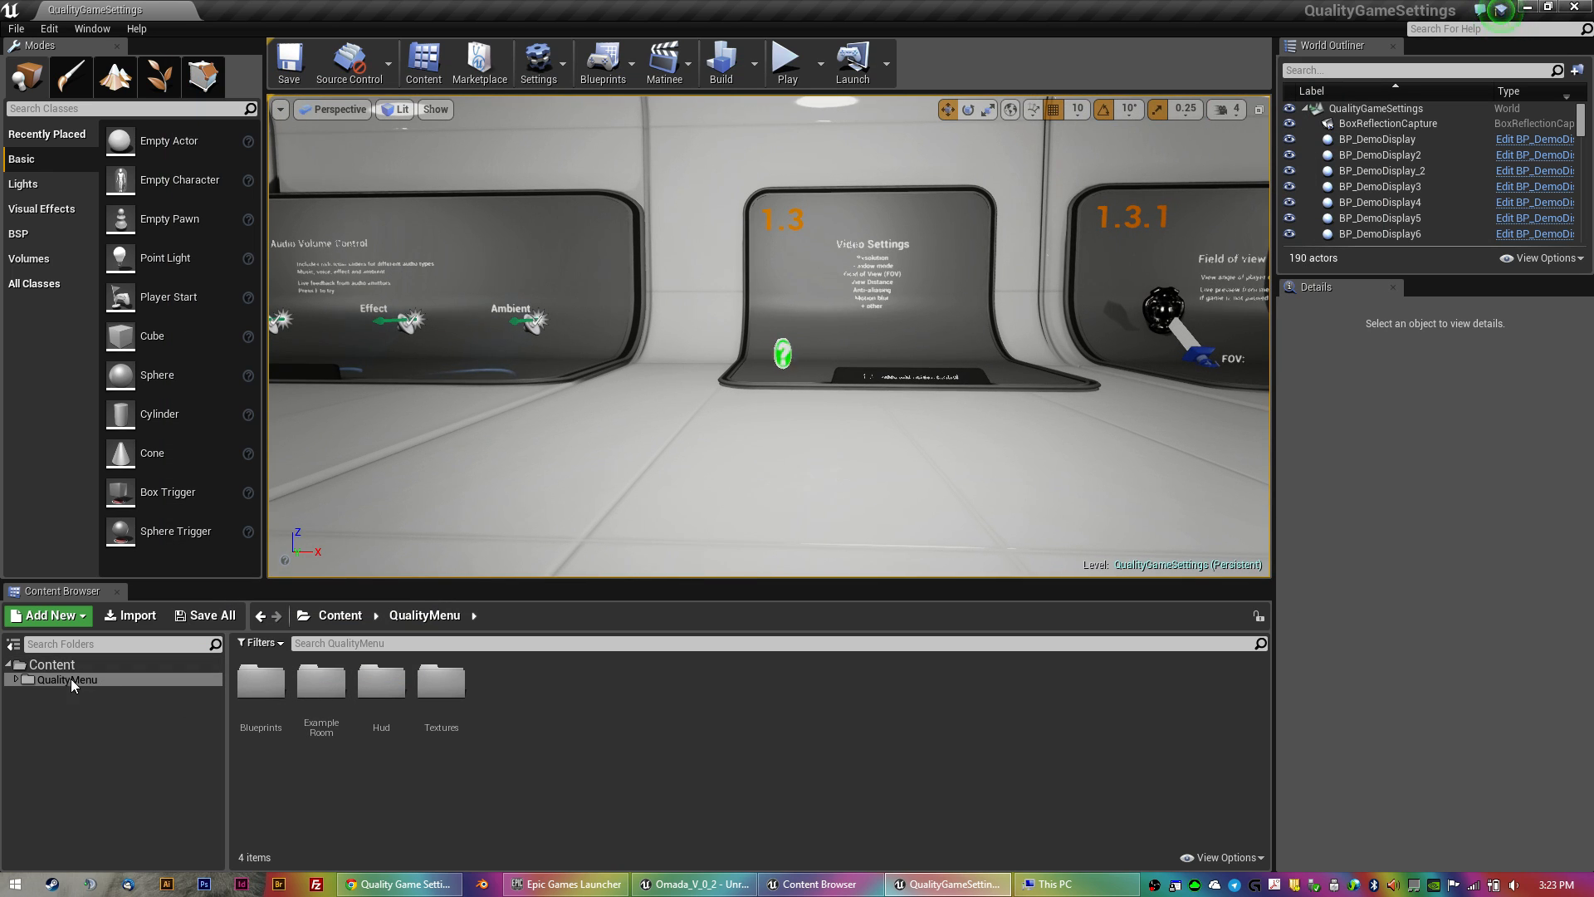
right_click(66, 679)
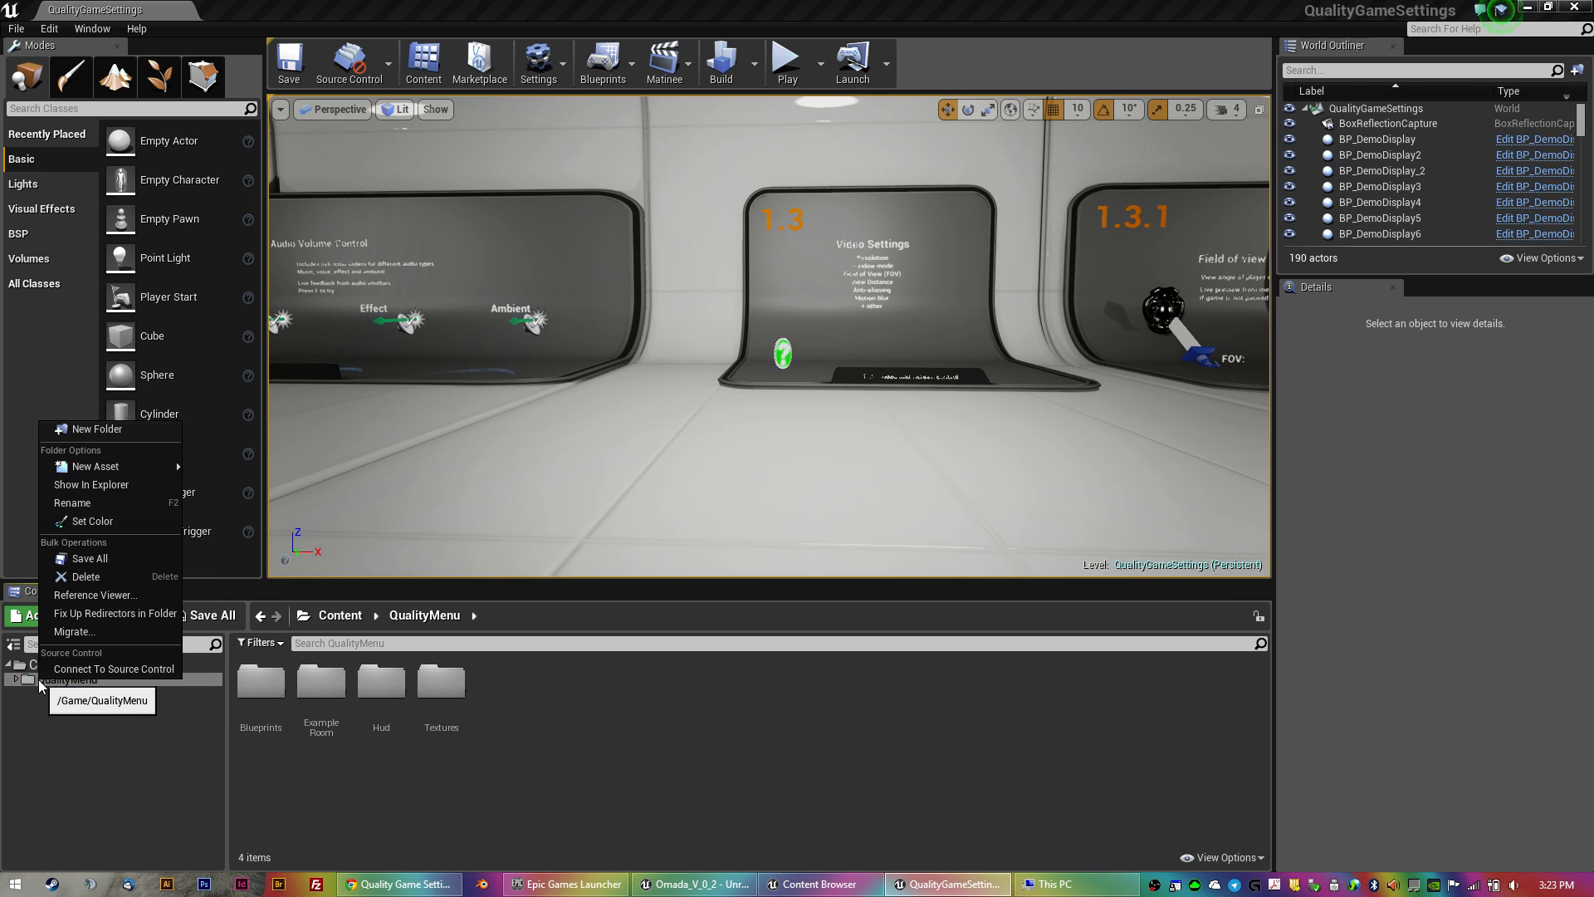
left_click(71, 631)
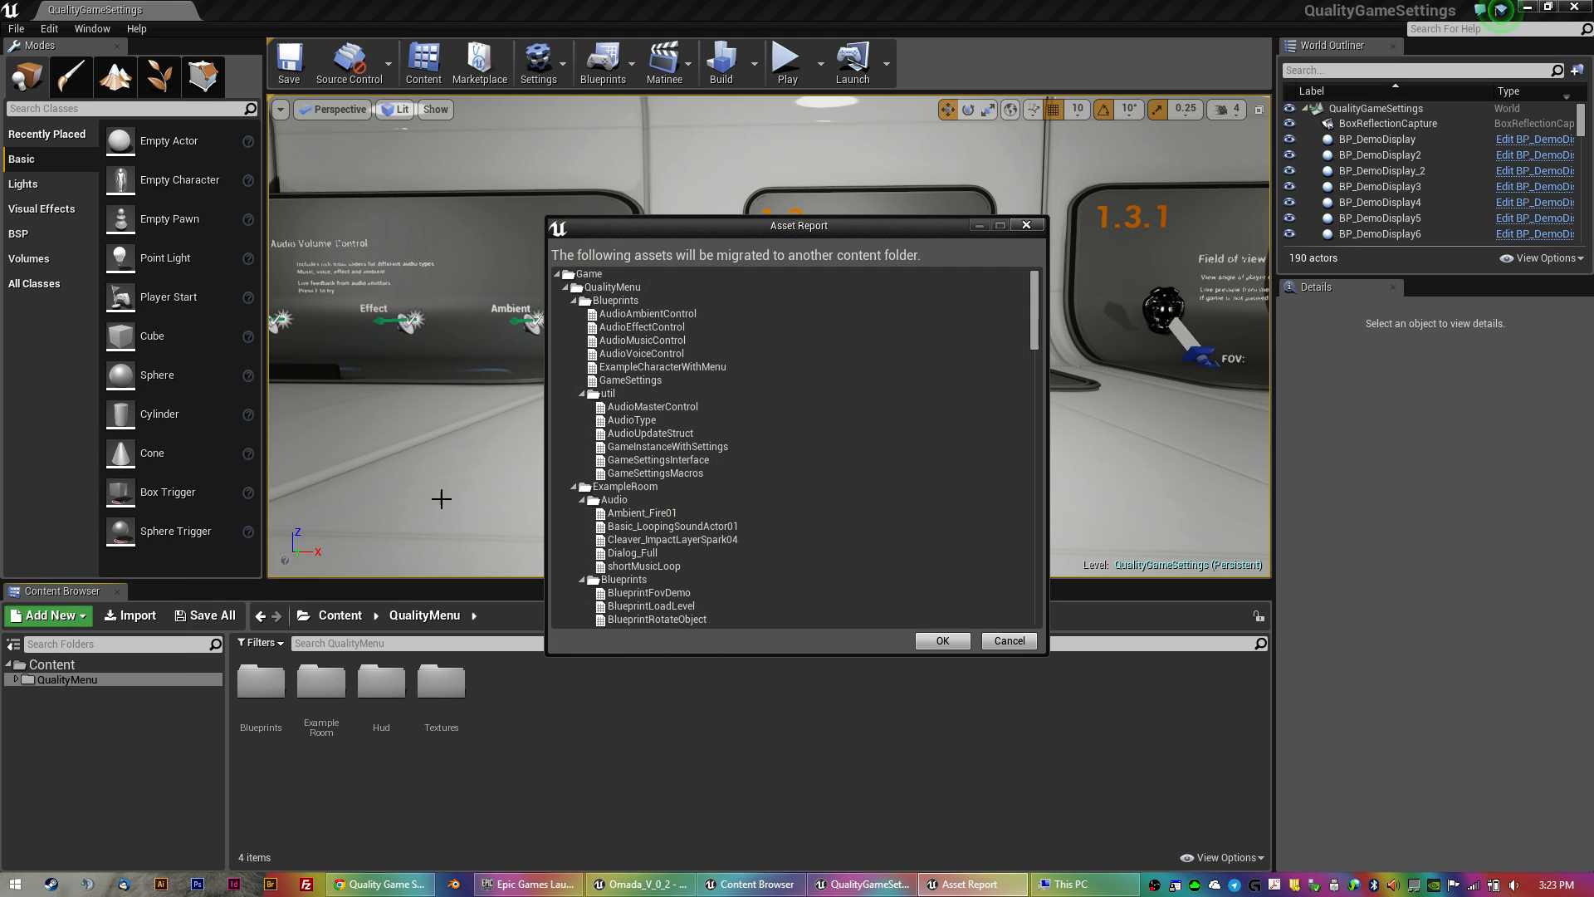
scroll("down", 3)
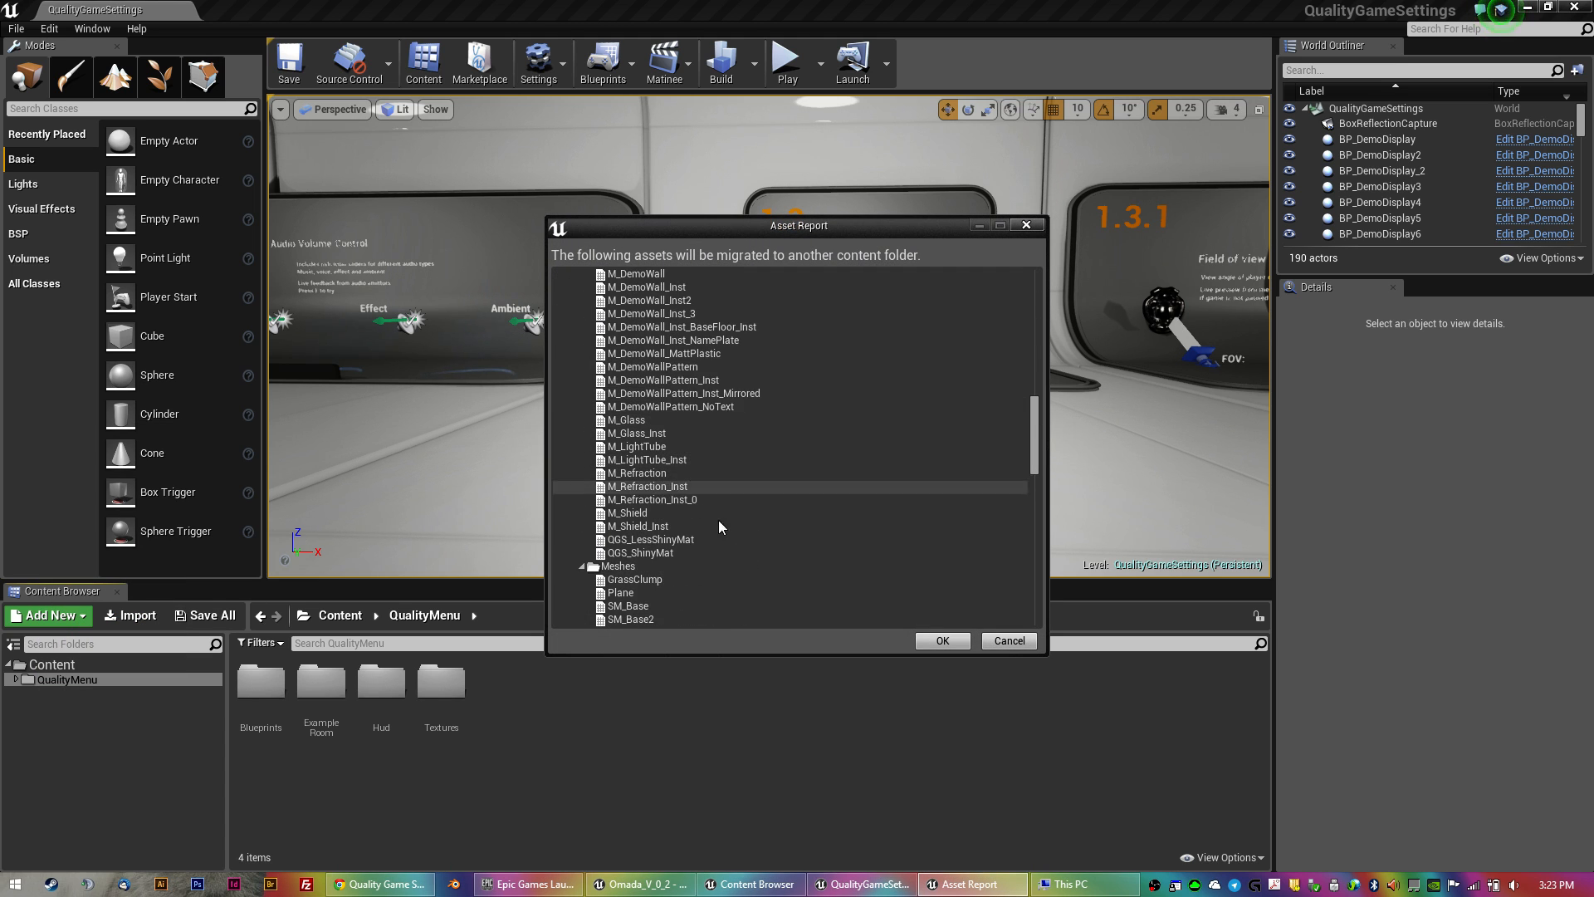
left_click(940, 641)
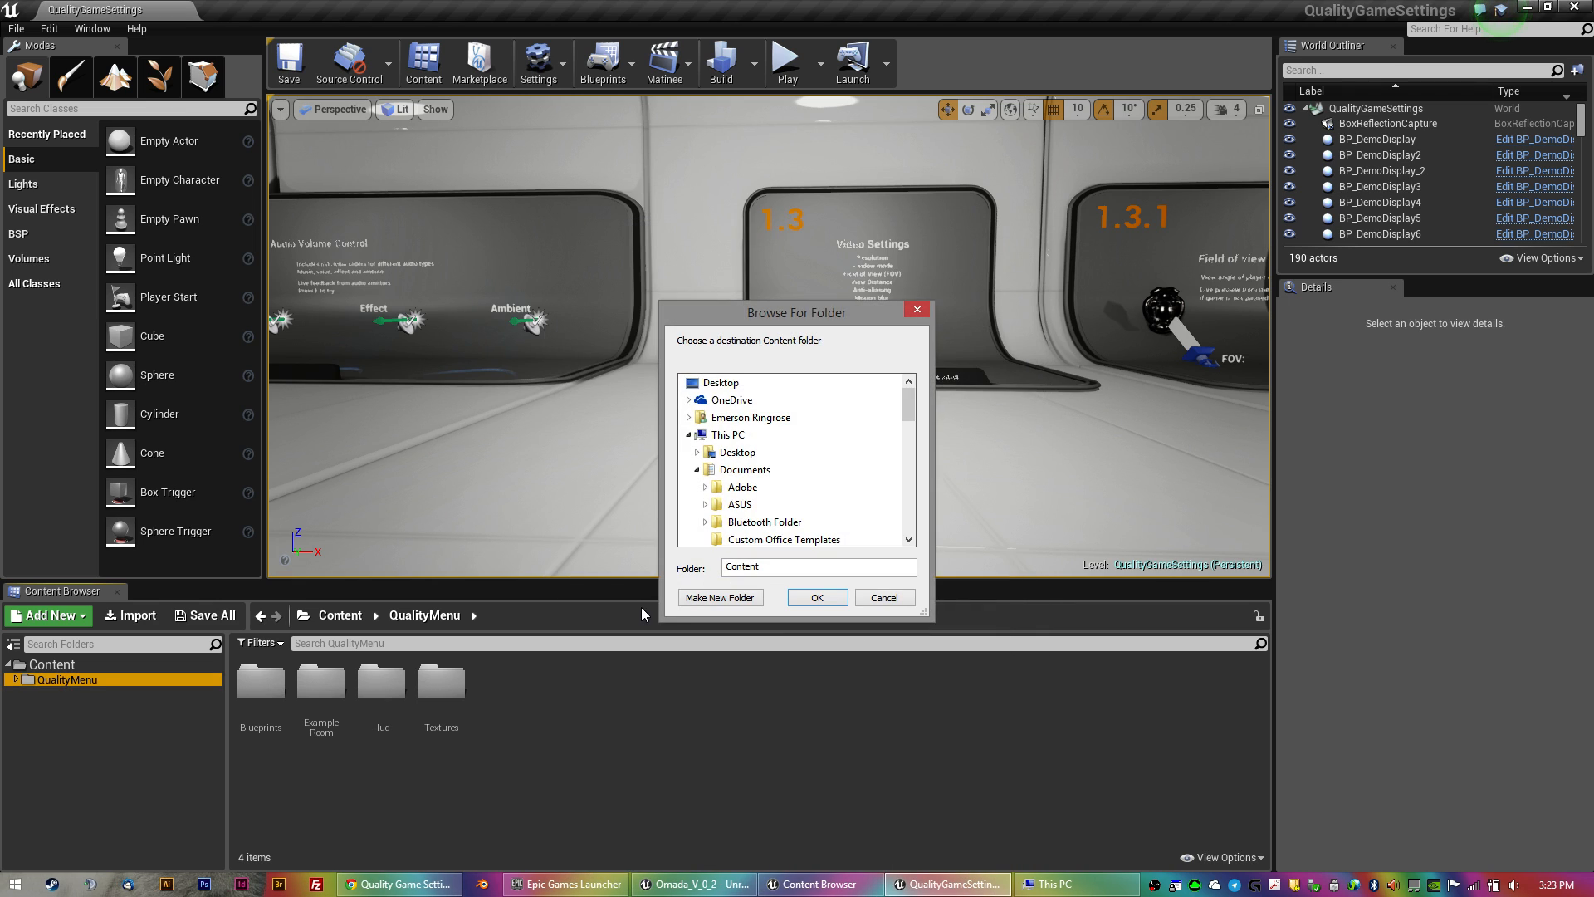
left_click(747, 416)
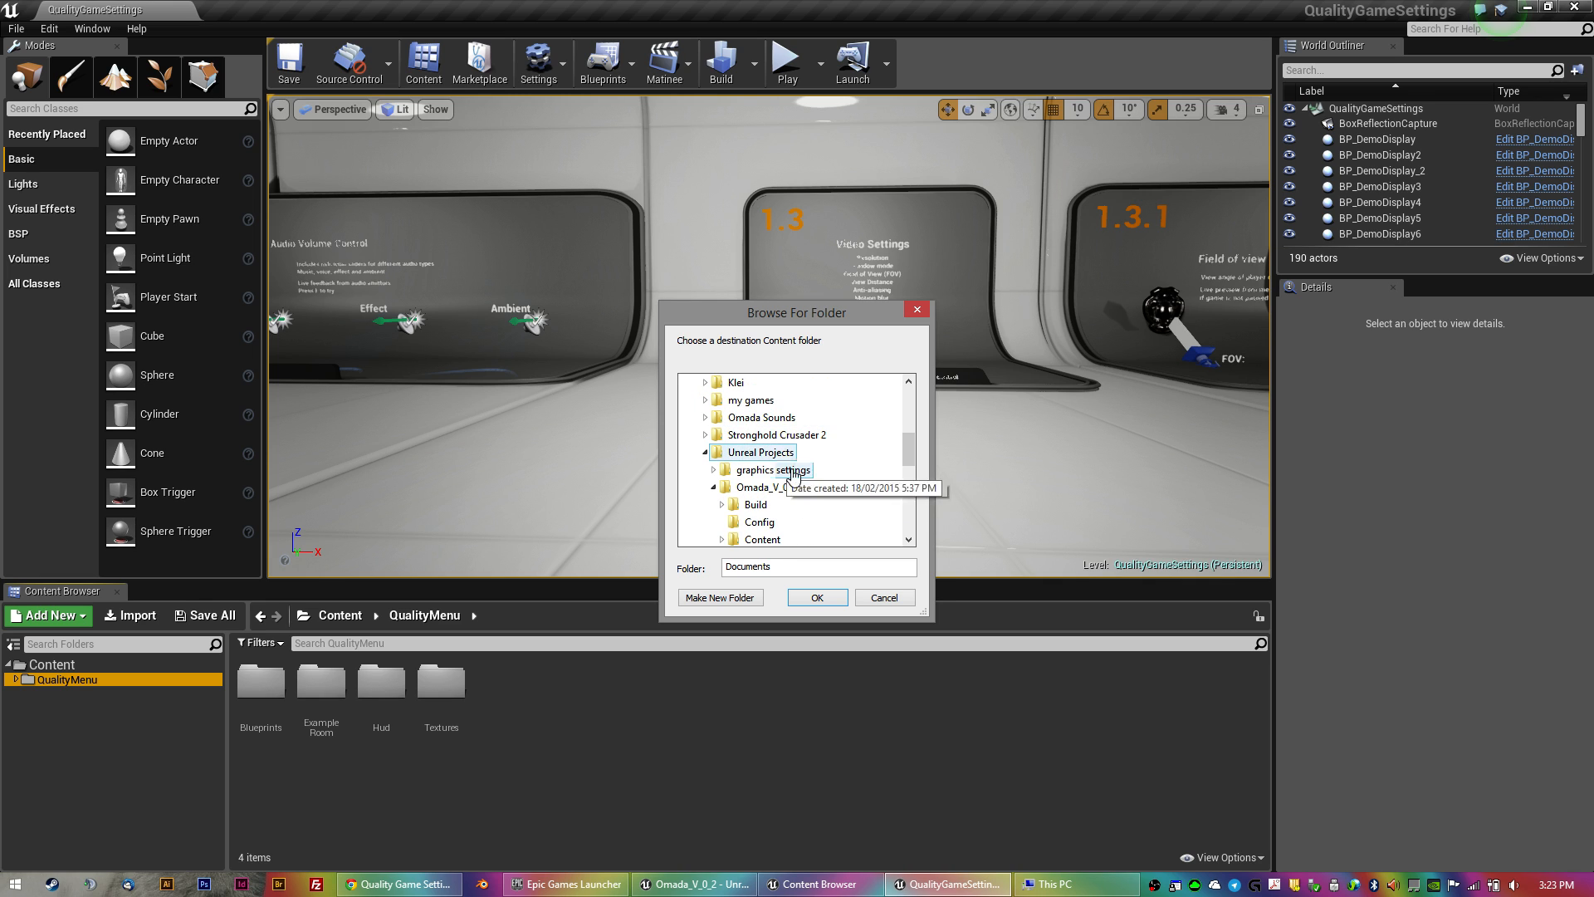
left_click(765, 487)
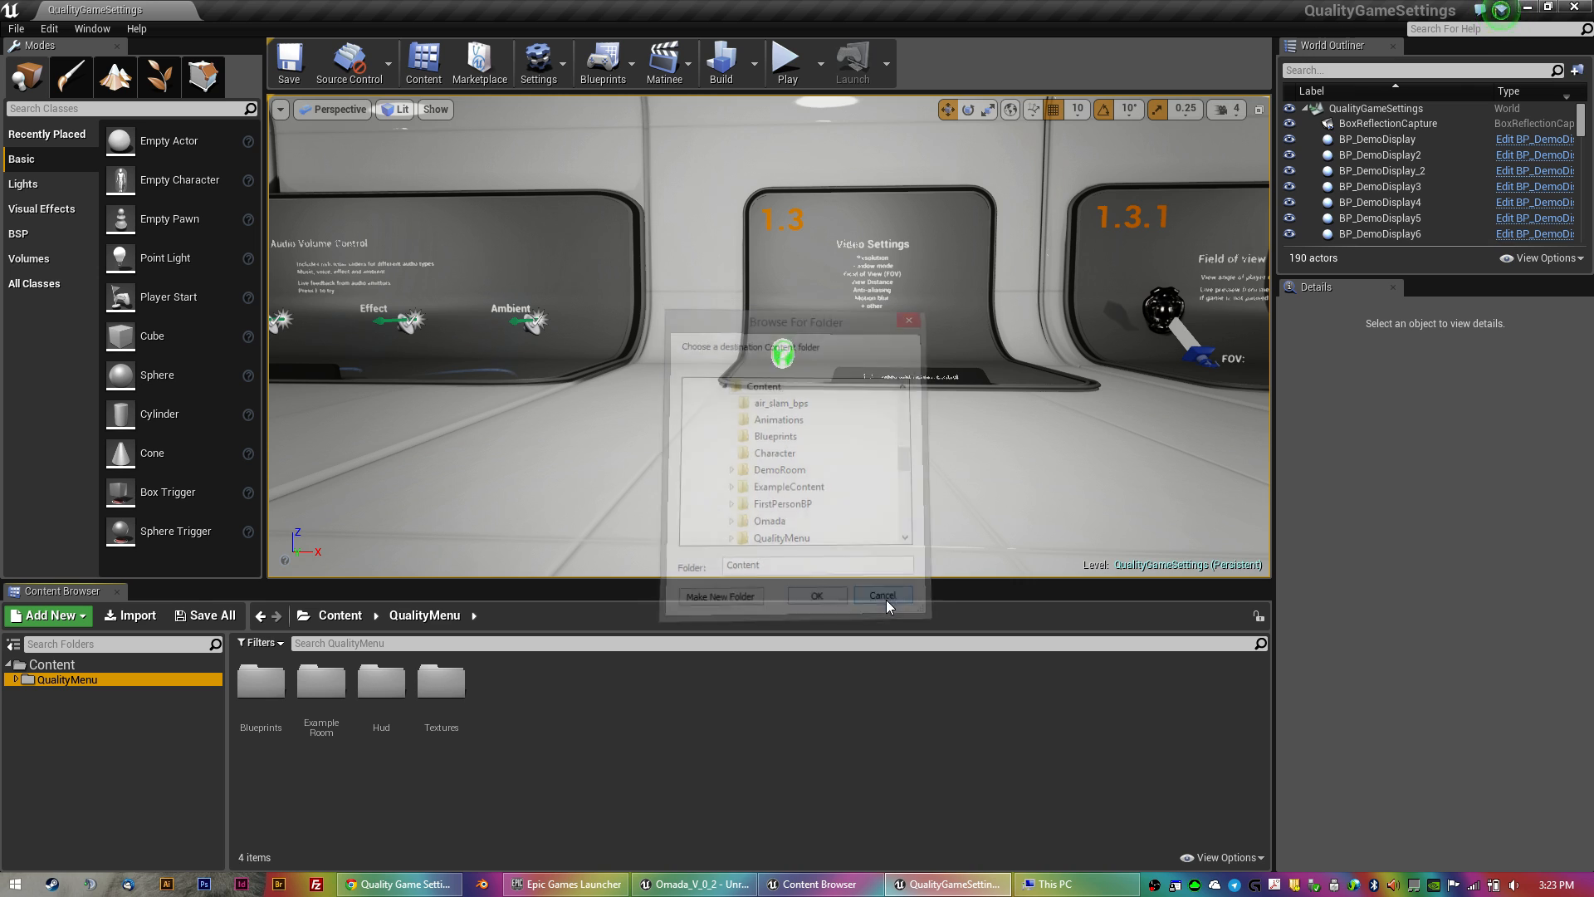
left_click(880, 595)
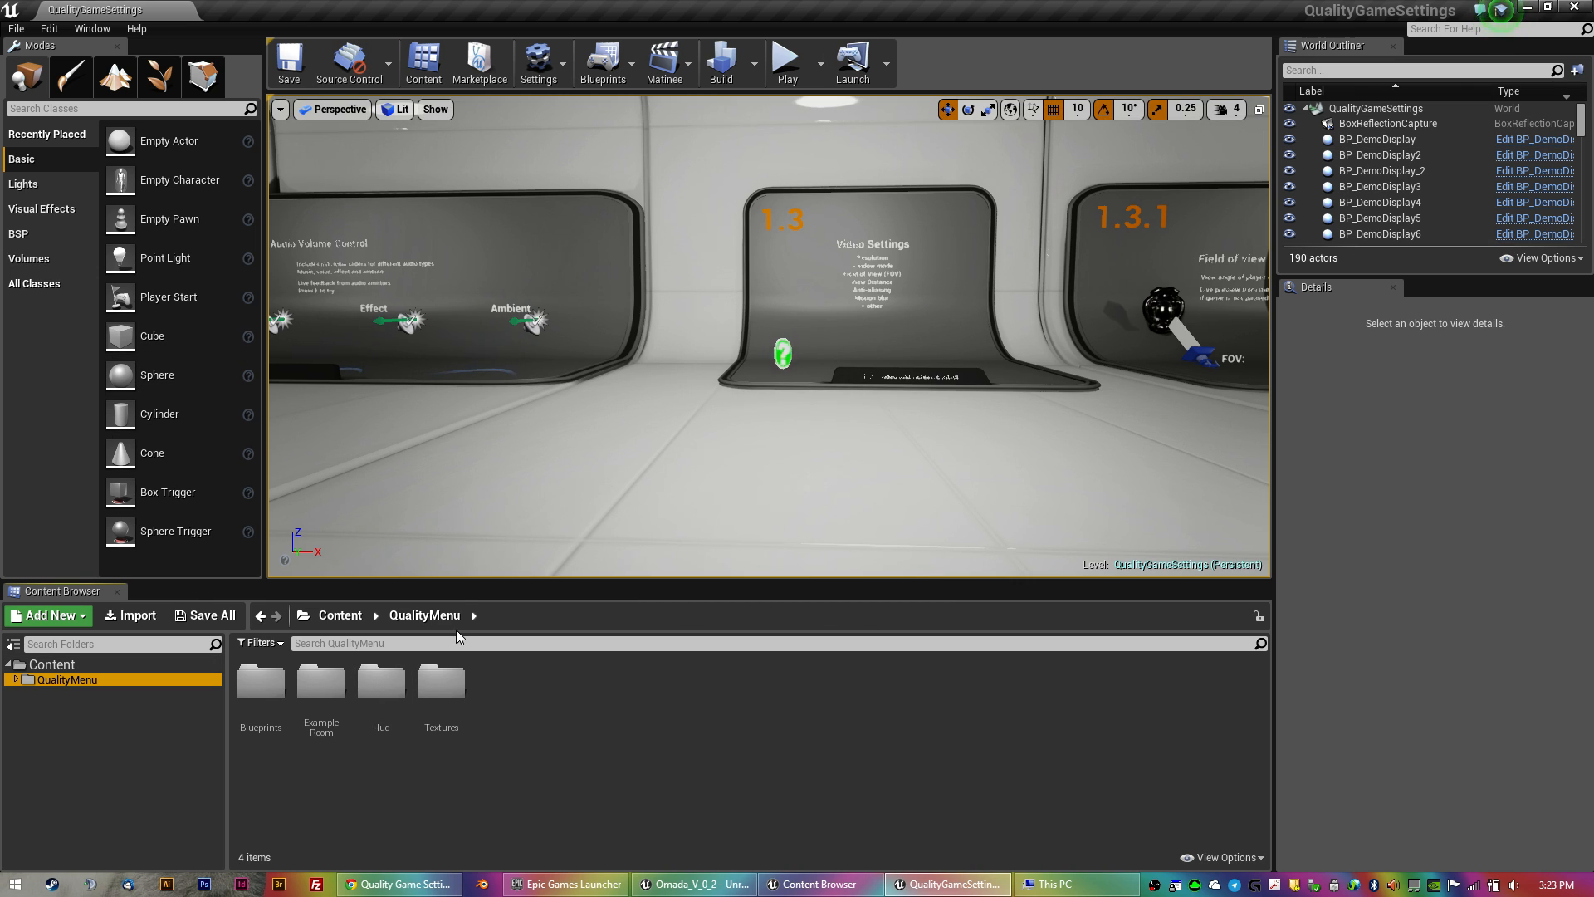
mouse_move(320, 680)
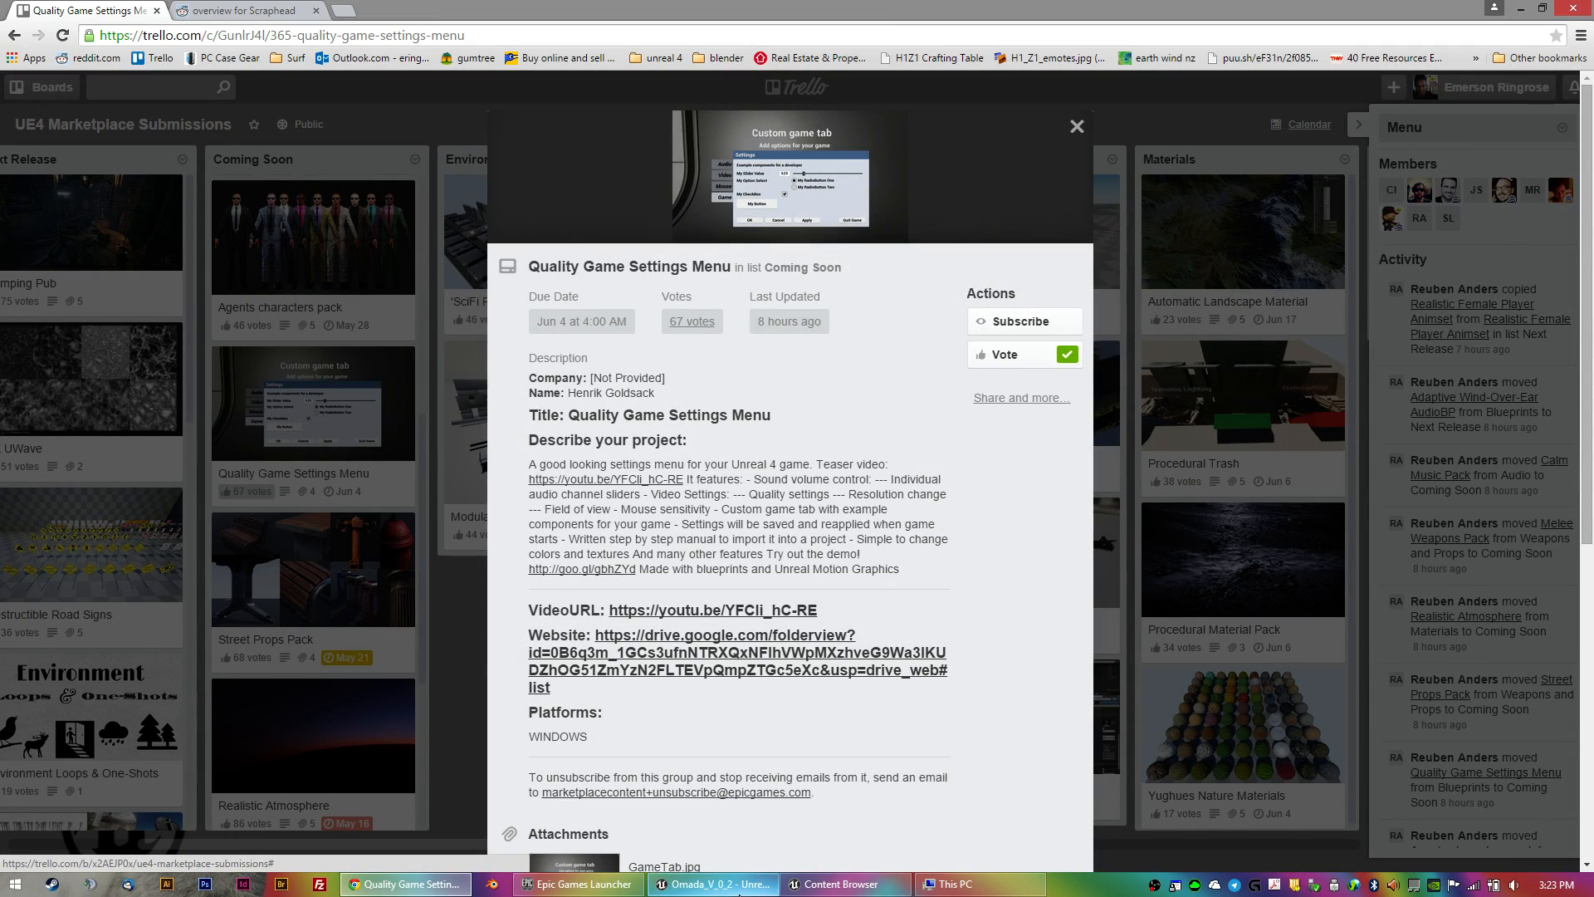
Switch back to the Omada project in Unreal Engine 4.
left_click(713, 883)
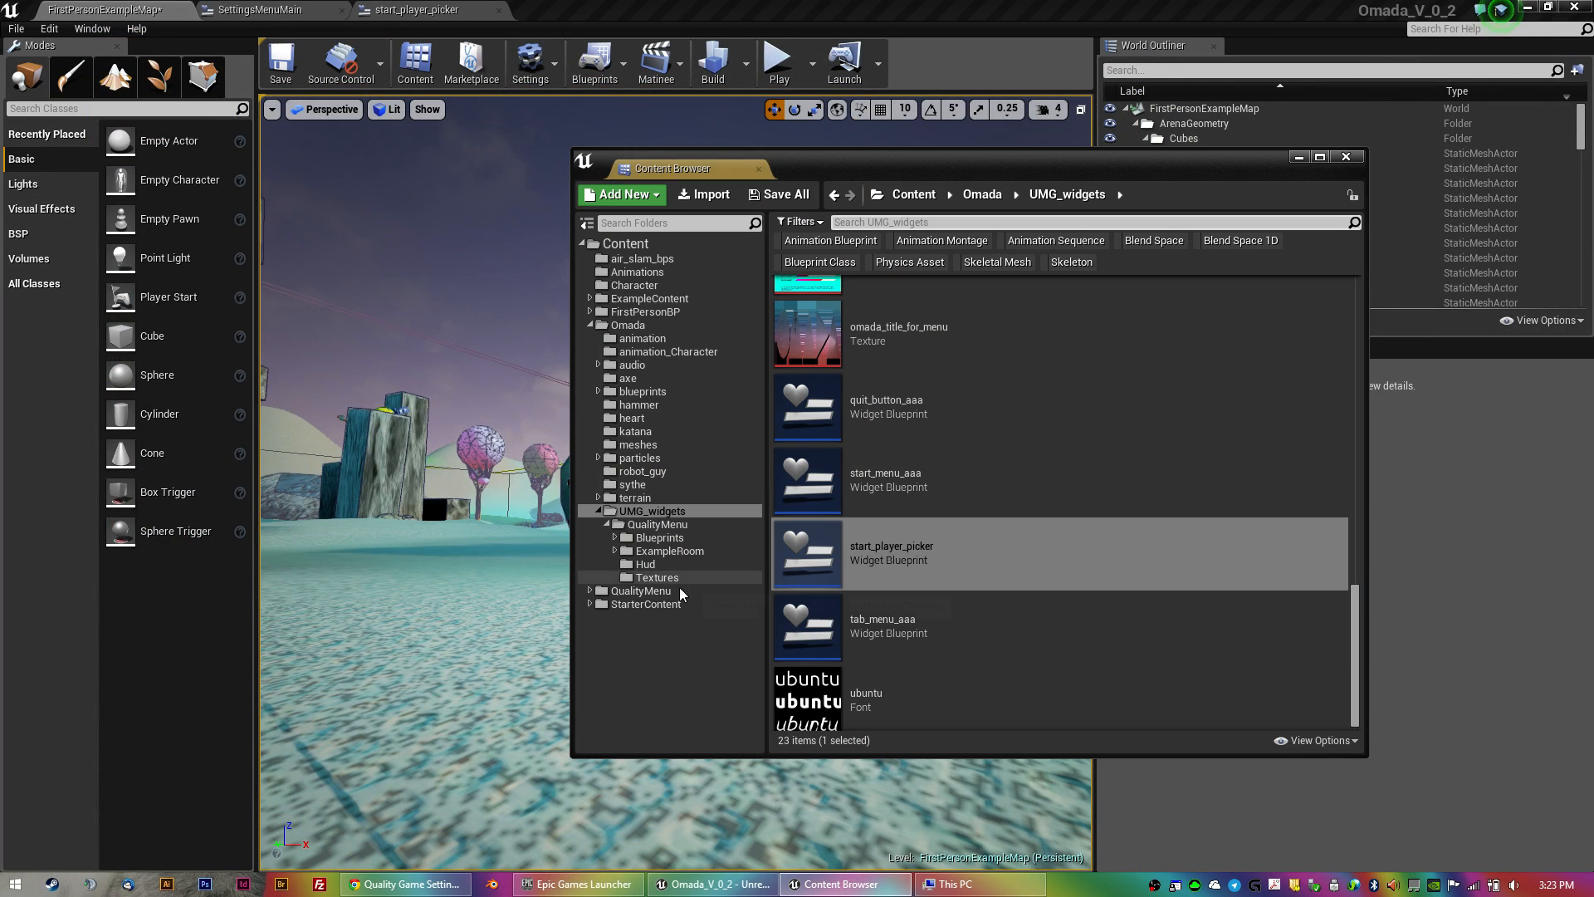
Show Omada's top-level QualityMenu folder with Blueprints, ExampleRoom, Hud and Textures.
left_click(641, 591)
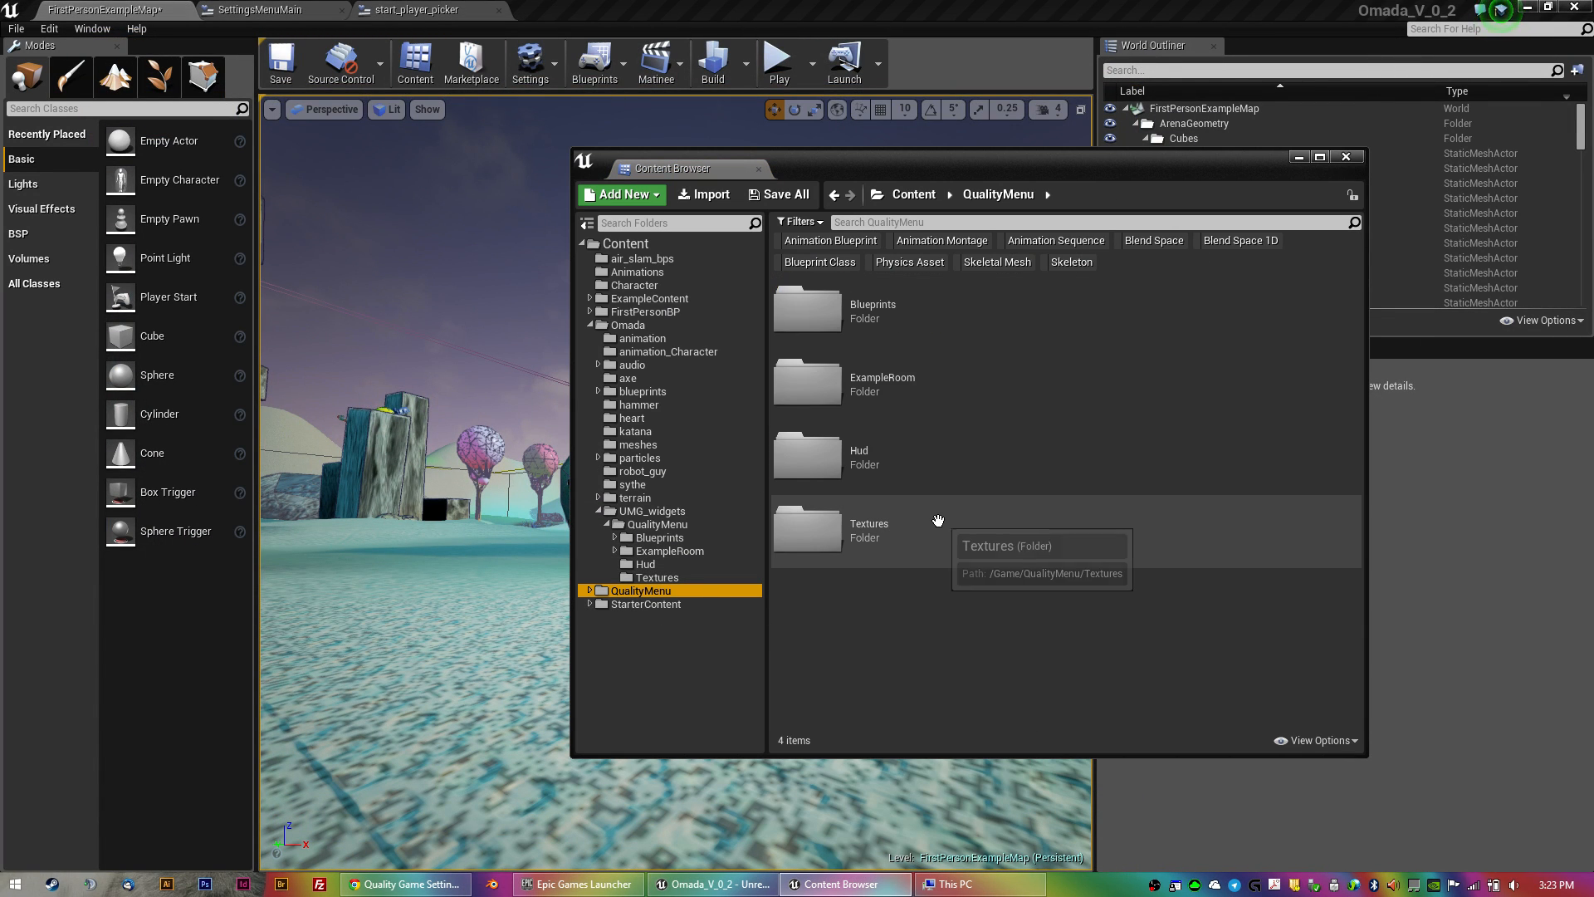
mouse_move(654, 625)
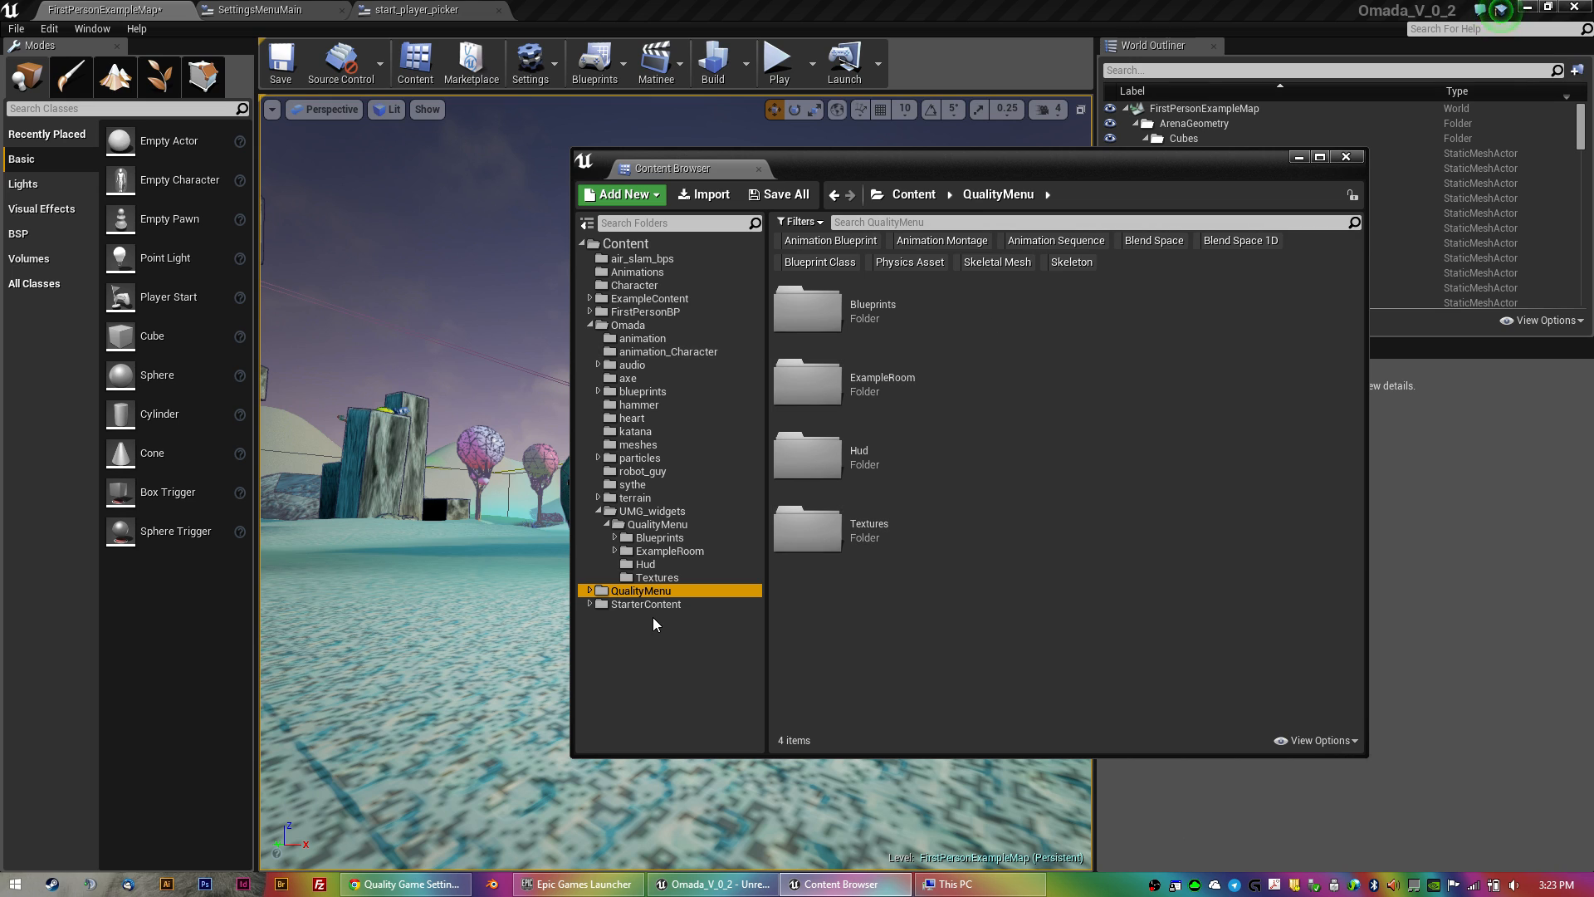
mouse_move(641, 591)
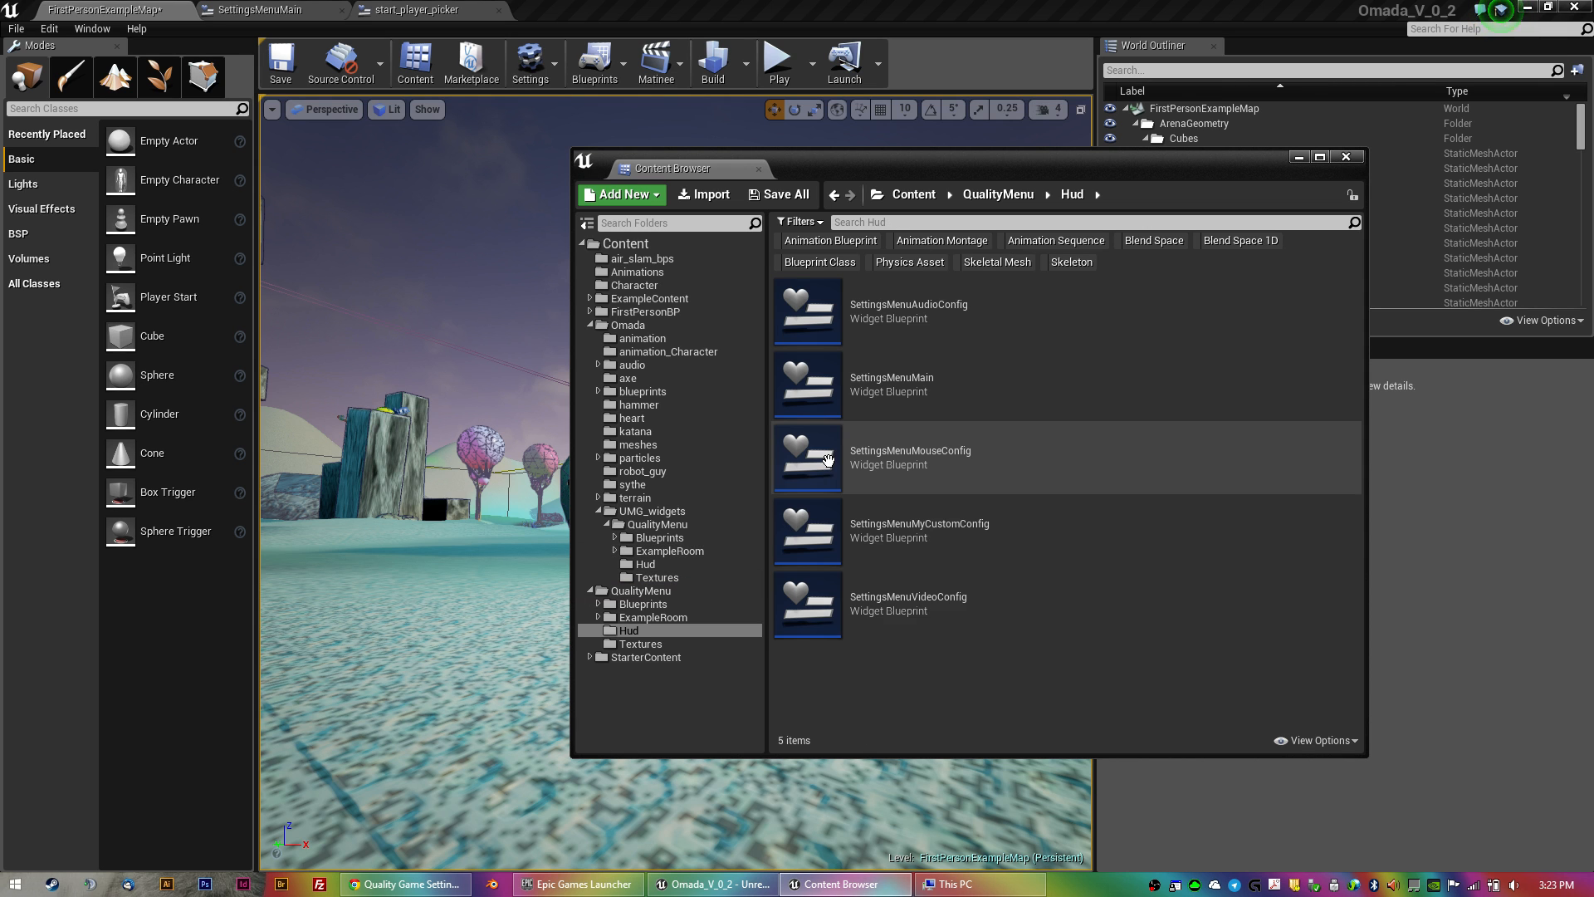
mouse_move(875, 383)
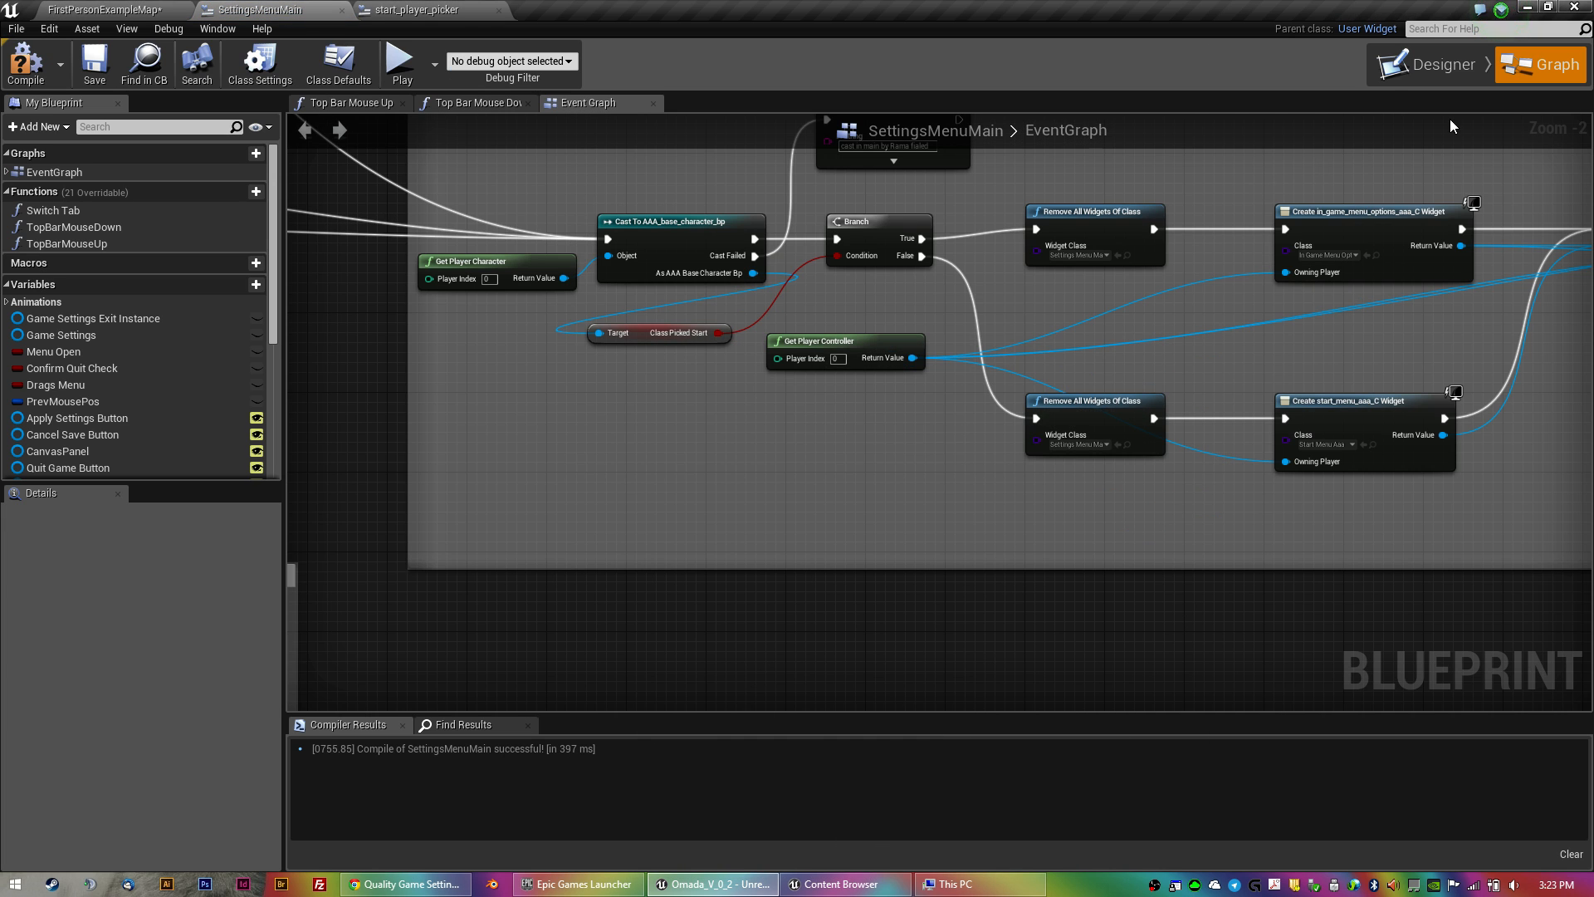
Inspect SettingsMenuMain's audio volume layout in the Designer, then return to FirstPersonExampleMap.
left_click(1435, 64)
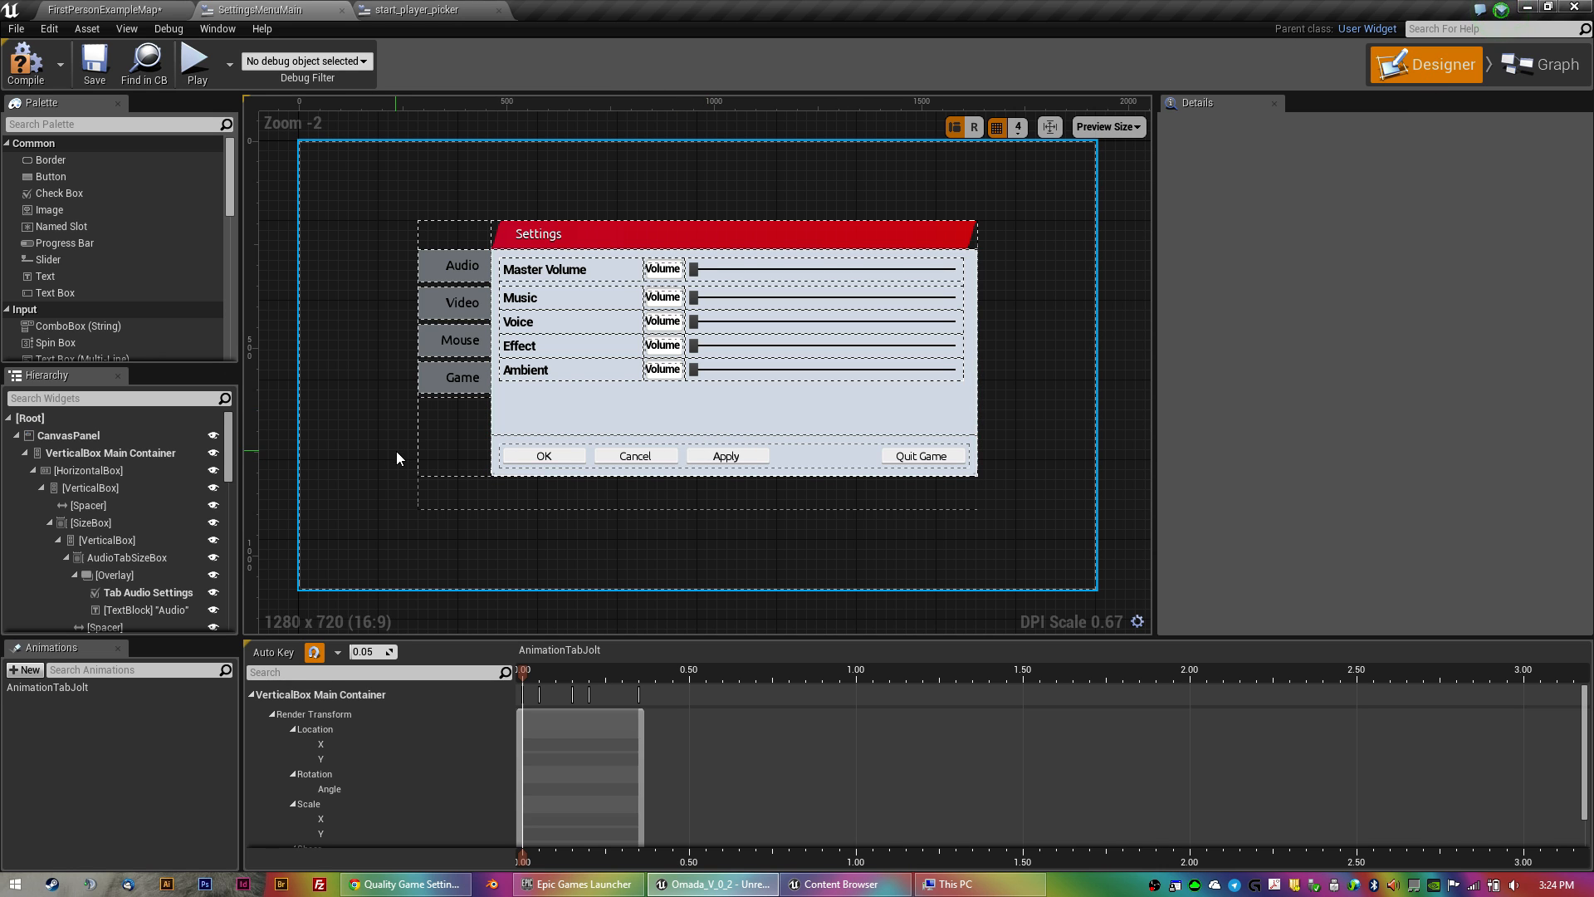
mouse_move(368, 387)
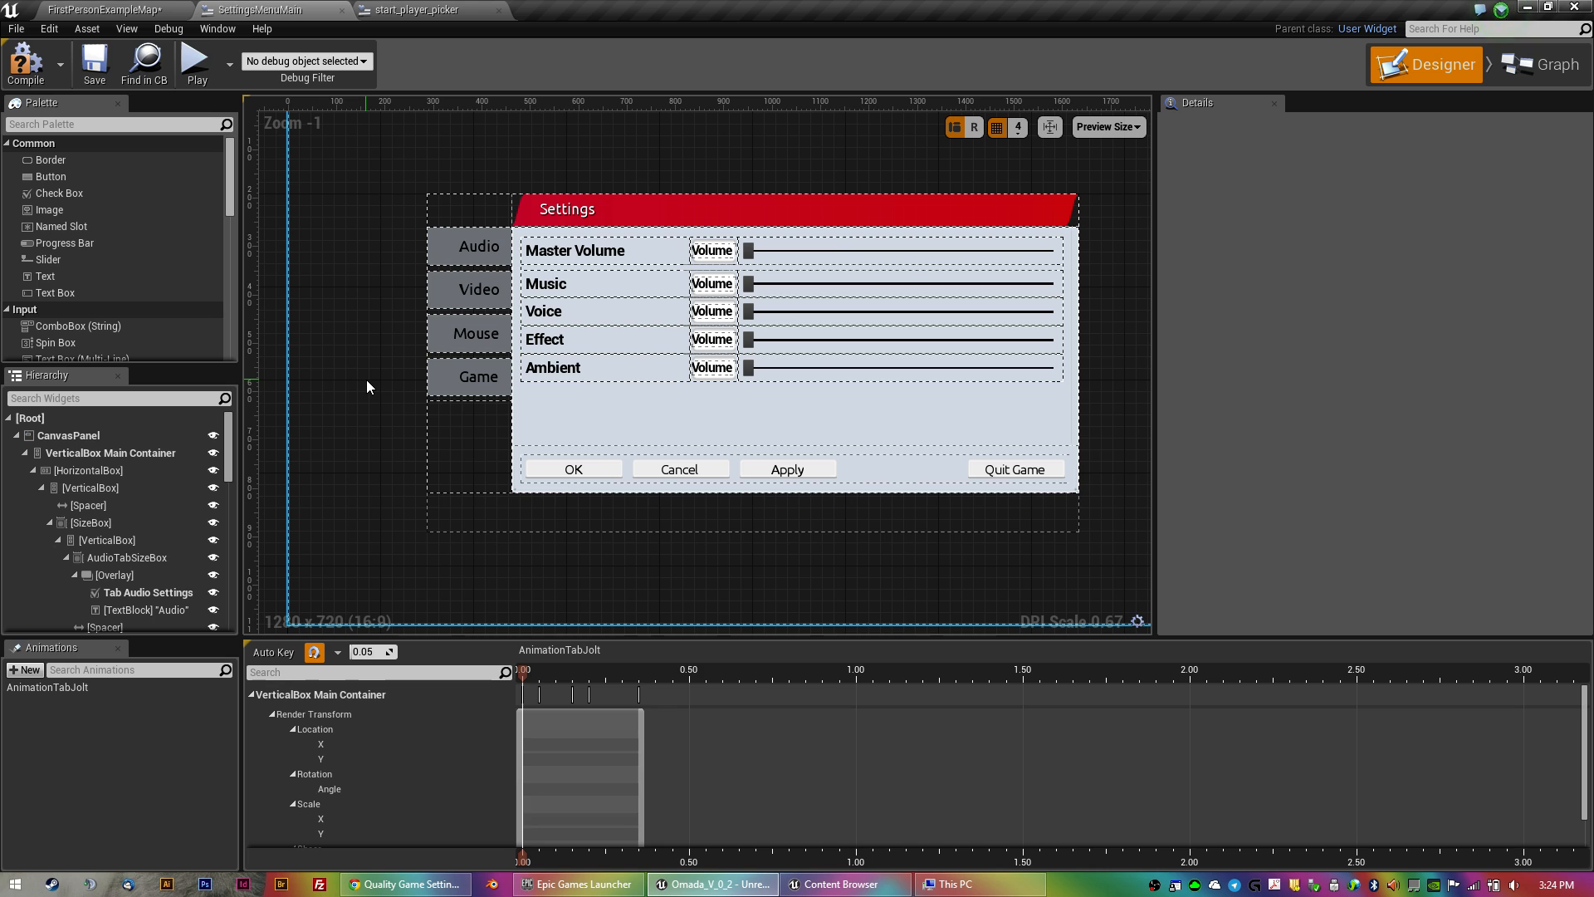
mouse_move(25, 63)
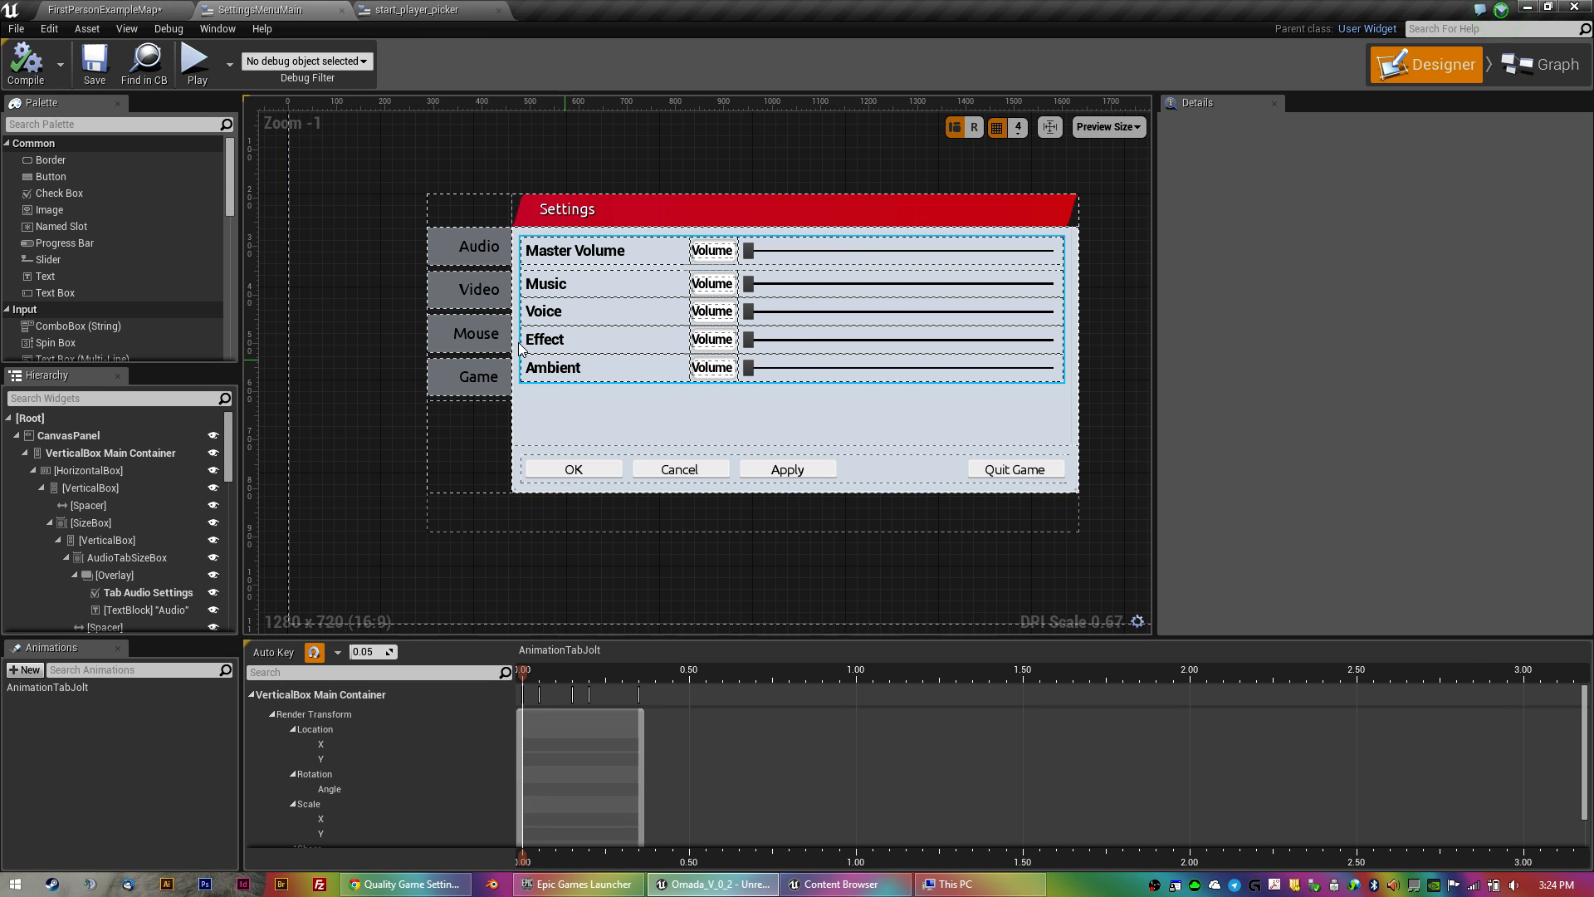
left_click(106, 10)
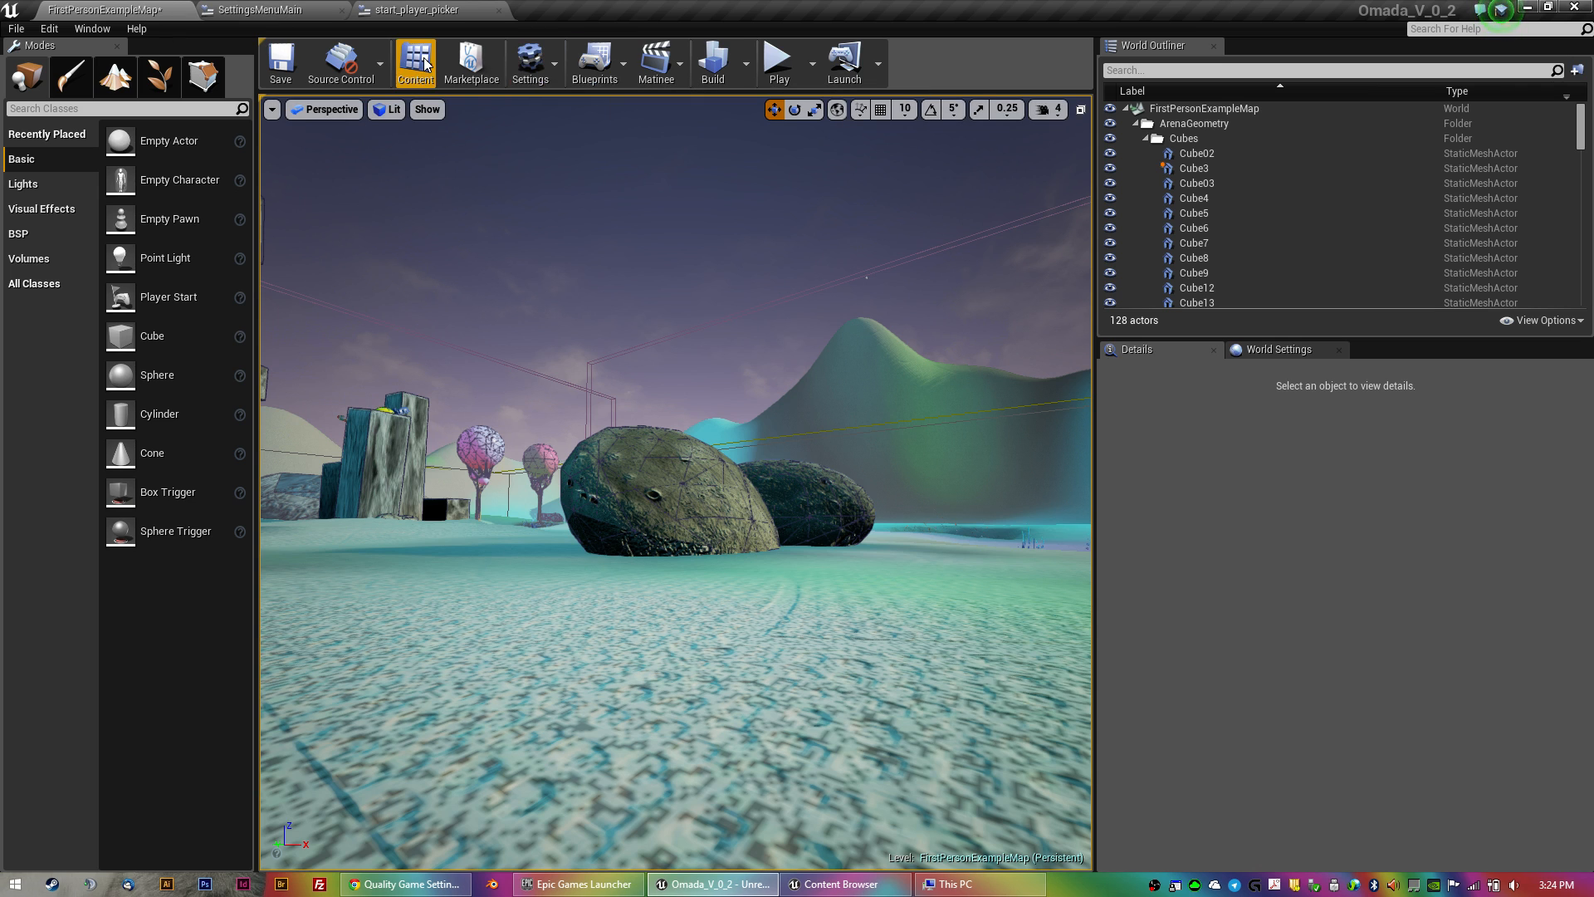
Browse from QualityMenu's Hud folder to Omada's UMG_widgets folder with its 23 assets.
left_click(415, 62)
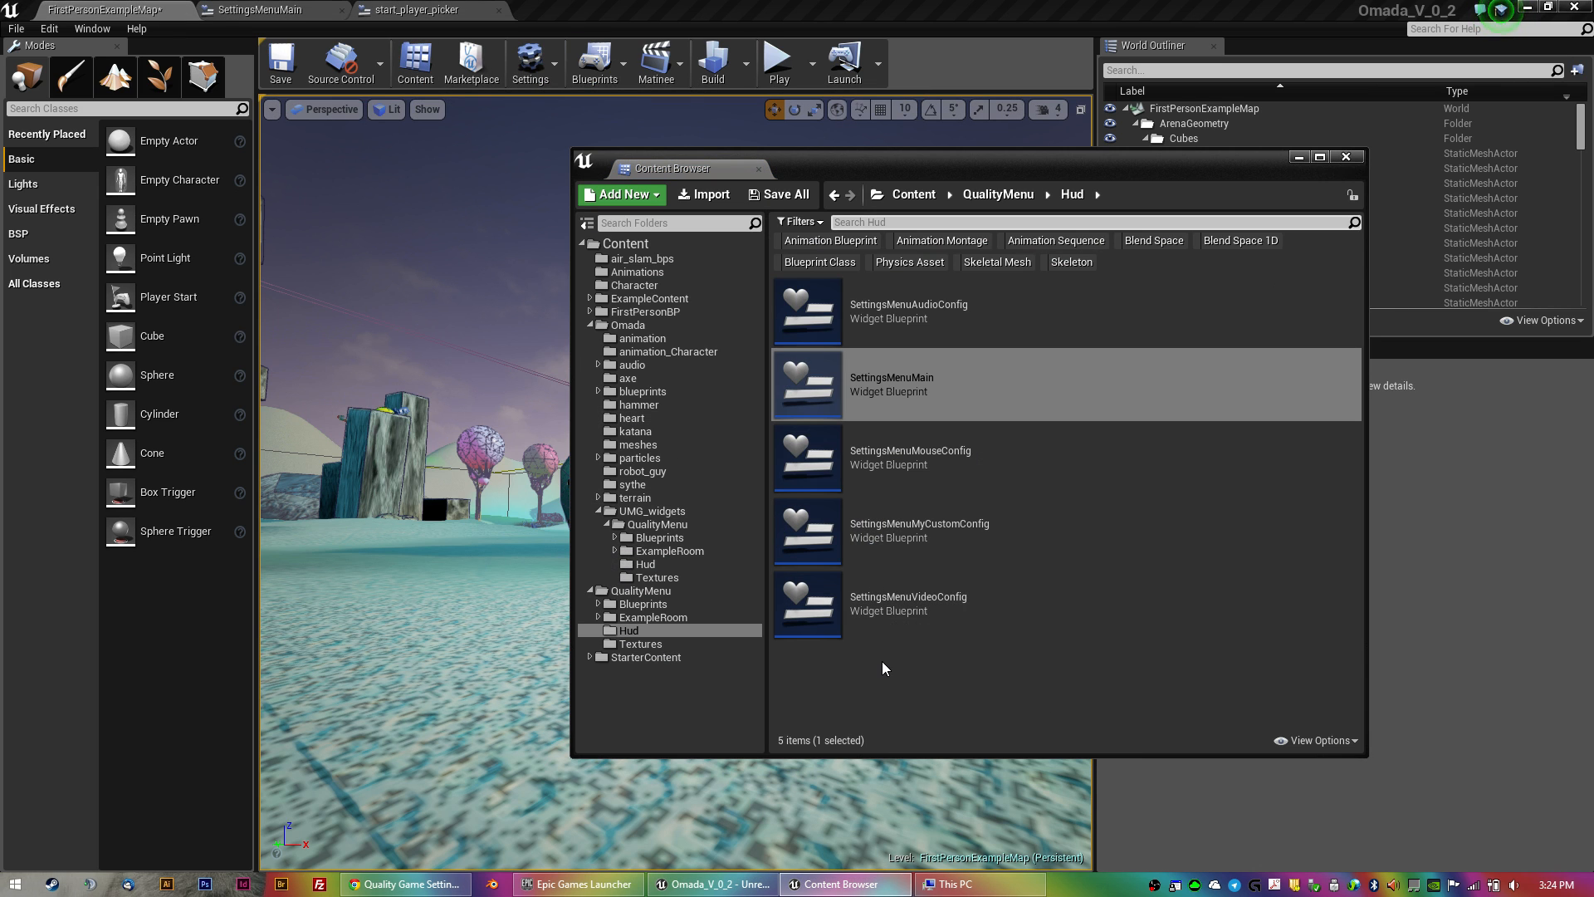
mouse_move(657, 576)
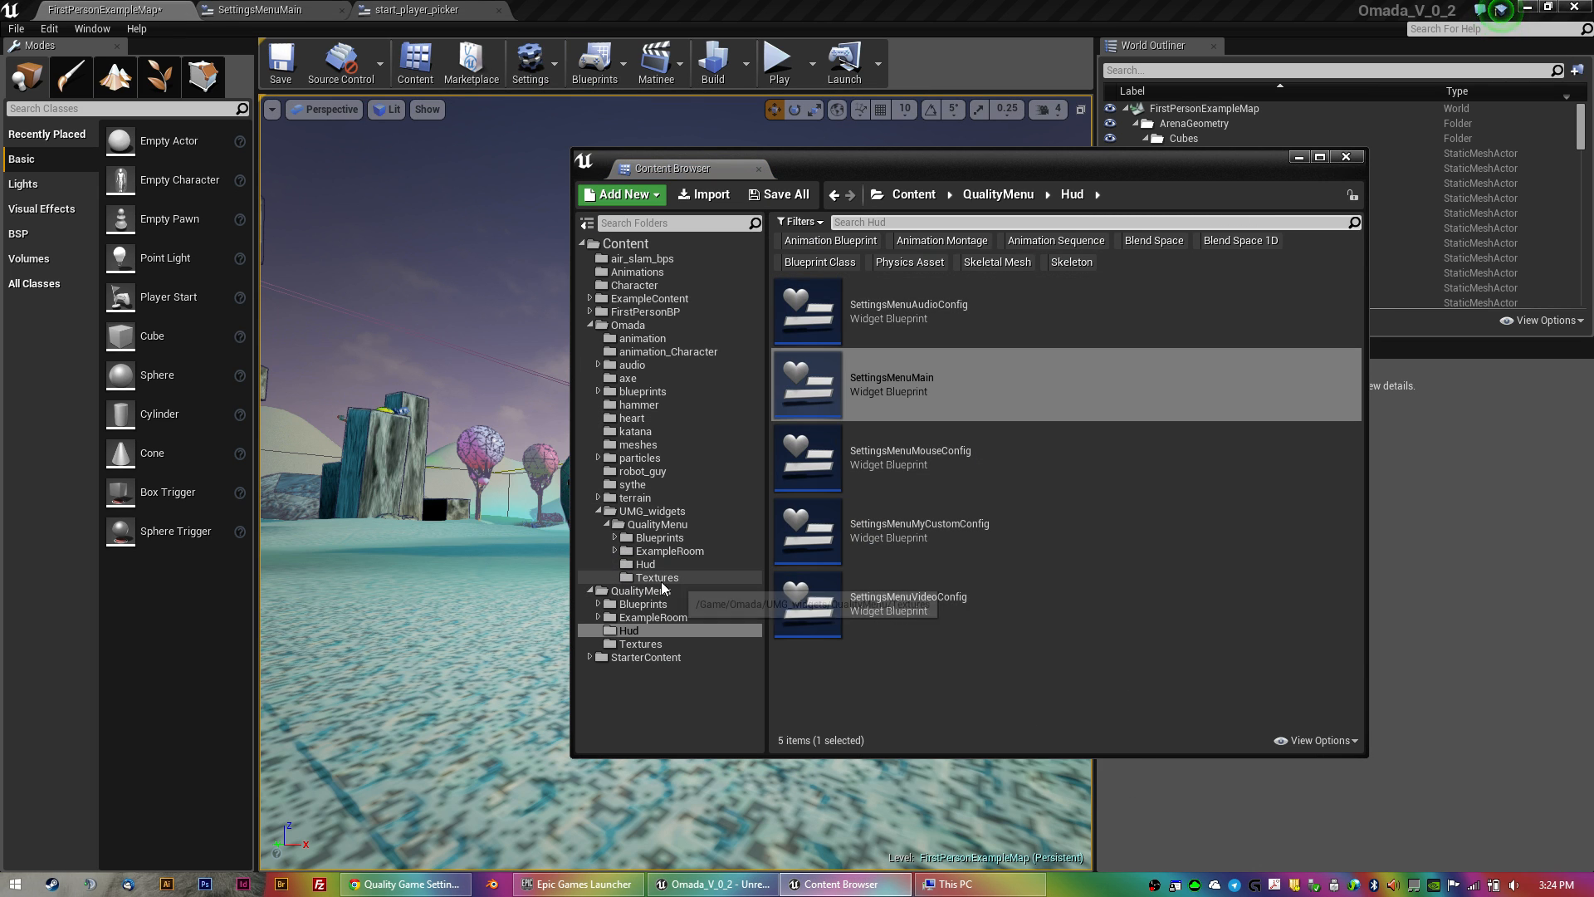
mouse_move(658, 565)
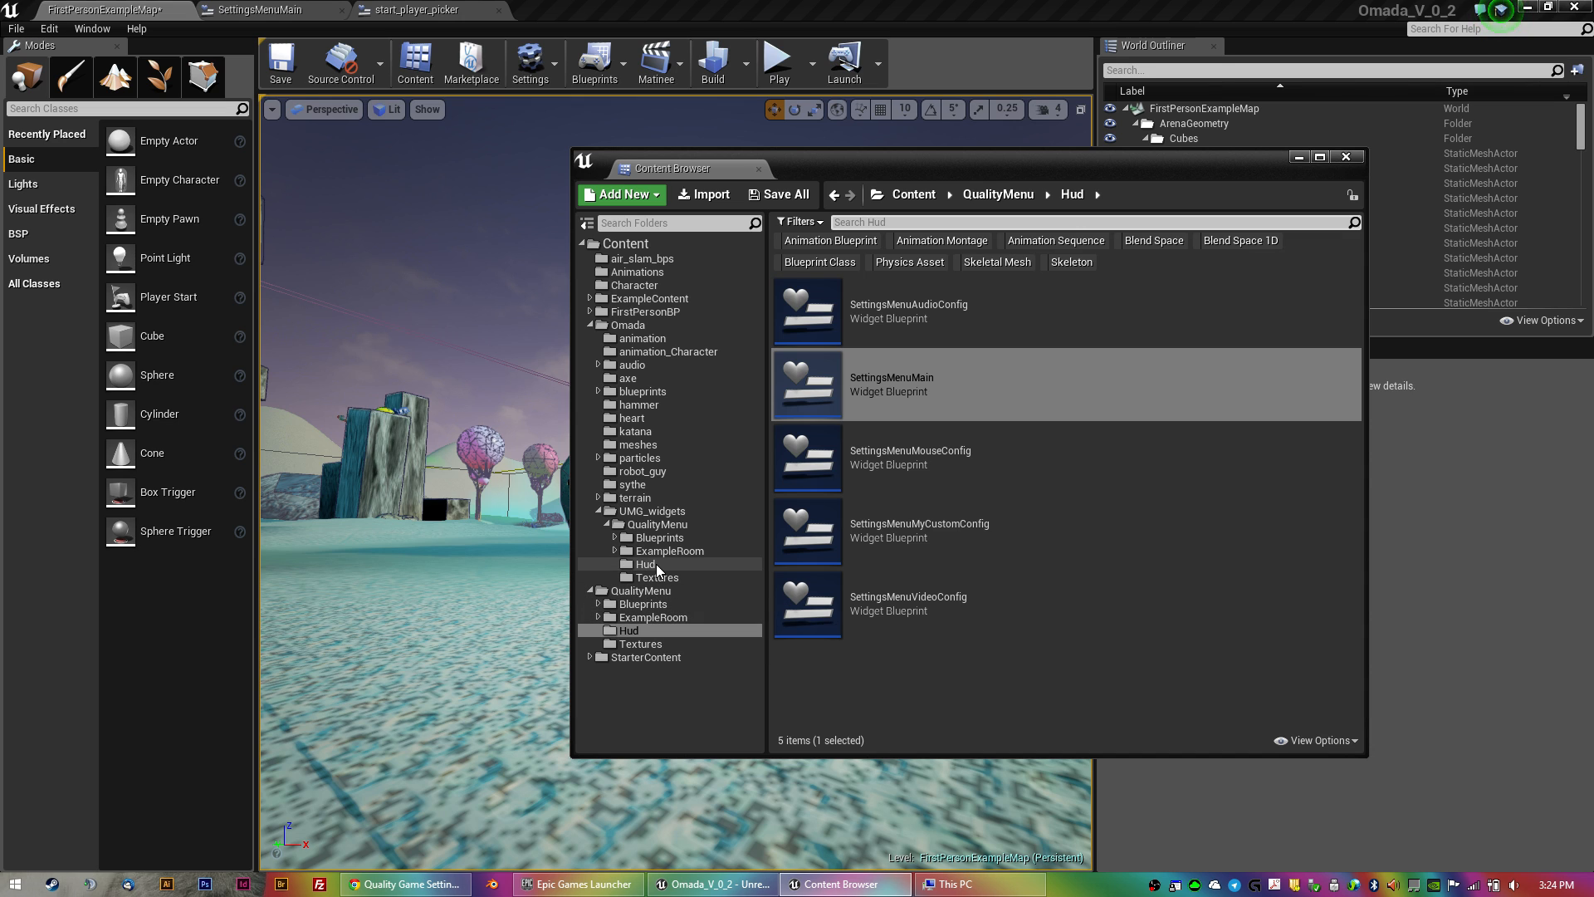
left_click(644, 563)
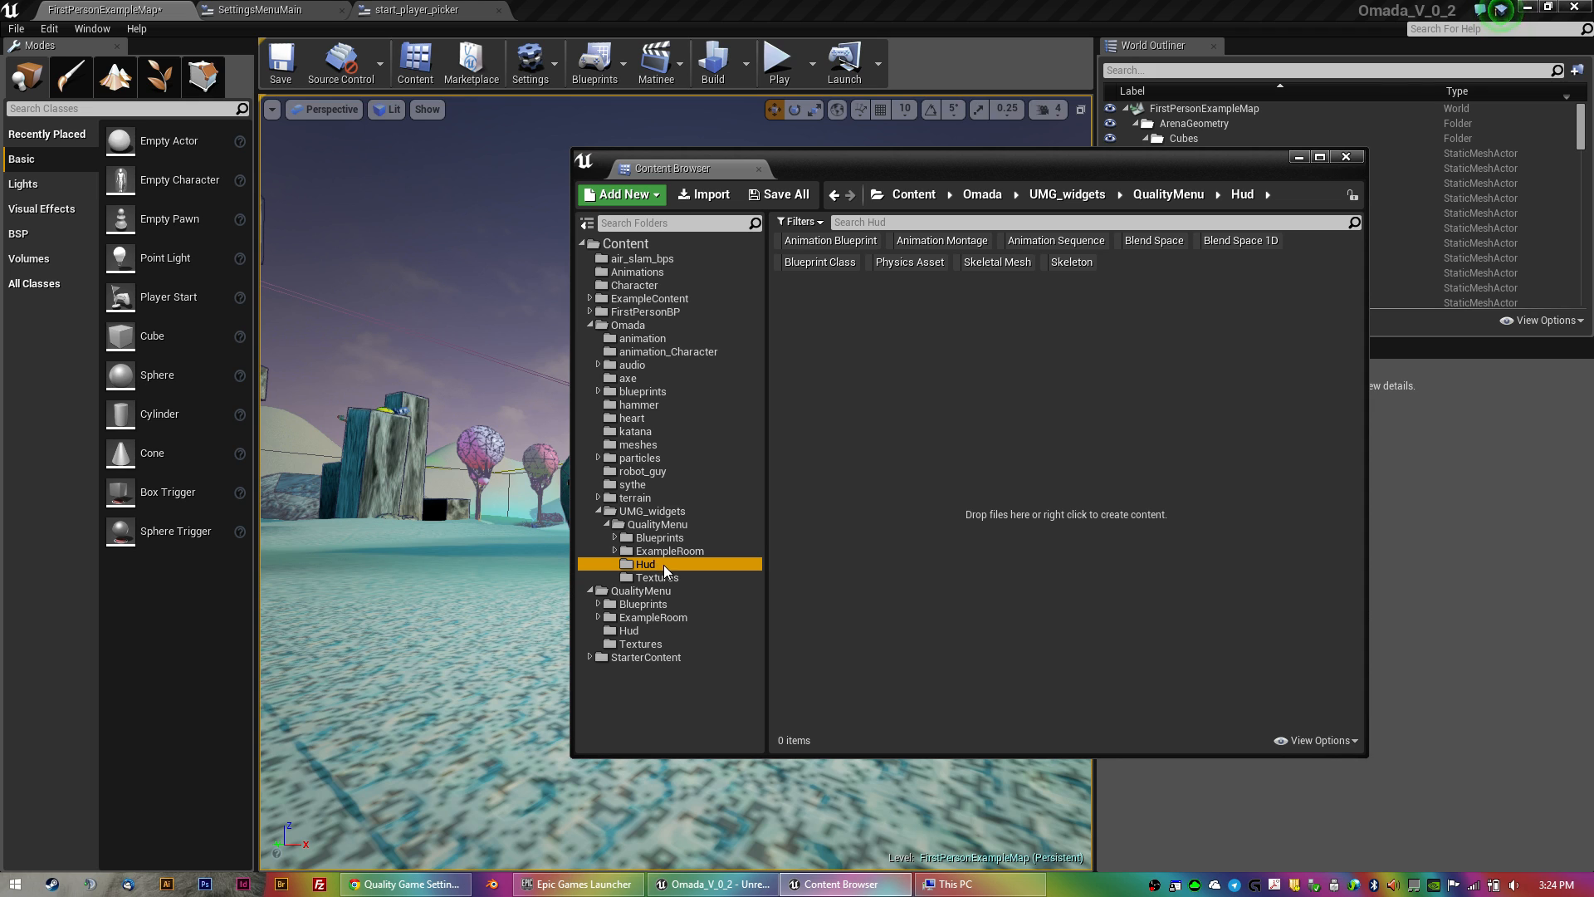
mouse_move(679, 578)
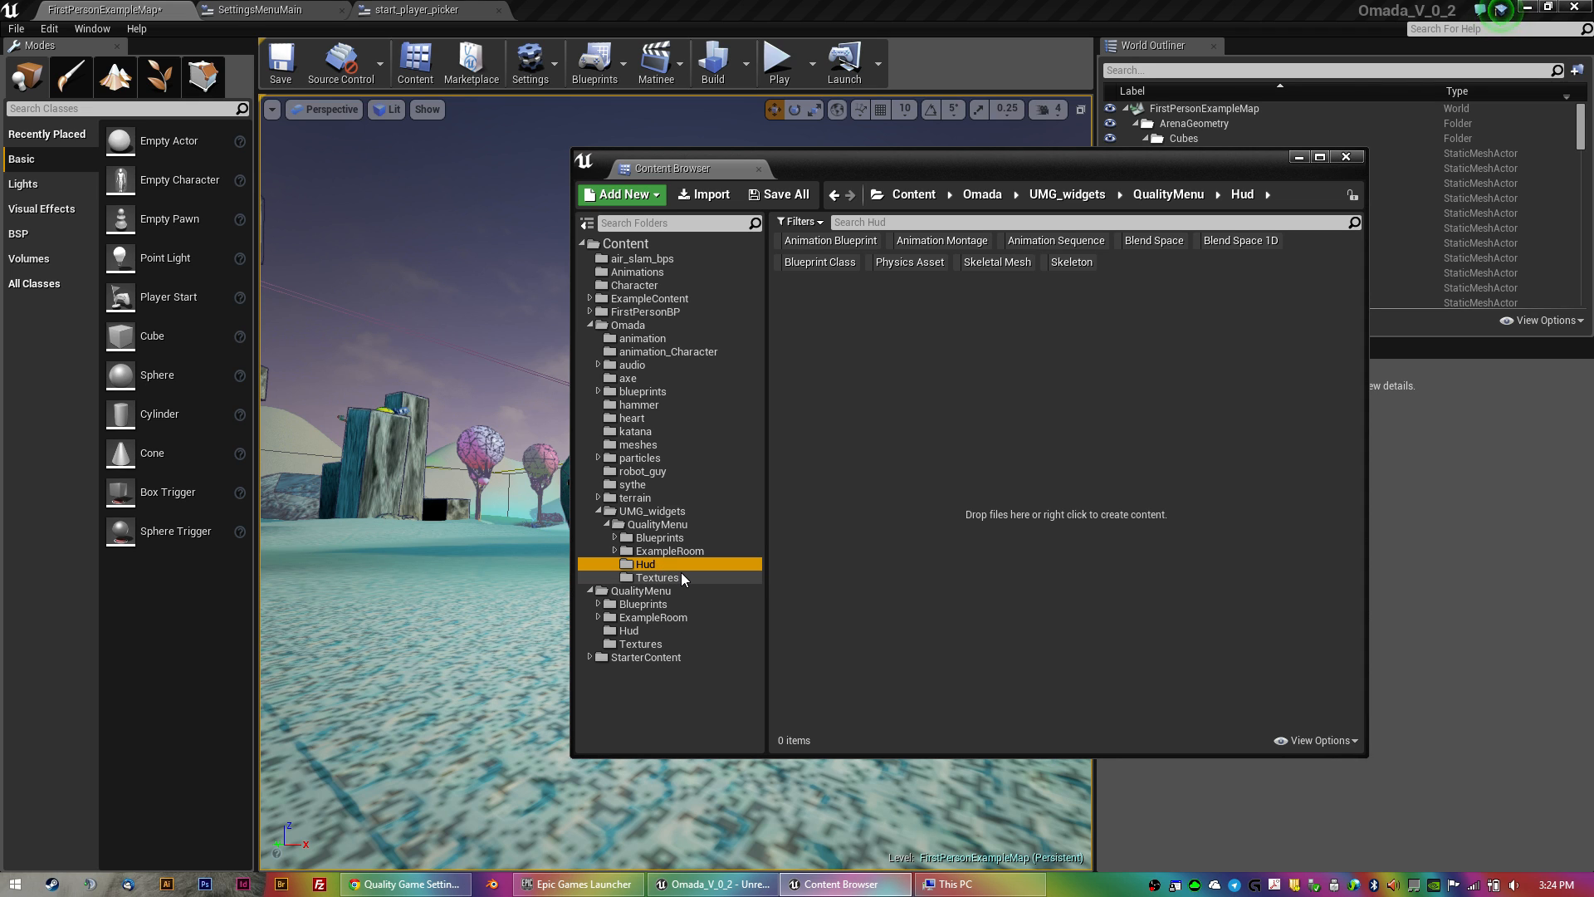
mouse_move(646, 523)
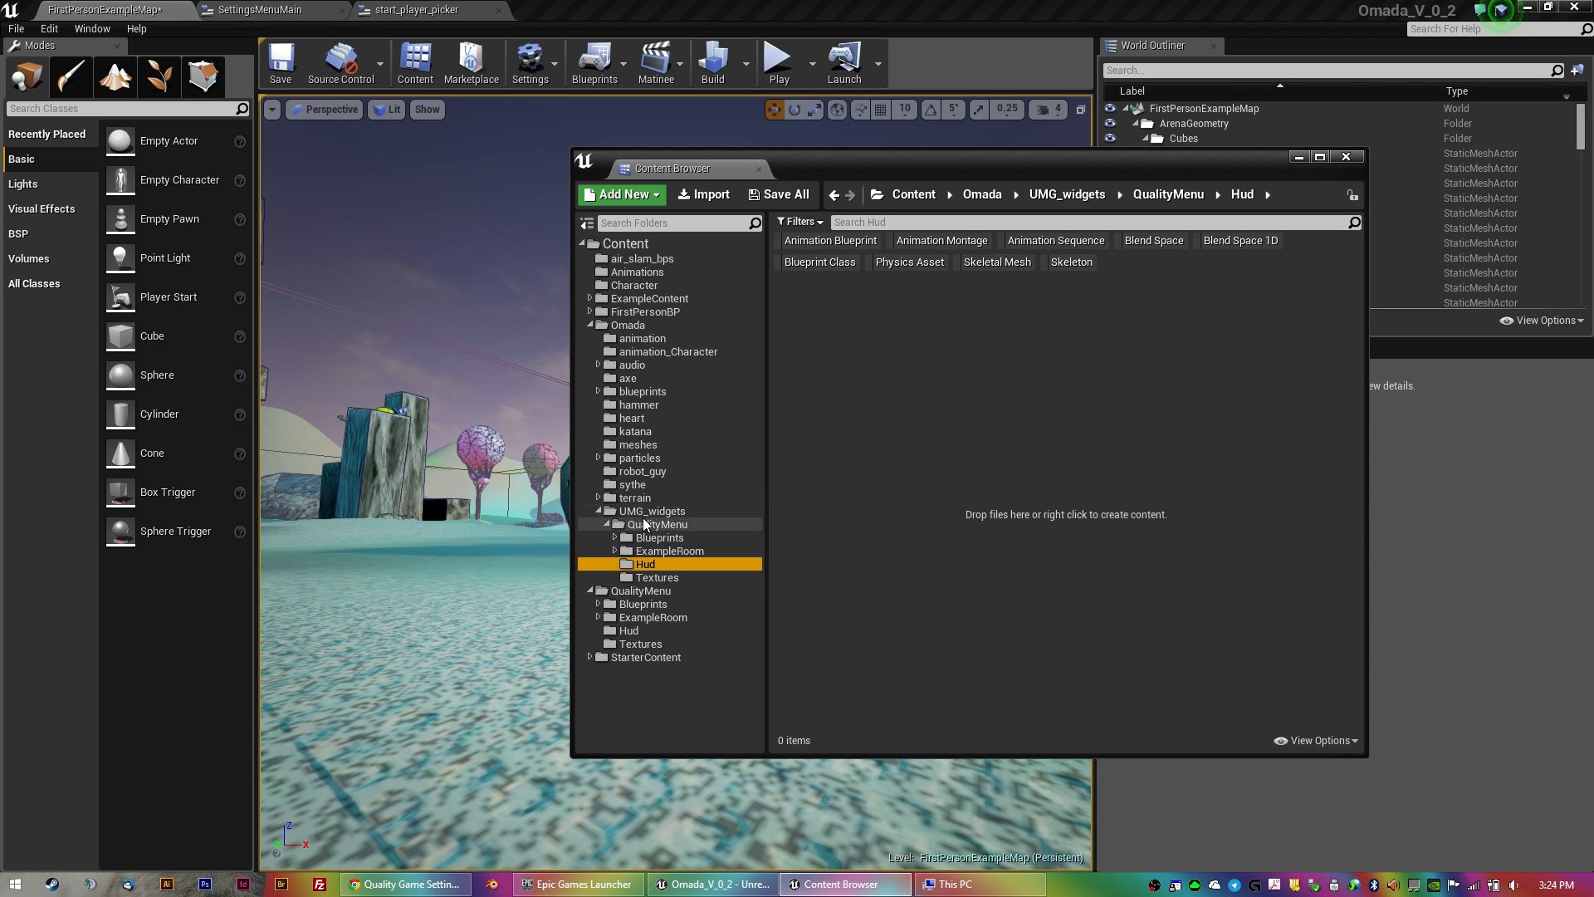
left_click(652, 510)
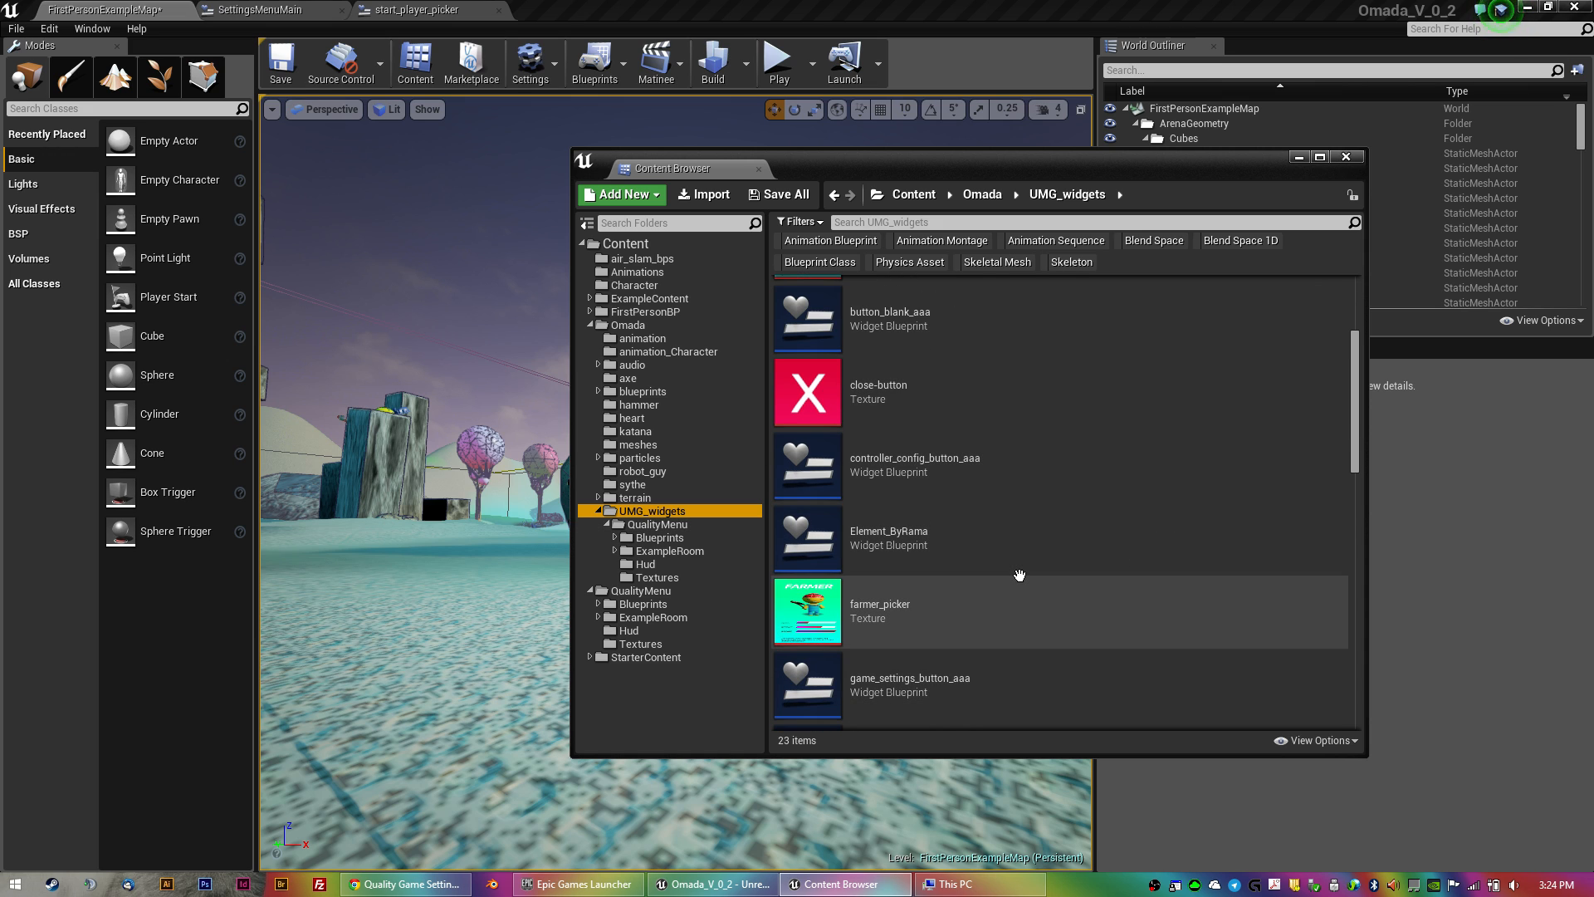
mouse_move(996, 536)
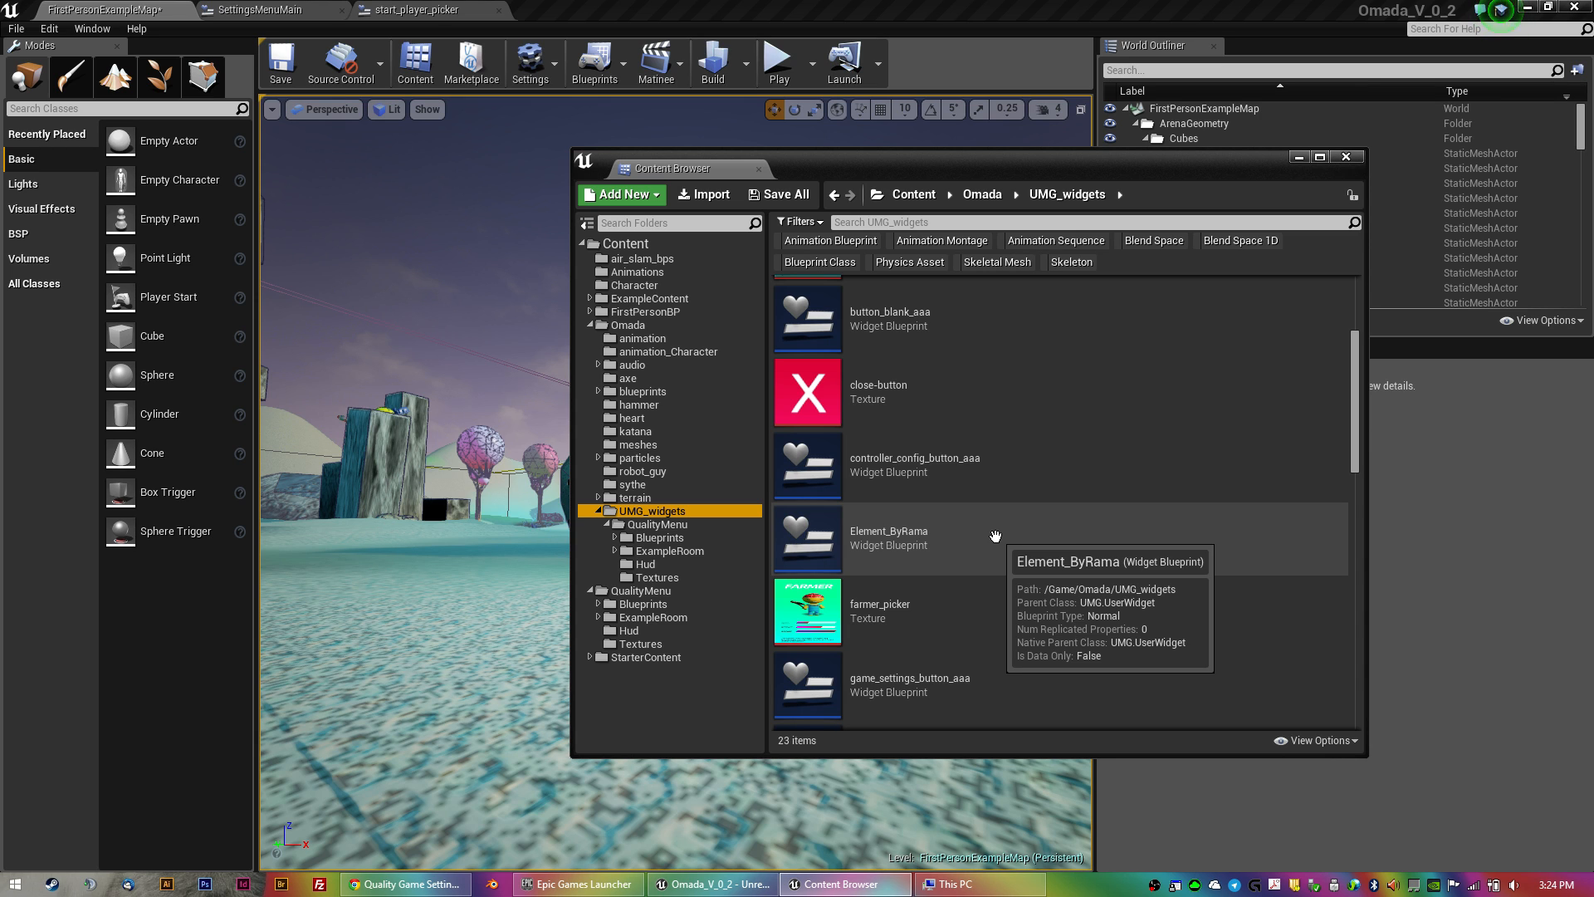
Locate and open the start_menu_aaa widget blueprint.
scroll("down", 3)
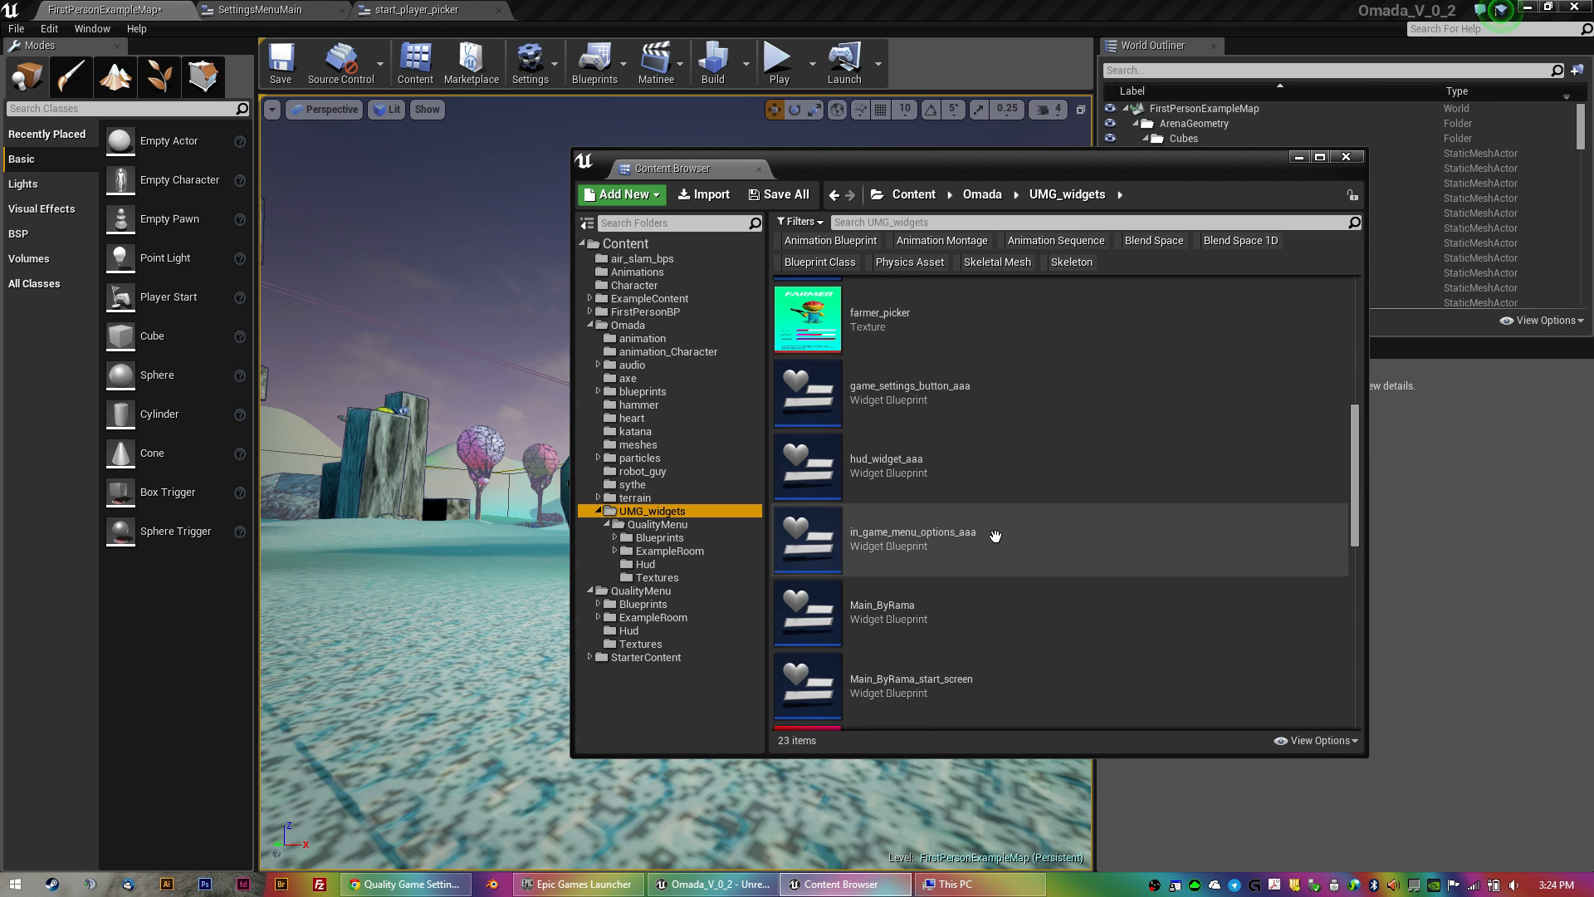
scroll("down", 3)
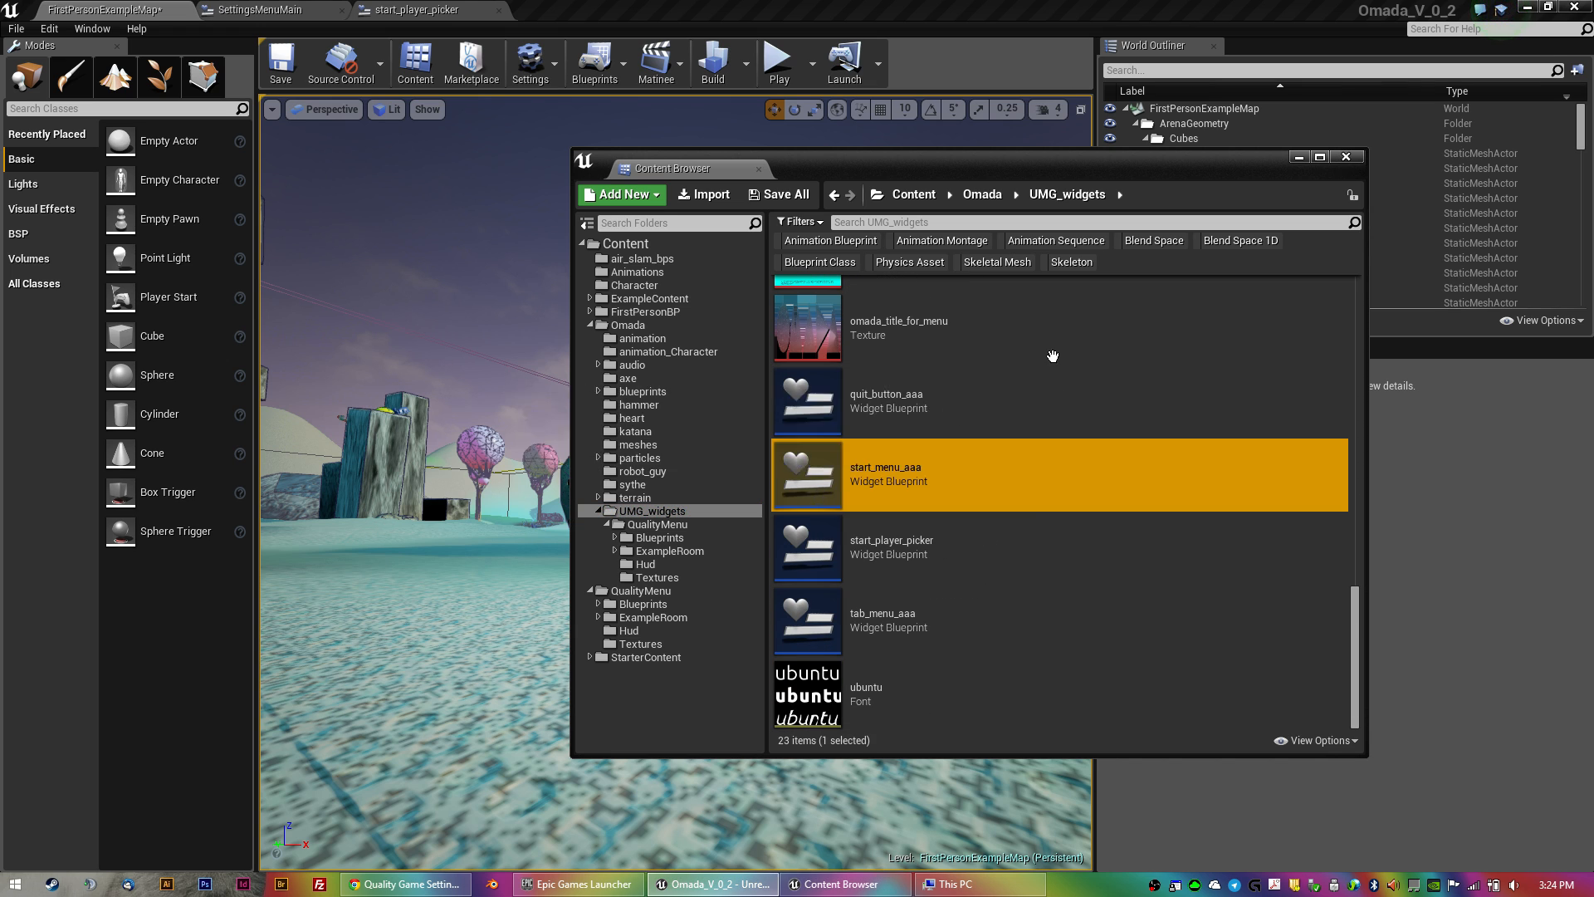
double_click(886, 473)
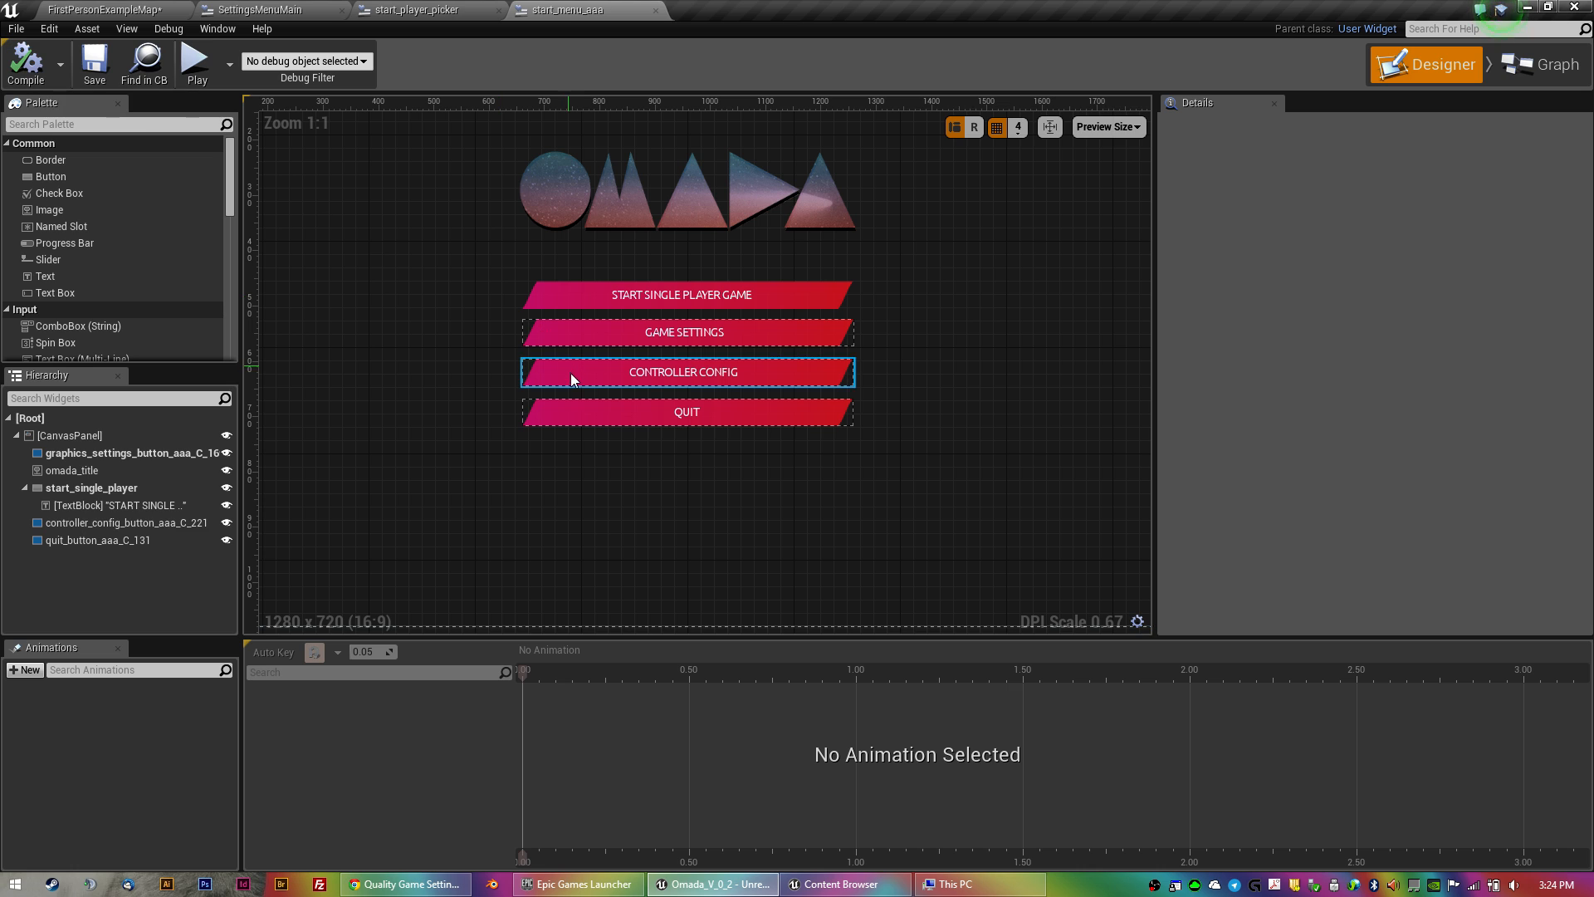
Select the CONTROLLER CONFIG button and edit its controller_config_button_aaa widget blueprint.
left_click(686, 370)
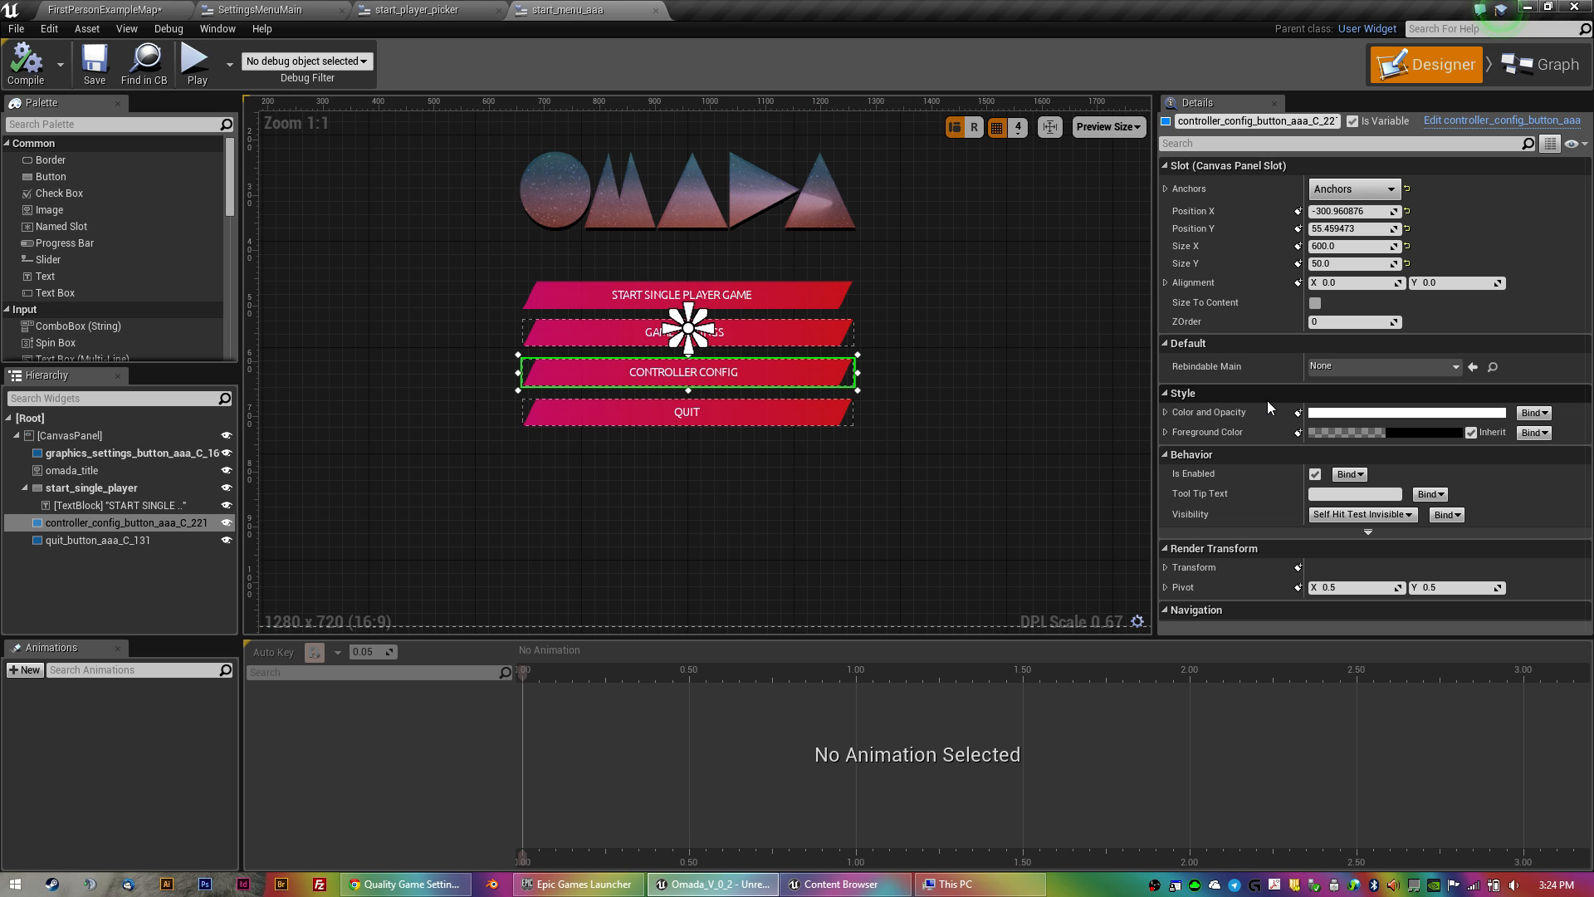
left_click(1500, 120)
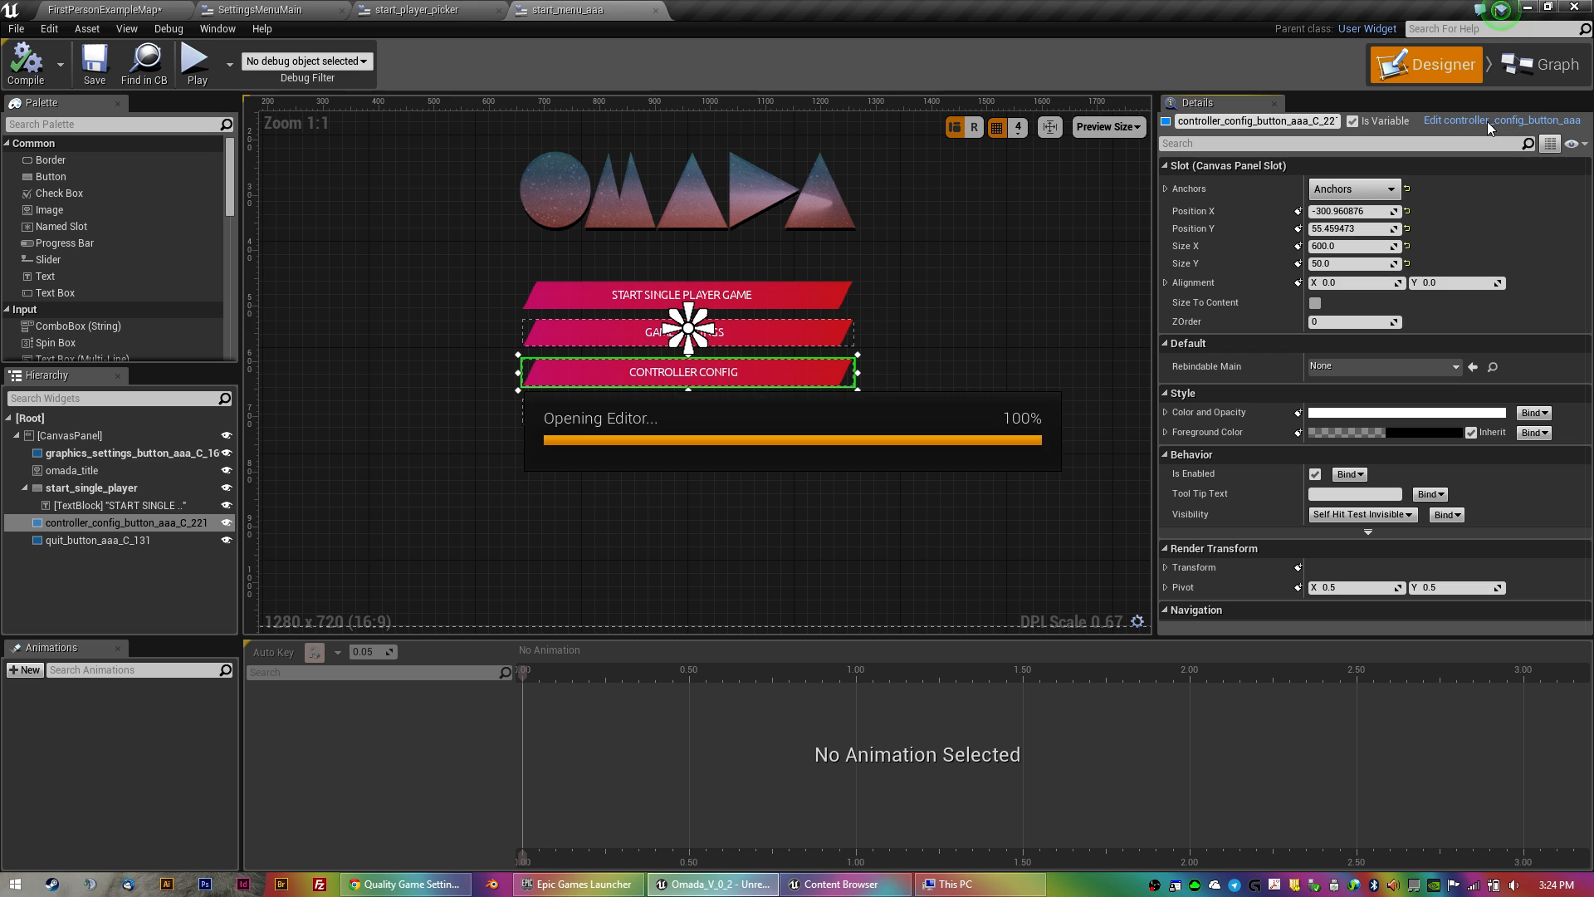
left_click(1501, 119)
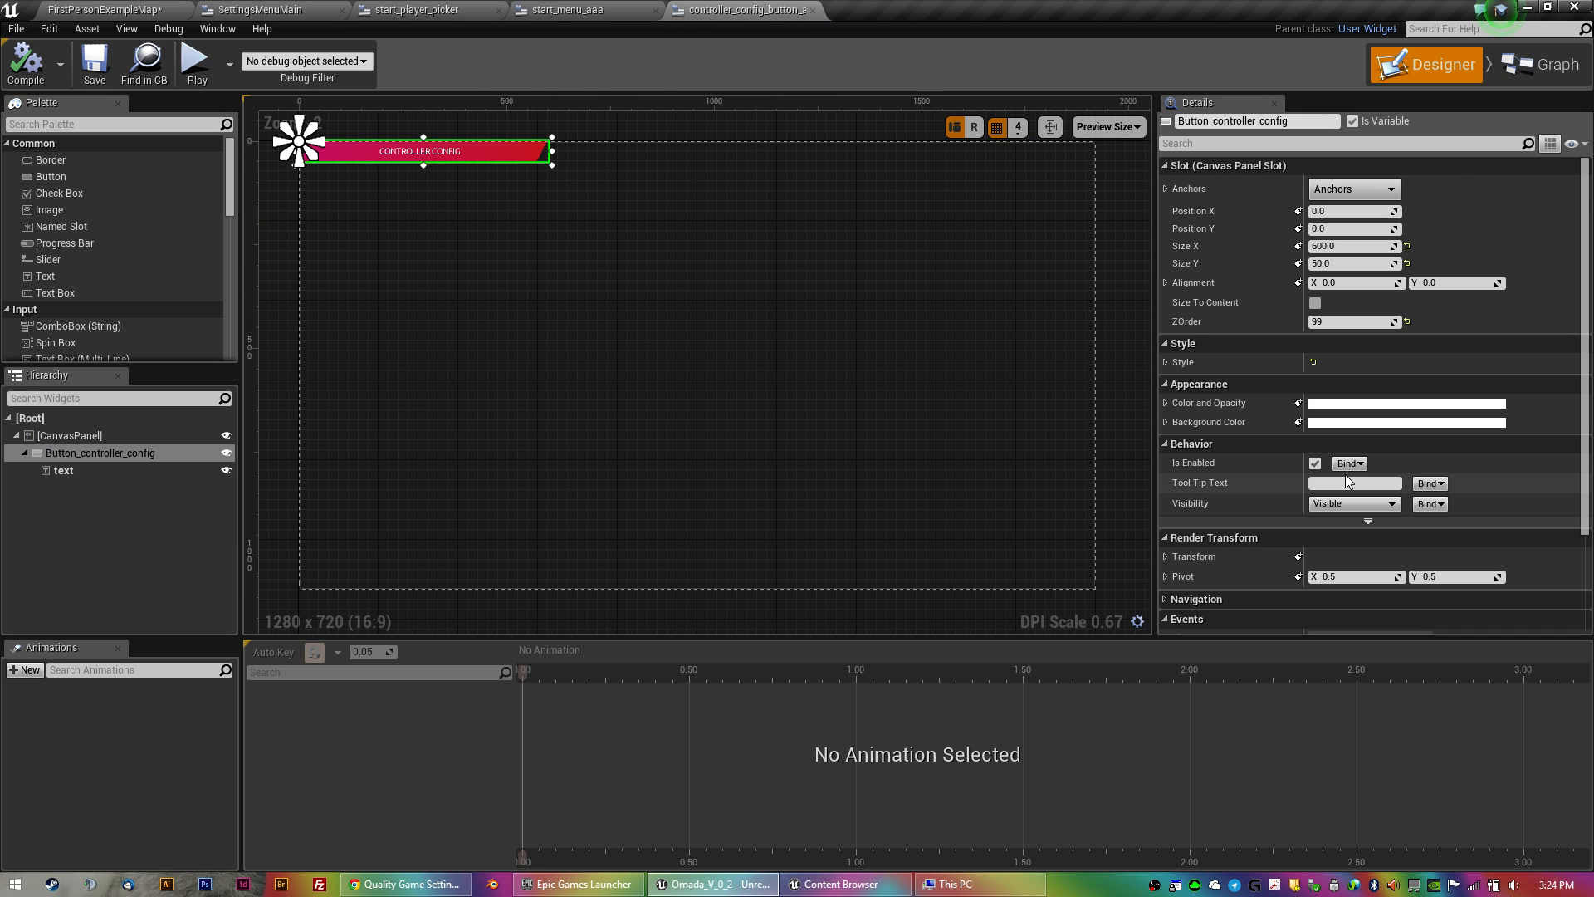
Review the button's OnClicked graph logic that creates the Main_ByRama widget.
left_click(1540, 65)
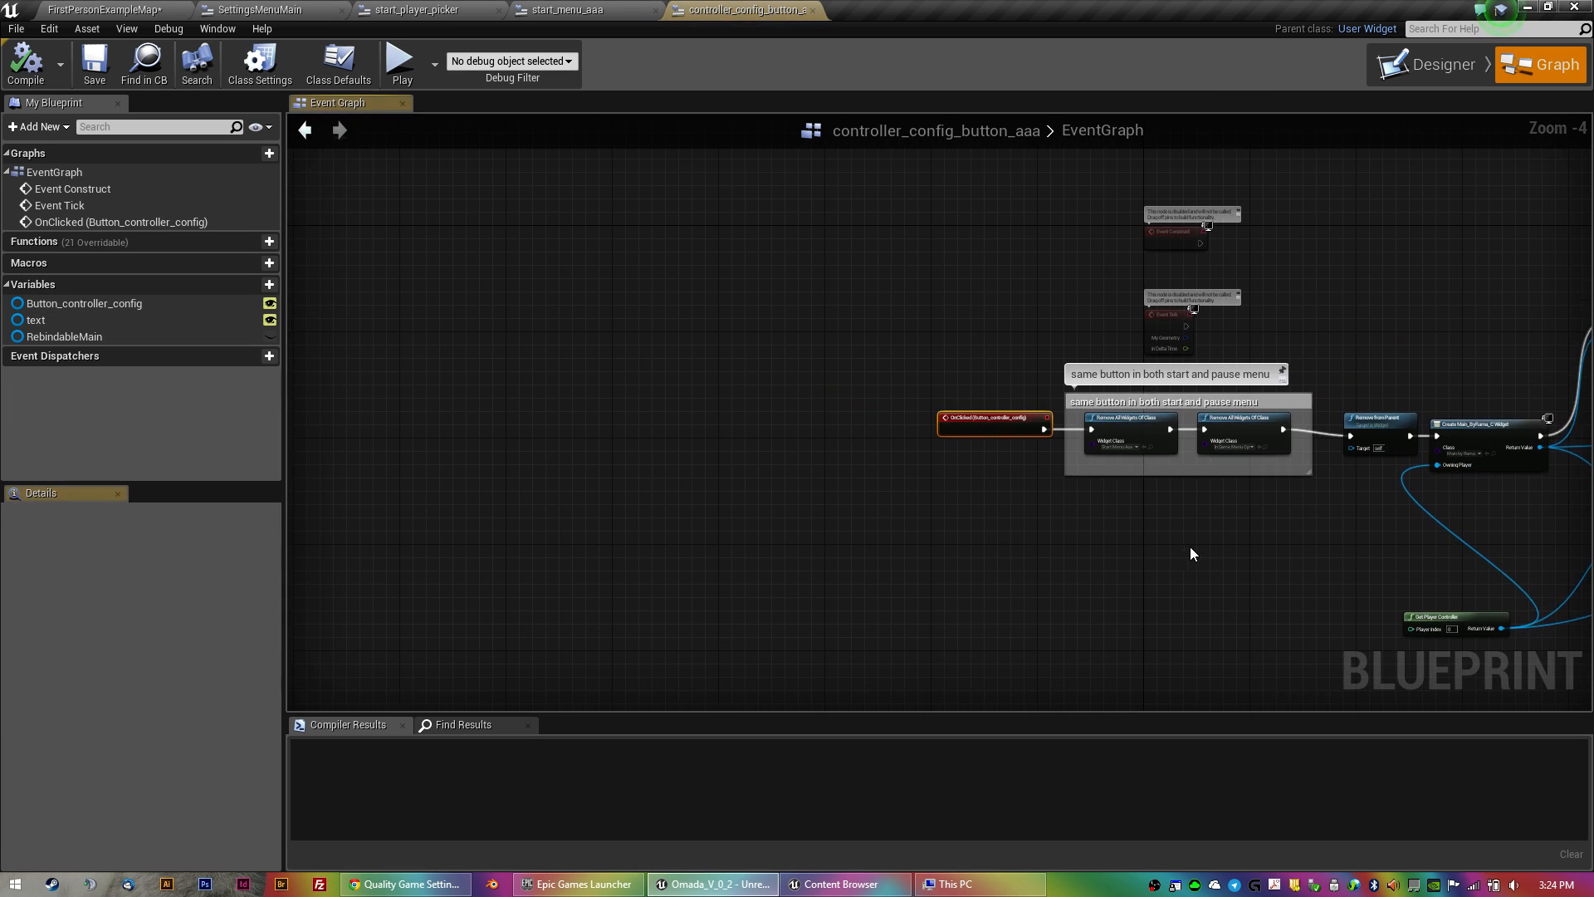
scroll("up", 3)
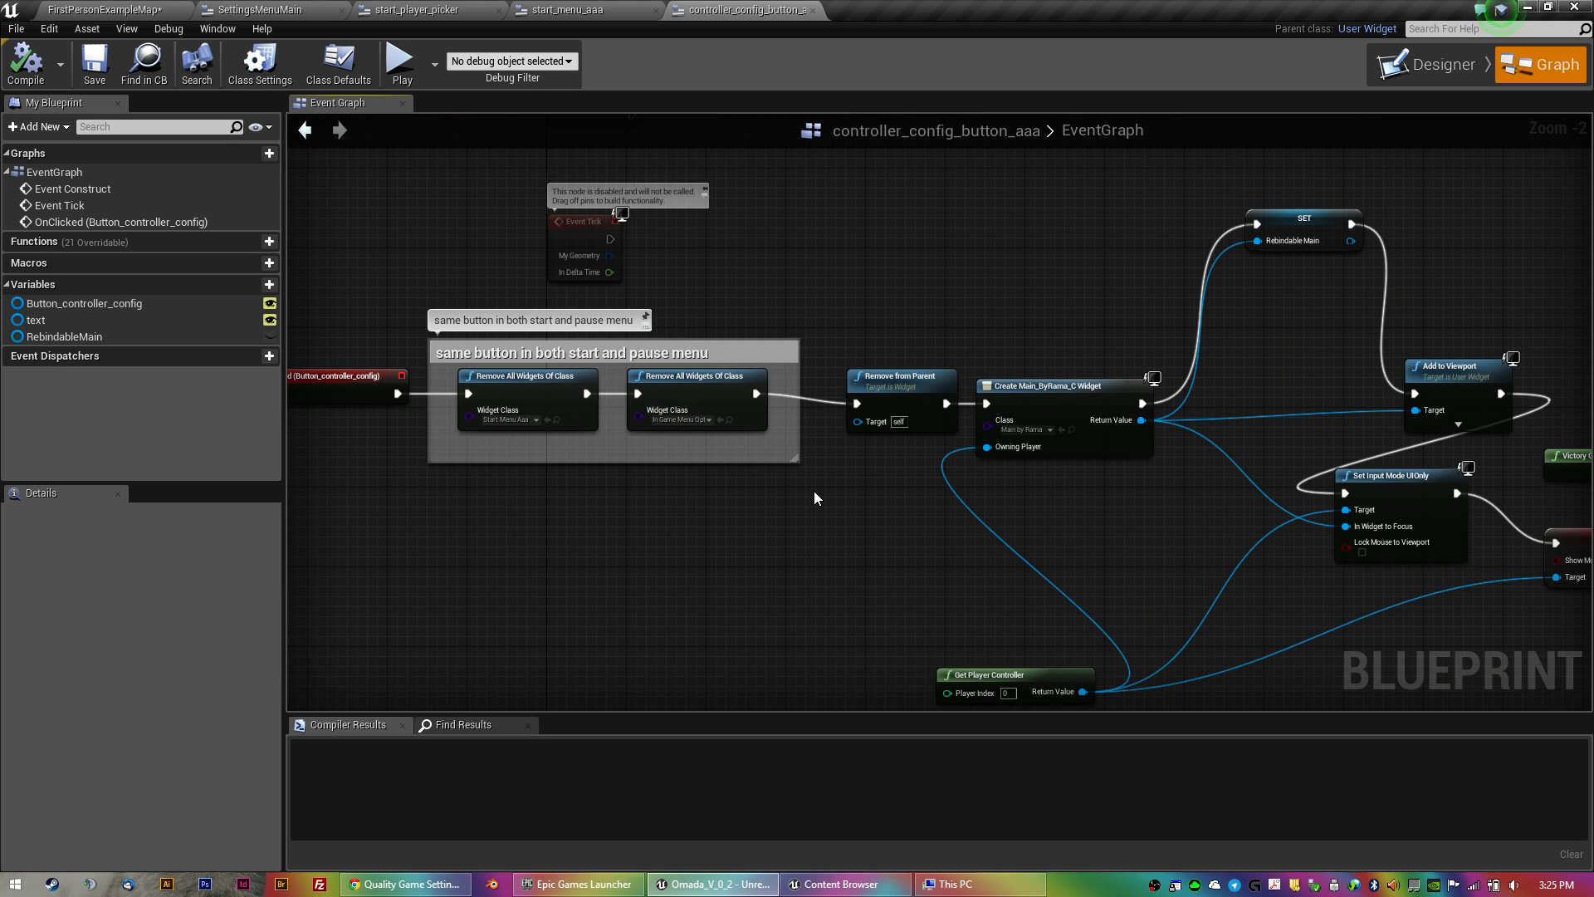
mouse_move(869, 527)
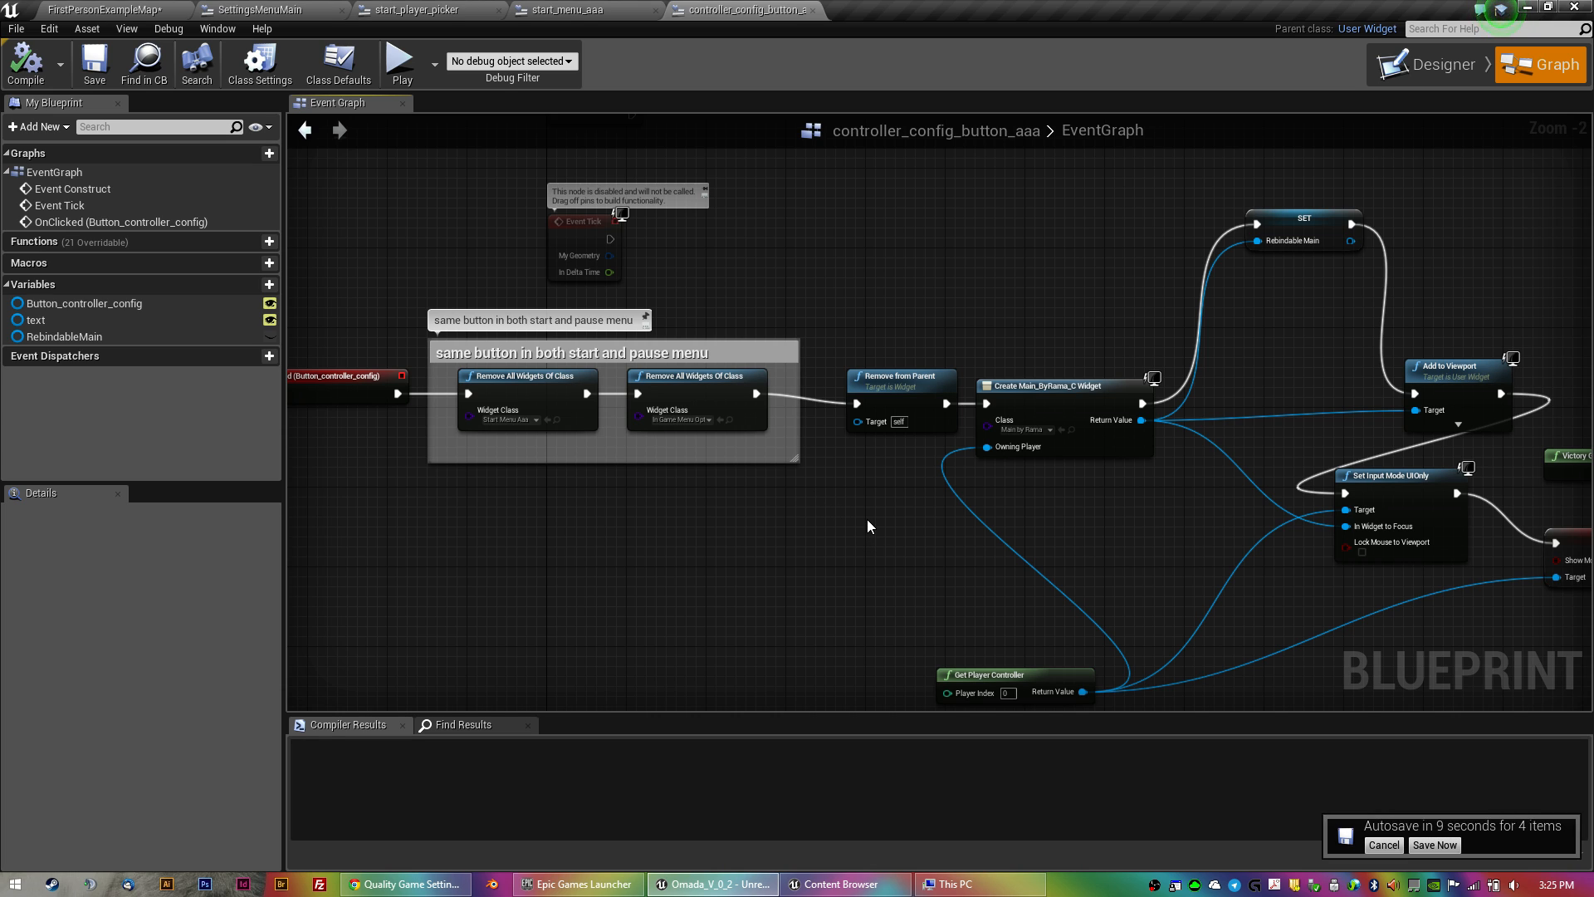
mouse_move(814, 527)
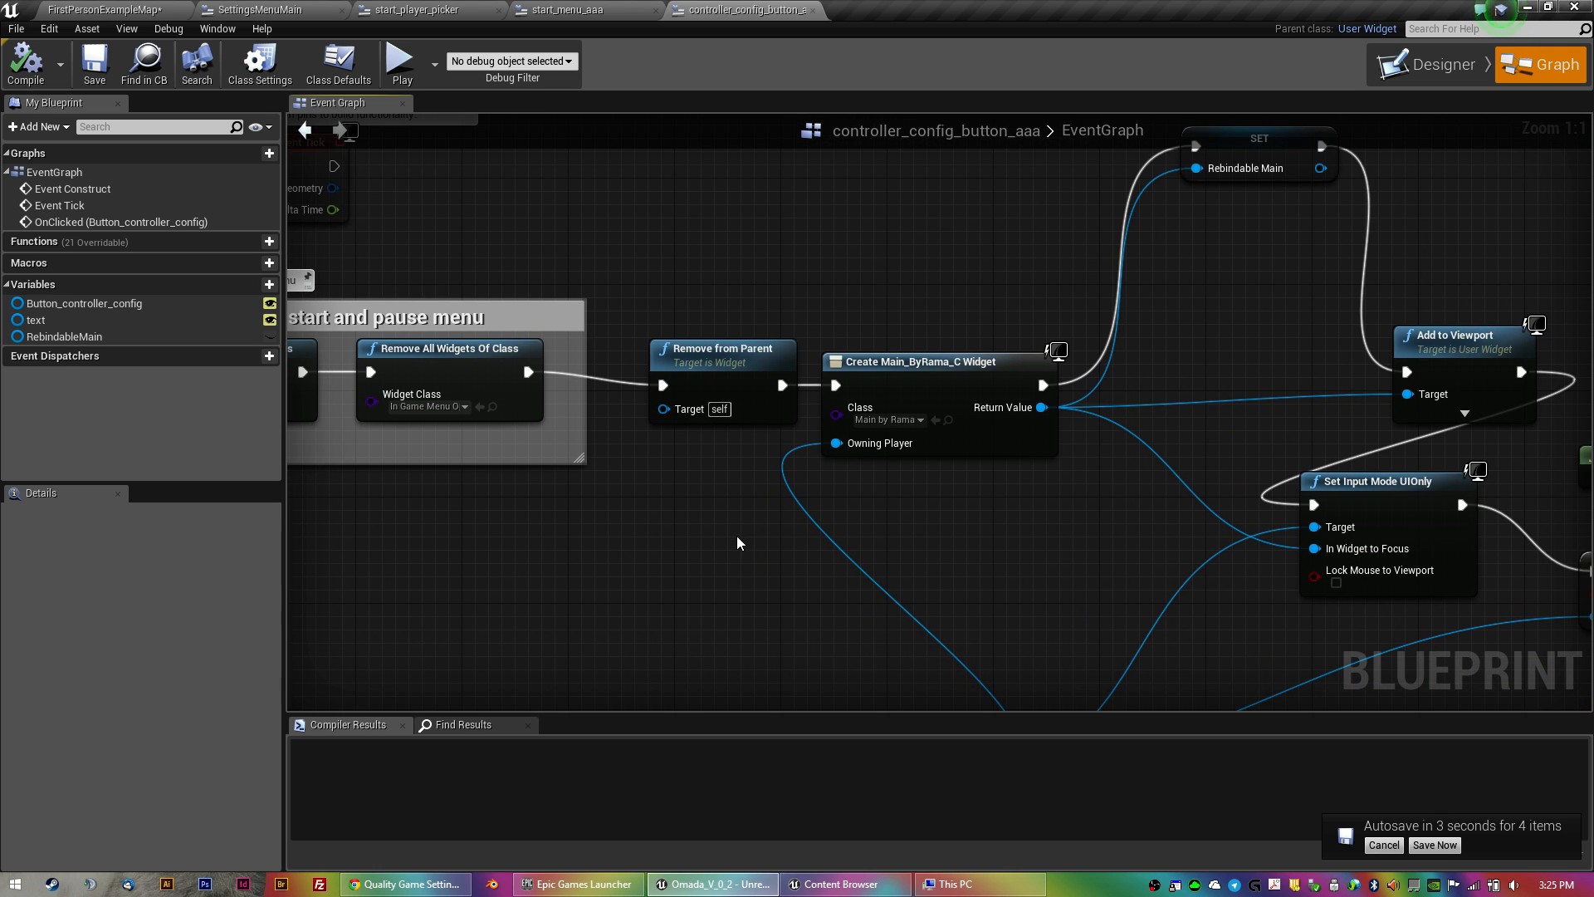
mouse_move(840, 487)
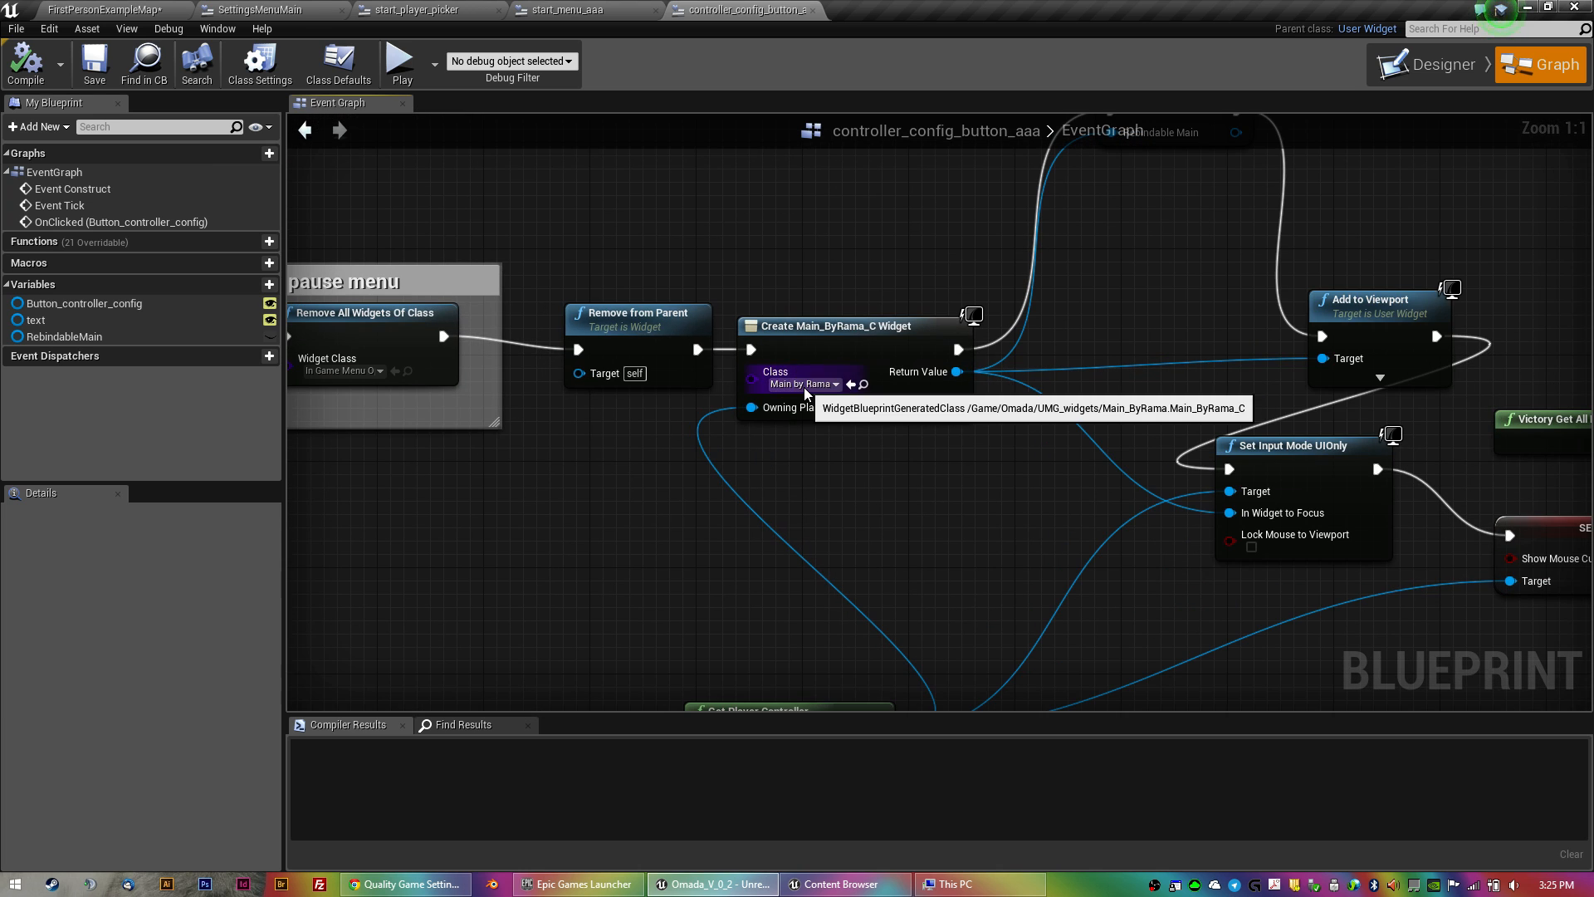
scroll("down", 3)
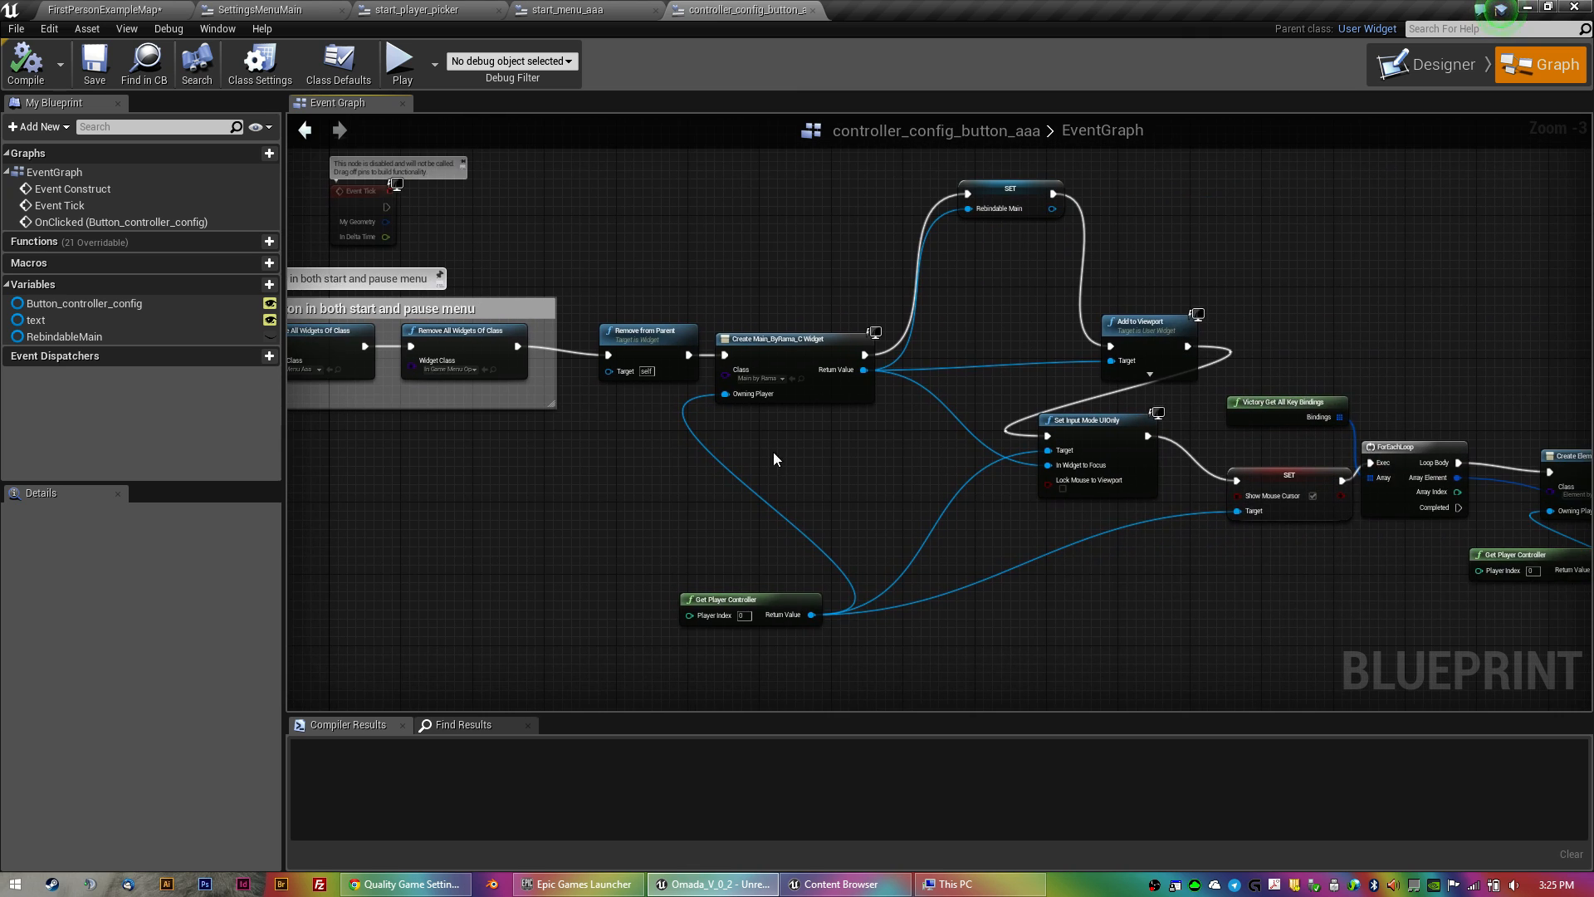
scroll("up", 3)
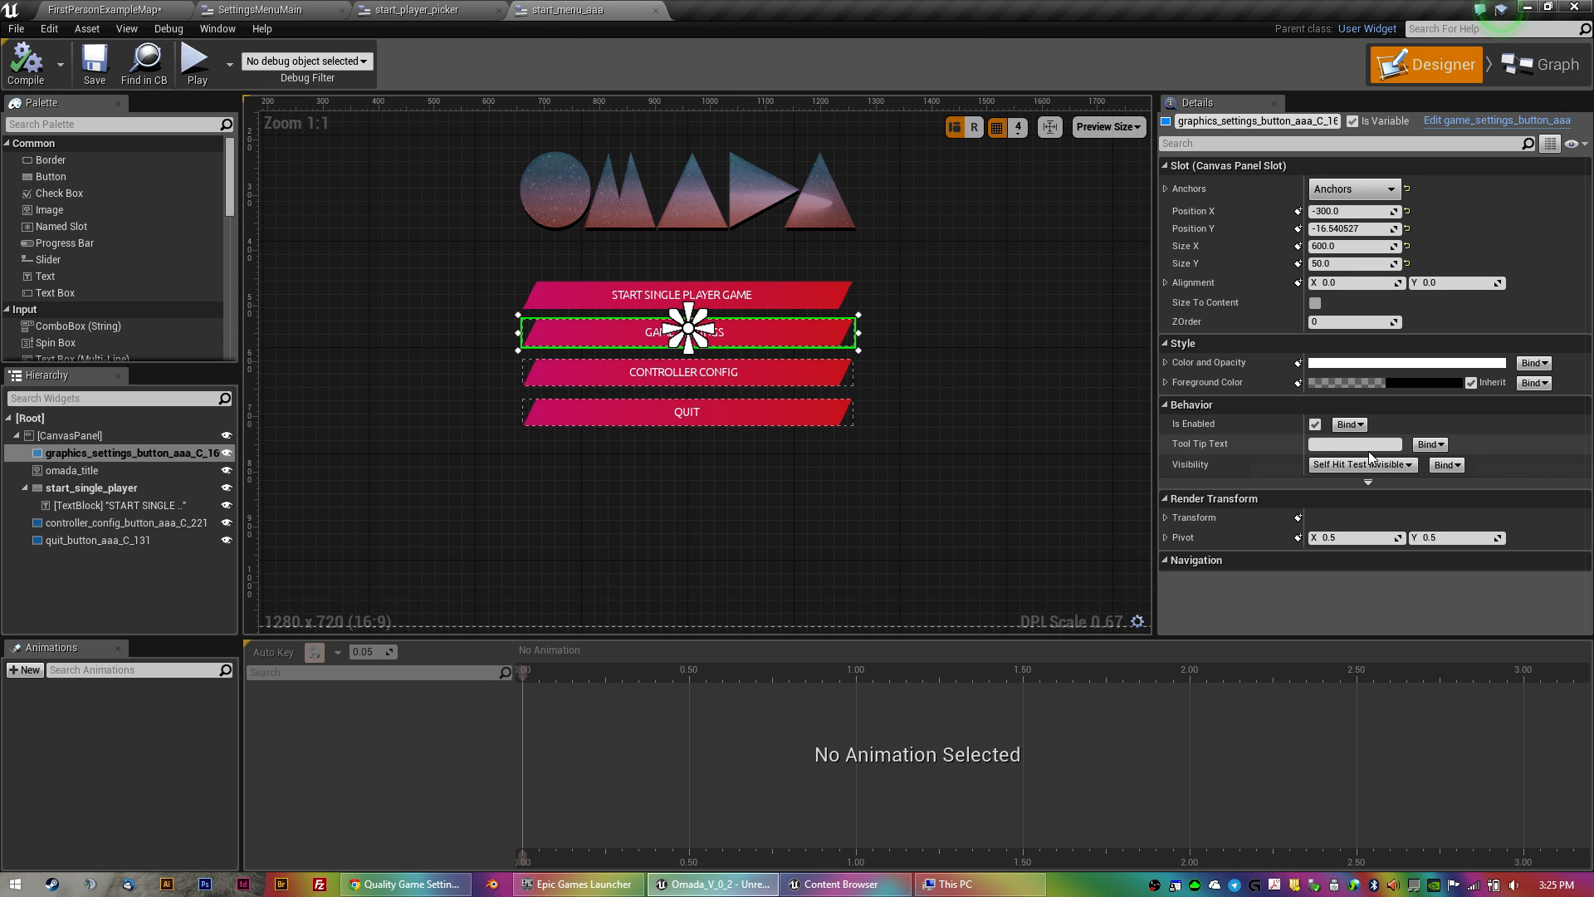
mouse_move(1440, 220)
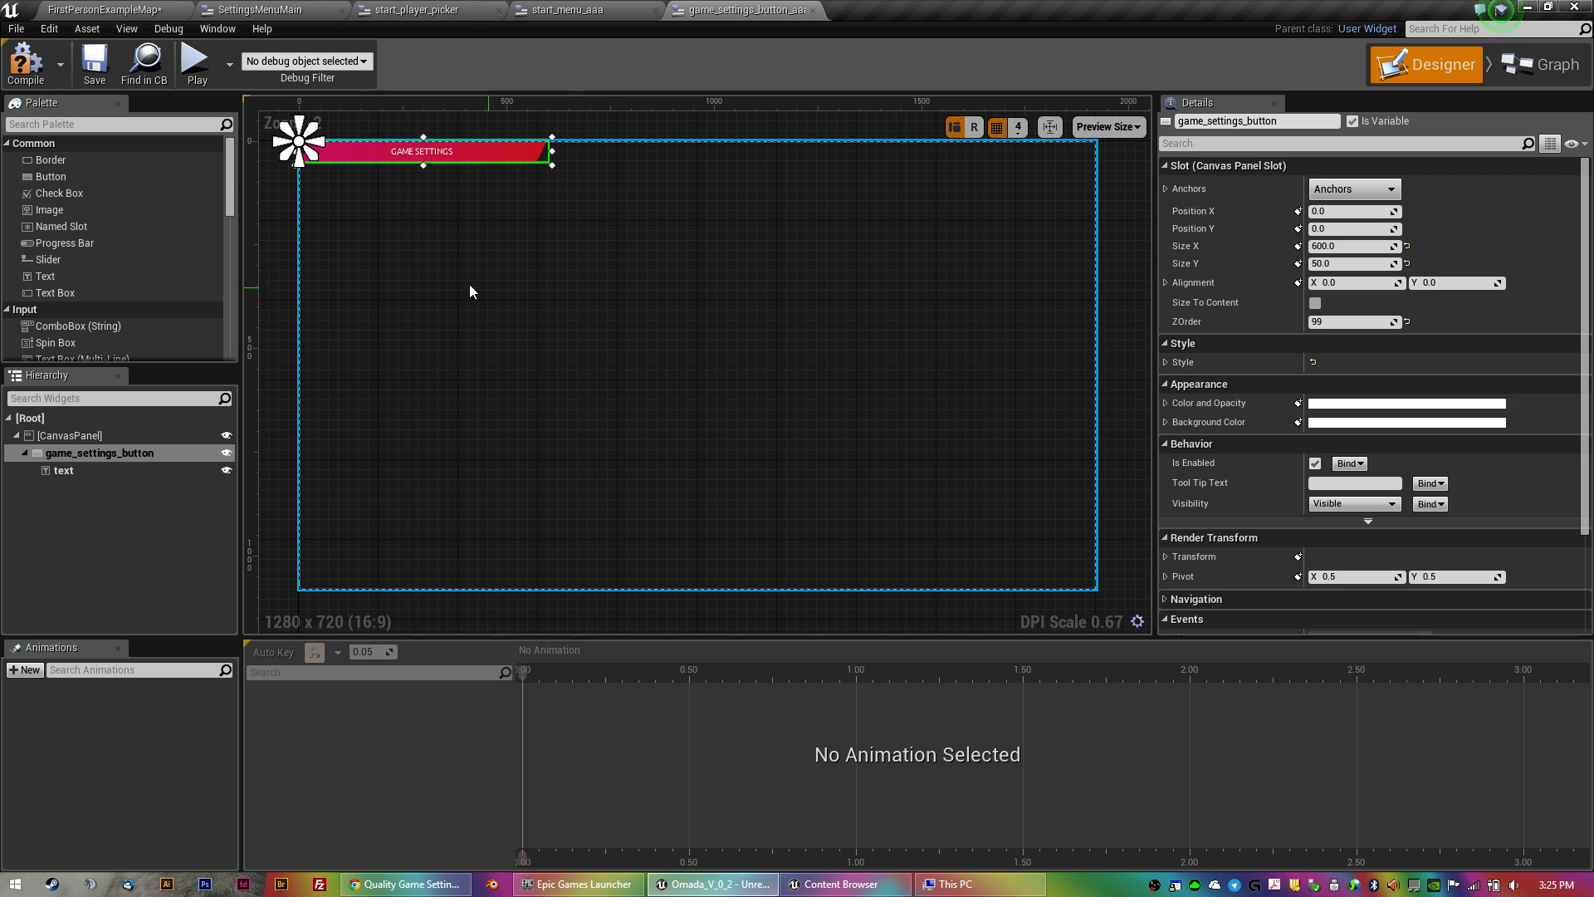
Select the GAME SETTINGS button and view its OnClicked logic creating SettingsMenuMain.
left_click(478, 151)
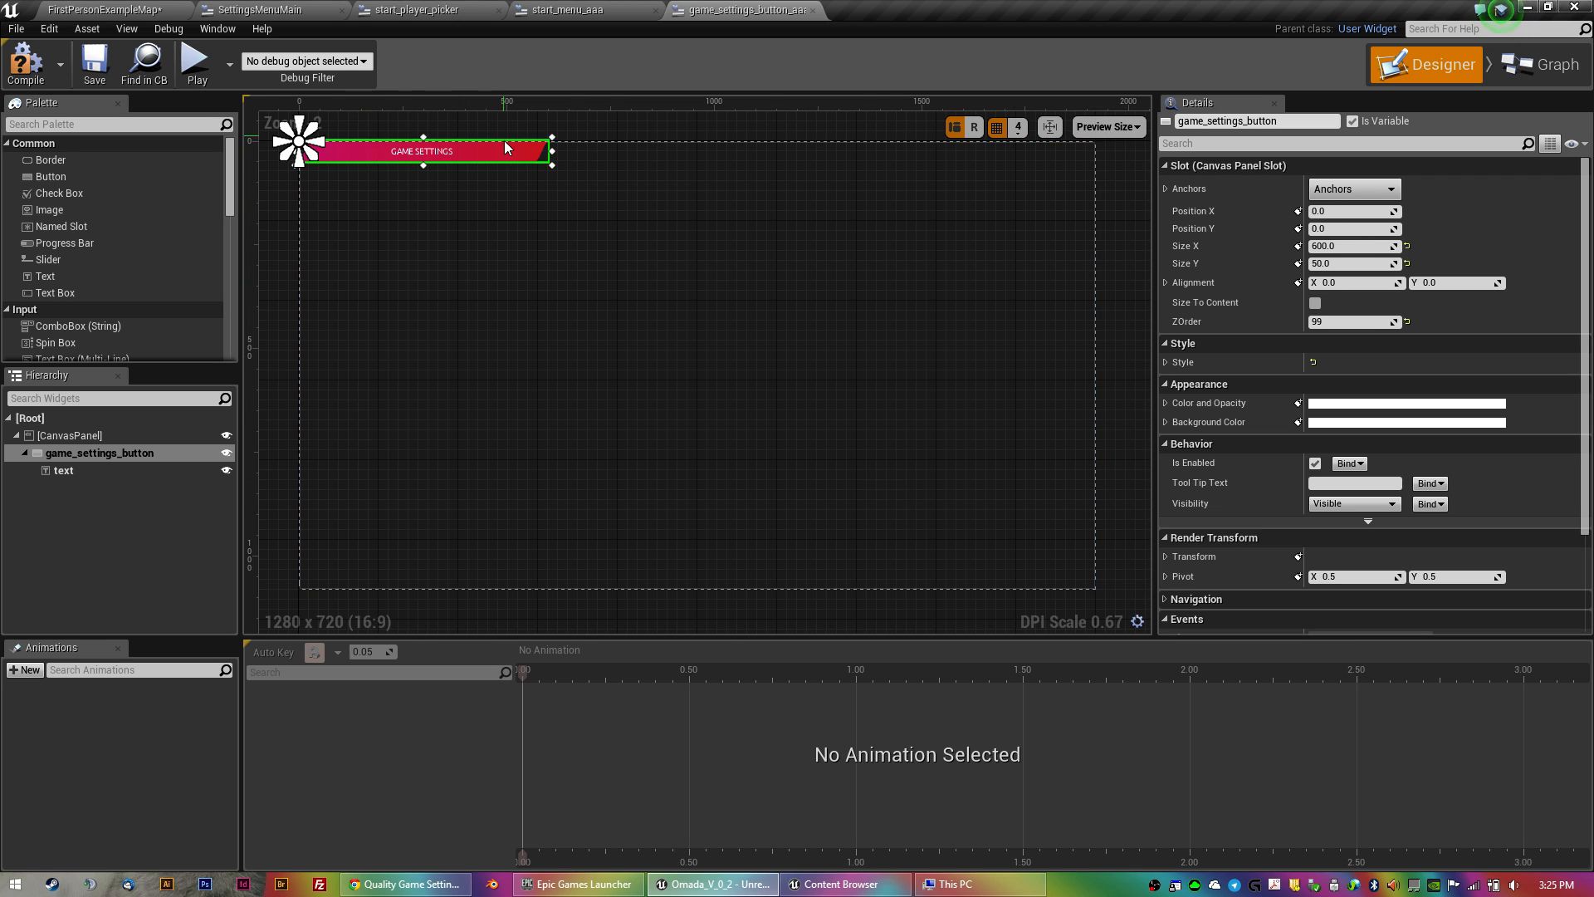
scroll("down", 3)
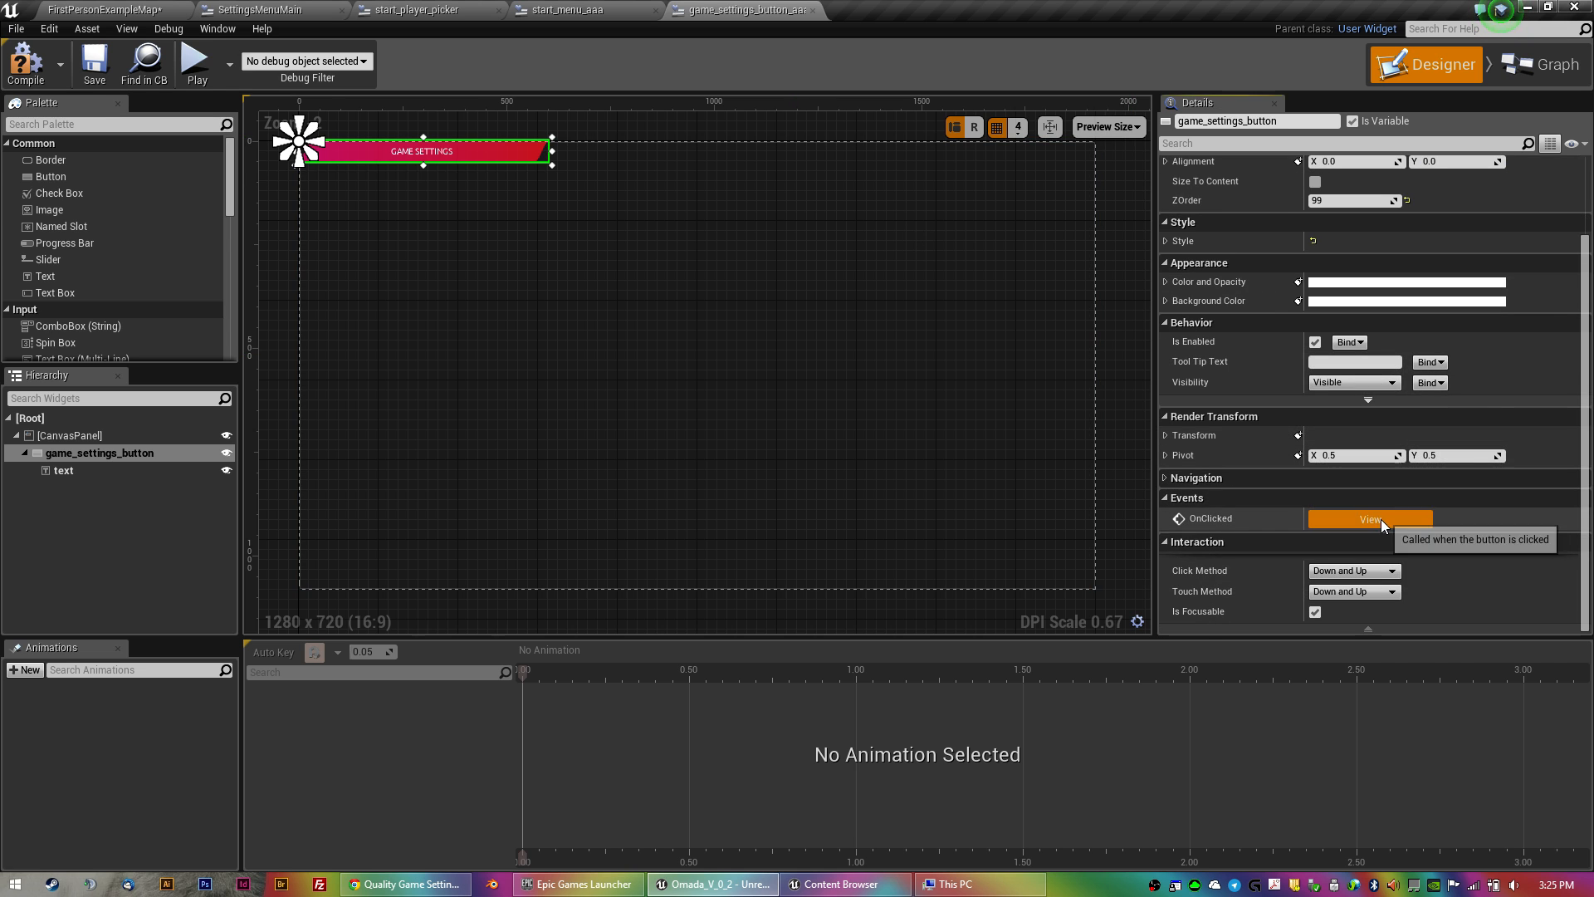
left_click(1367, 518)
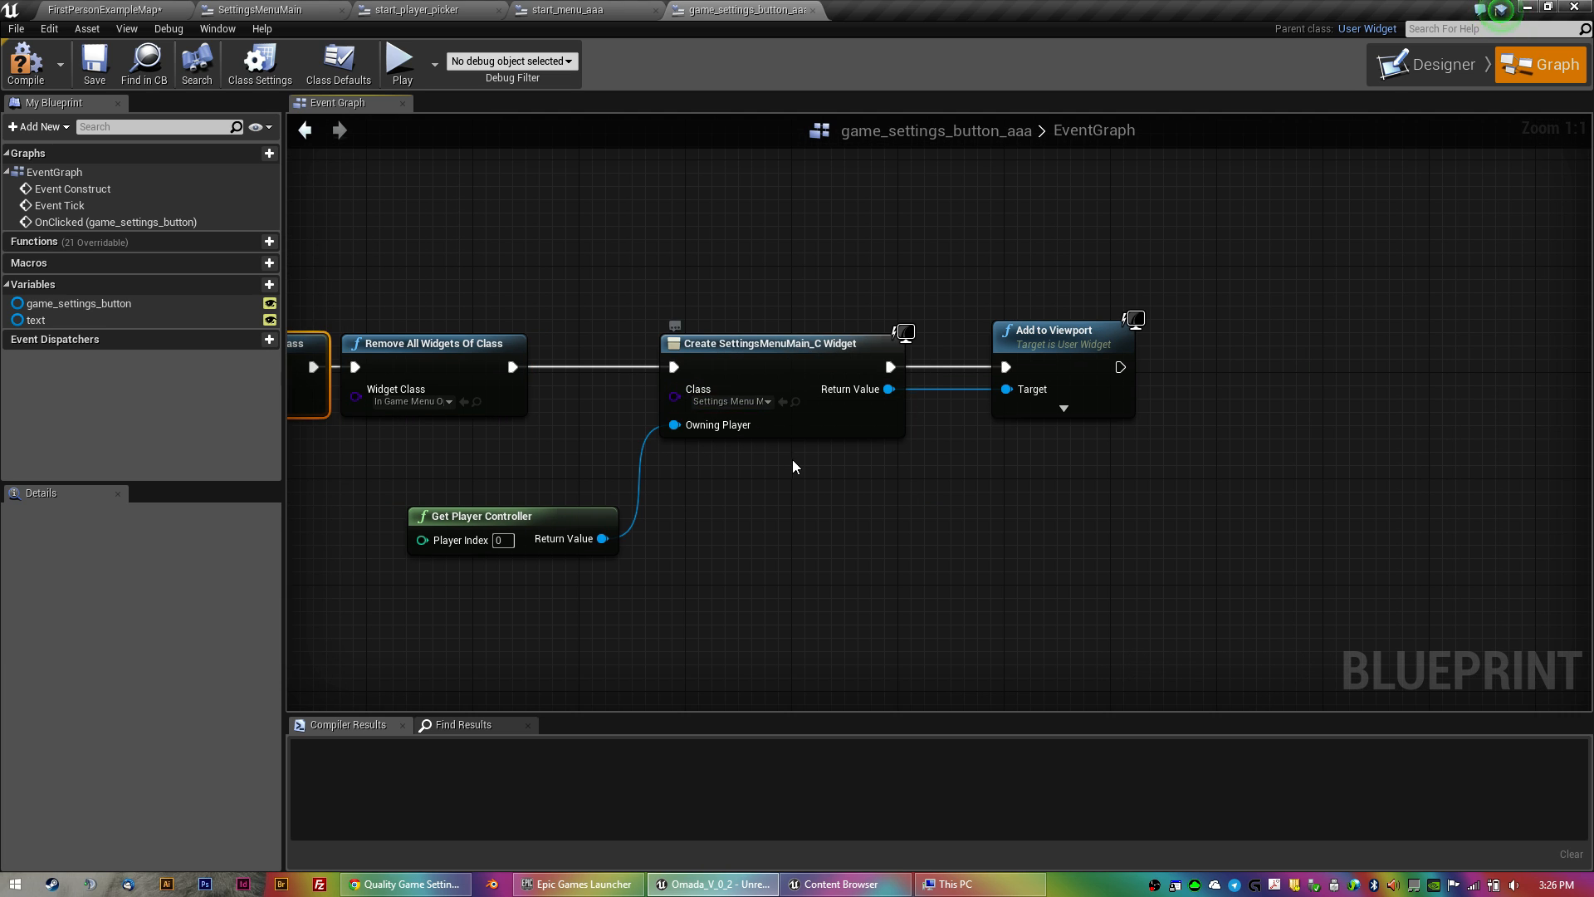
mouse_move(1025, 395)
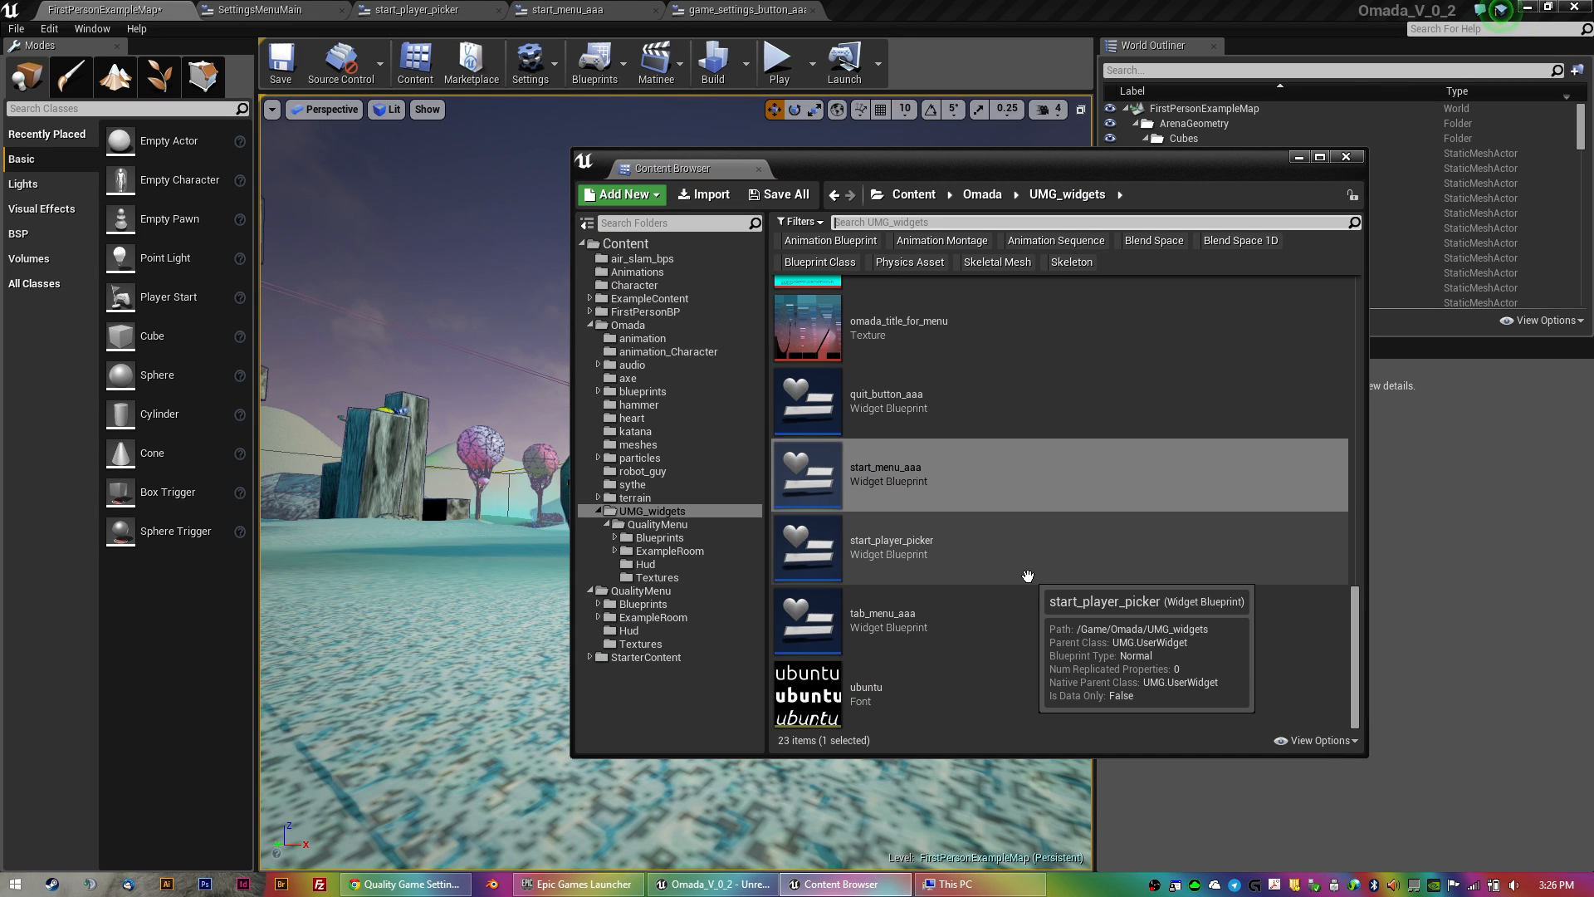
Select the QualityMenu folder in the Content Browser and return to the SettingsMenuMain designer.
scroll("up", 3)
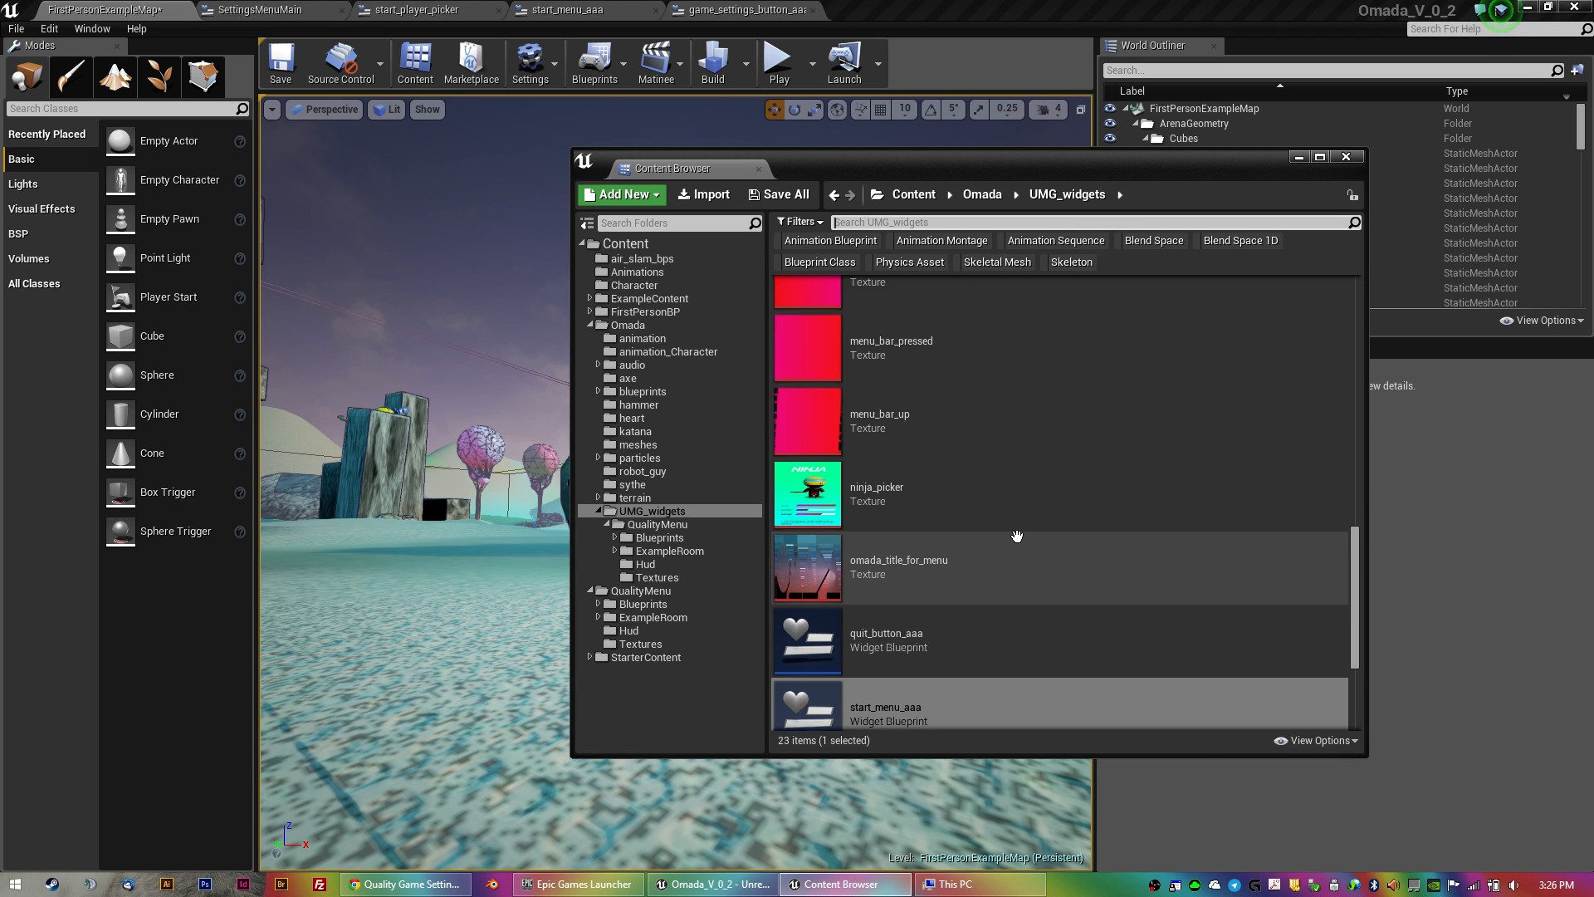
scroll("up", 3)
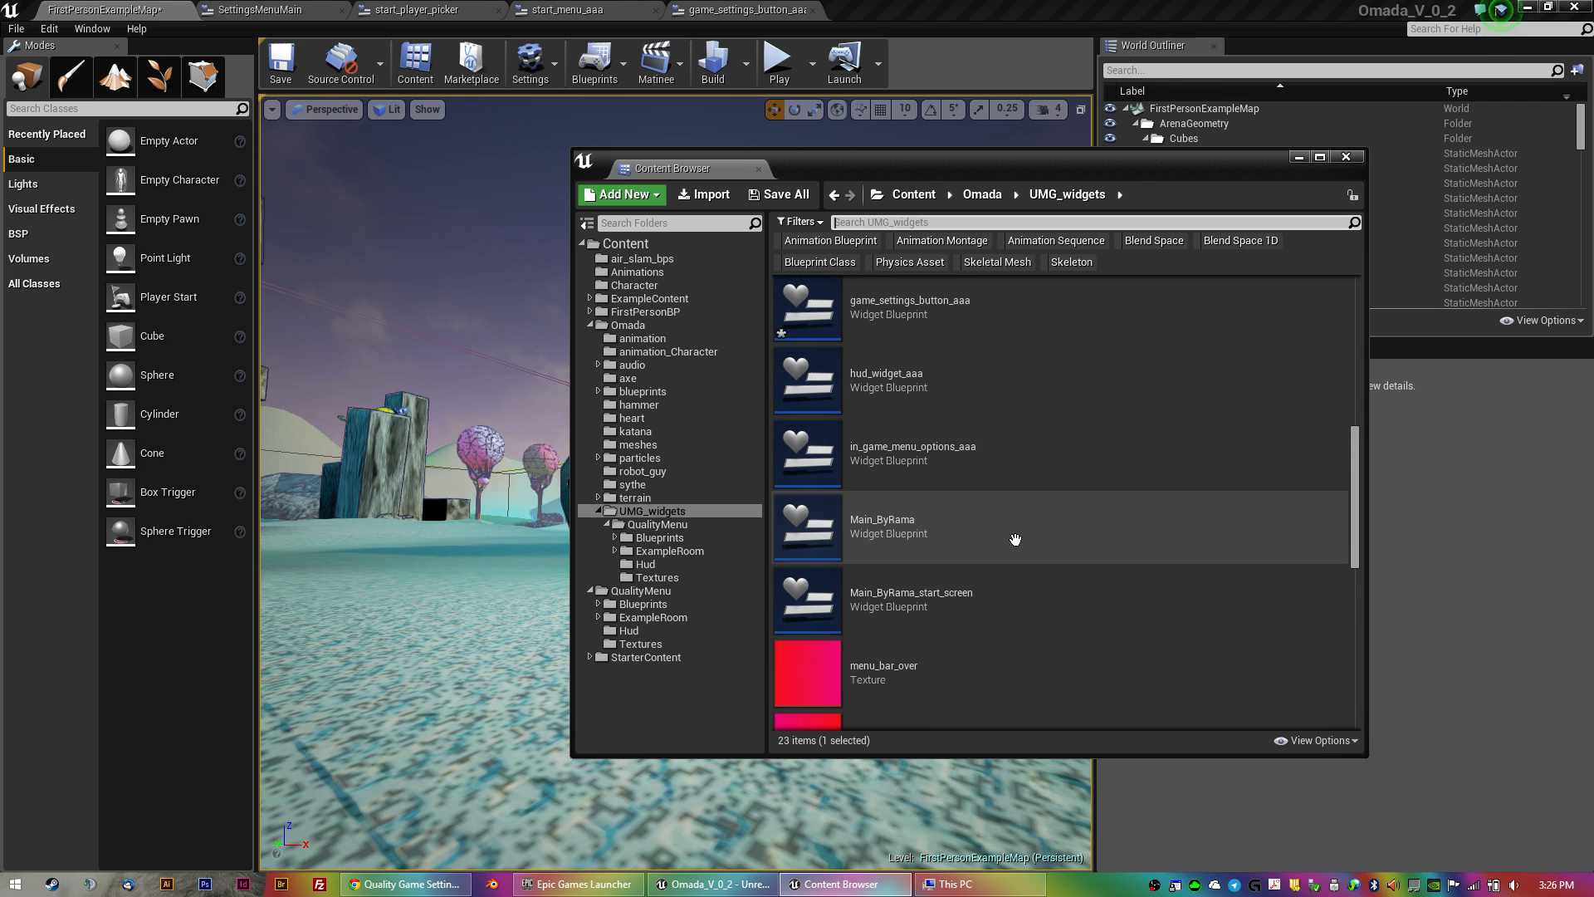
scroll("up", 3)
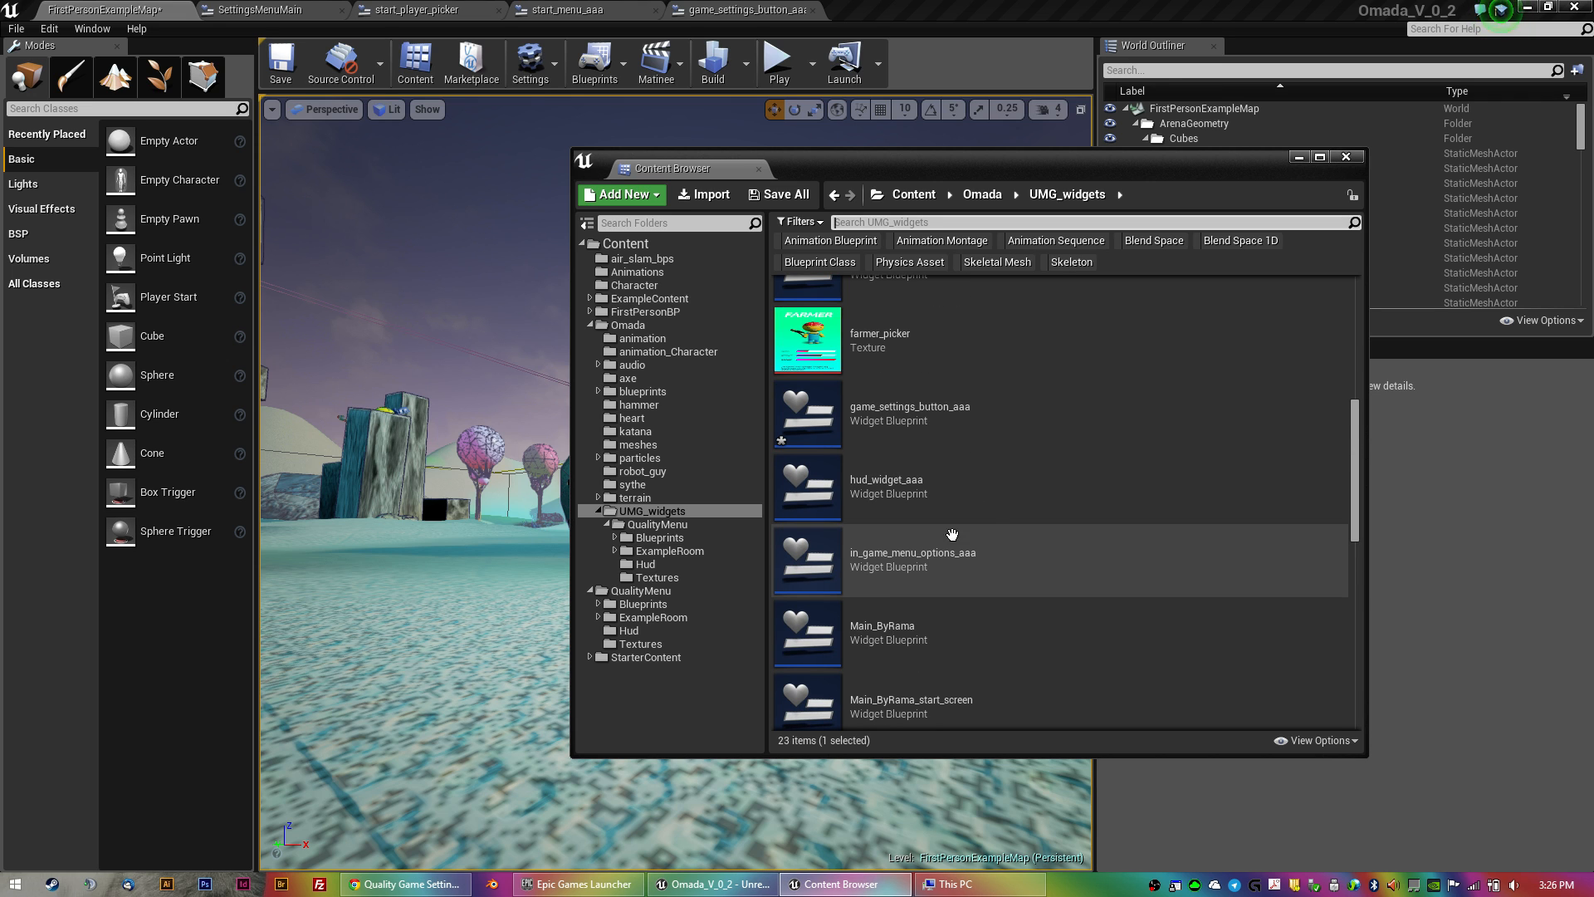
mouse_move(852, 517)
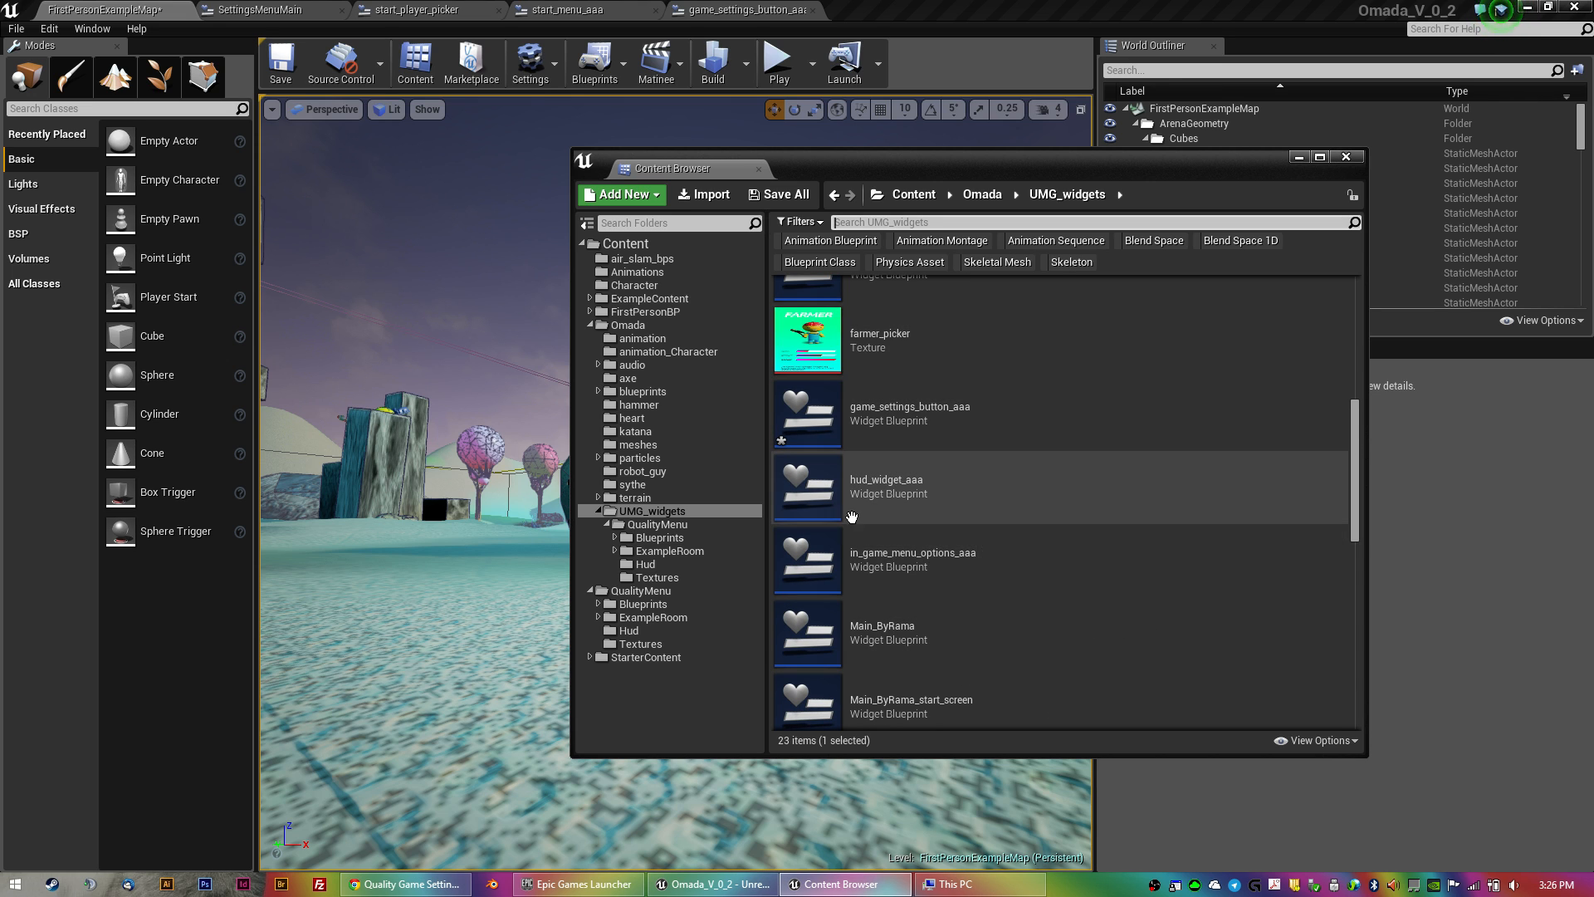
left_click(642, 591)
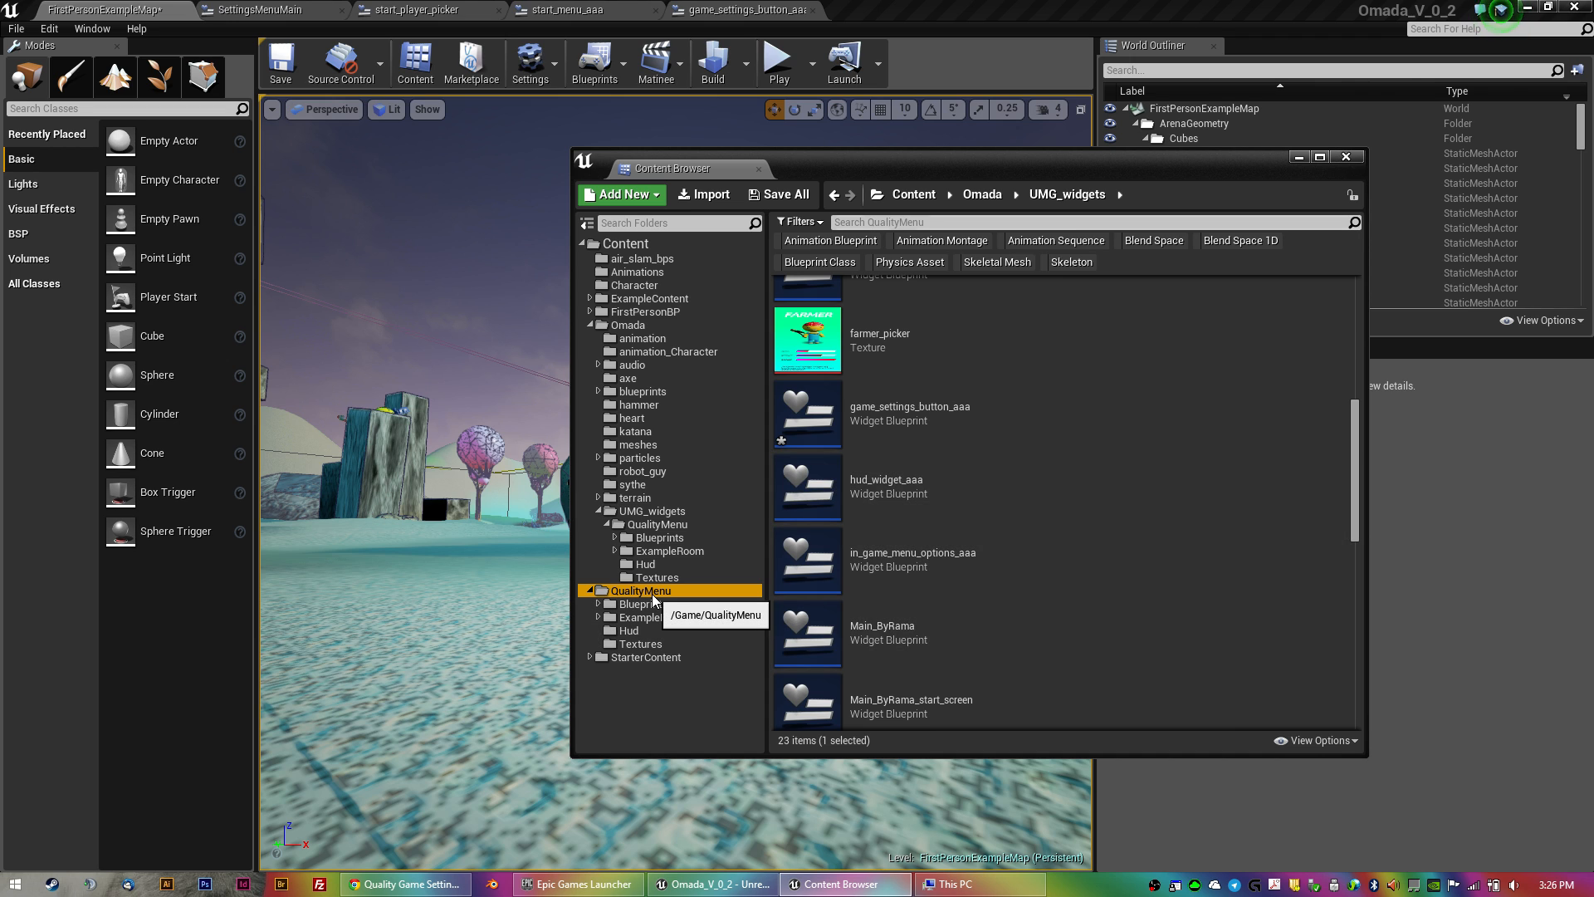
left_click(629, 631)
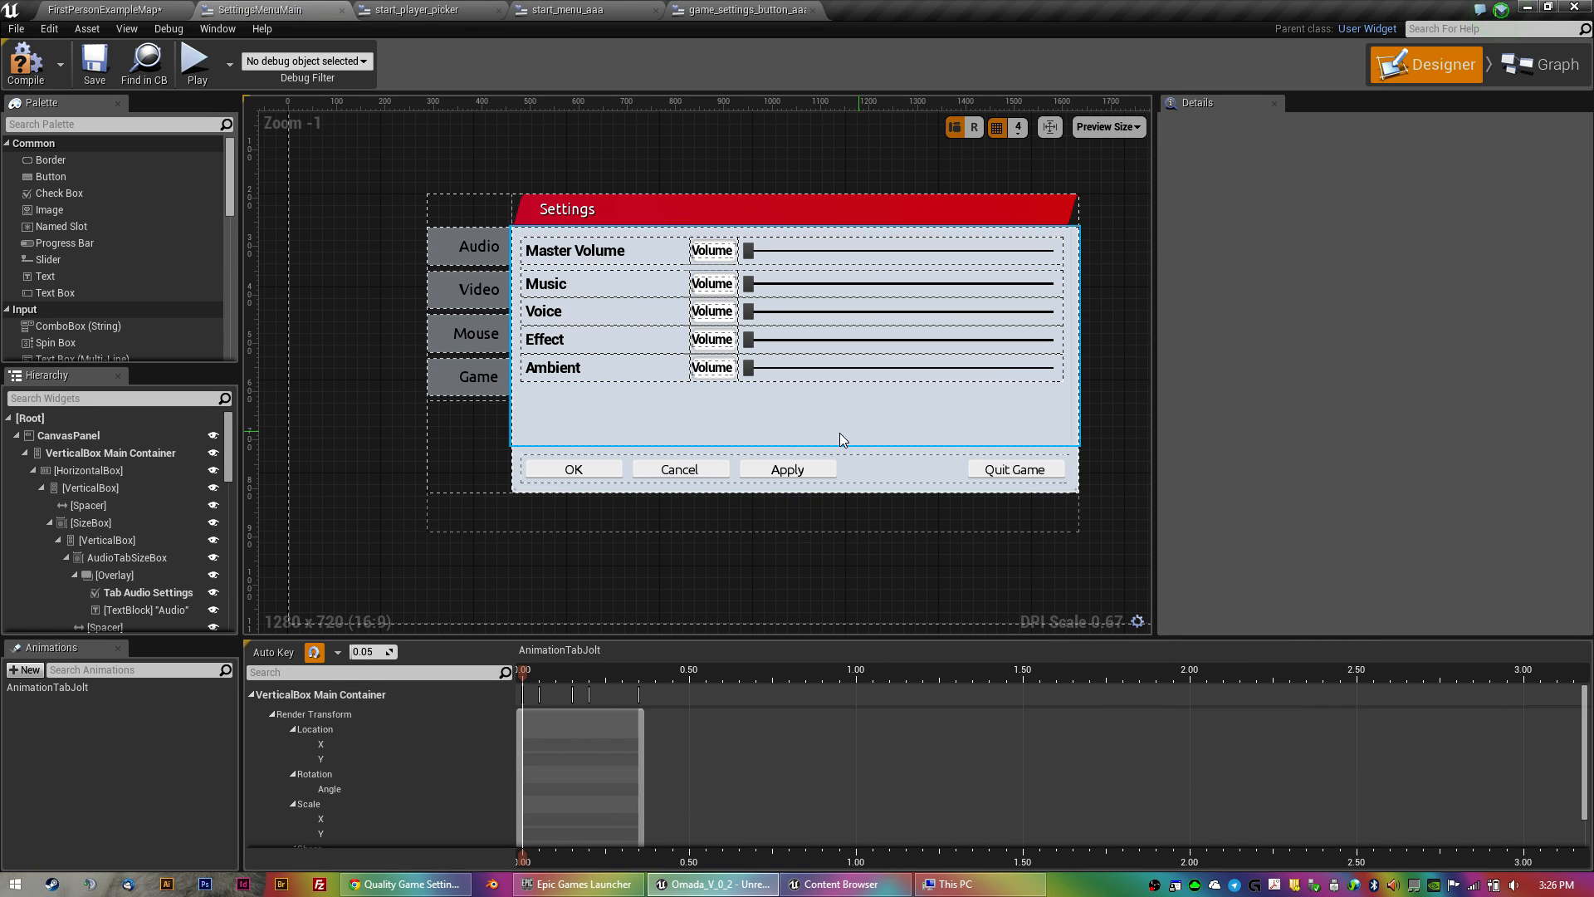
mouse_move(1013, 468)
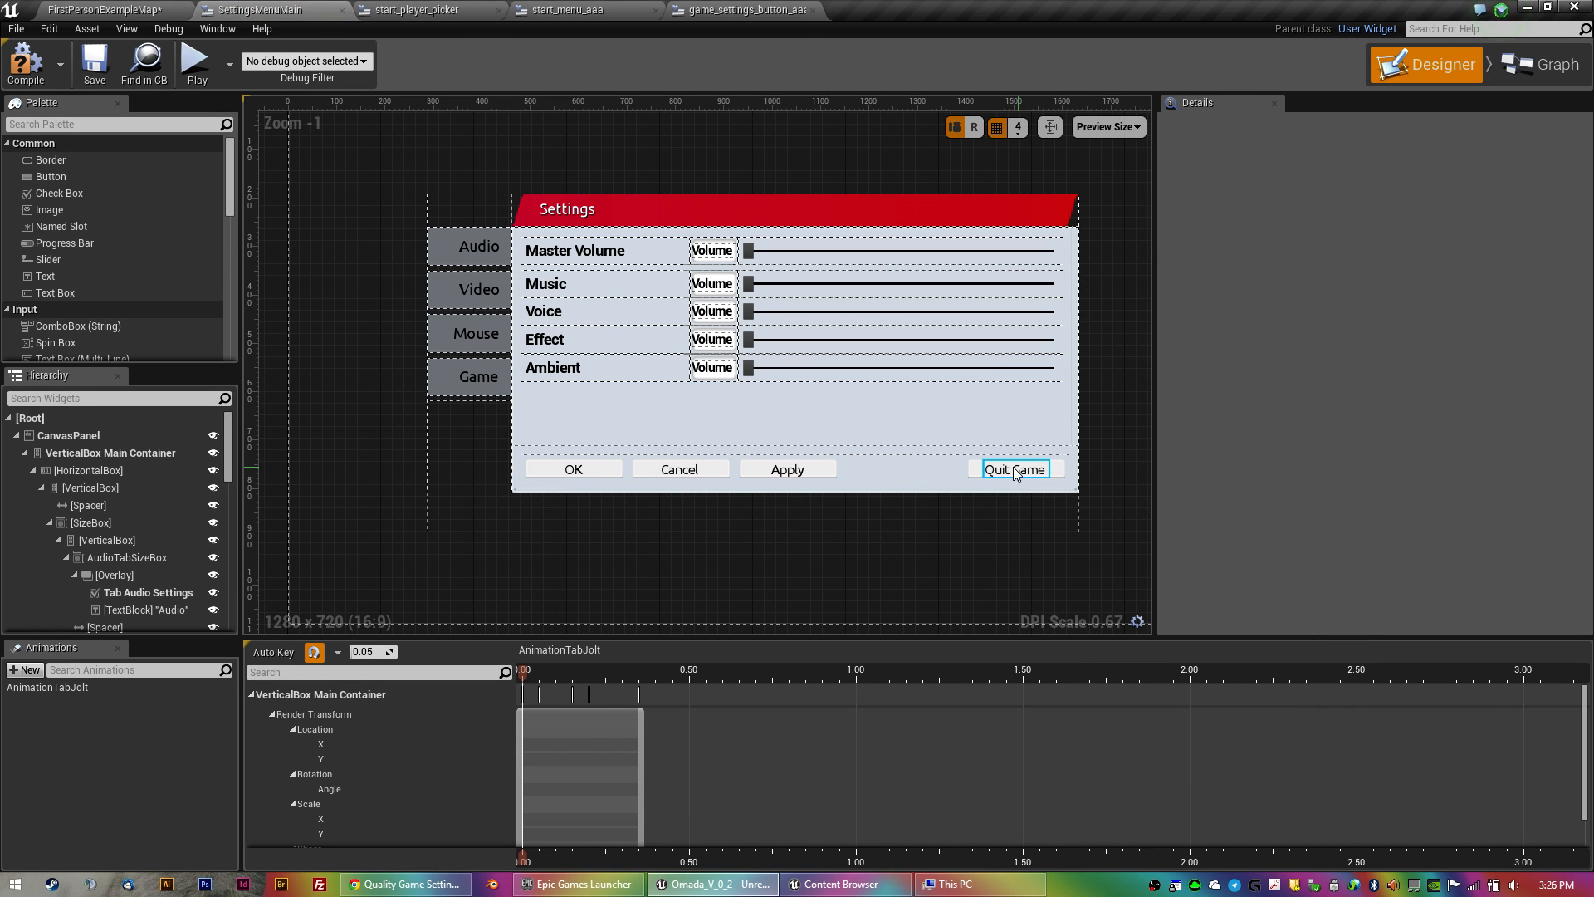
View the Apply button's OnClicked handler that applies and saves the game settings.
left_click(785, 468)
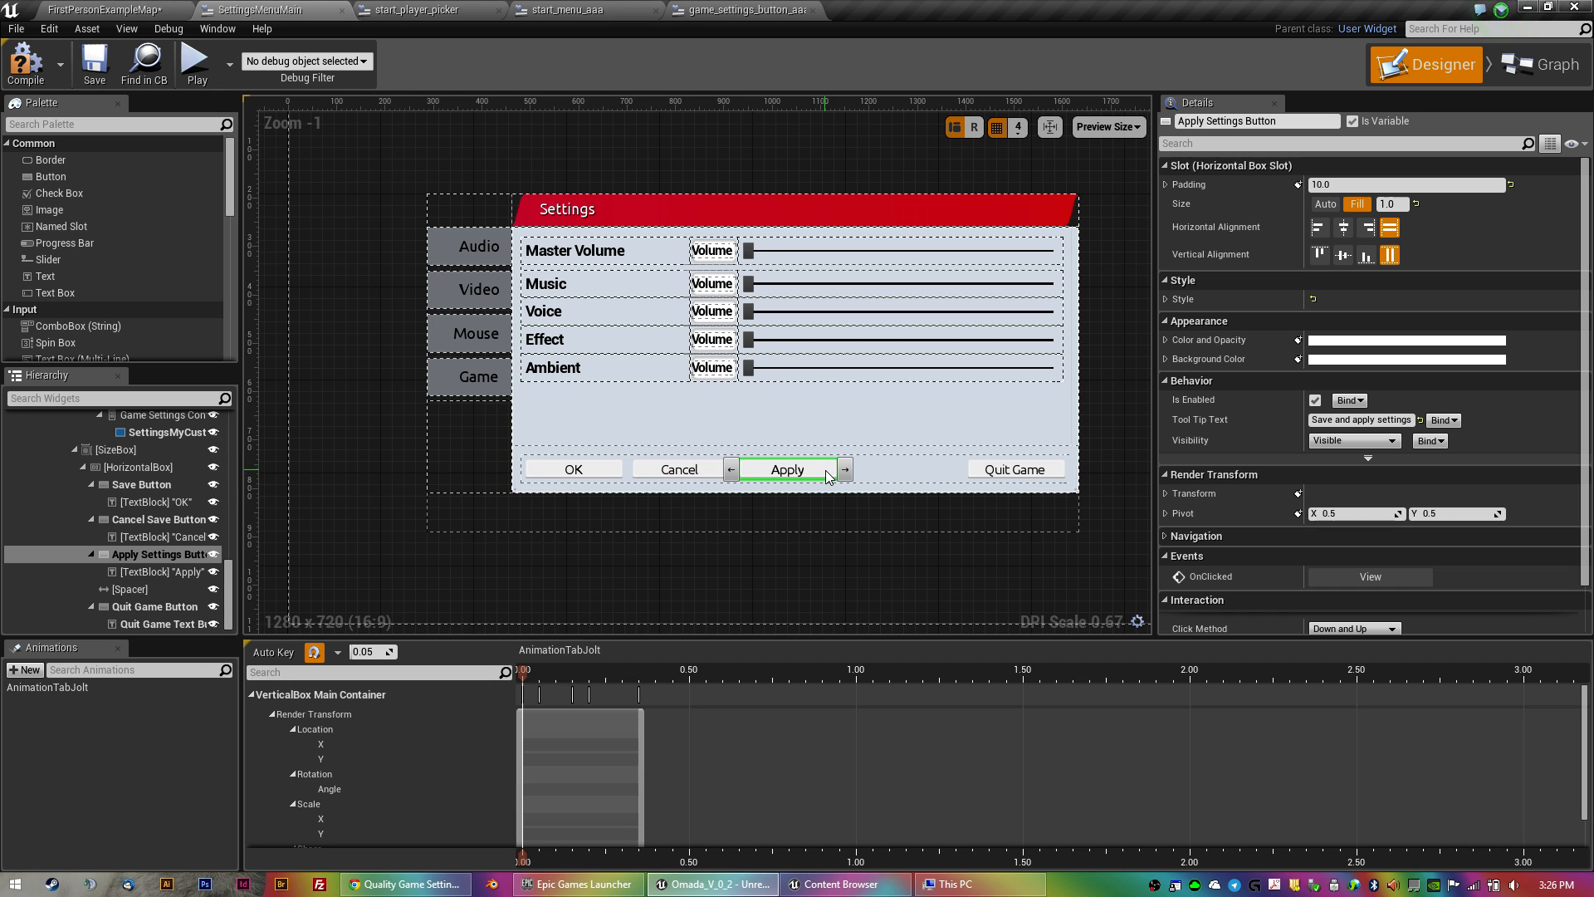
mouse_move(1370, 576)
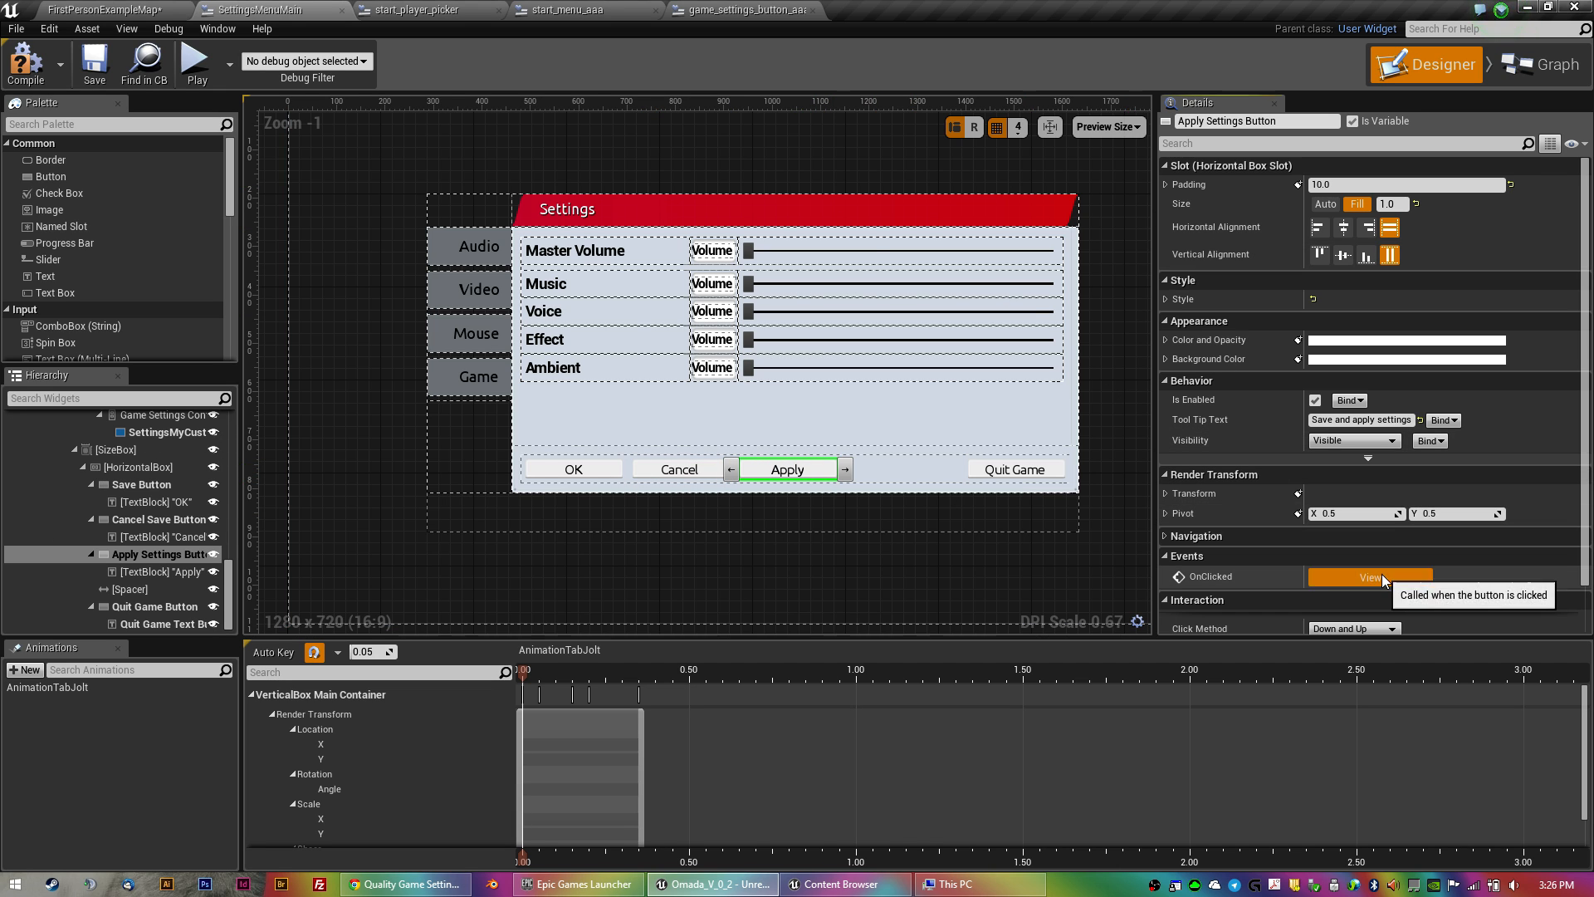
left_click(1370, 576)
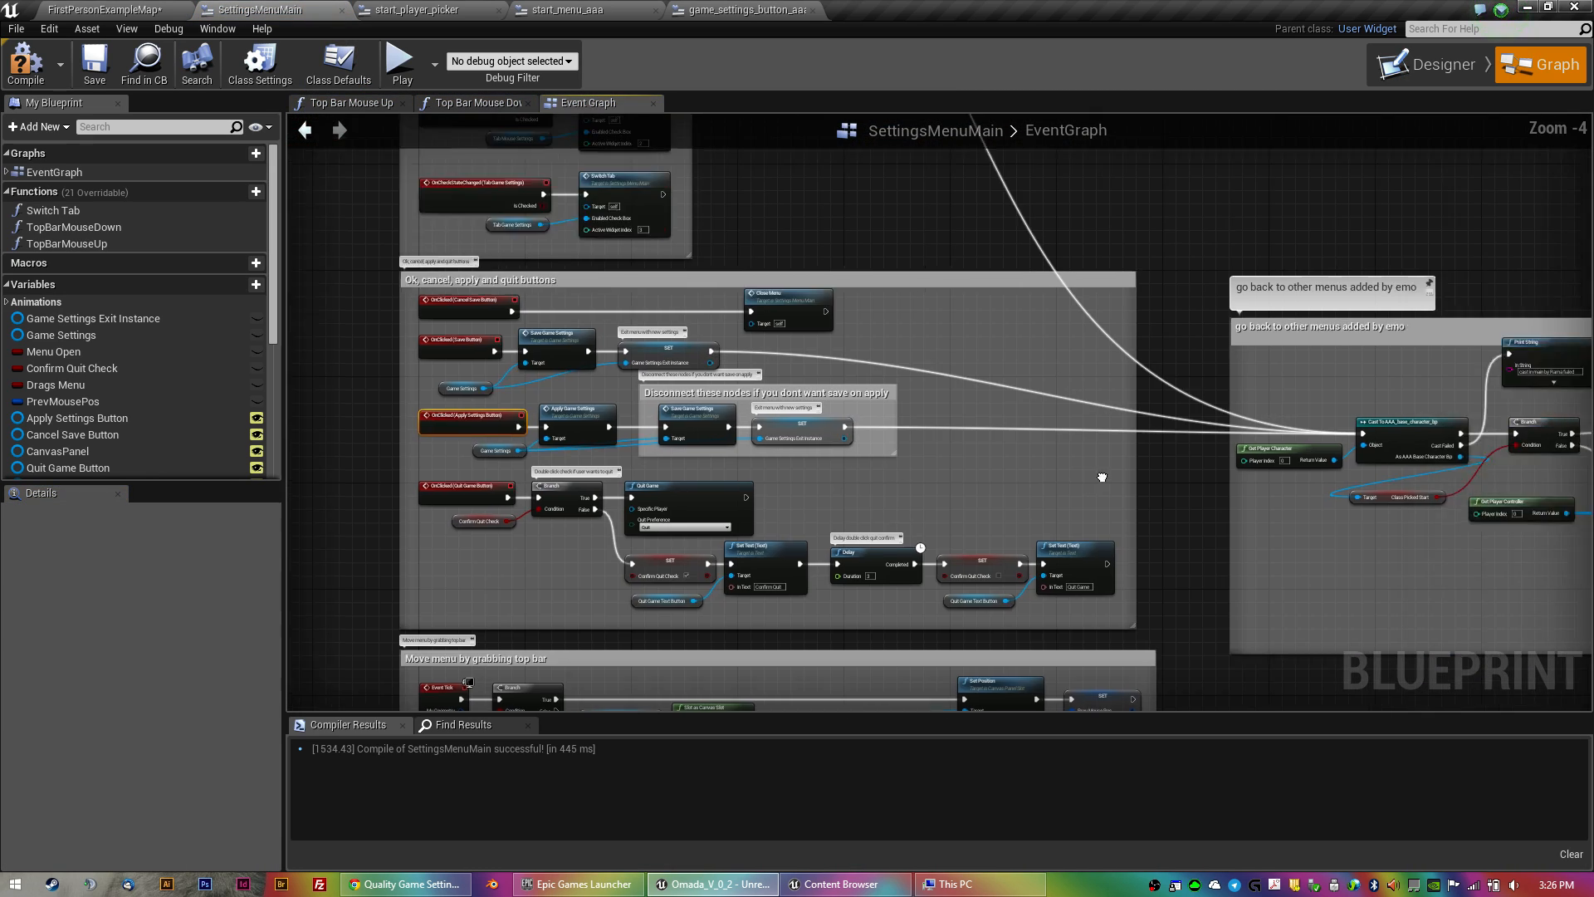
scroll("up", 3)
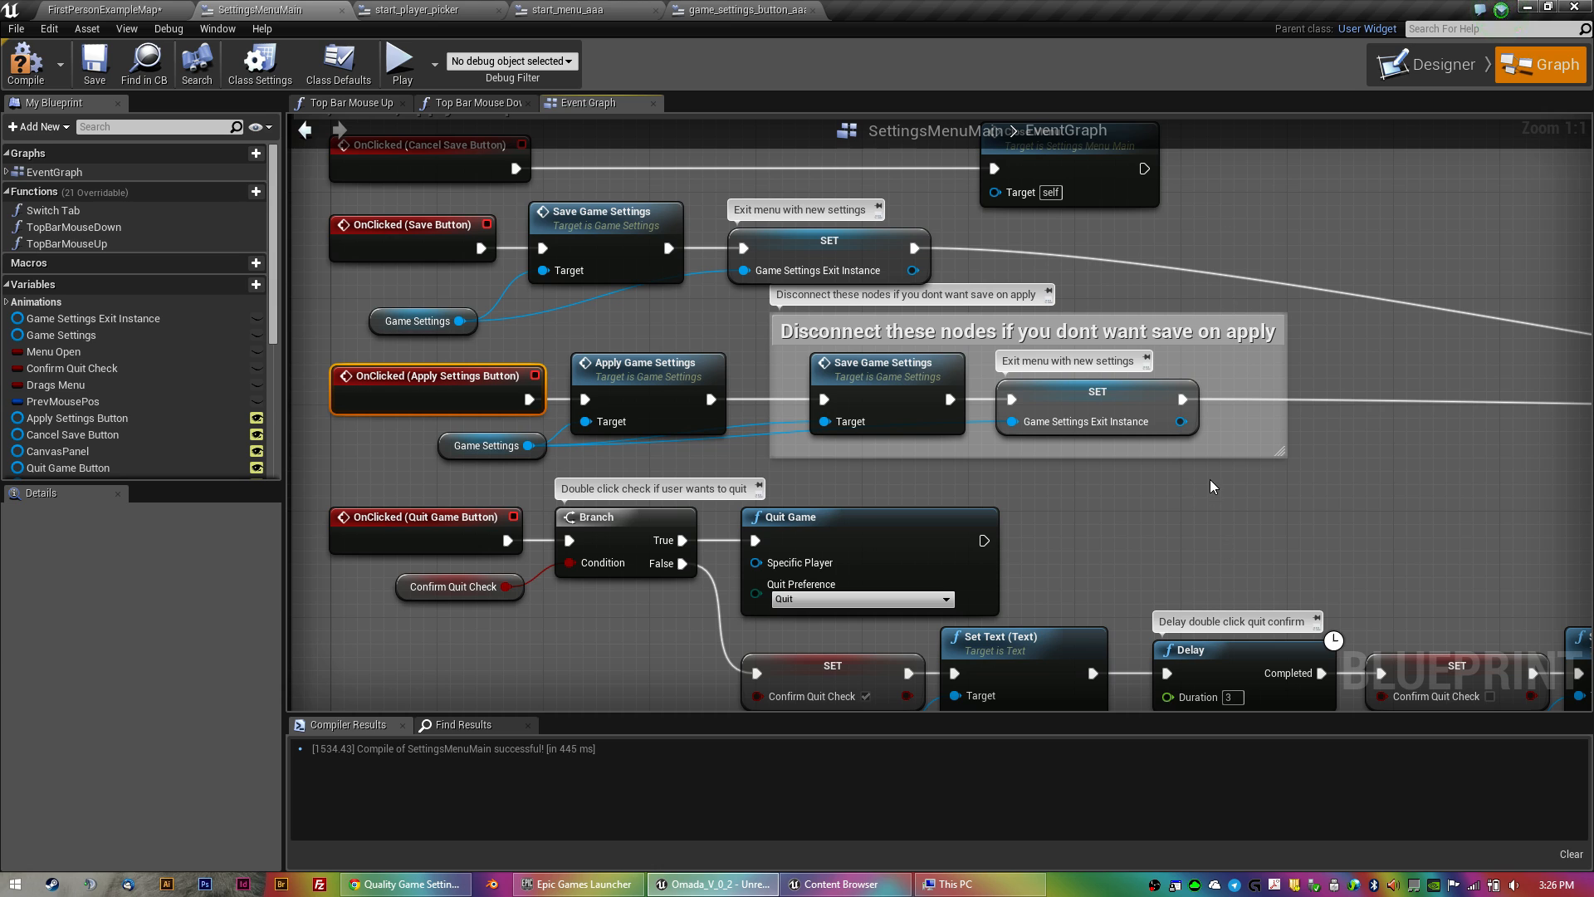
mouse_move(1260, 492)
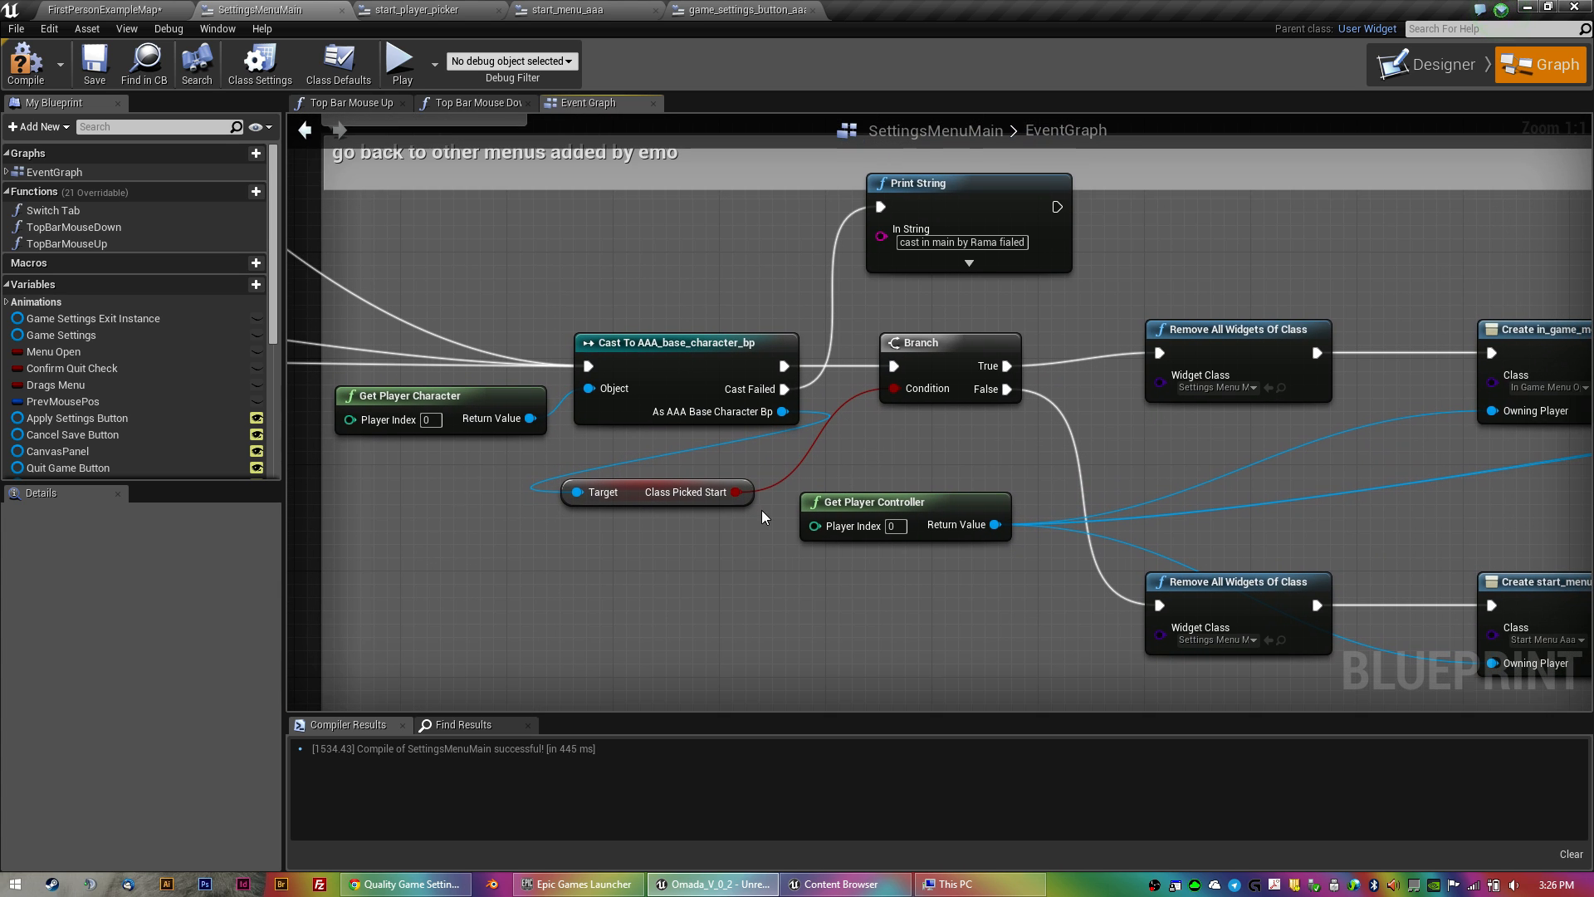
mouse_move(498, 501)
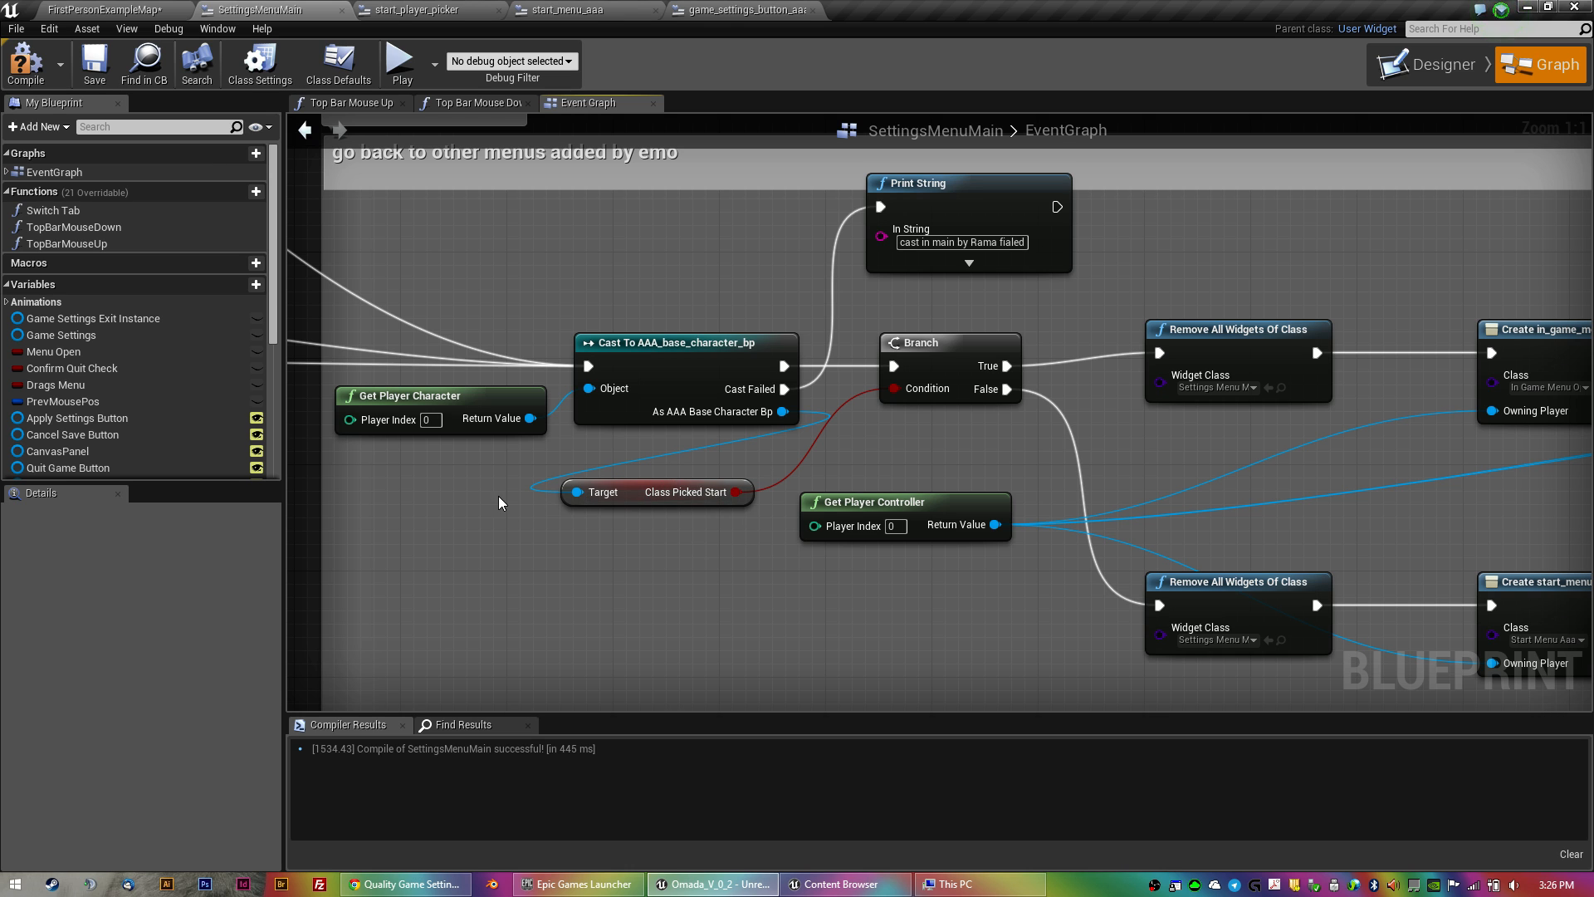
mouse_move(895, 492)
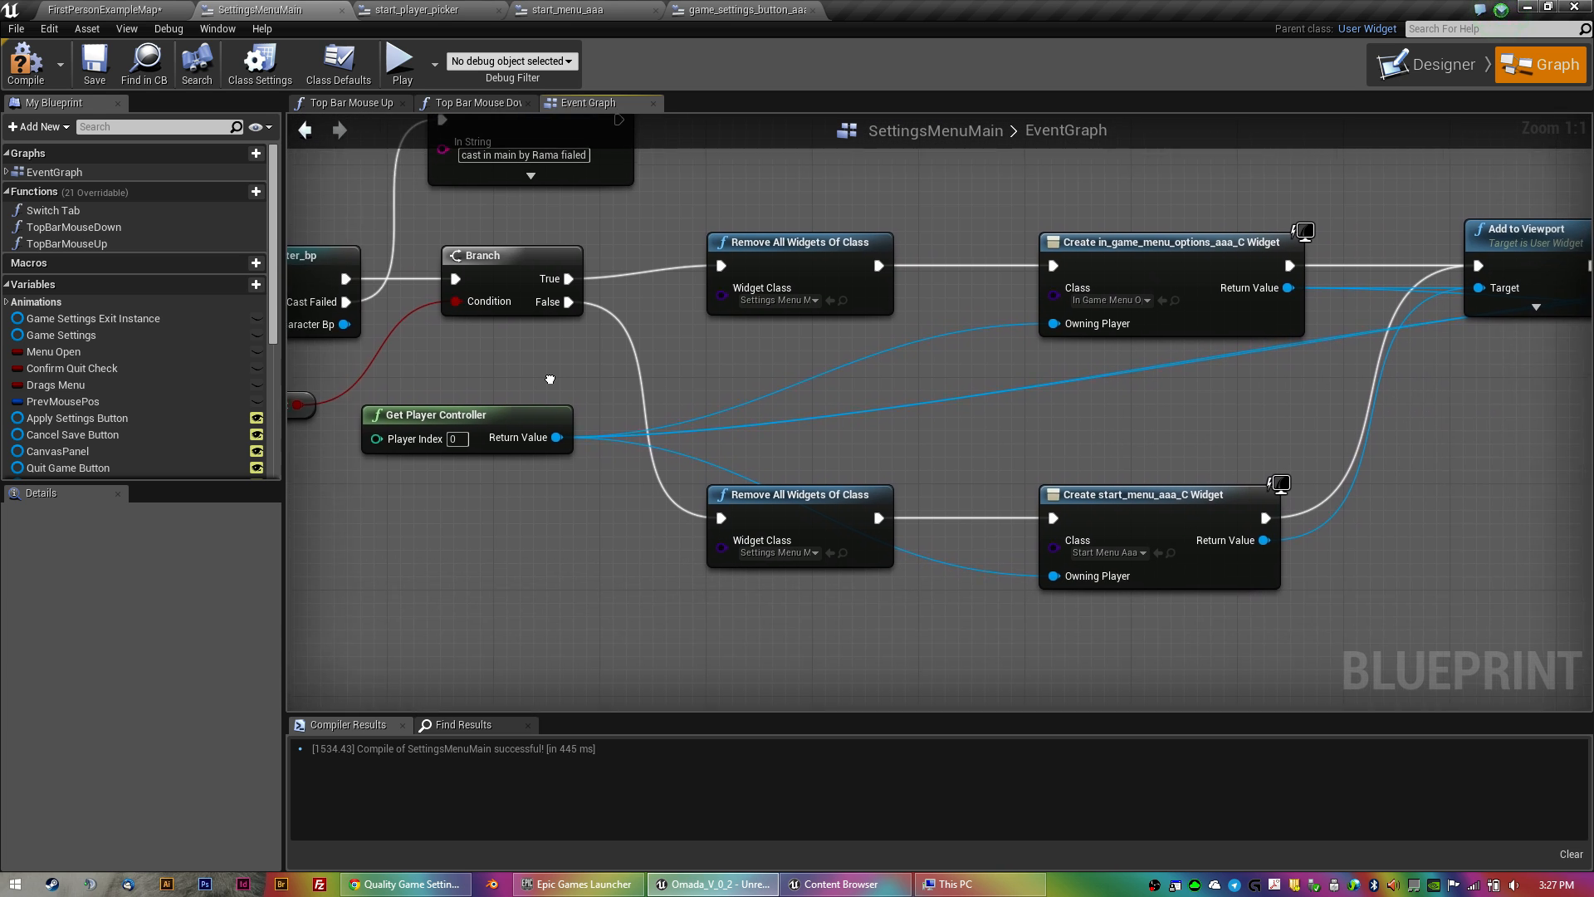
left_click_drag(671, 378, 550, 378)
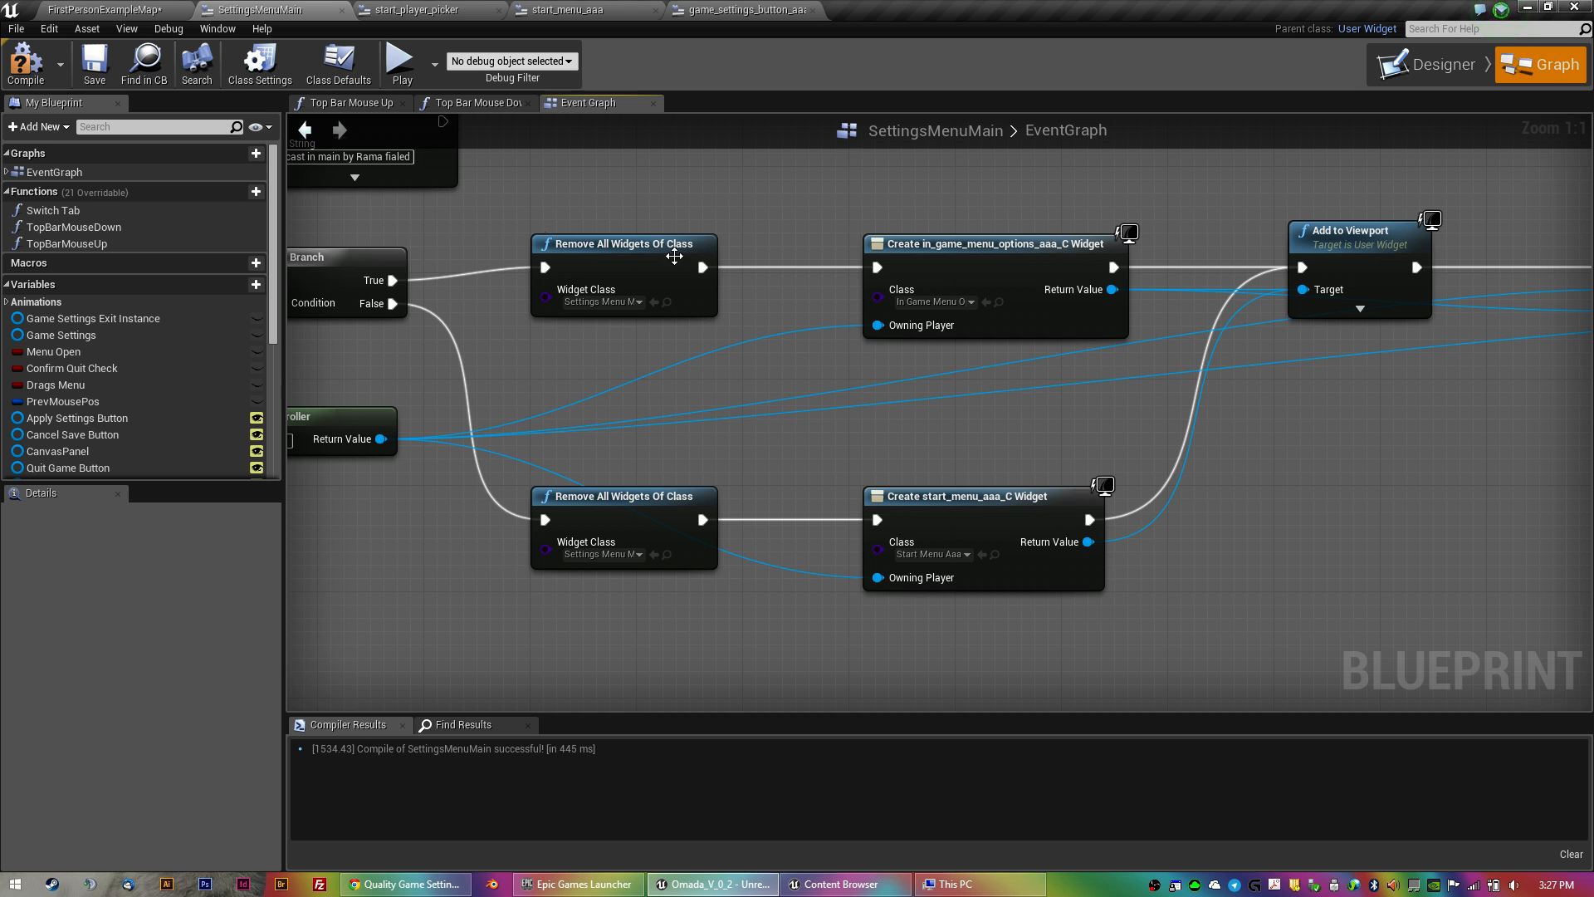
mouse_move(614, 501)
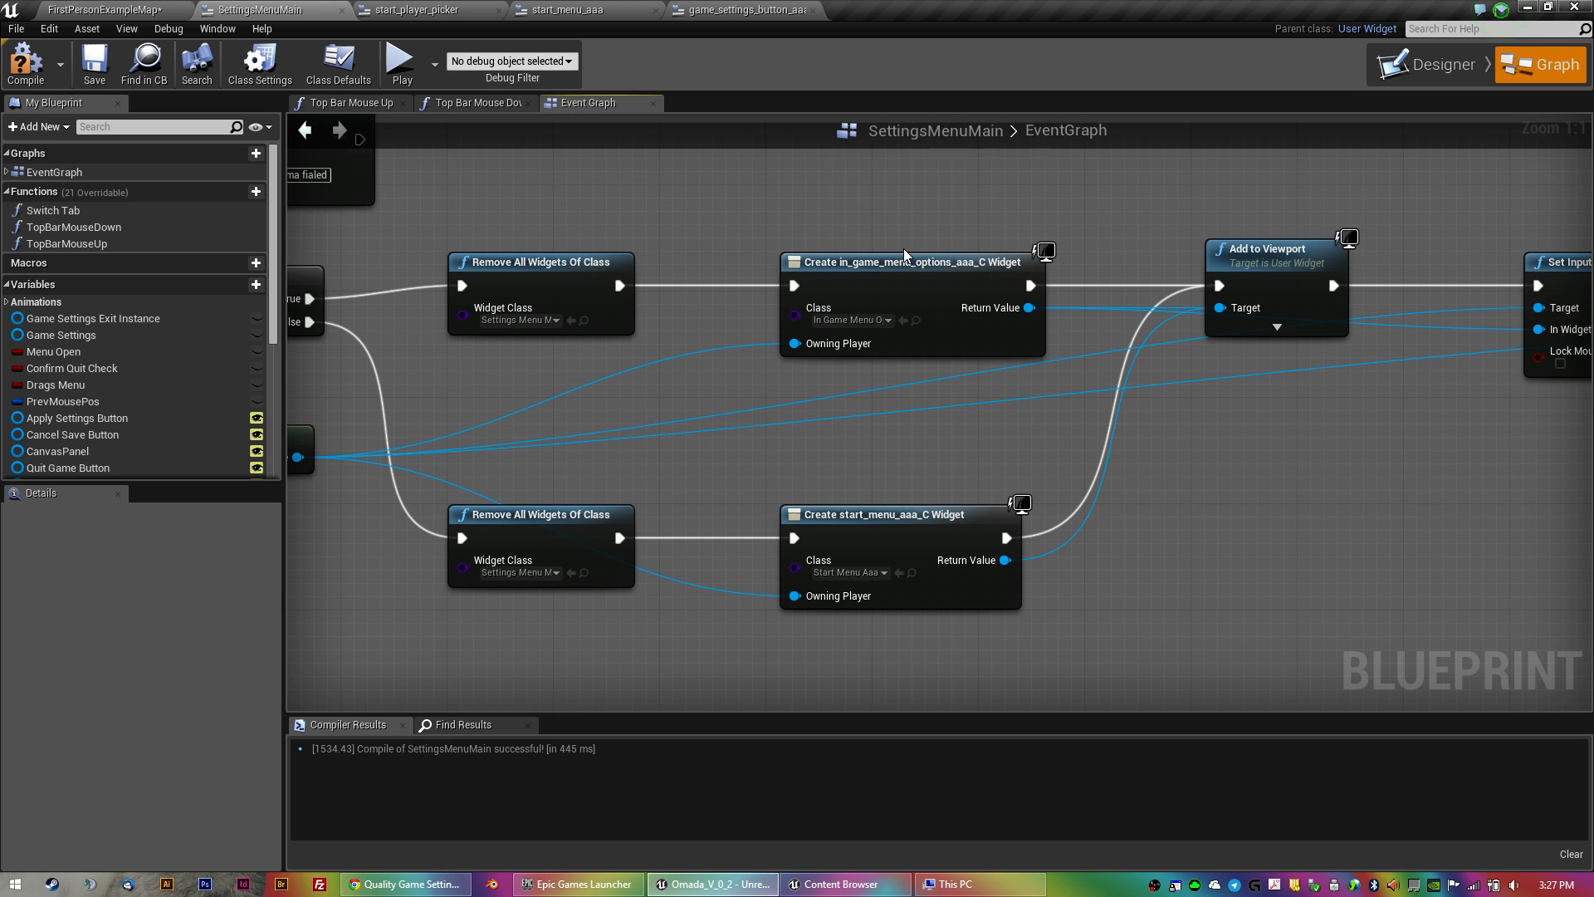
mouse_move(958, 465)
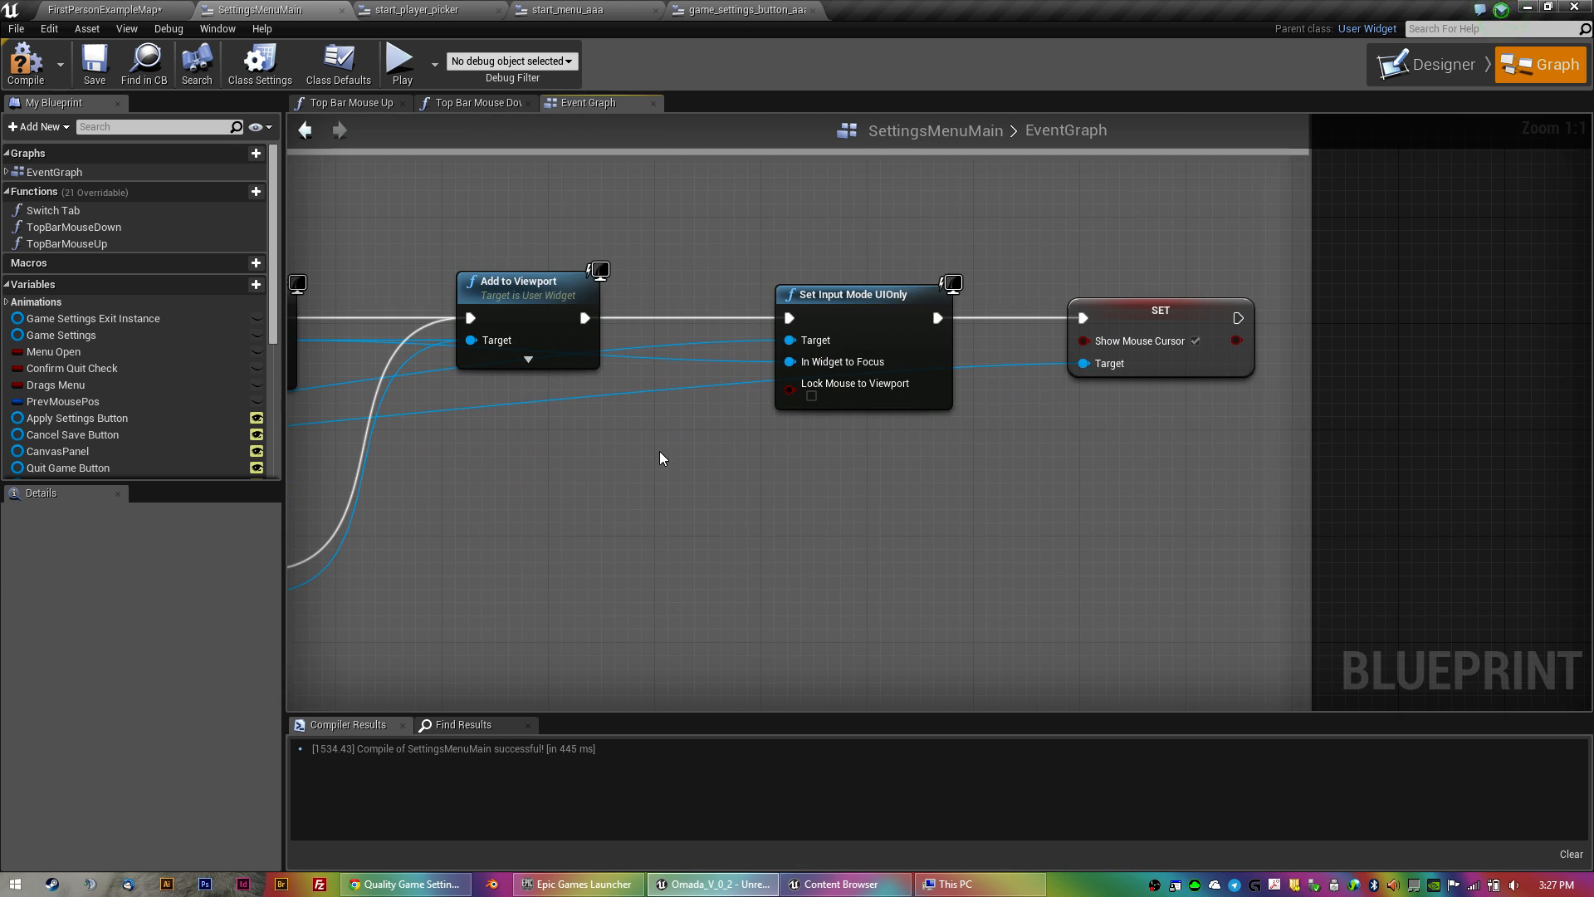
mouse_move(896, 460)
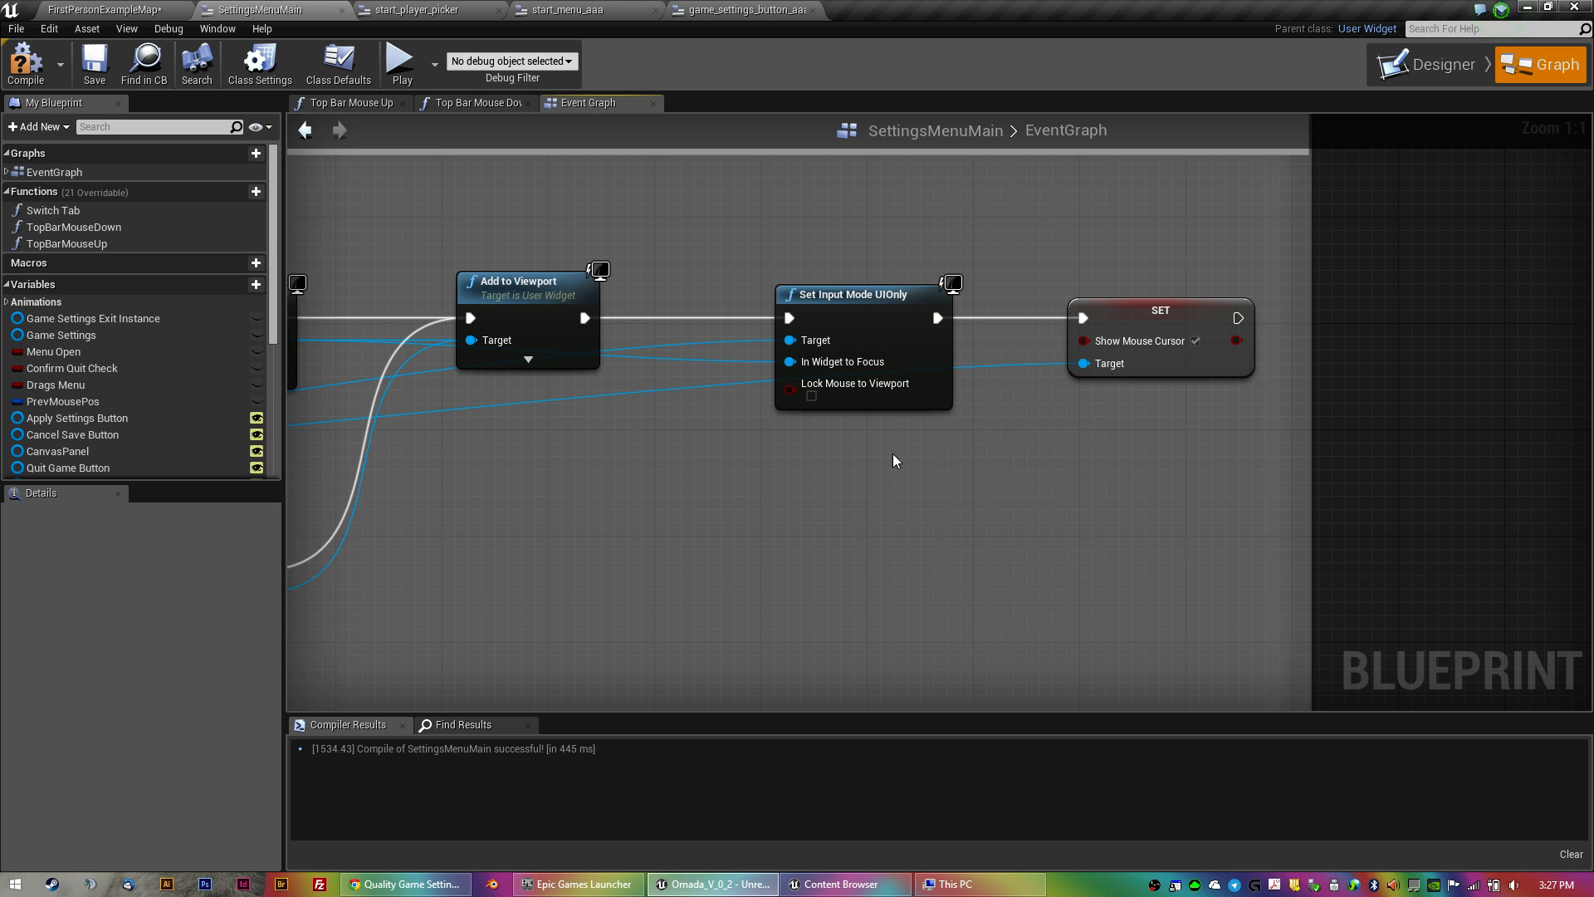
mouse_move(853, 388)
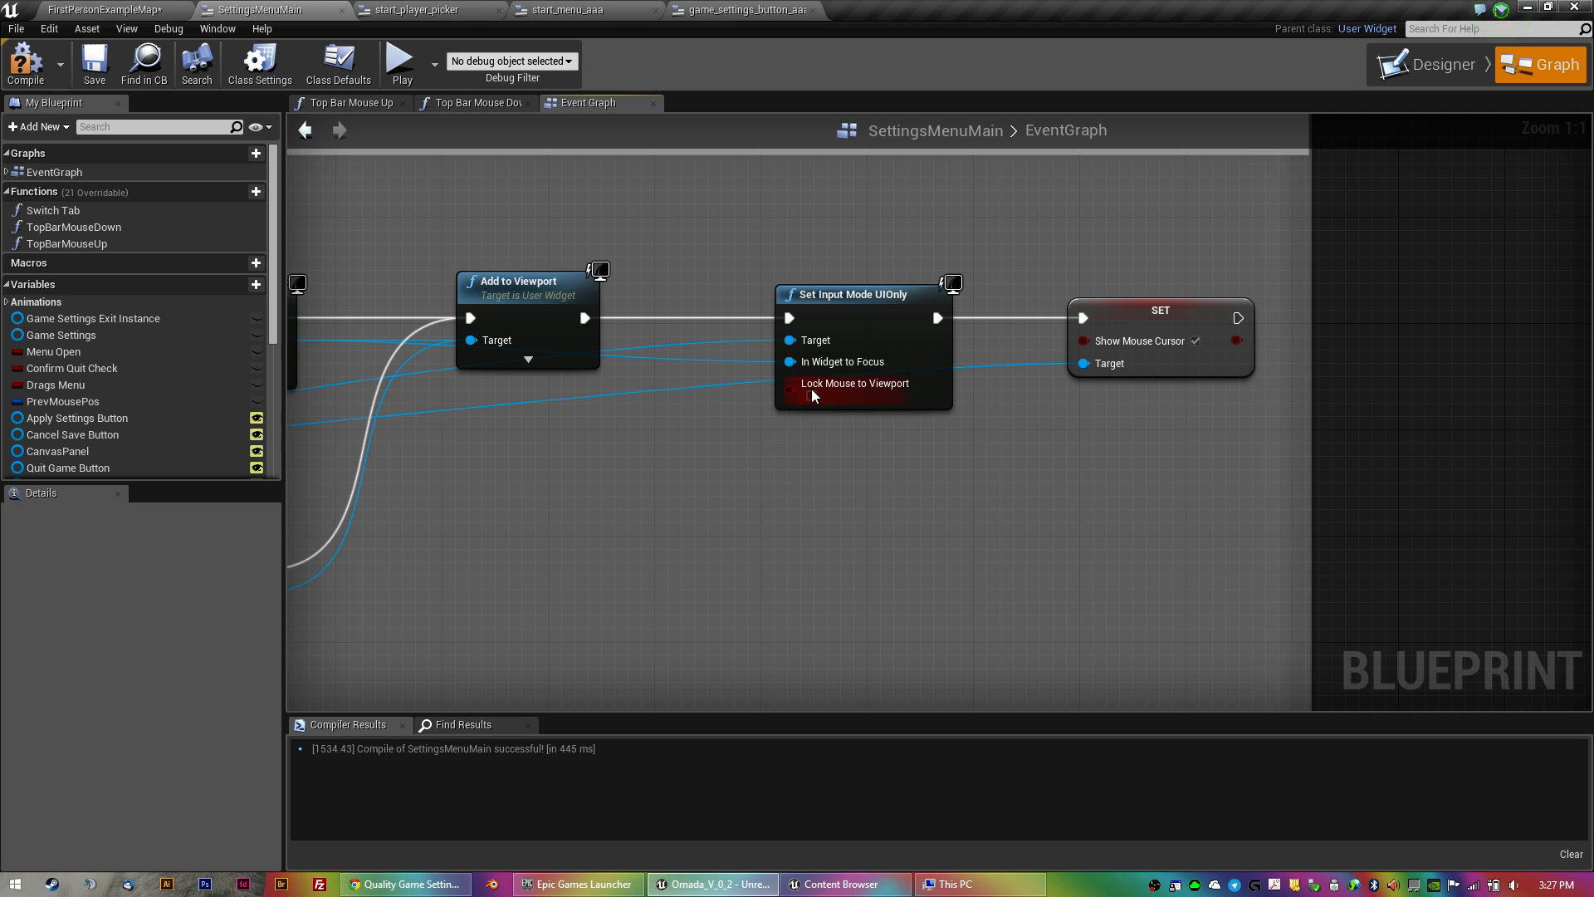
scroll("down", 3)
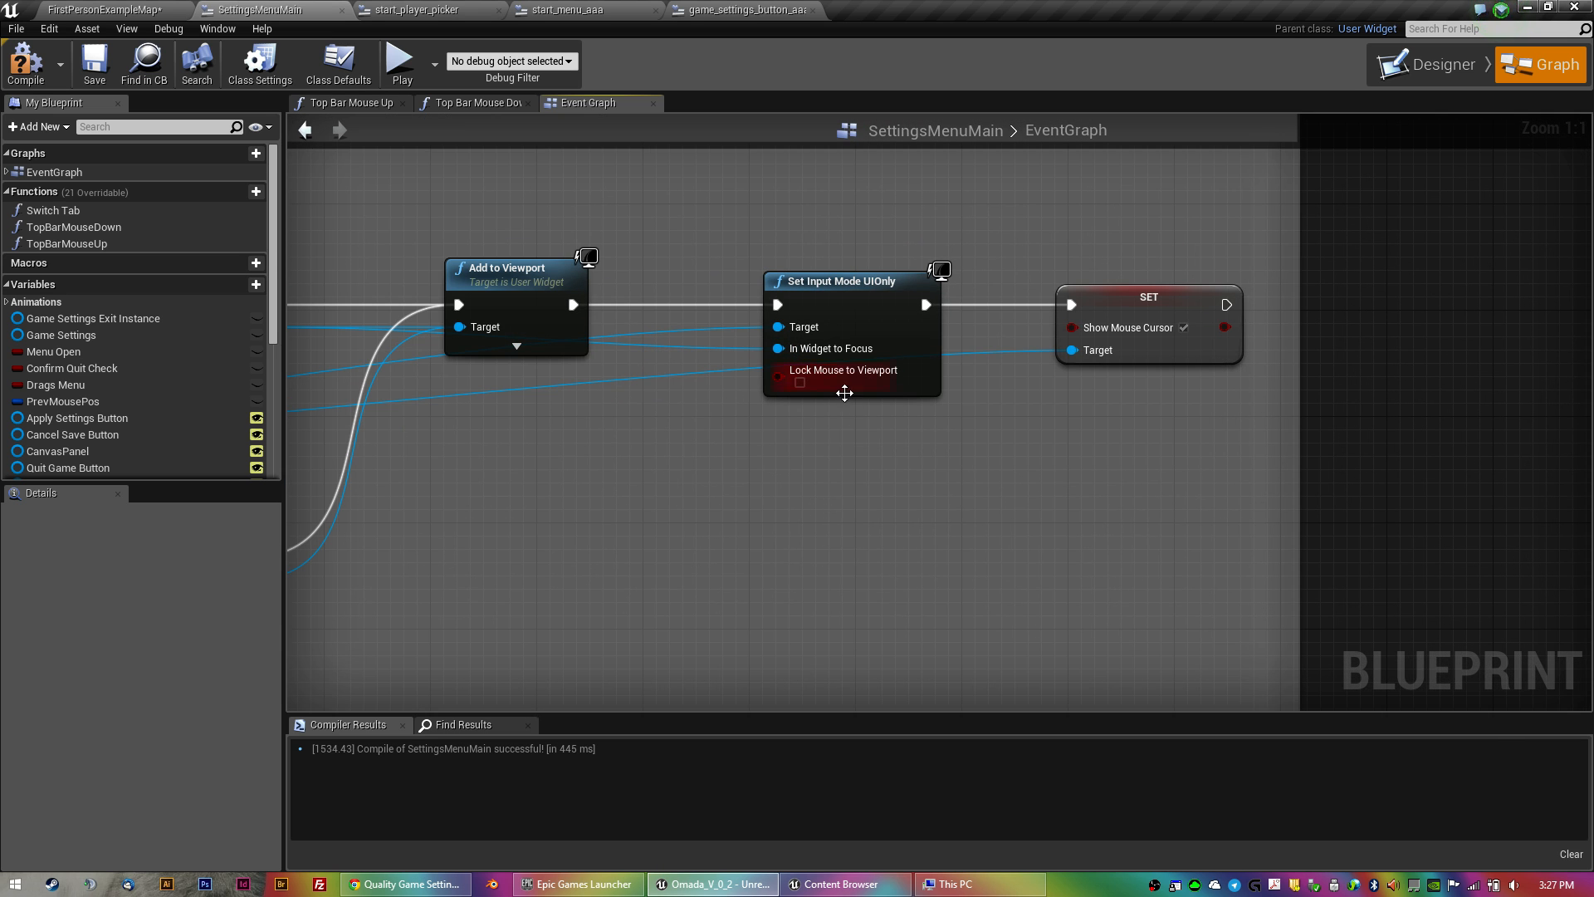
mouse_move(745, 536)
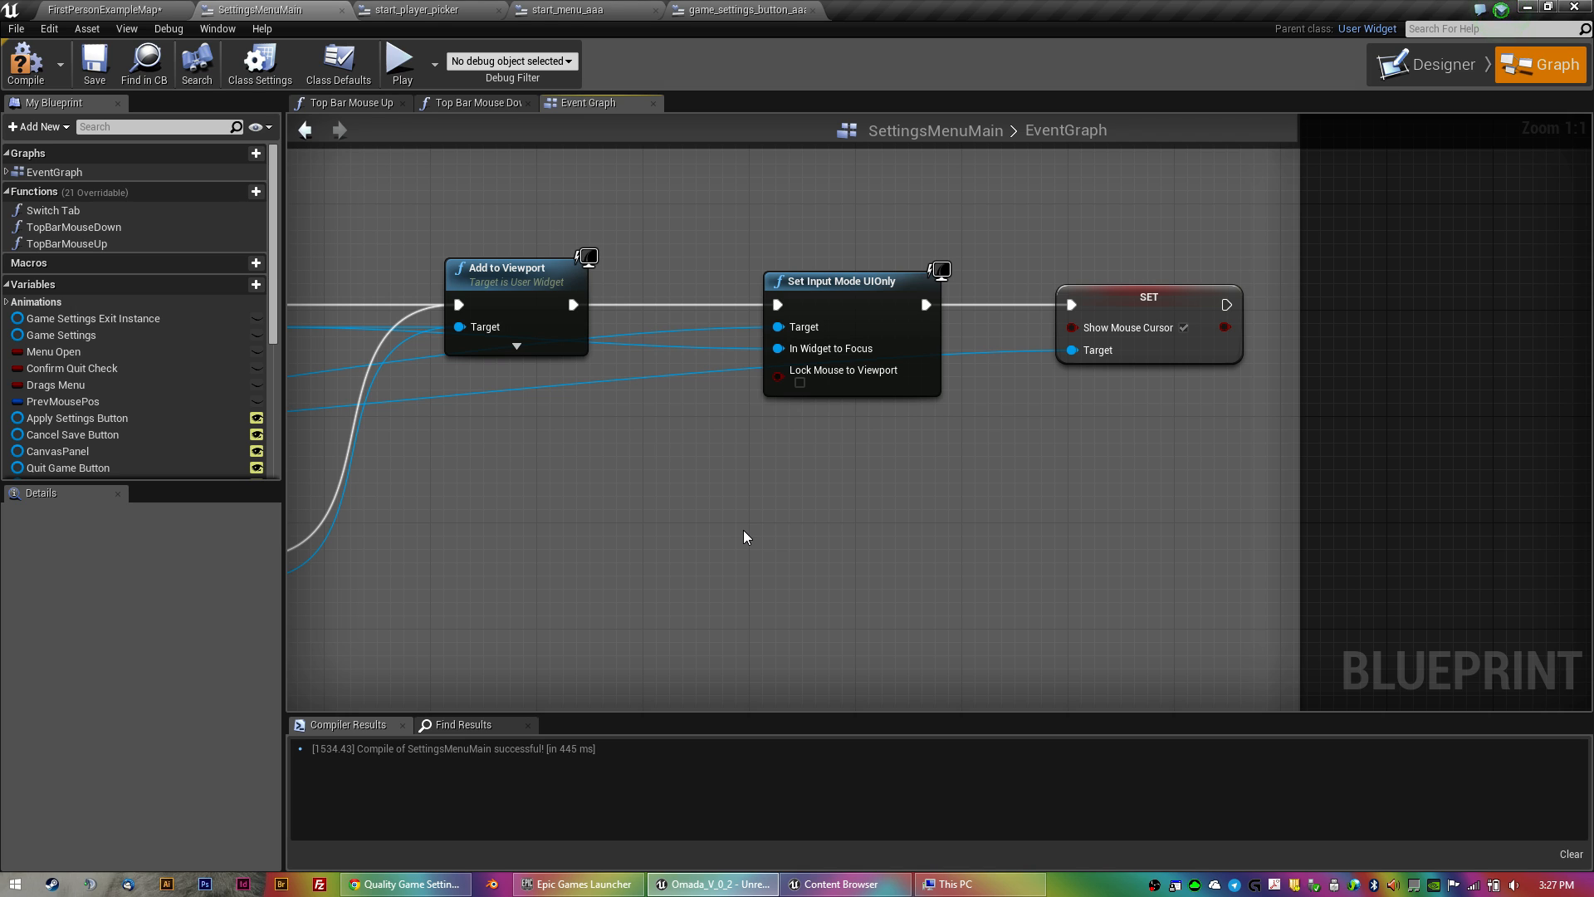
mouse_move(792, 536)
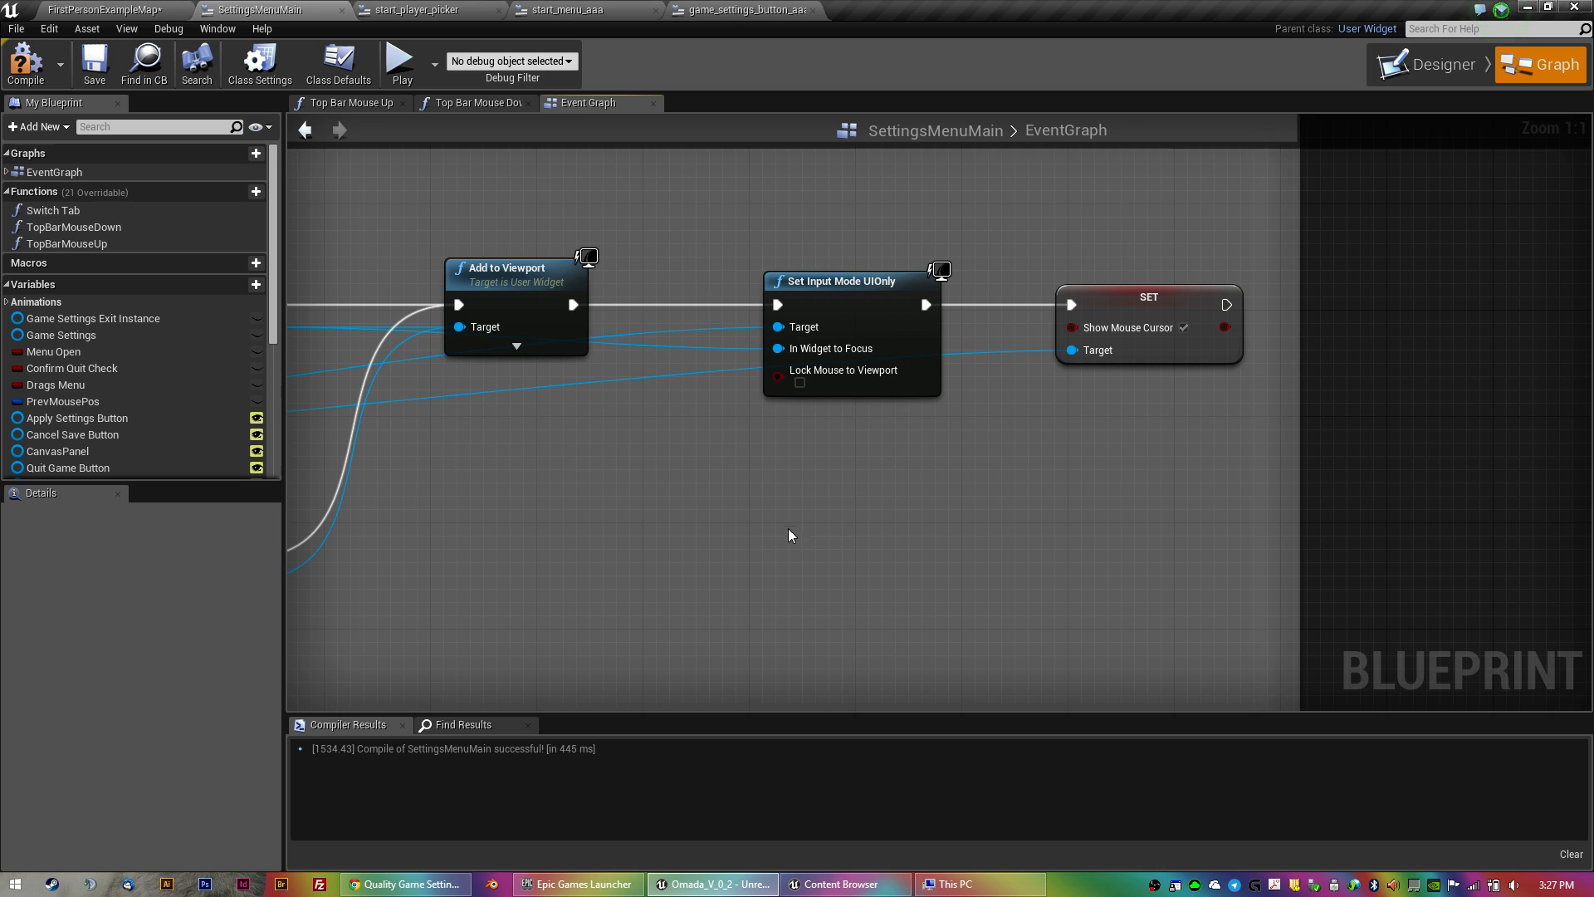
right_click(791, 537)
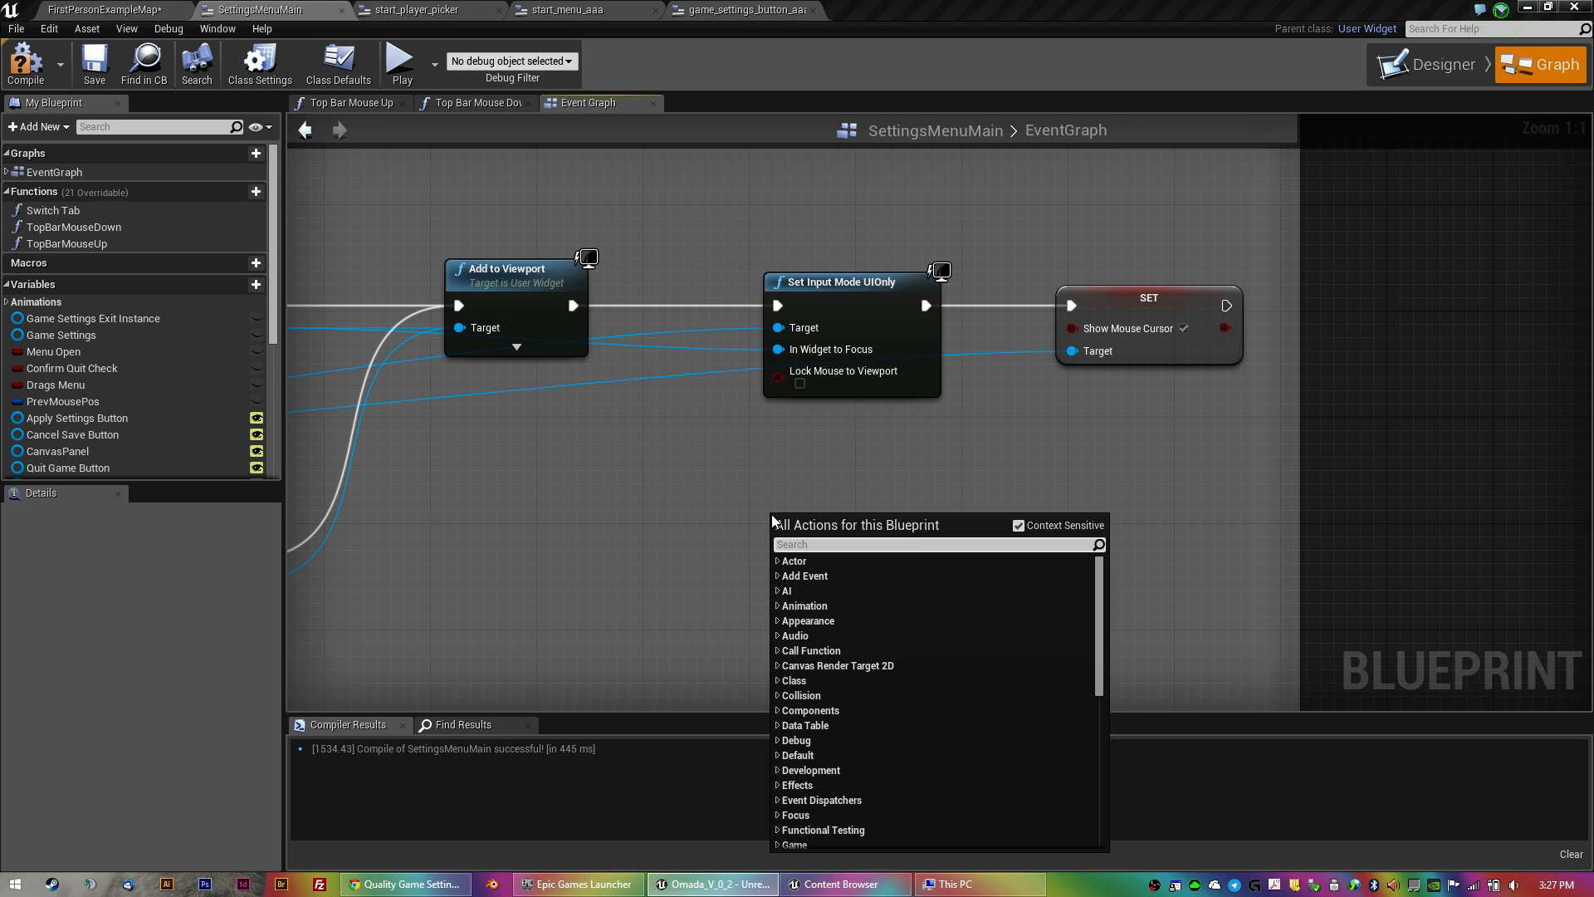
type("set gam")
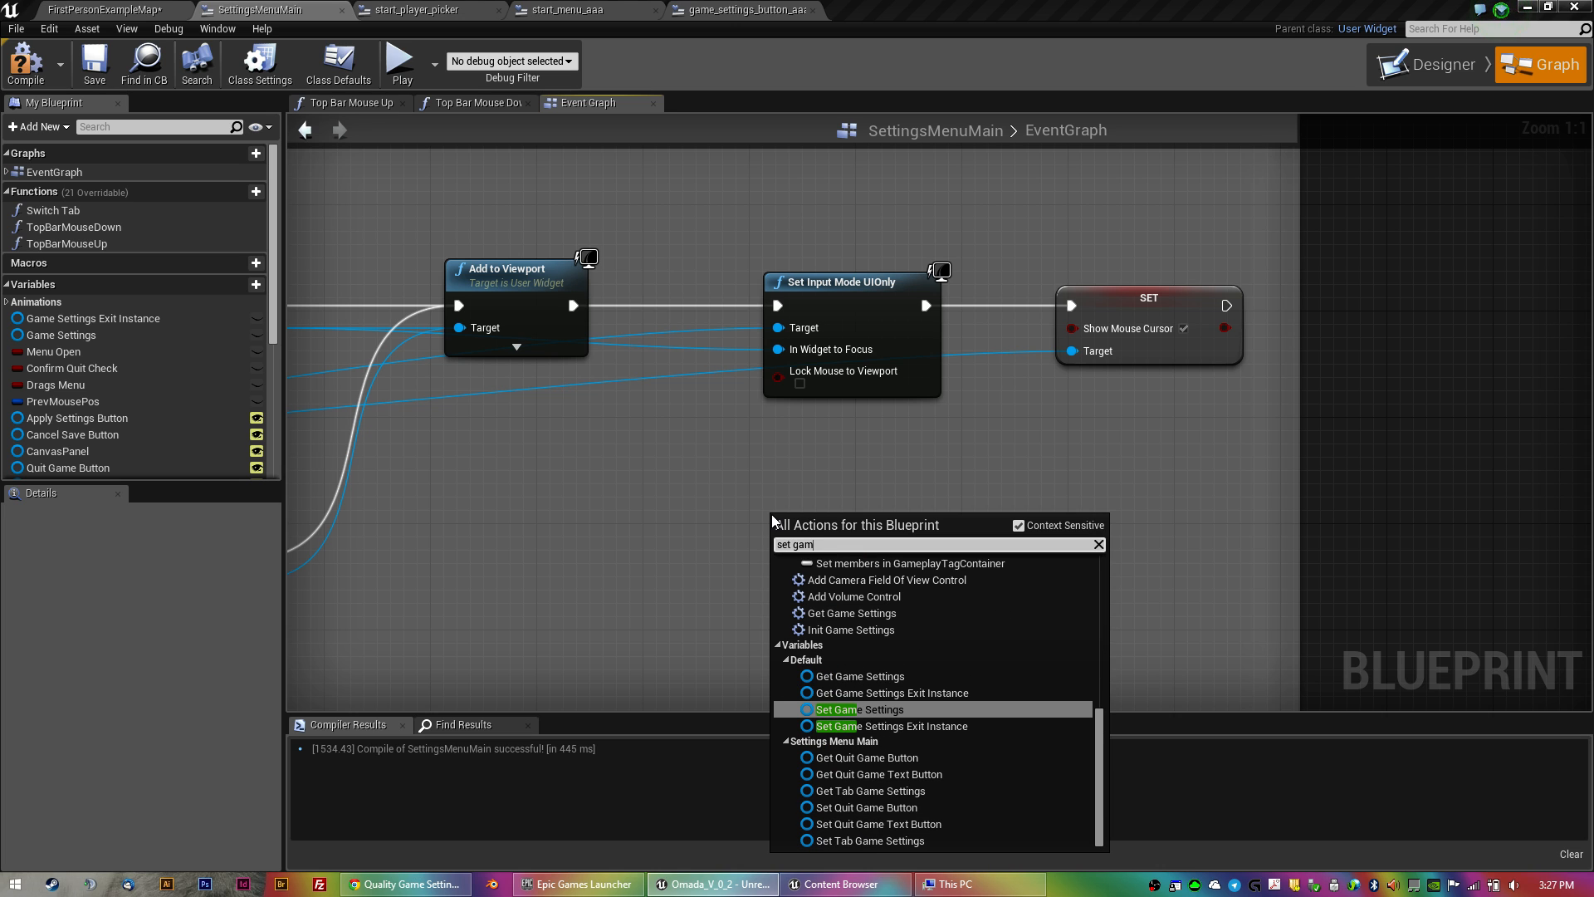
mouse_move(843, 613)
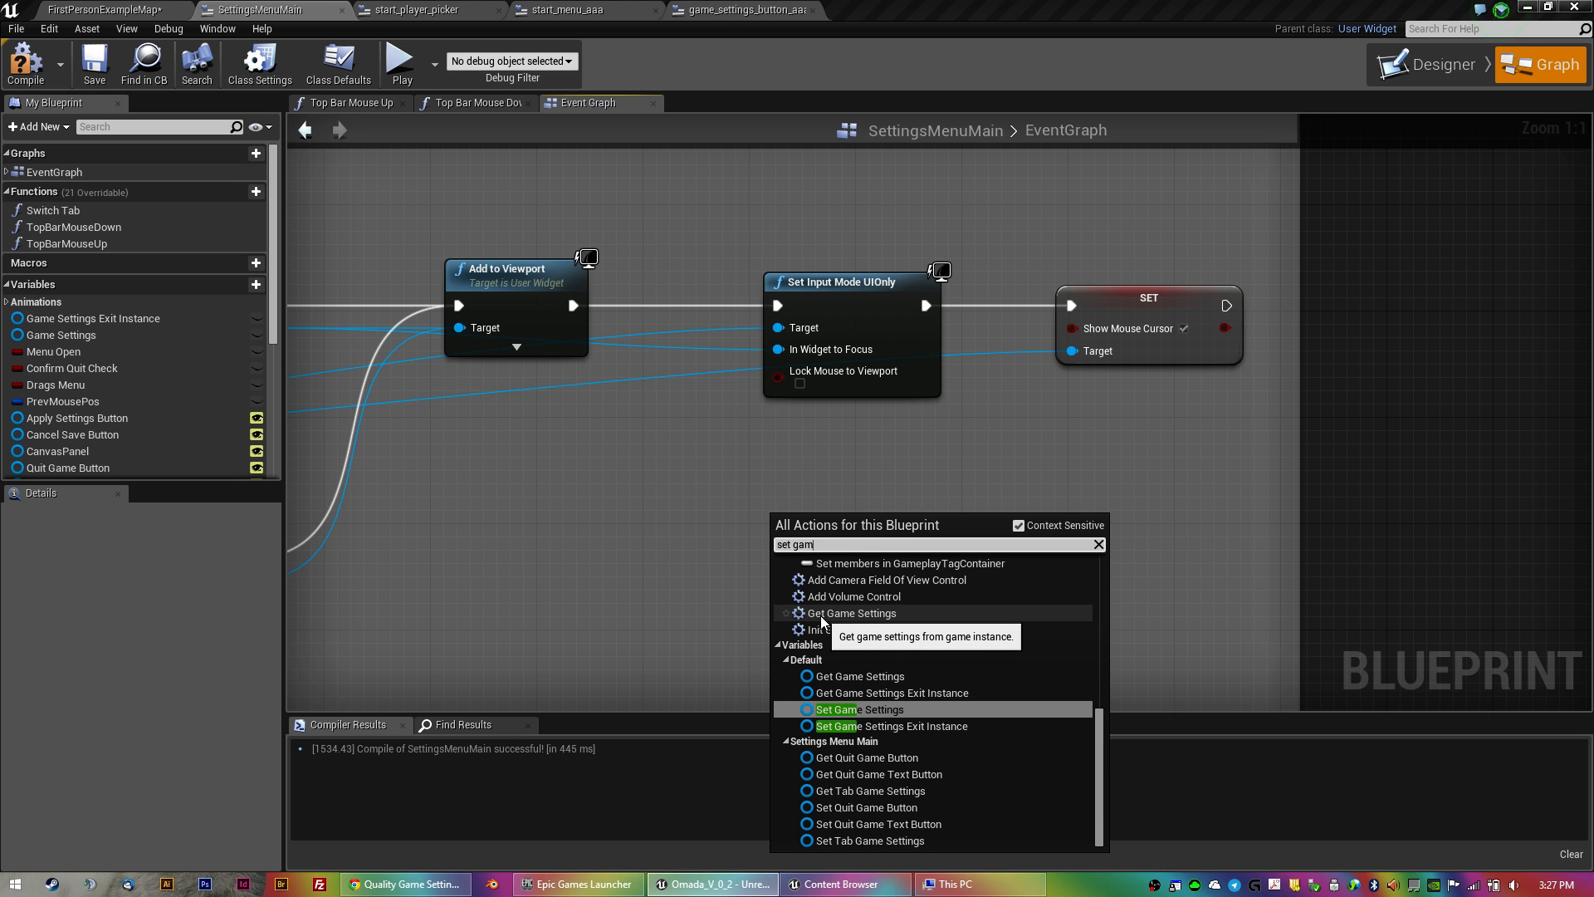
type("ui")
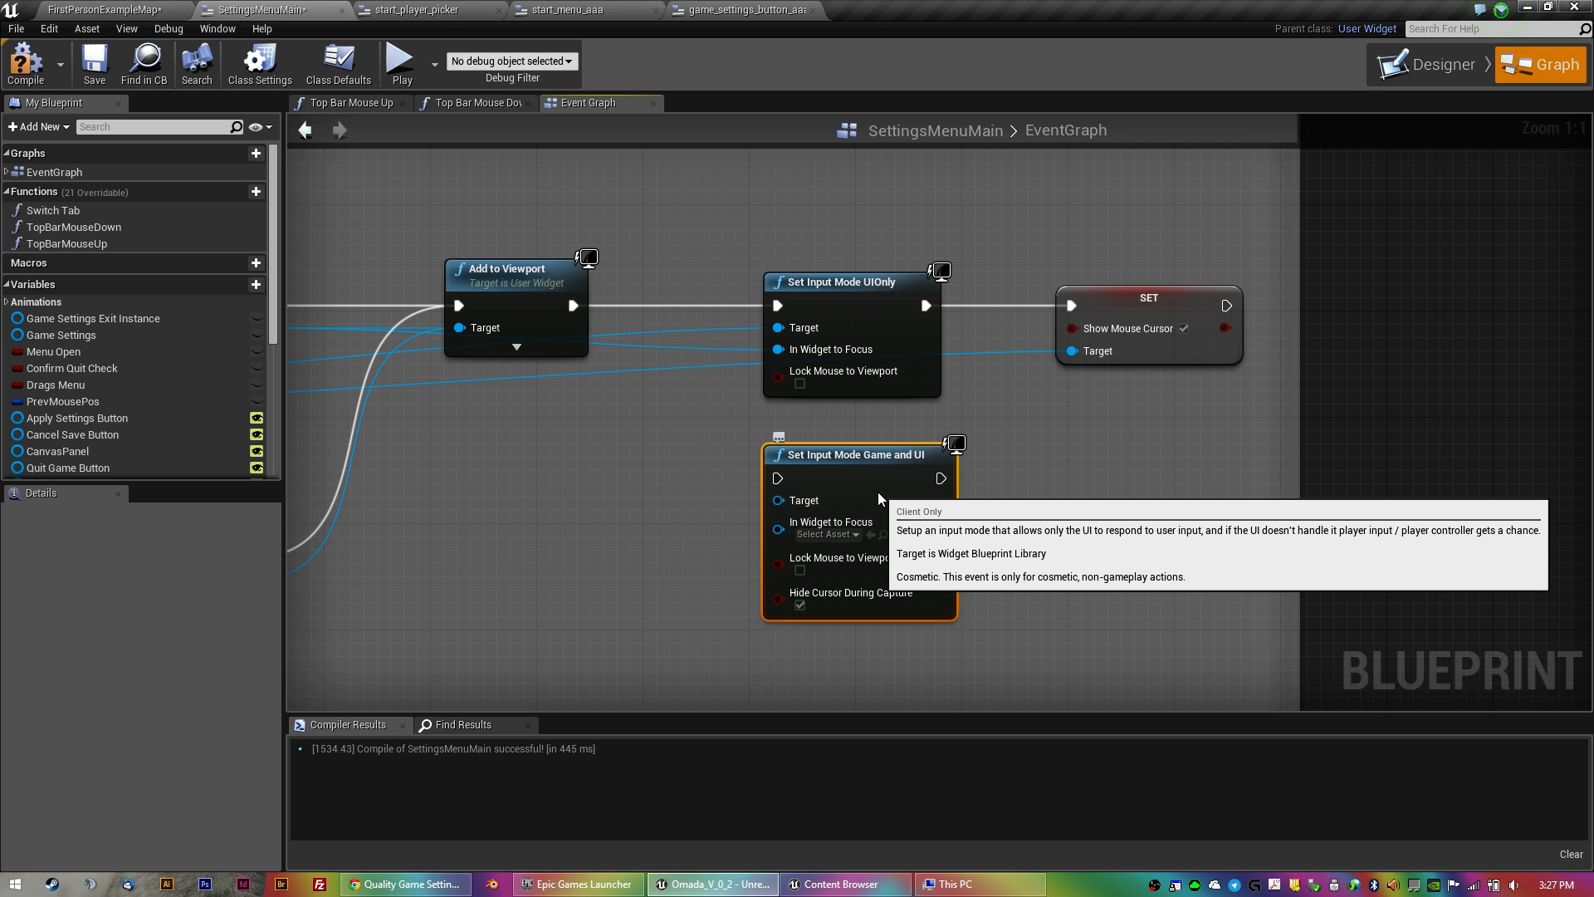
mouse_move(894, 571)
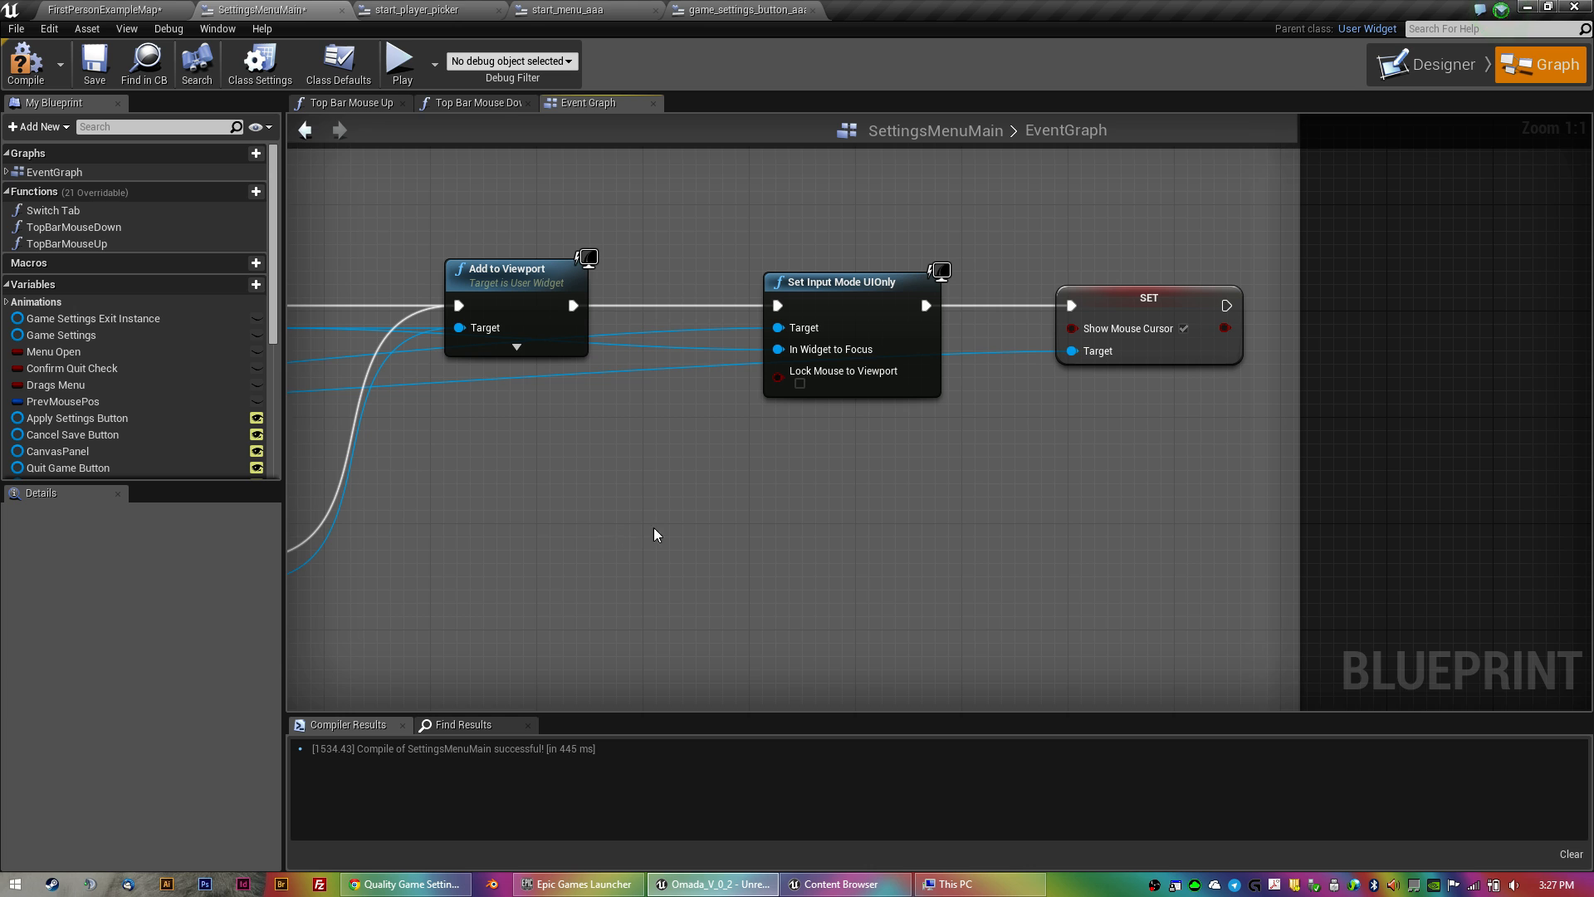
left_click(416, 10)
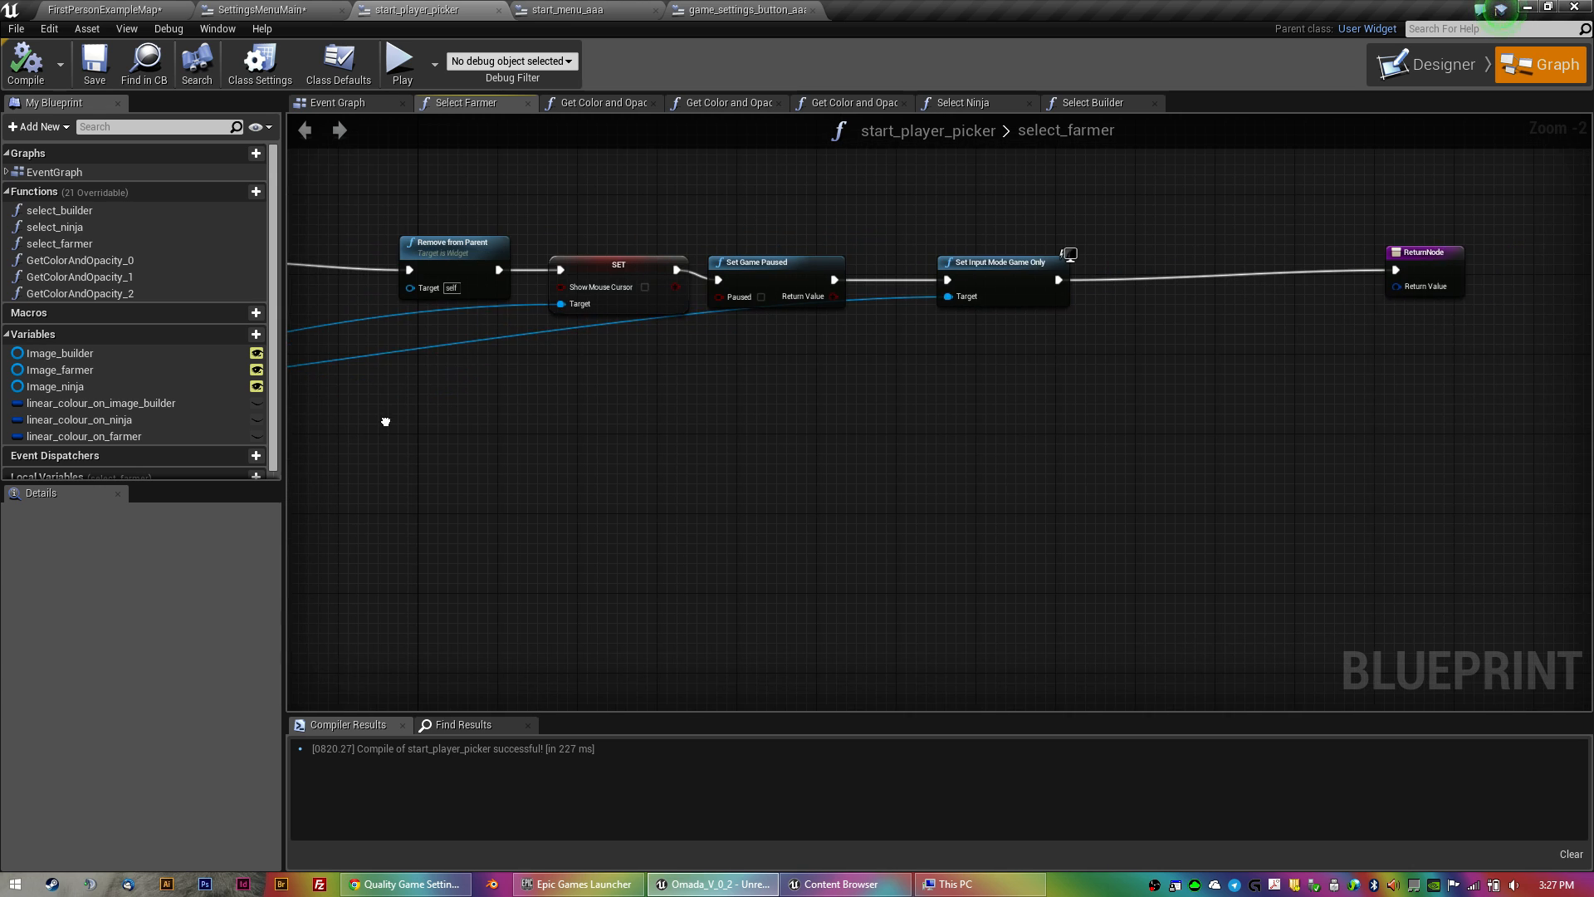
Review the game_settings_button_aaa and start_player_picker graphs, ending on SettingsMenuMain's event graph.
scroll("down", 3)
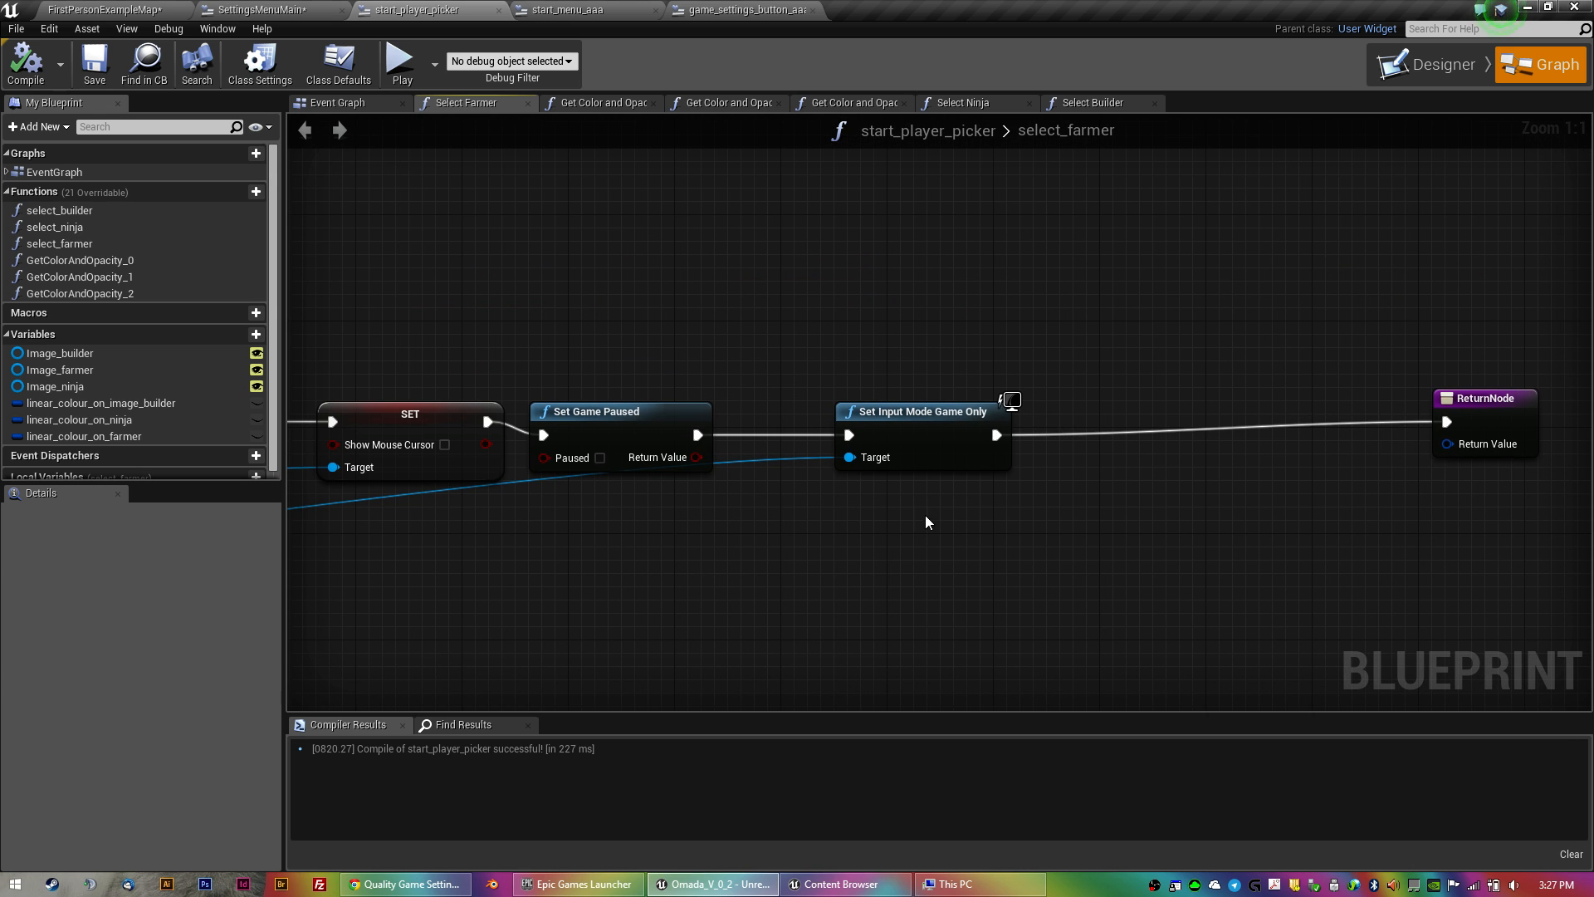
mouse_move(920, 457)
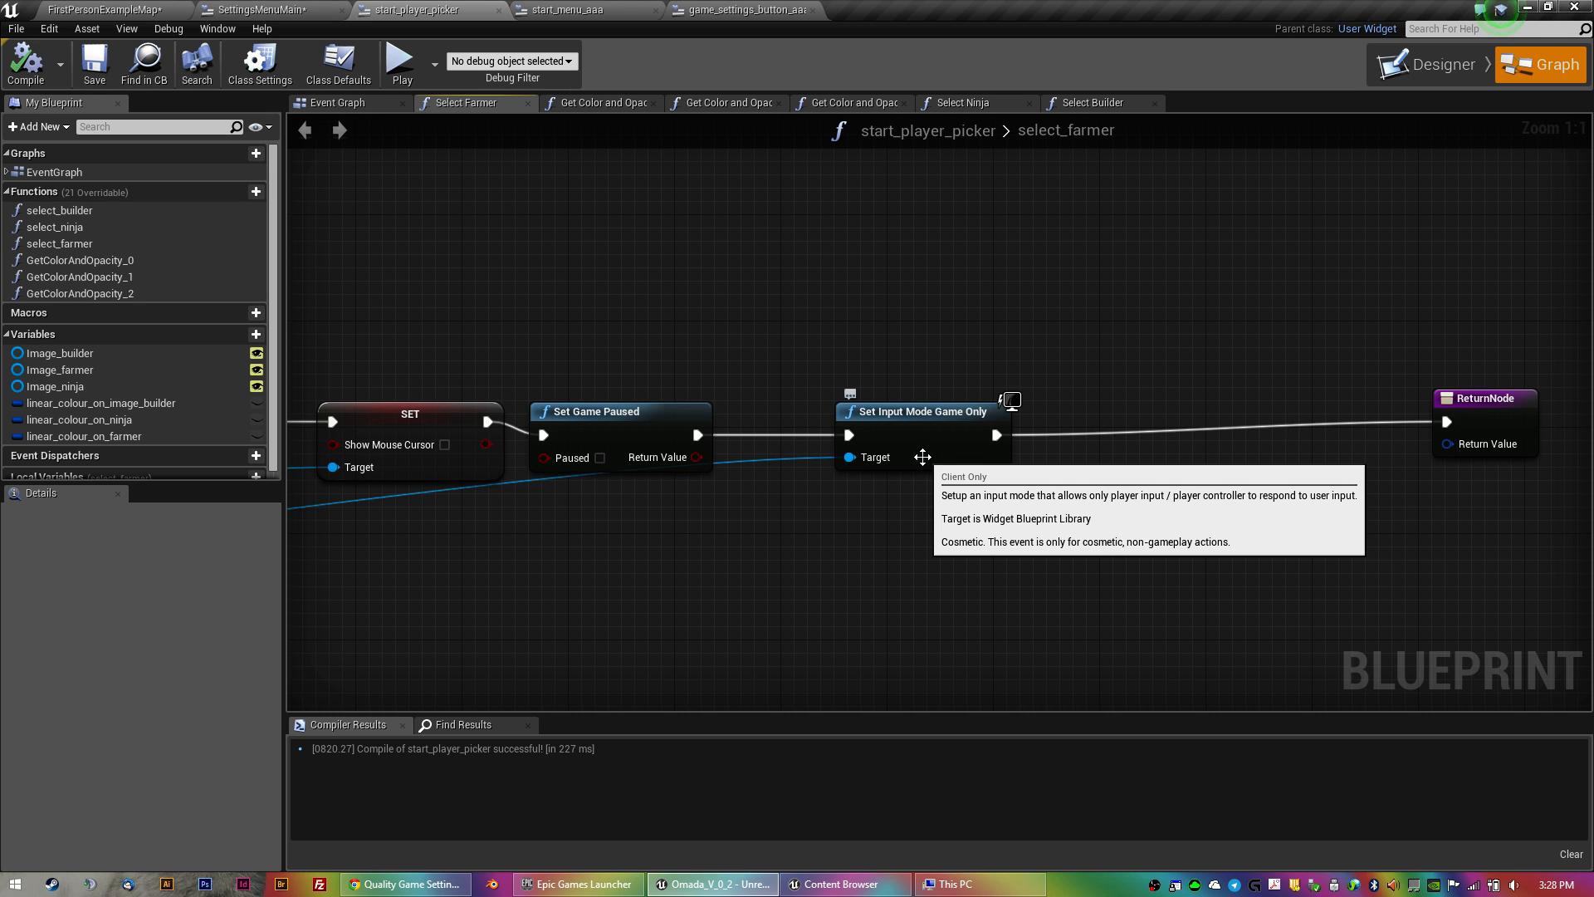
left_click(742, 10)
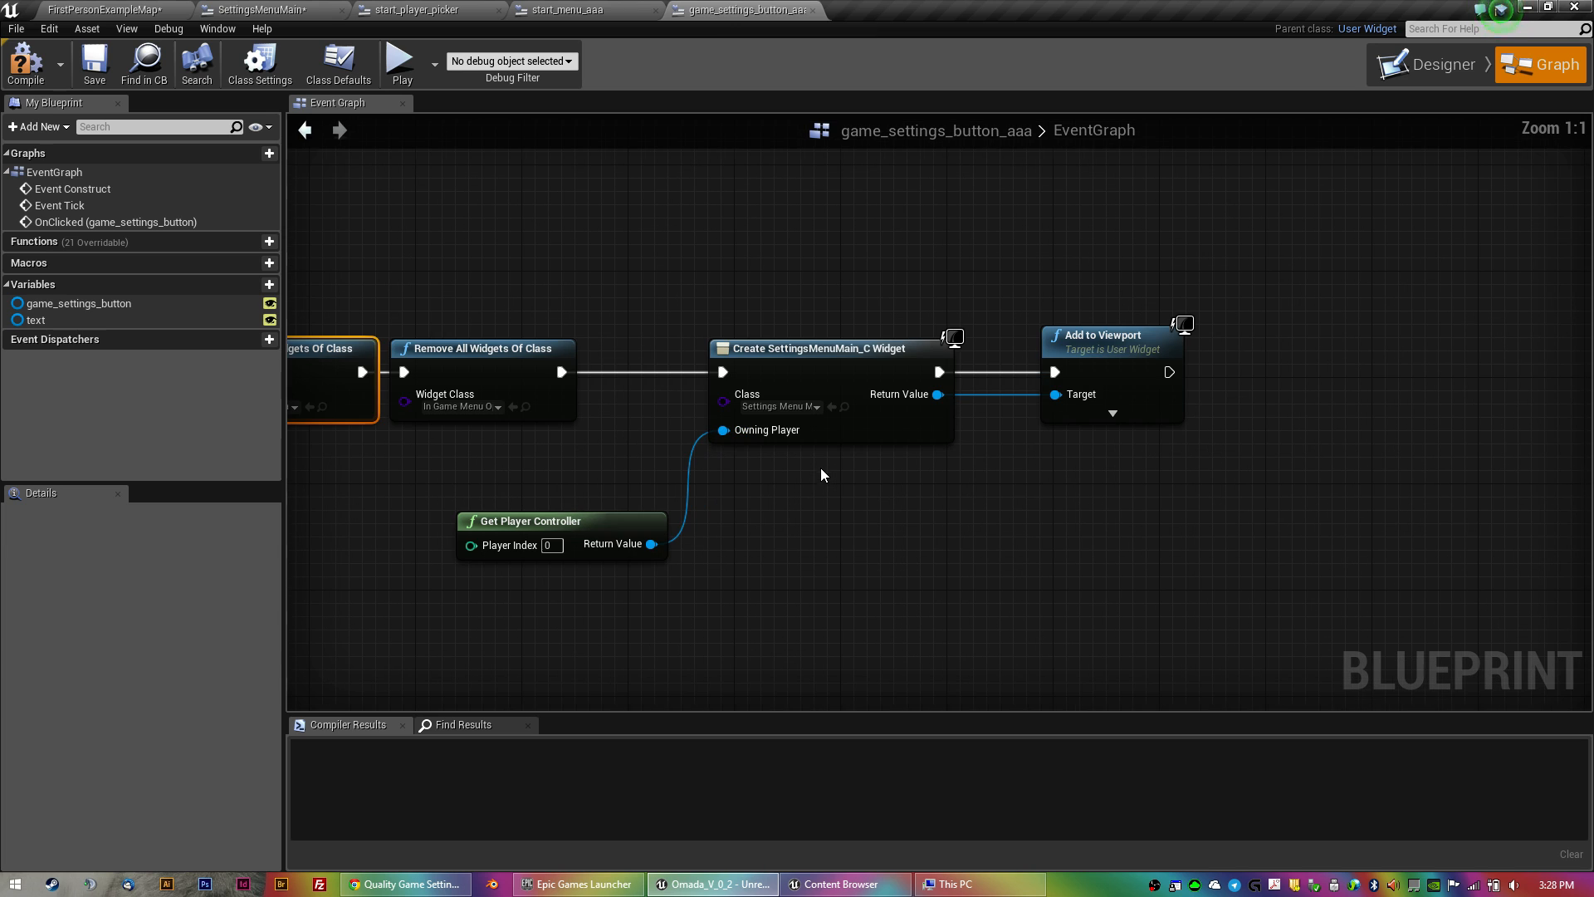
mouse_move(578, 10)
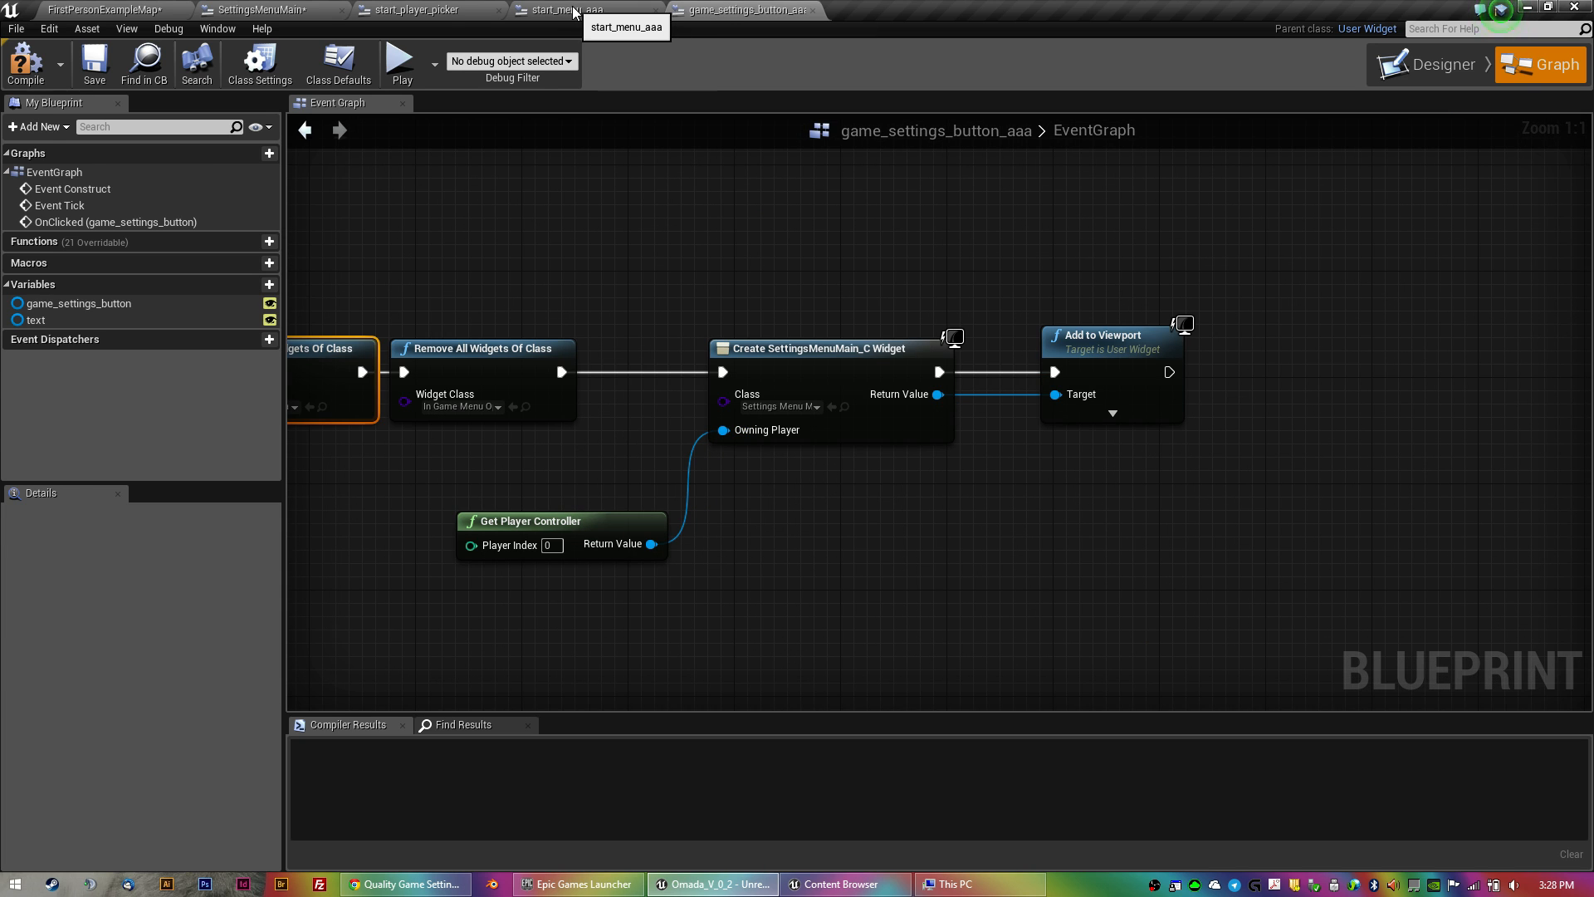
left_click(427, 10)
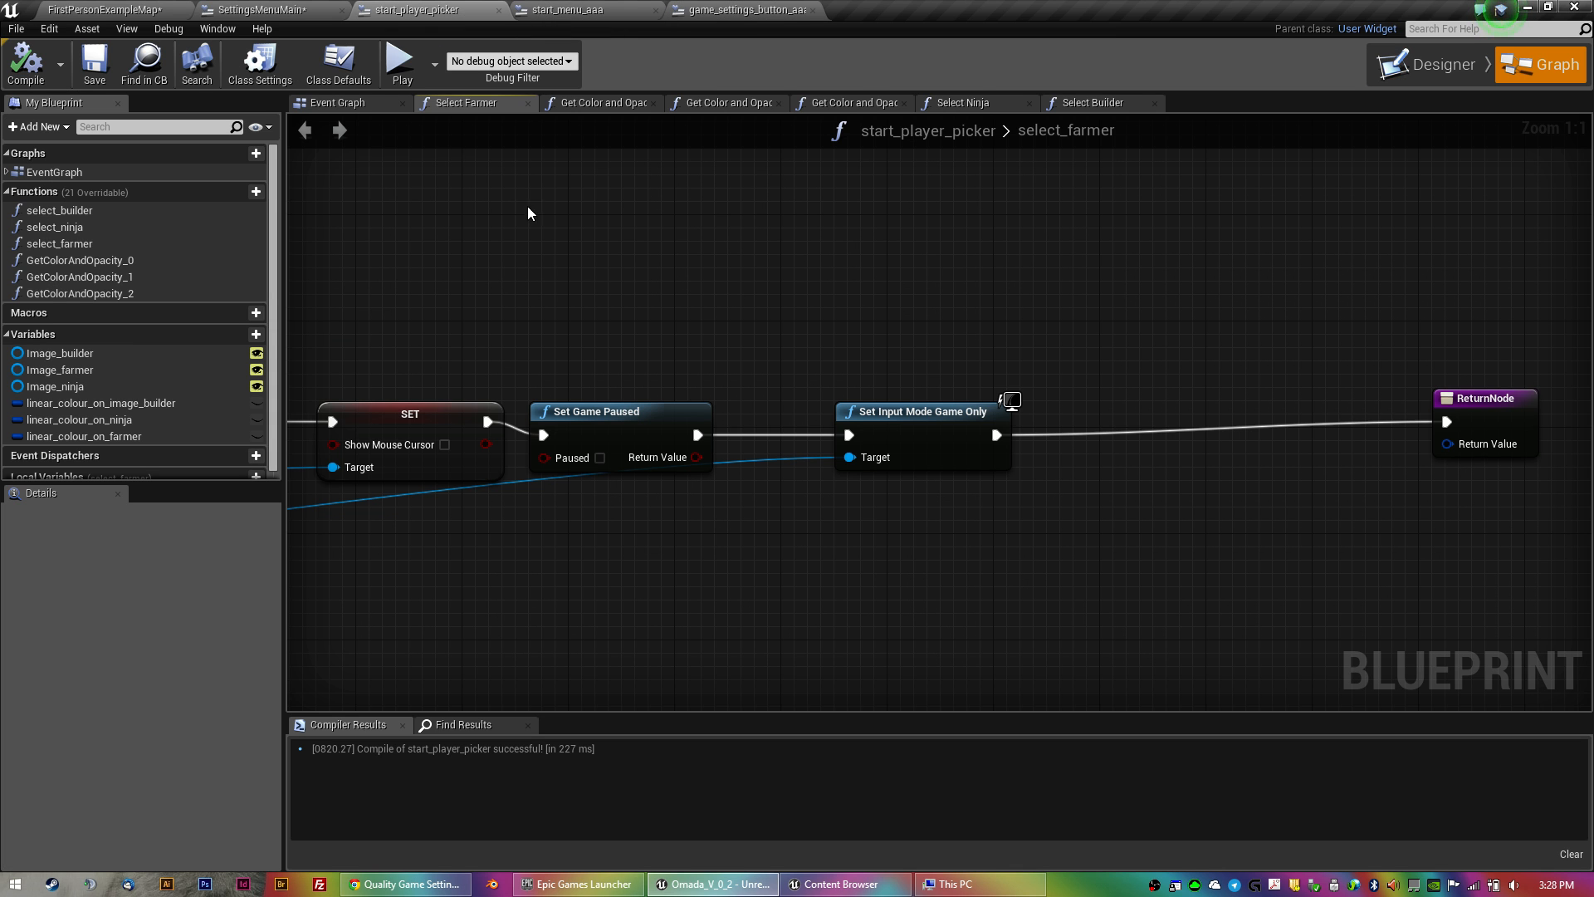
left_click(265, 10)
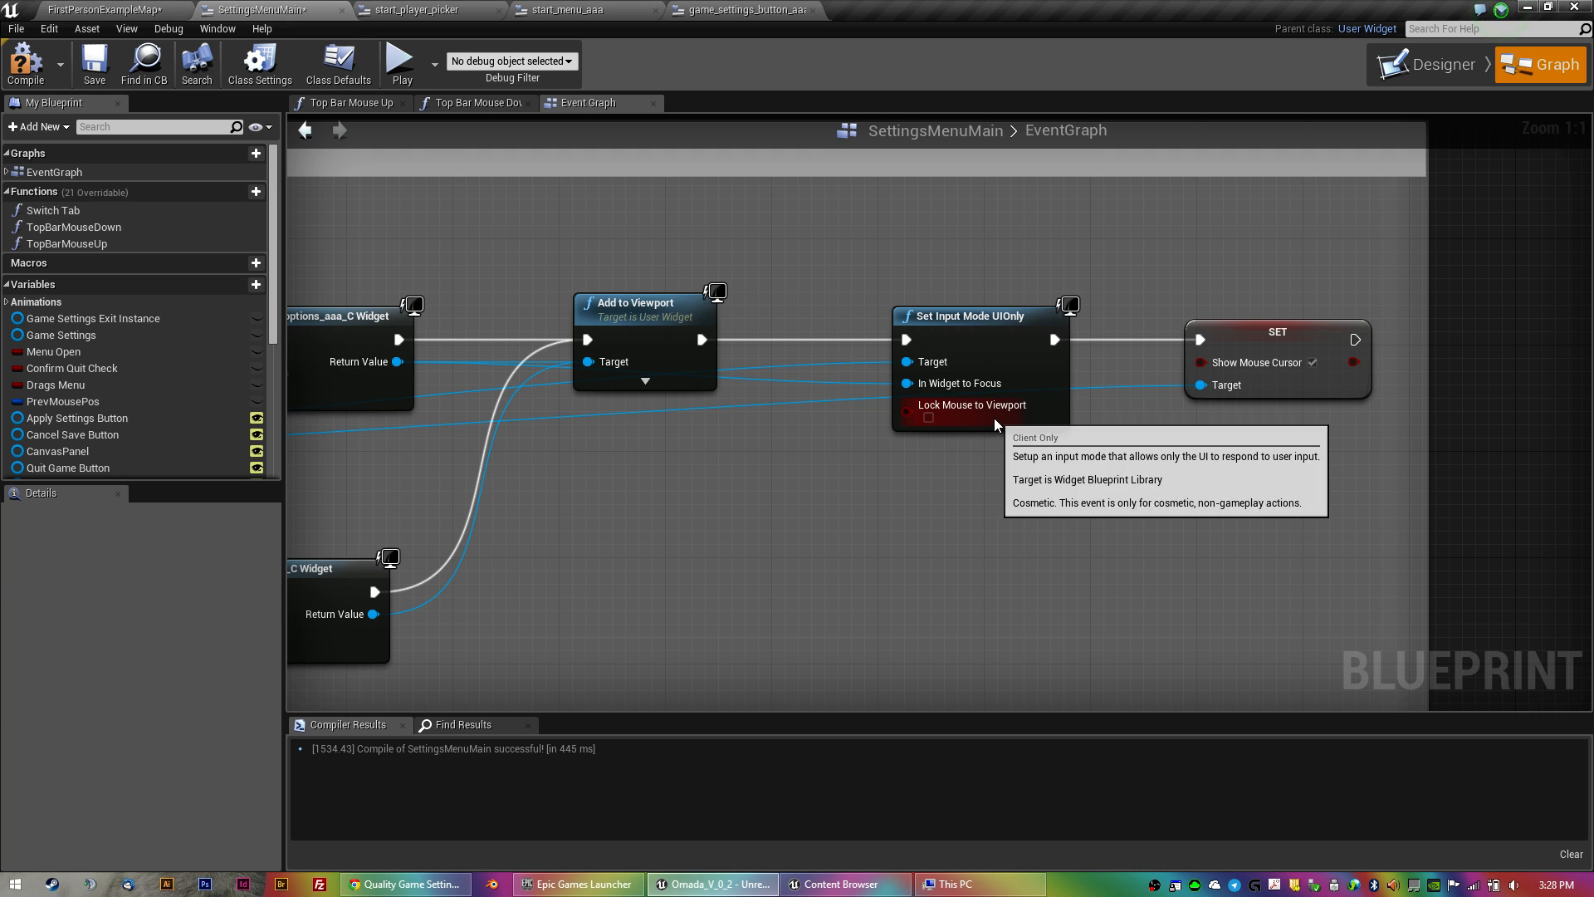
mouse_move(968, 533)
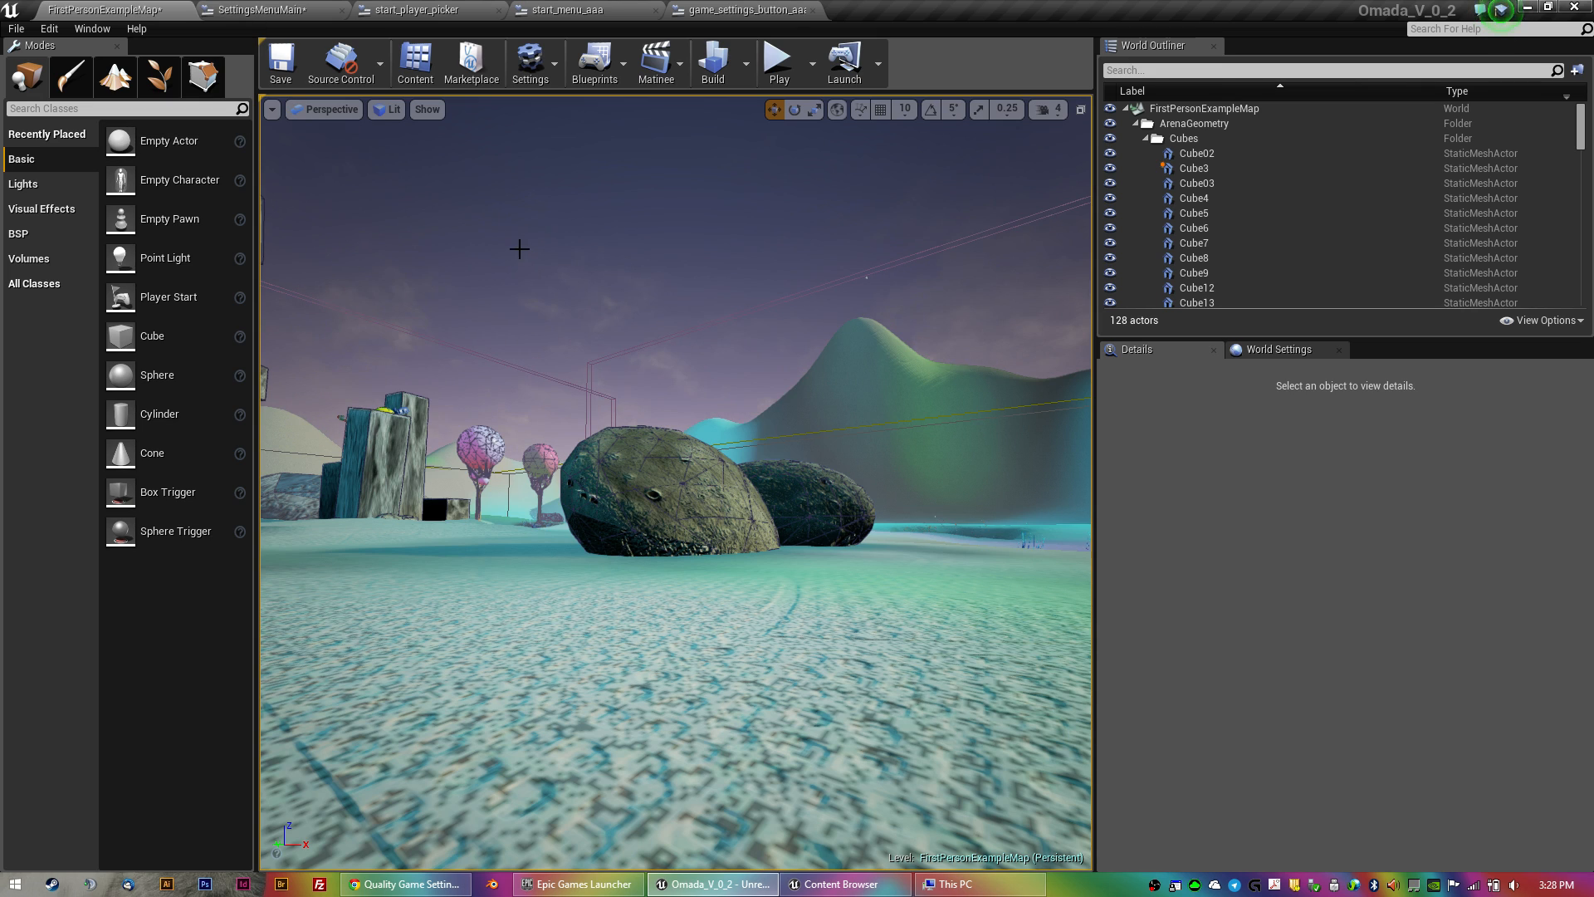
mouse_move(779, 58)
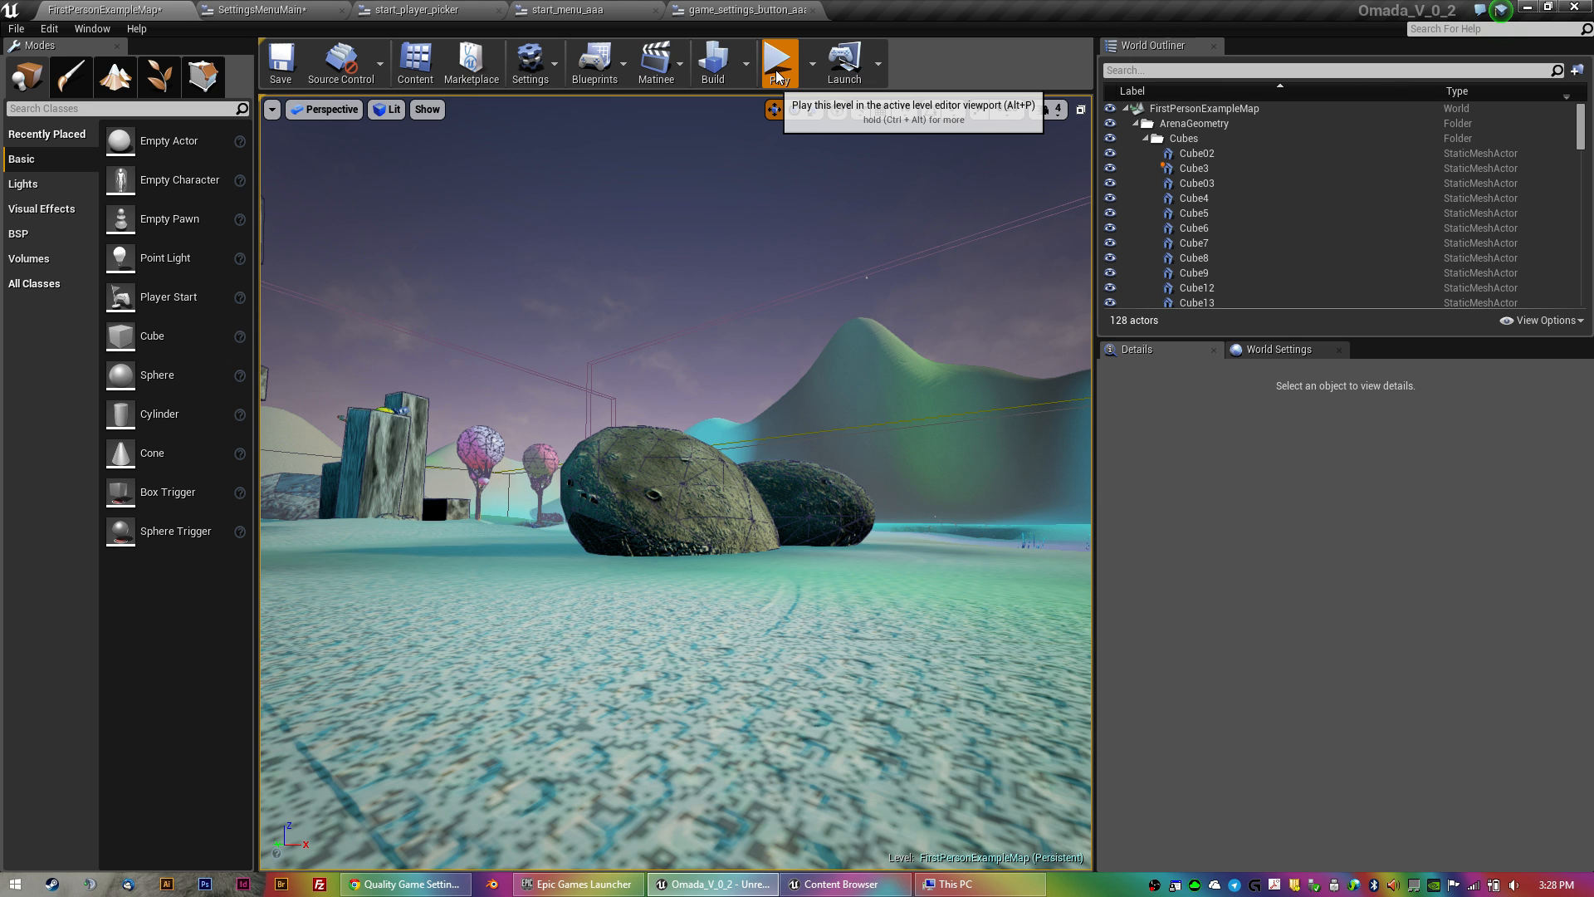
Play the level, start a single player game and bring up the in-game Game Settings panel.
left_click(779, 61)
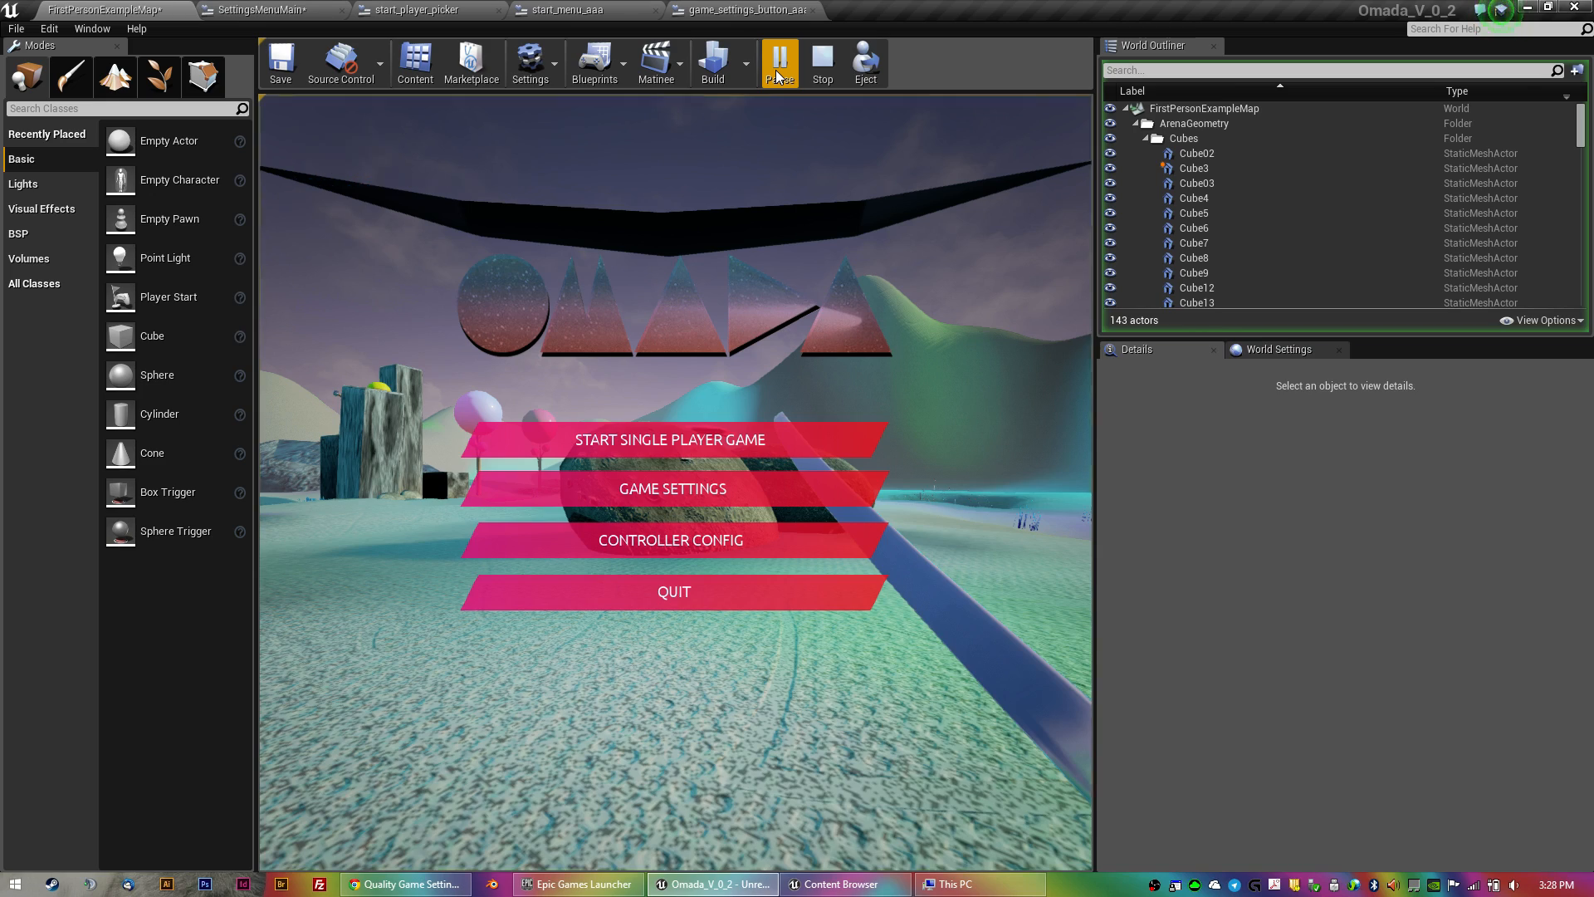
left_click(779, 63)
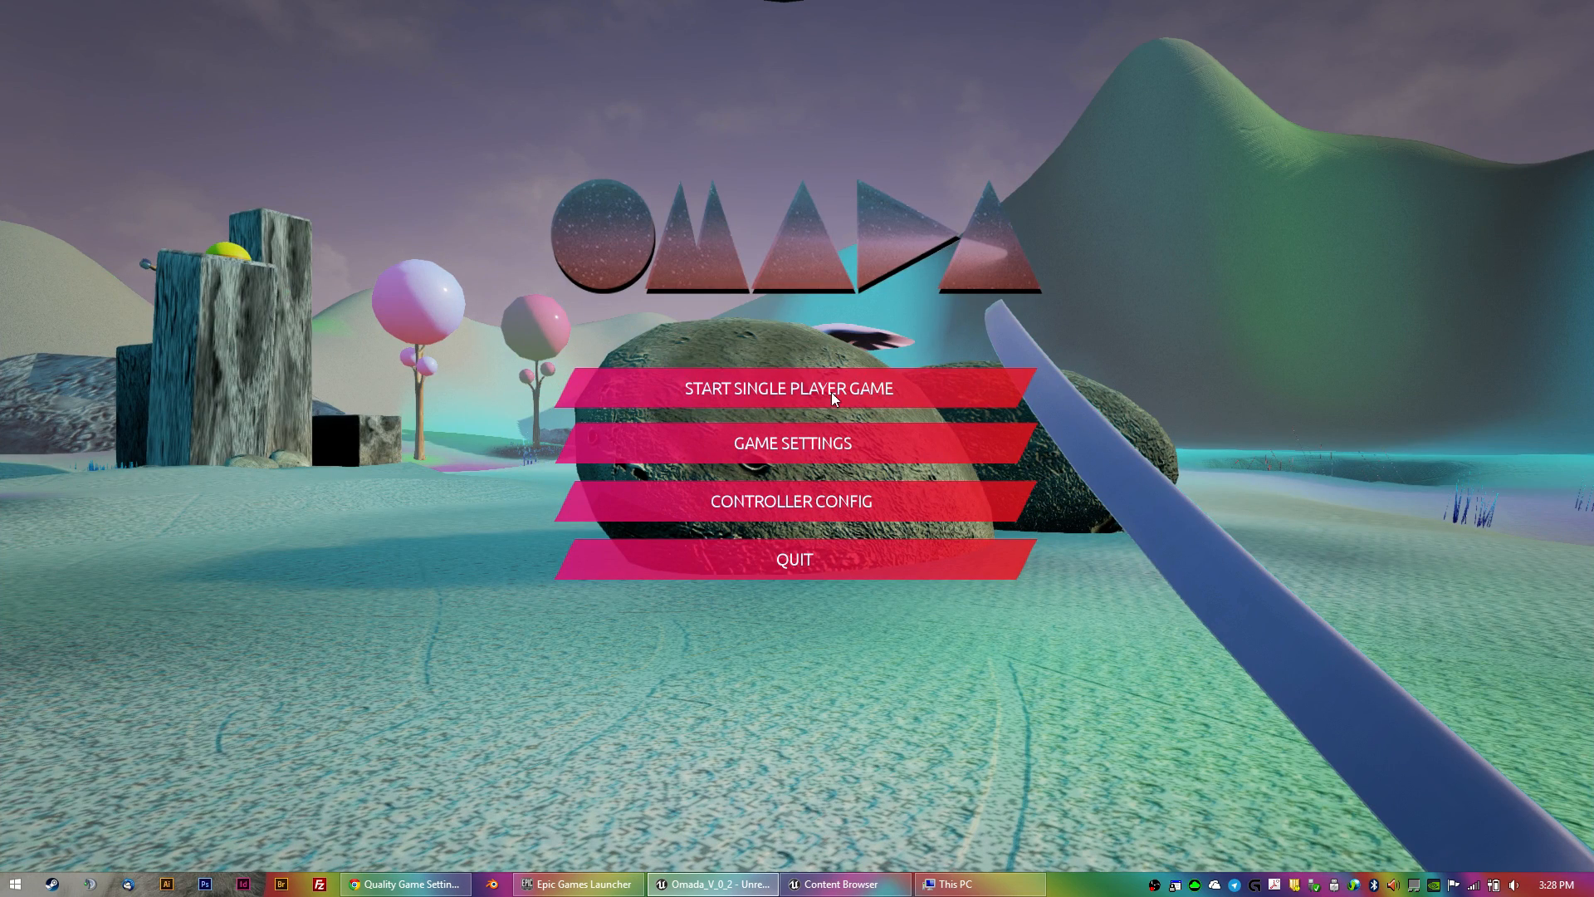
left_click(791, 389)
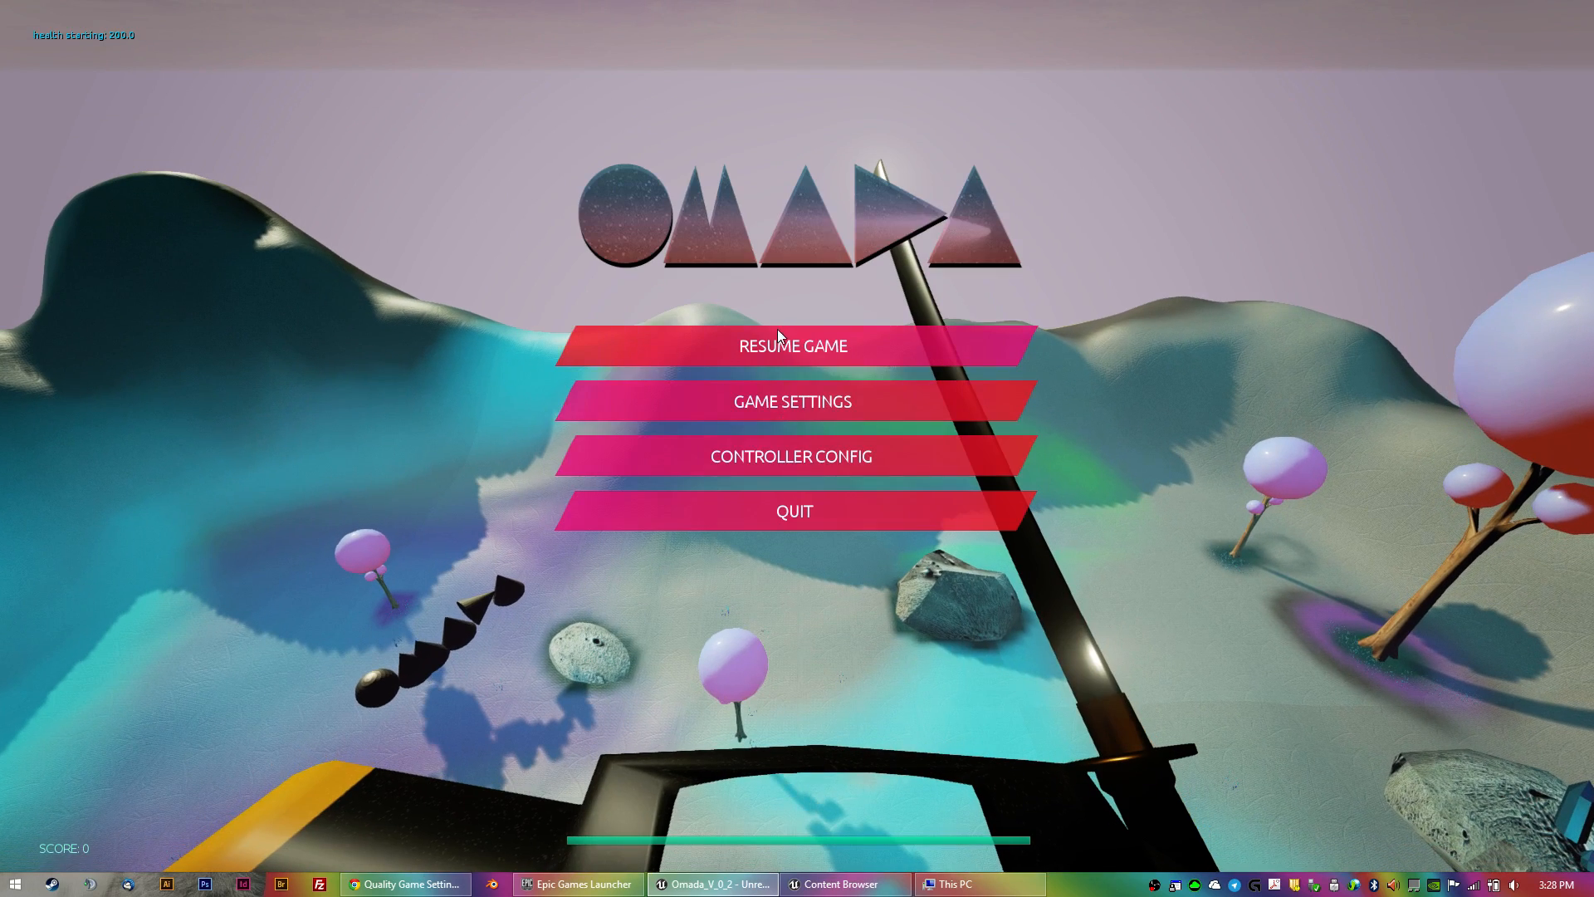
mouse_move(966, 402)
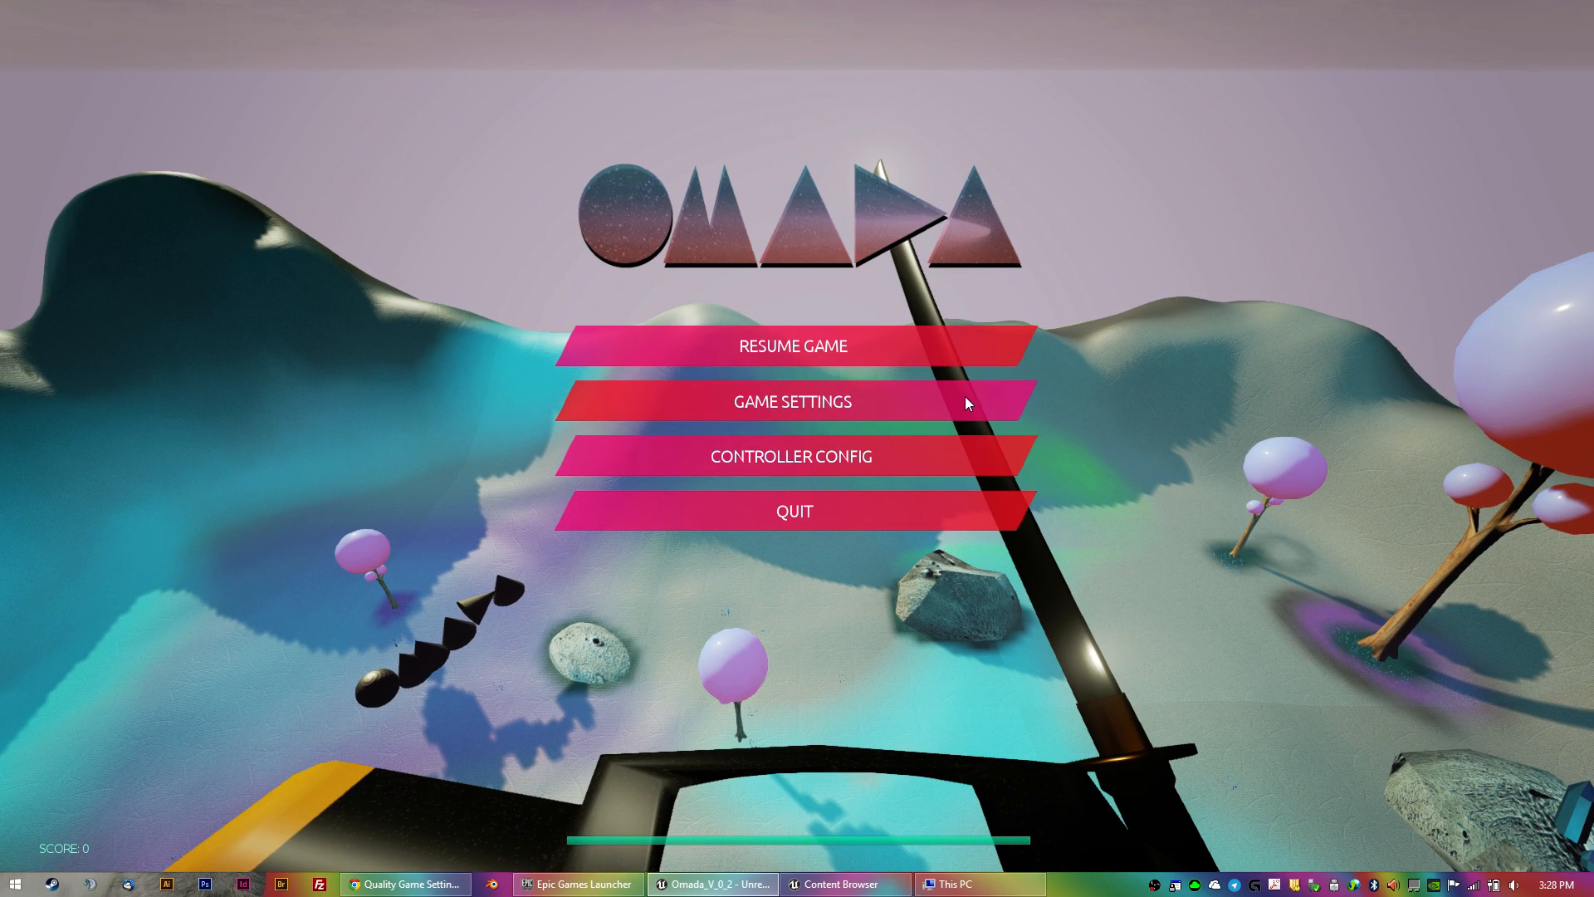
left_click(792, 400)
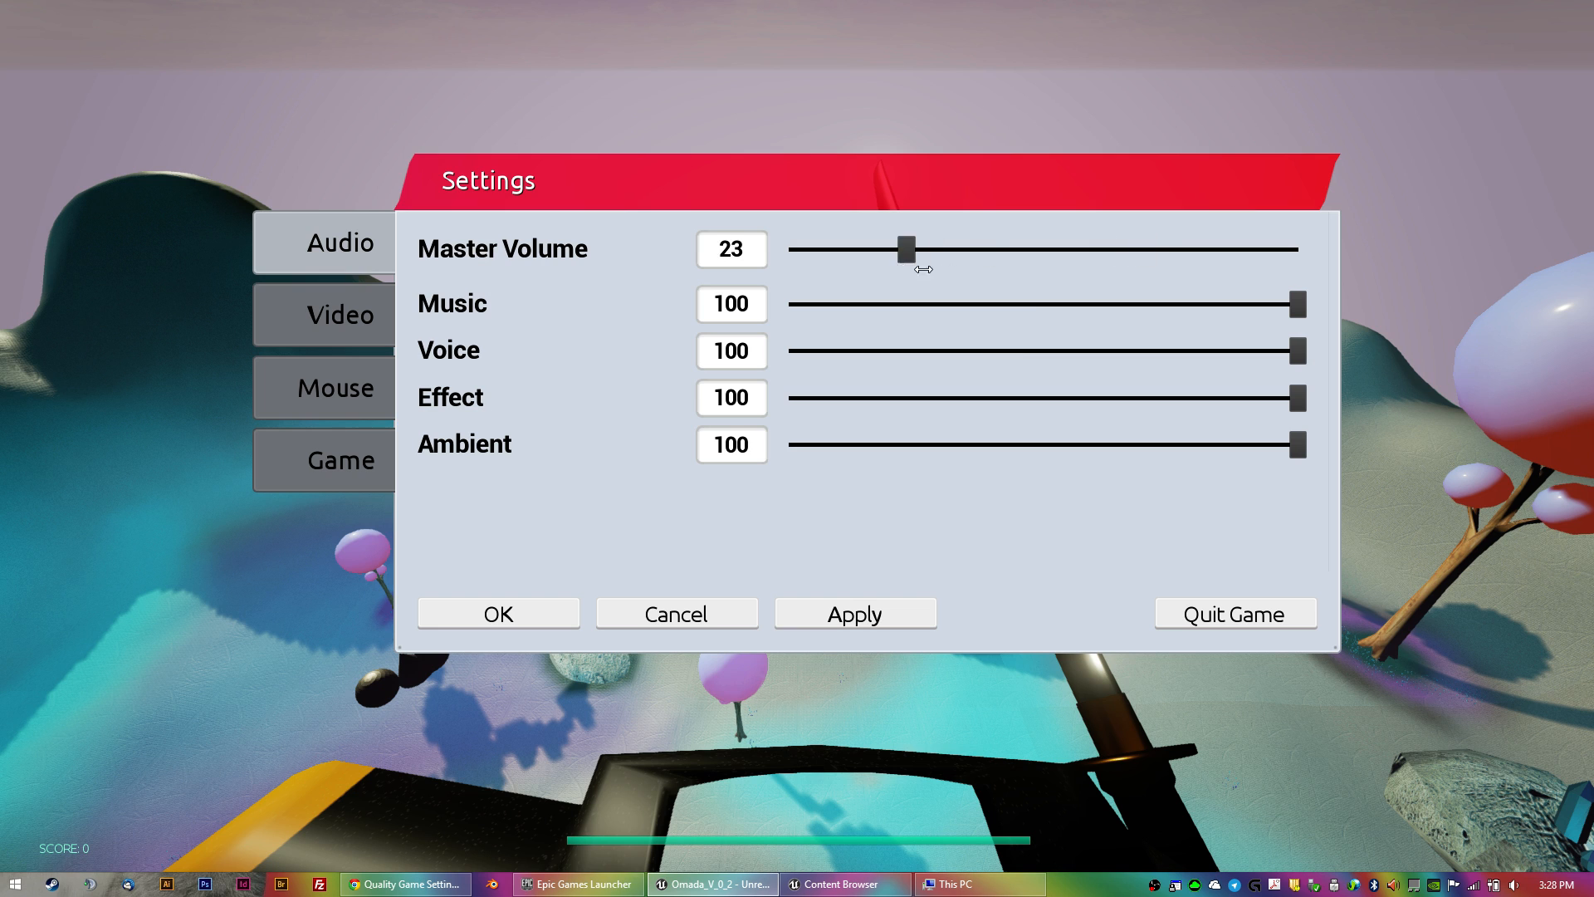
left_click(496, 613)
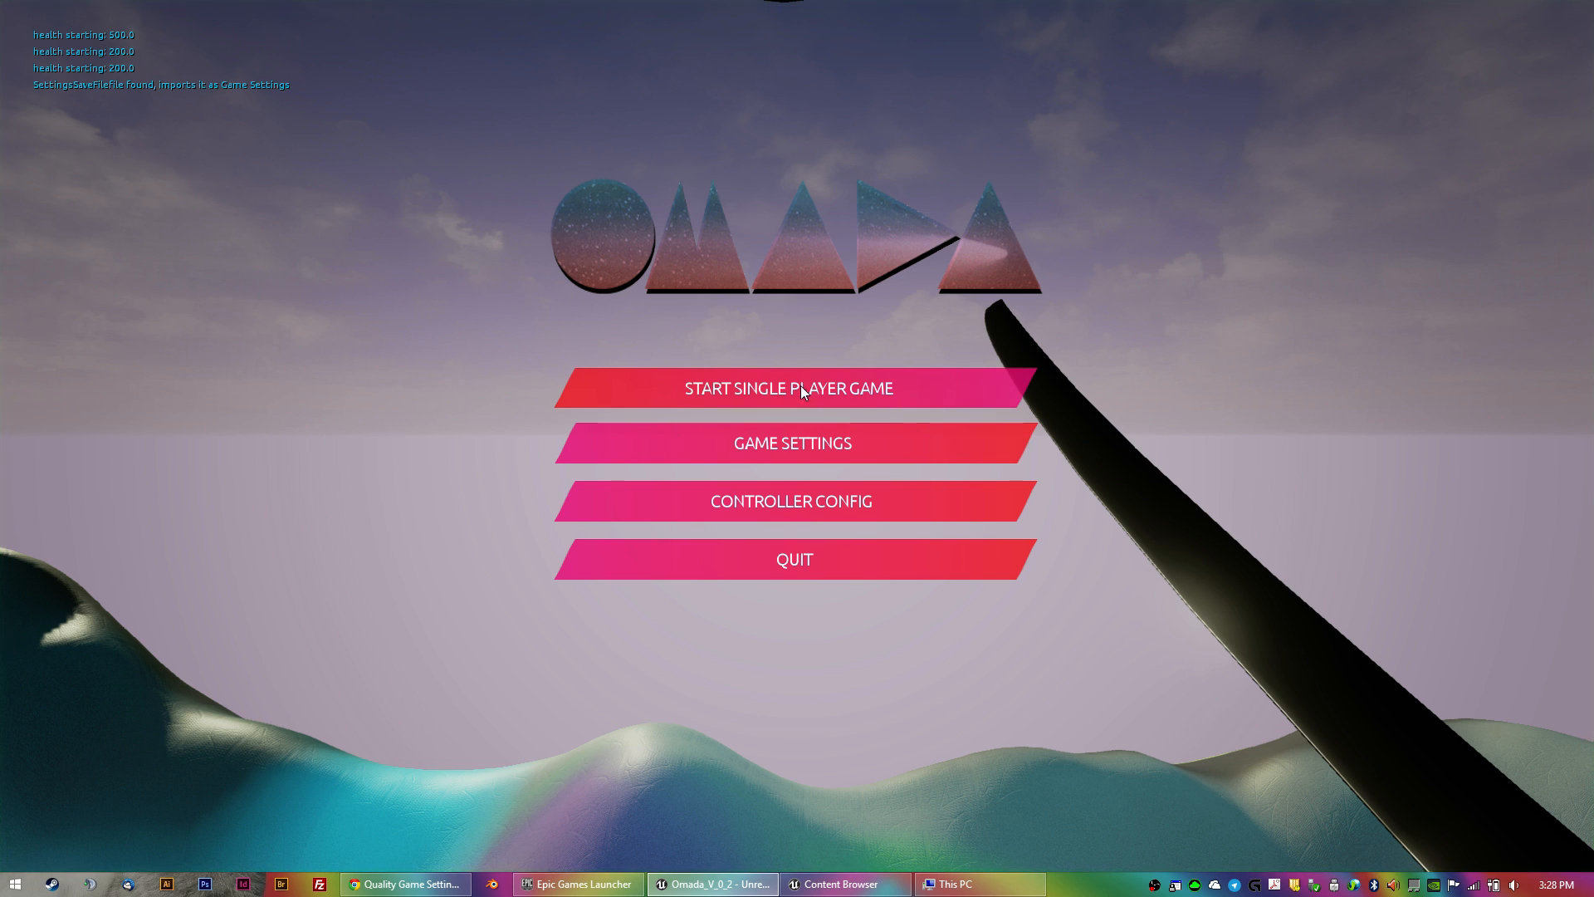
Lower the Video settings (FOV 61.4, resolution scale 80, low post processing and shadows), save with OK and resume.
left_click(790, 389)
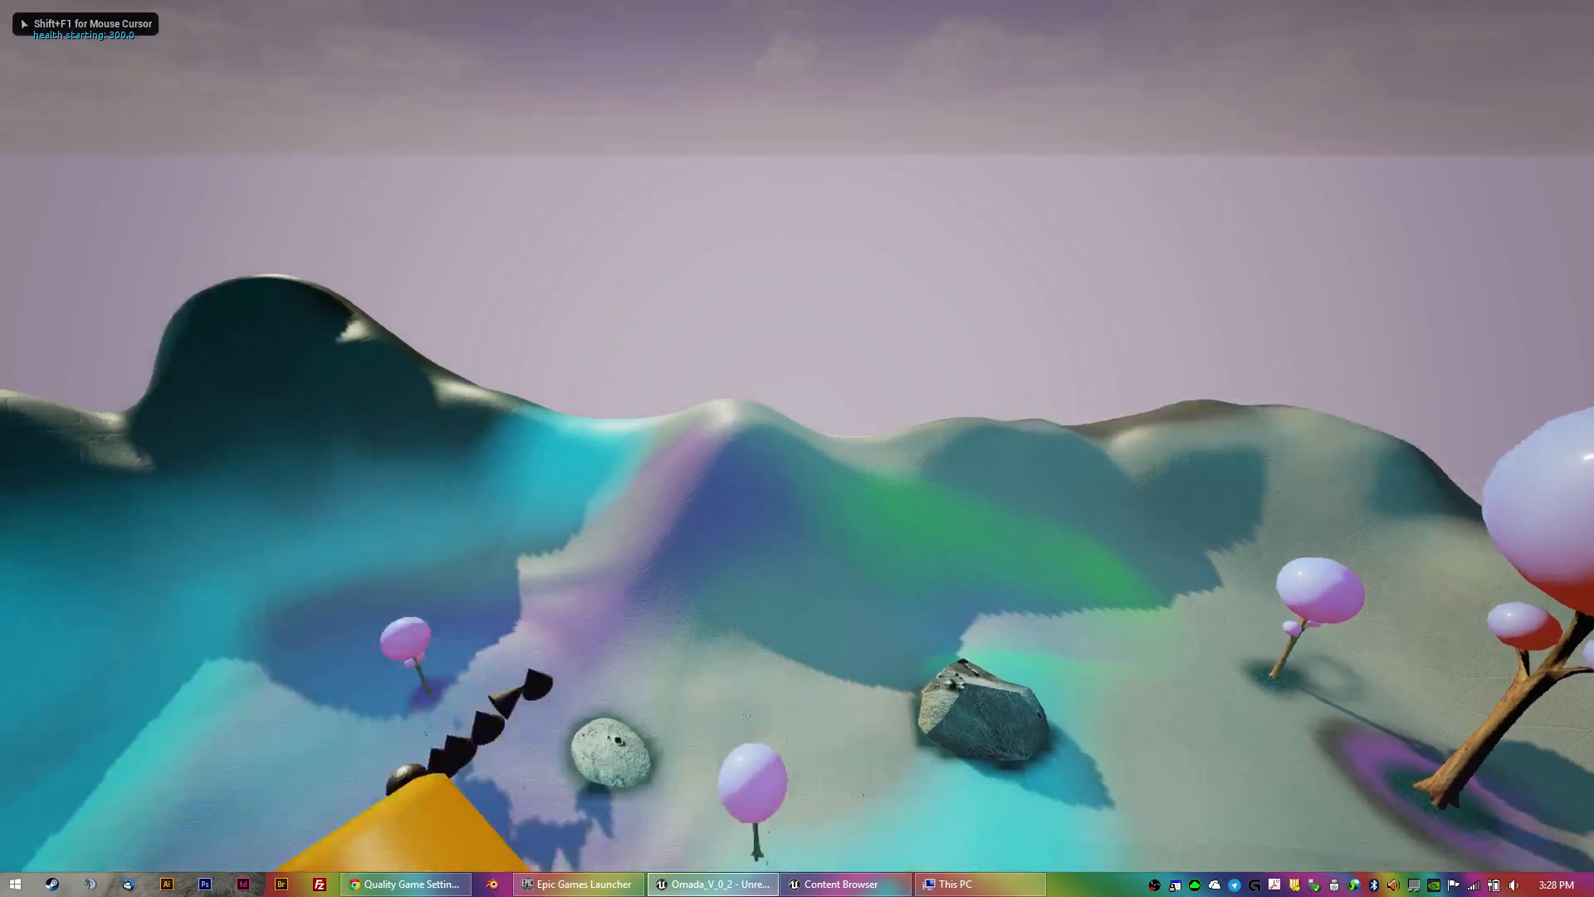
key("Escape")
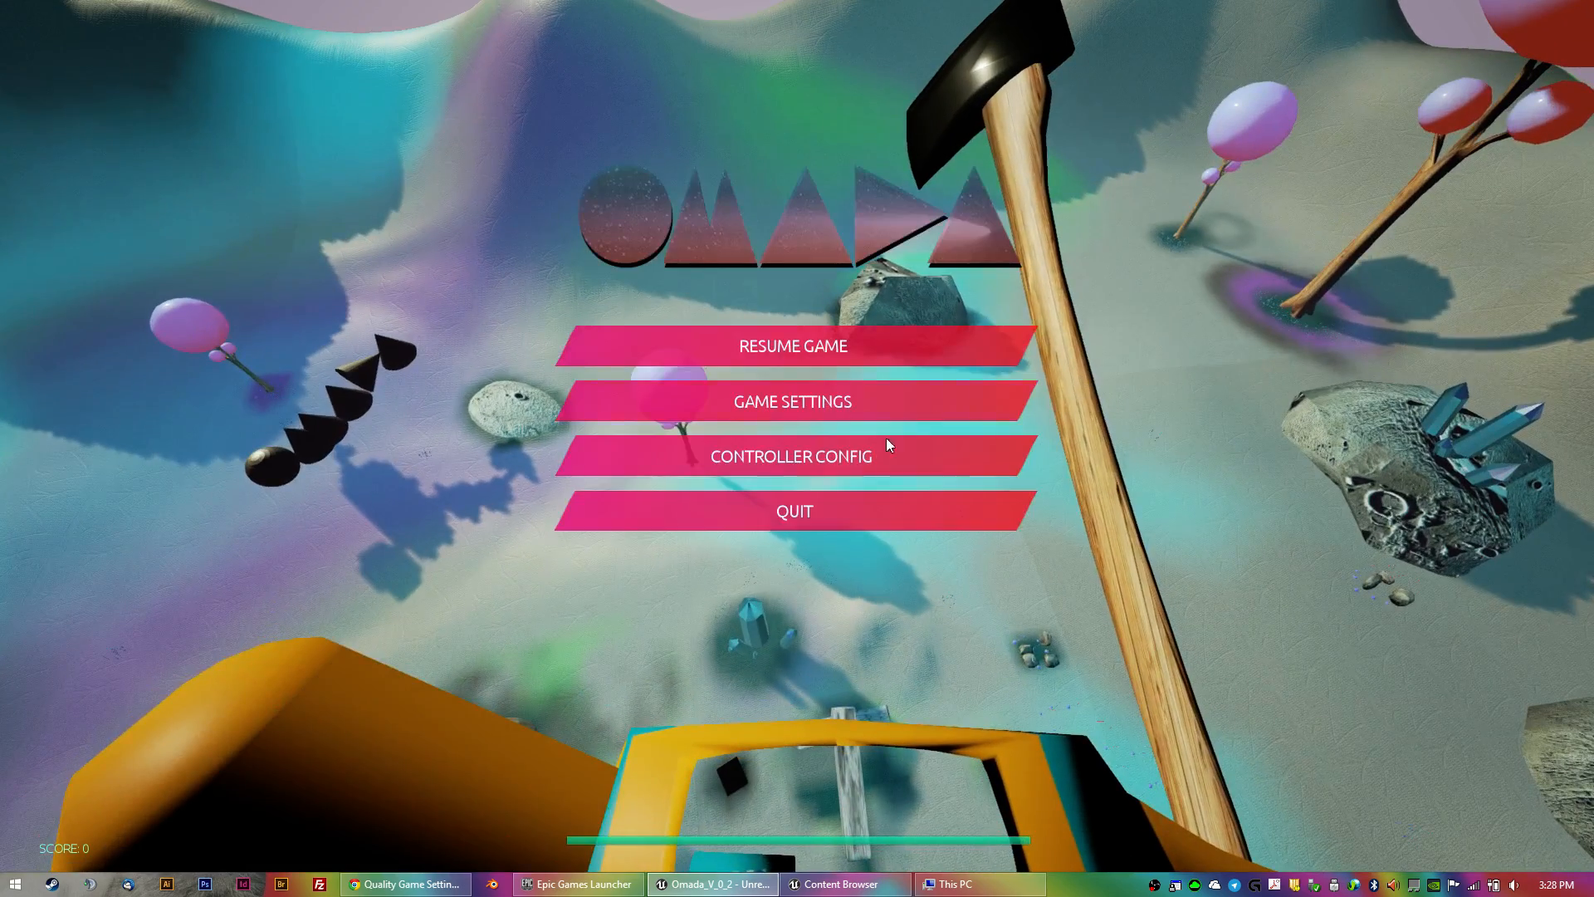
mouse_move(793, 400)
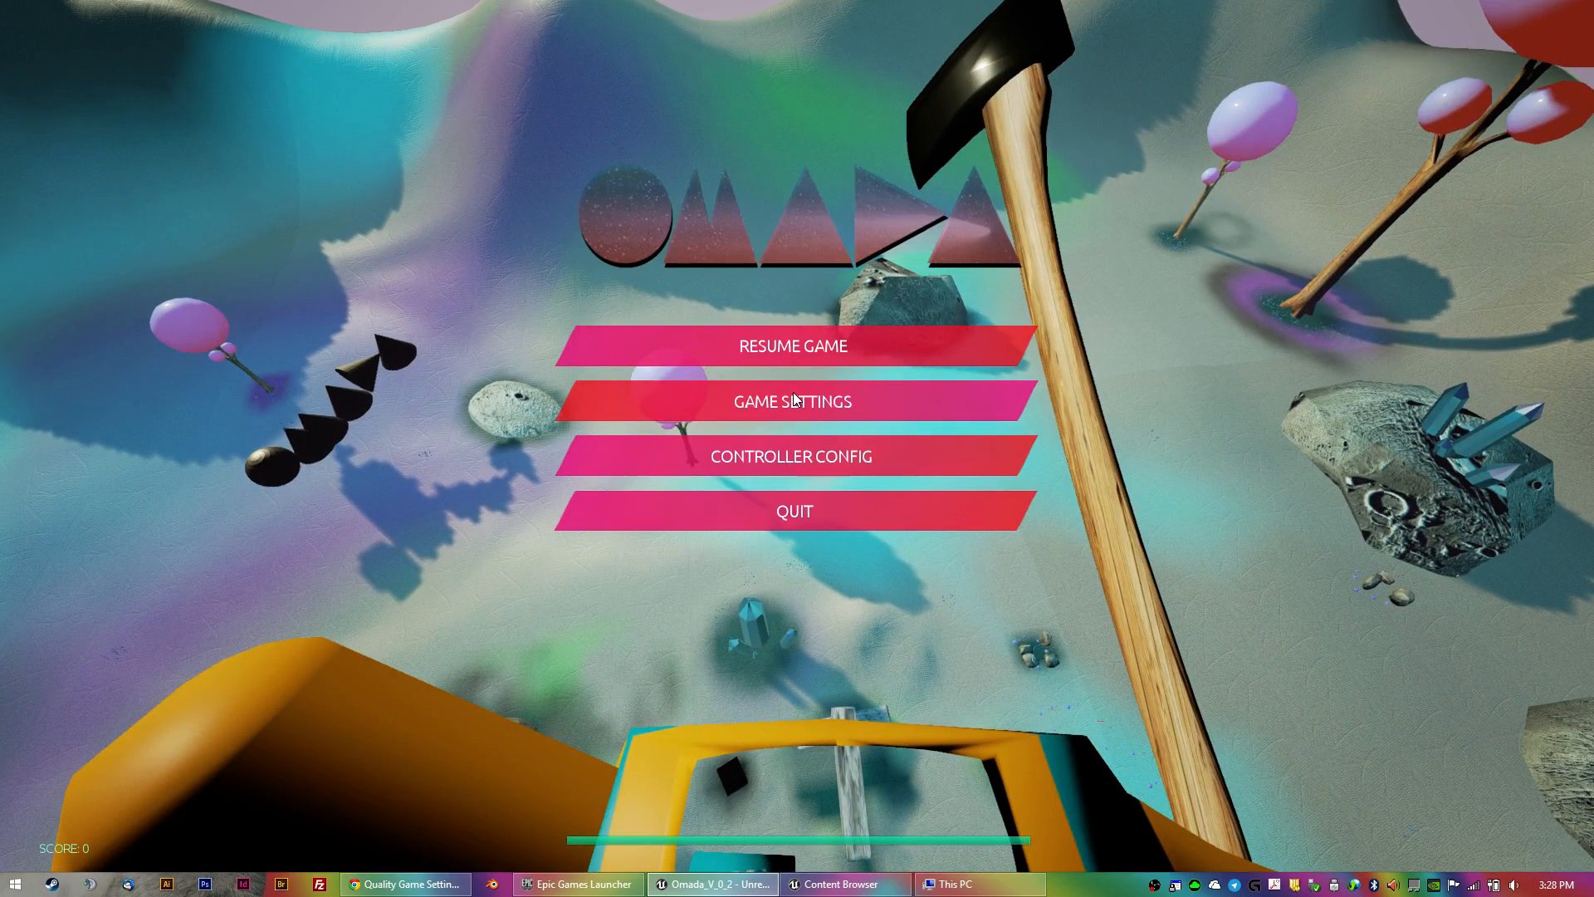
mouse_move(923, 414)
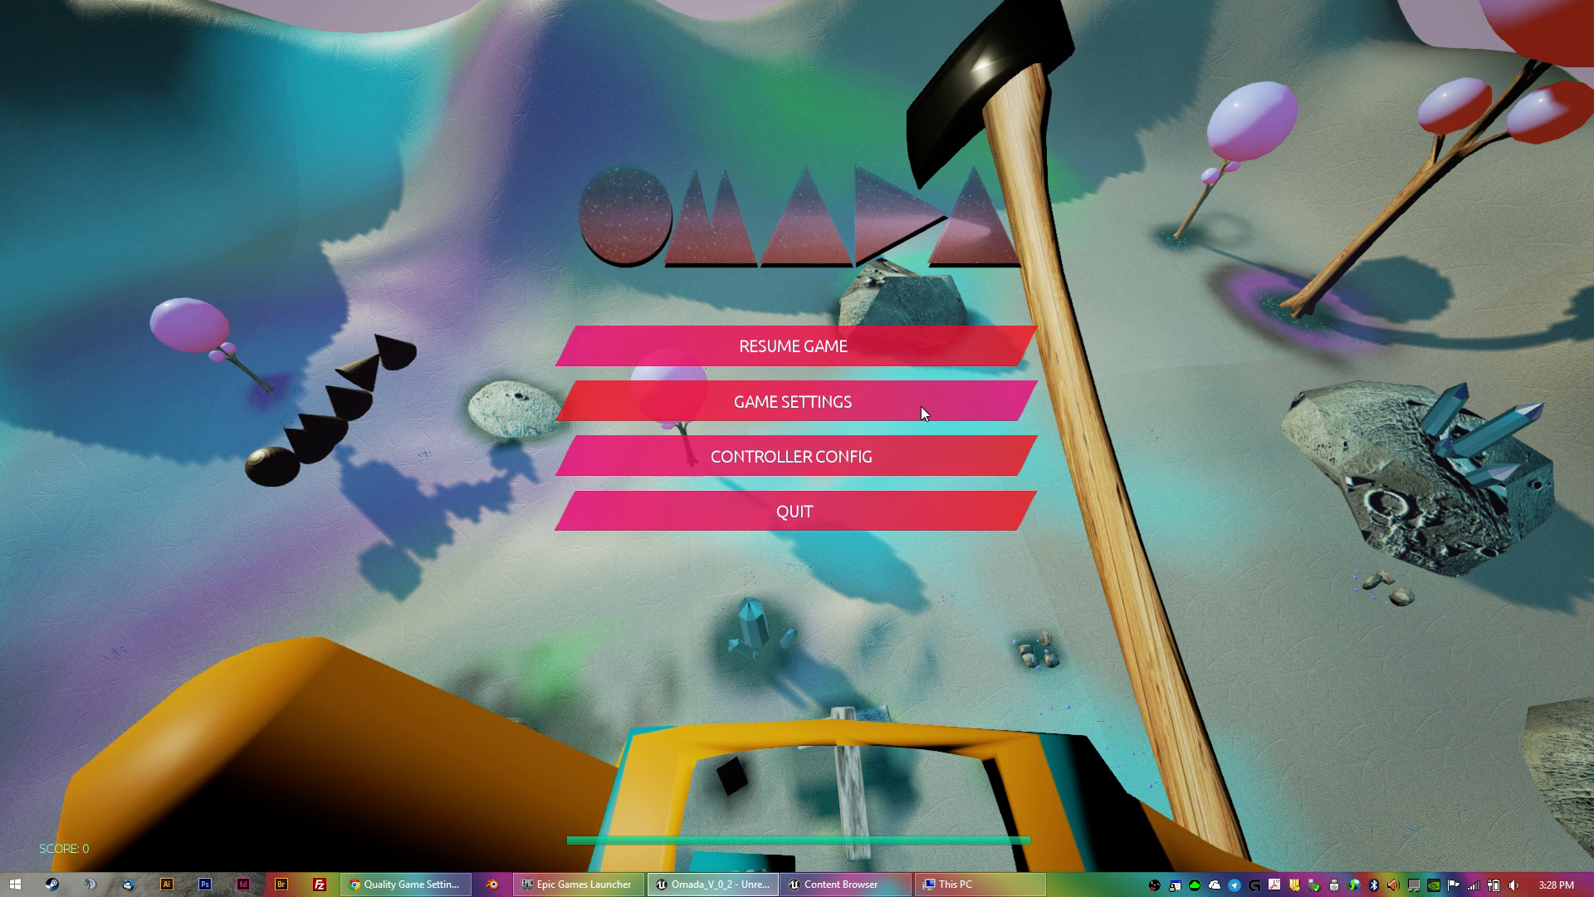
mouse_move(893, 405)
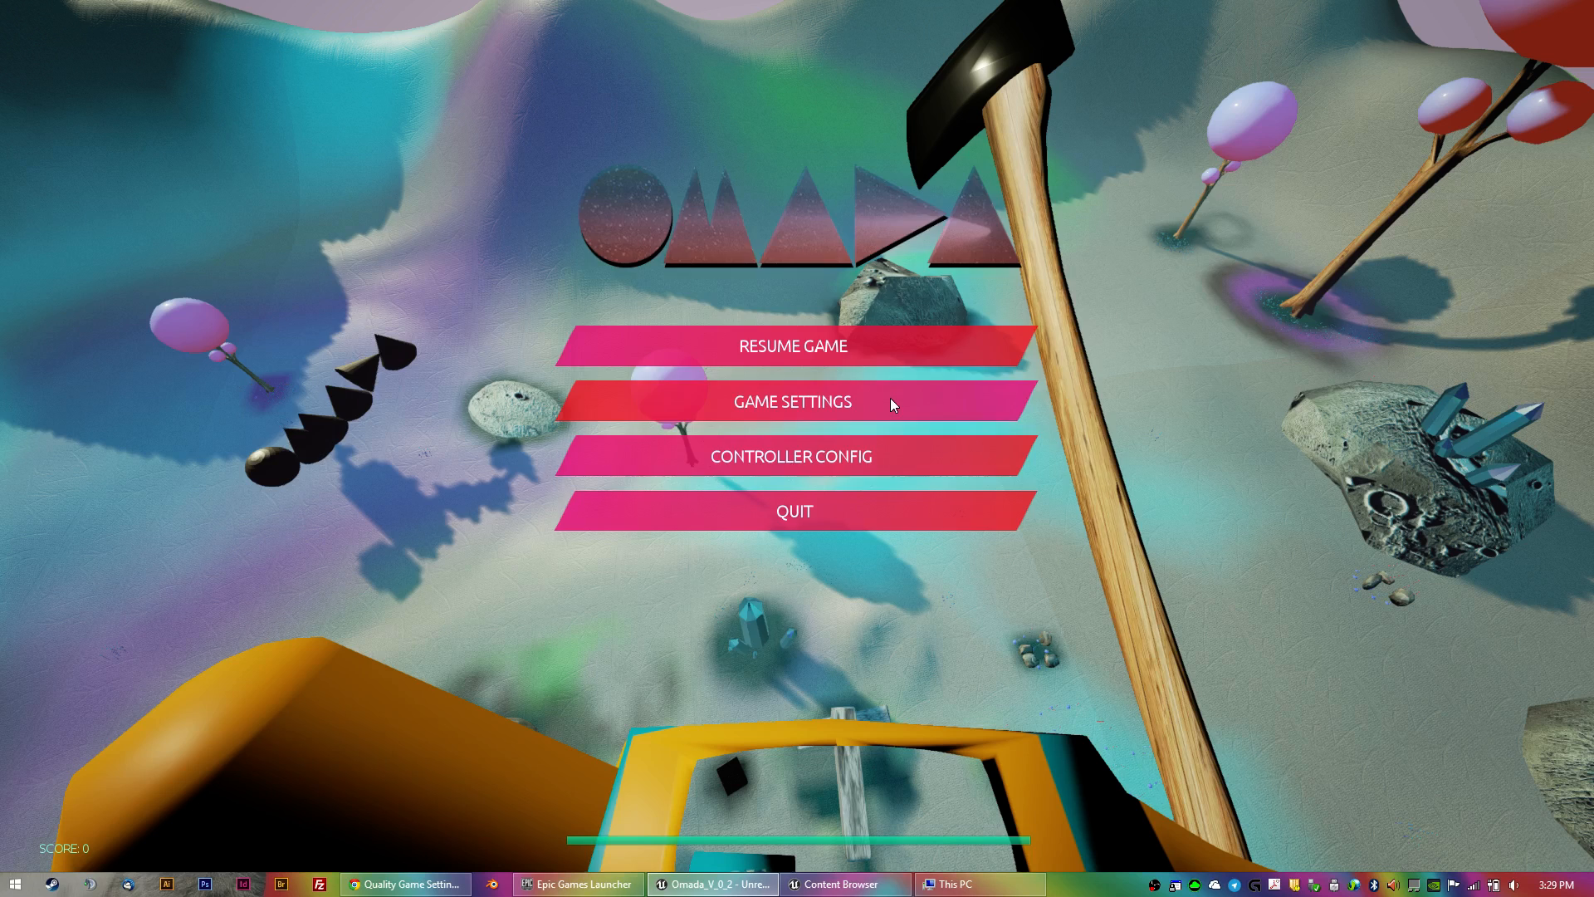
left_click(792, 400)
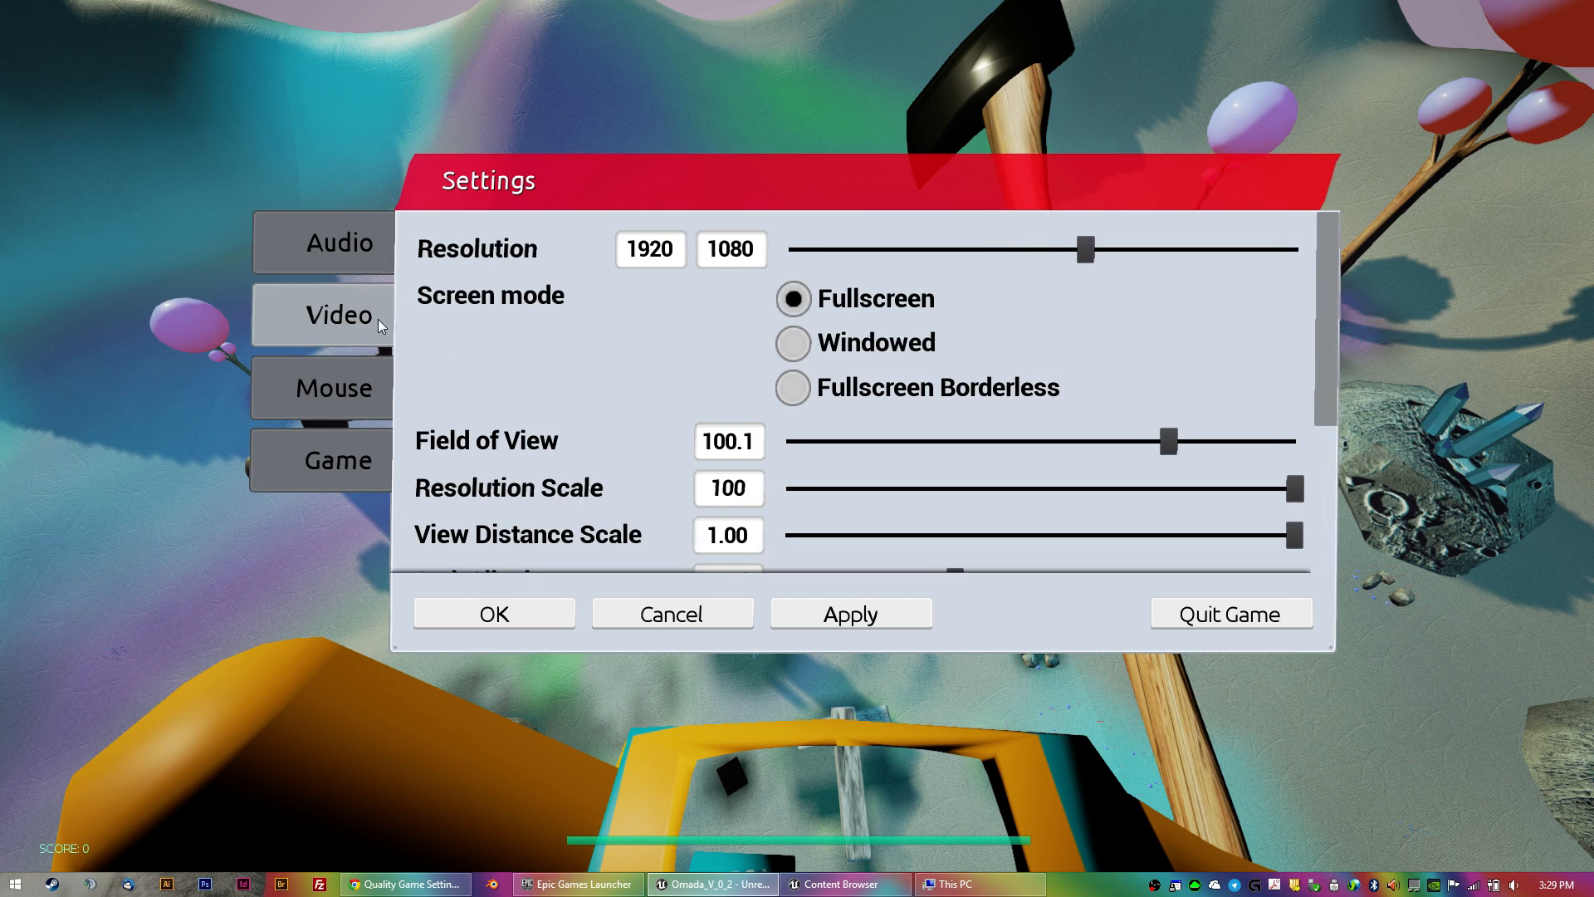
scroll("down", 3)
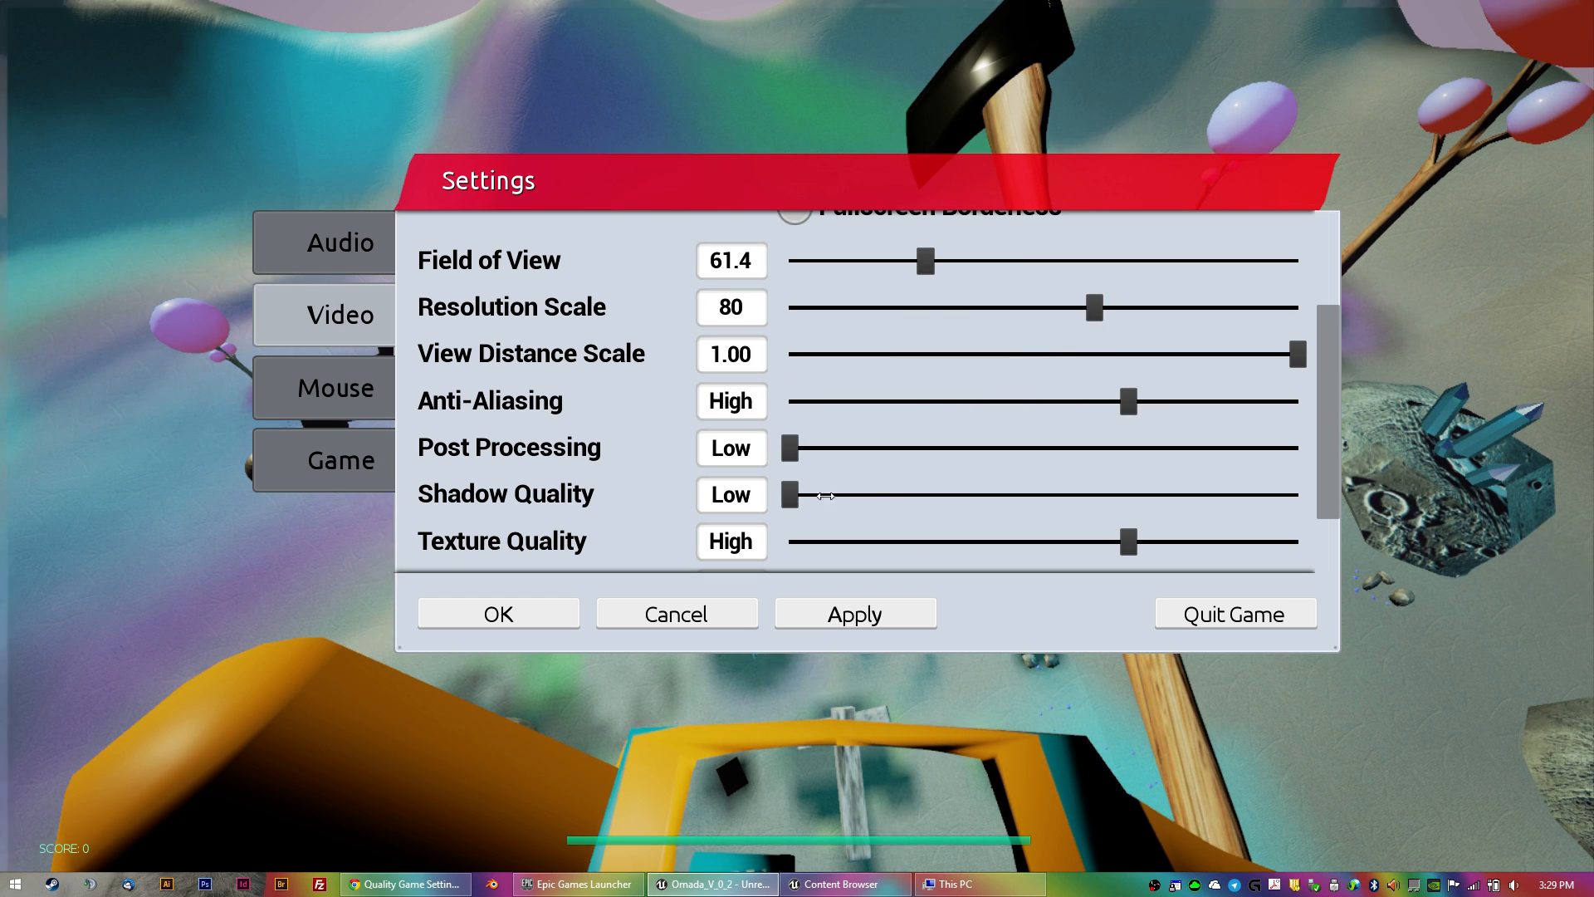
left_click(497, 613)
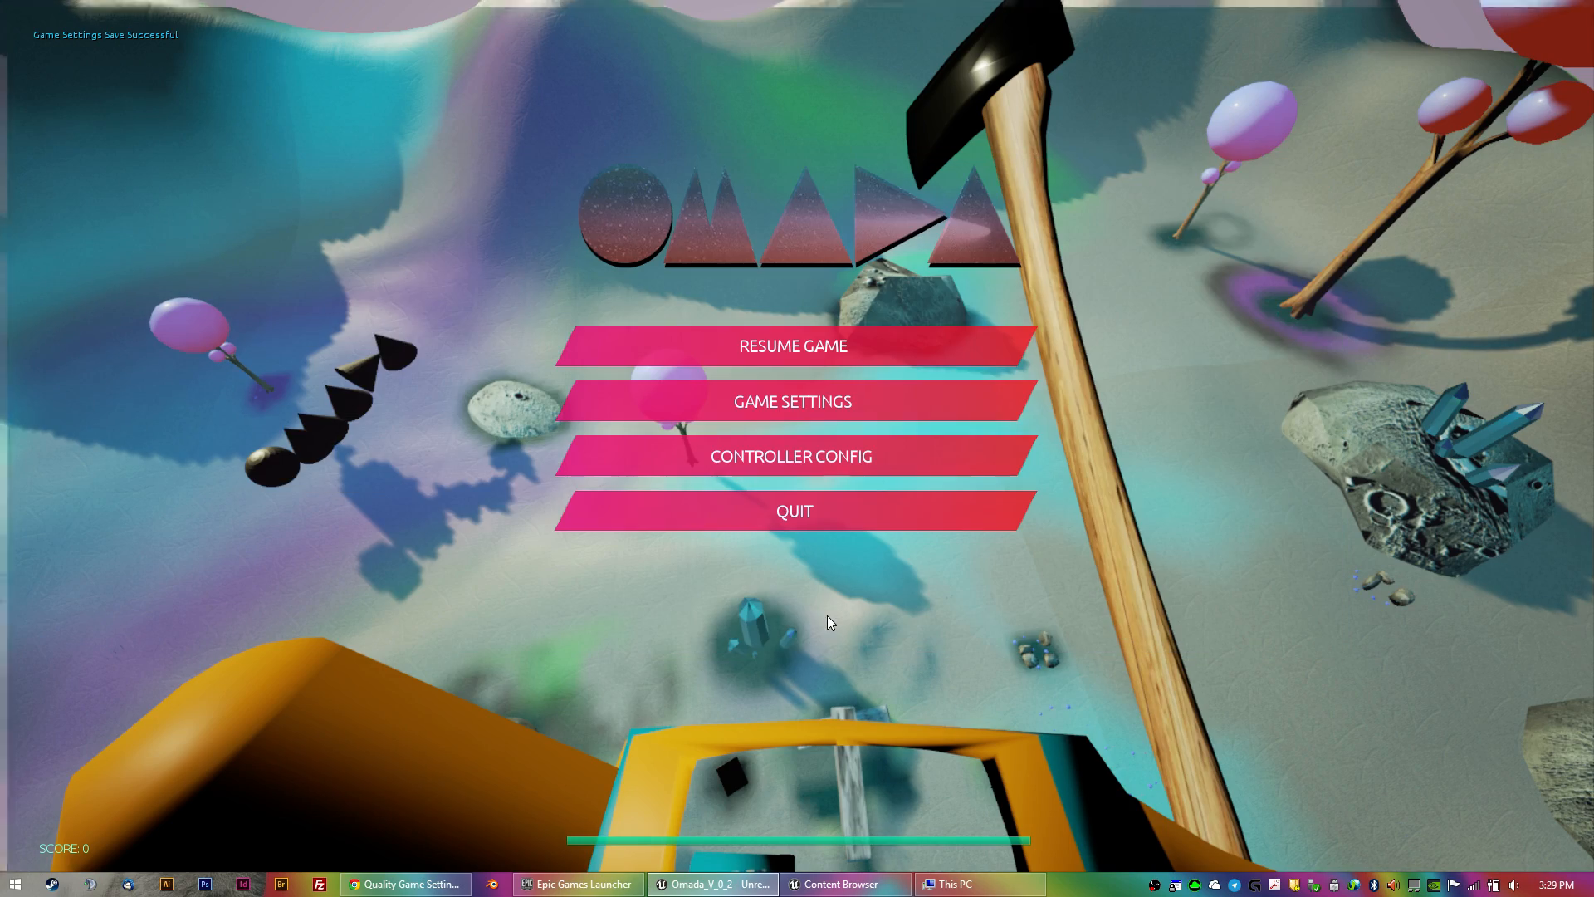
left_click(792, 345)
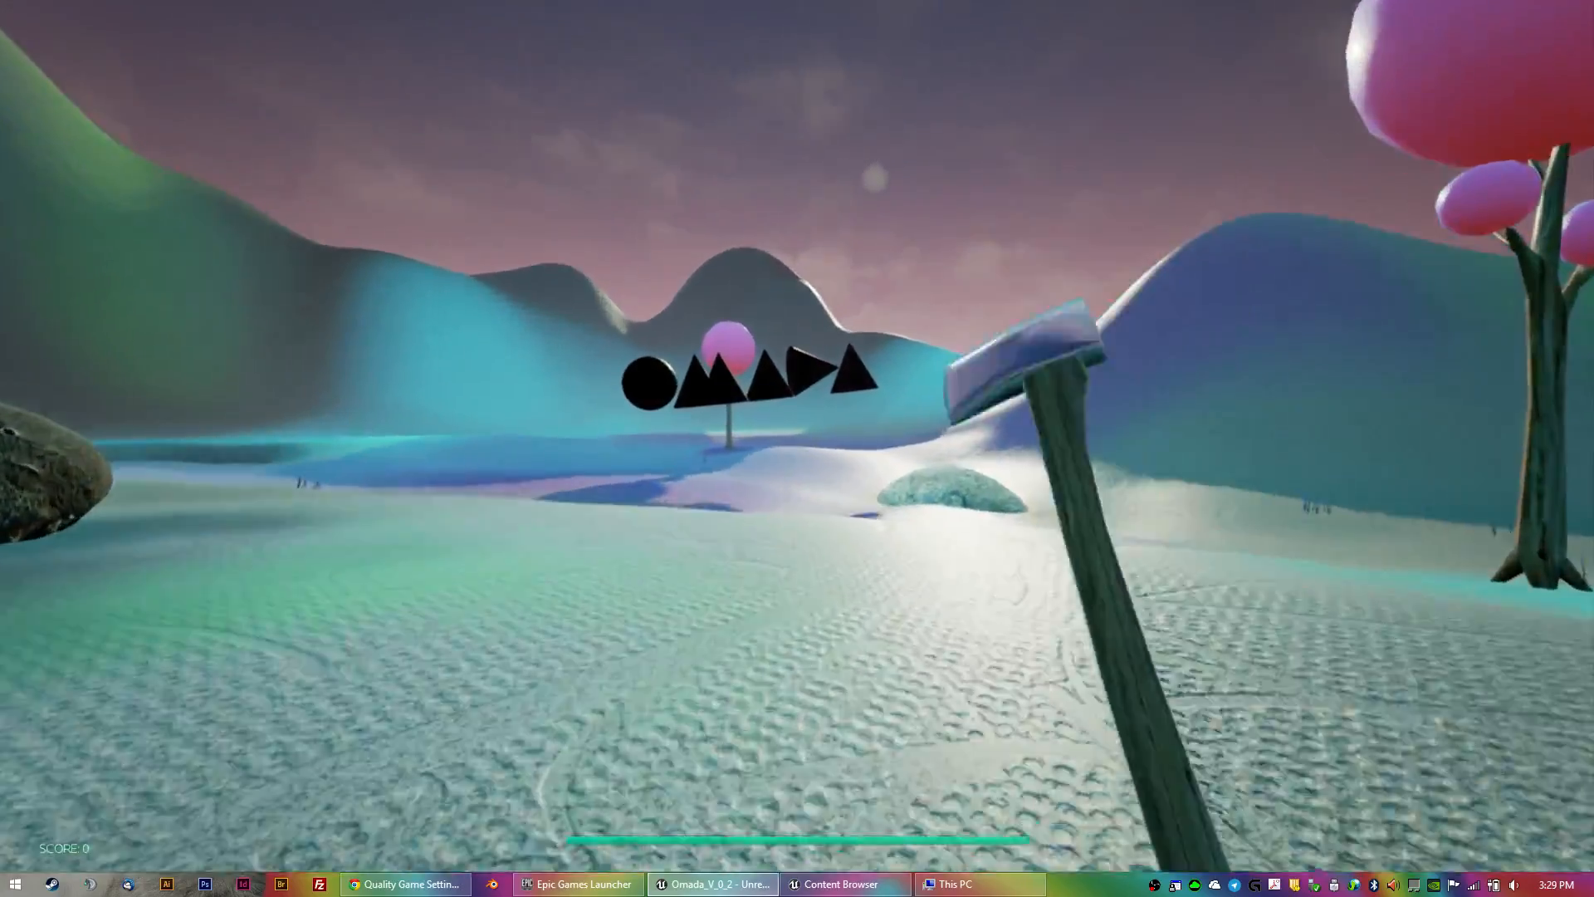
left_click(405, 884)
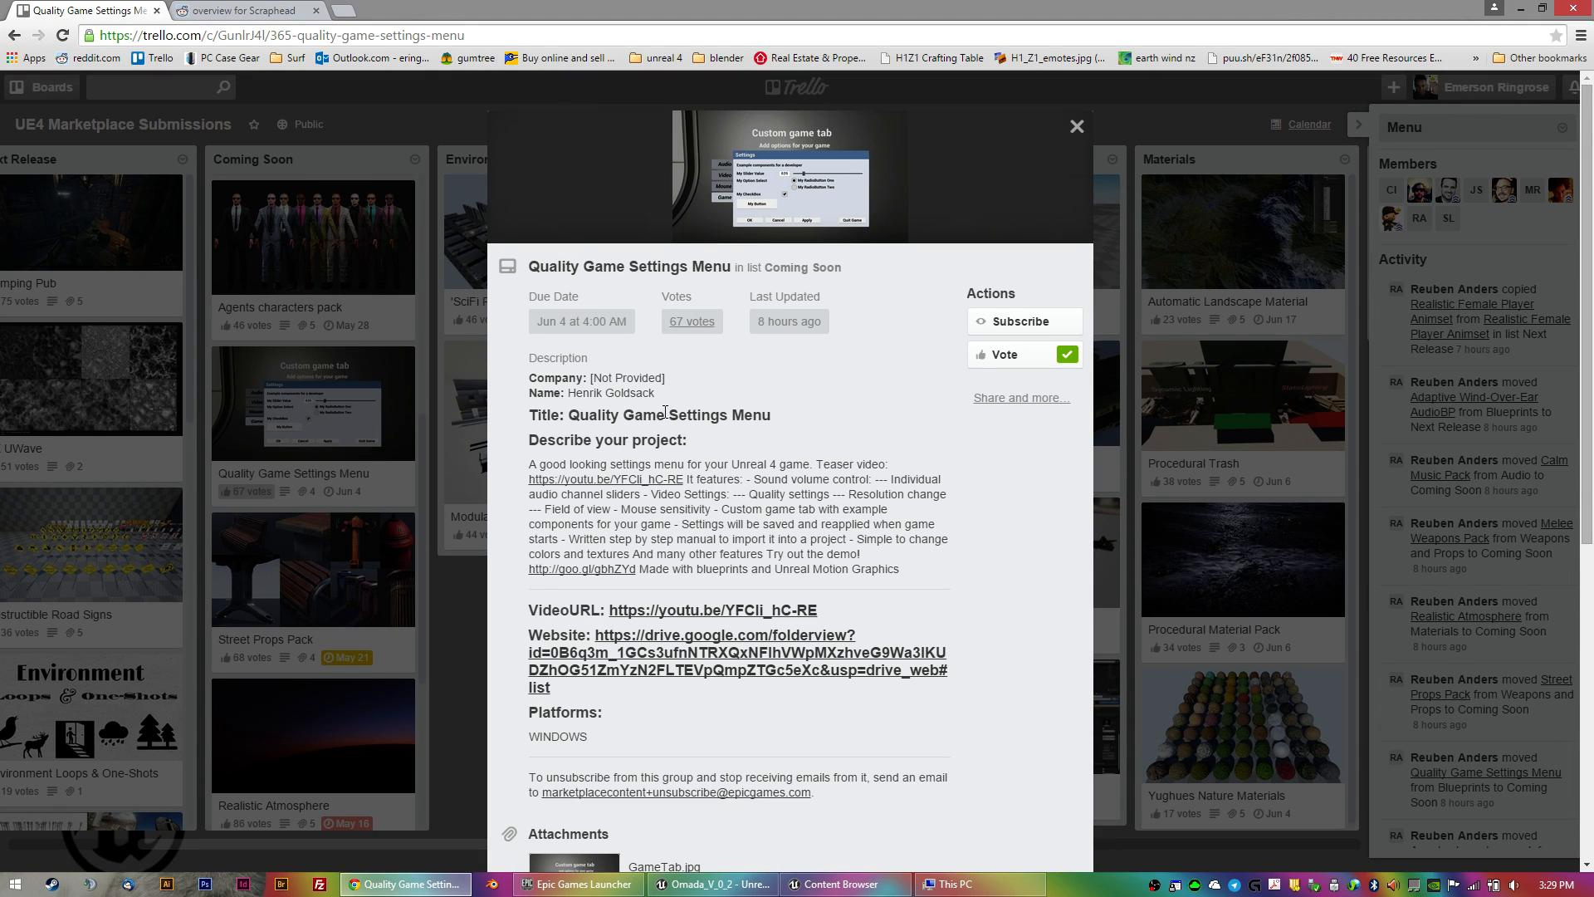
left_click(712, 884)
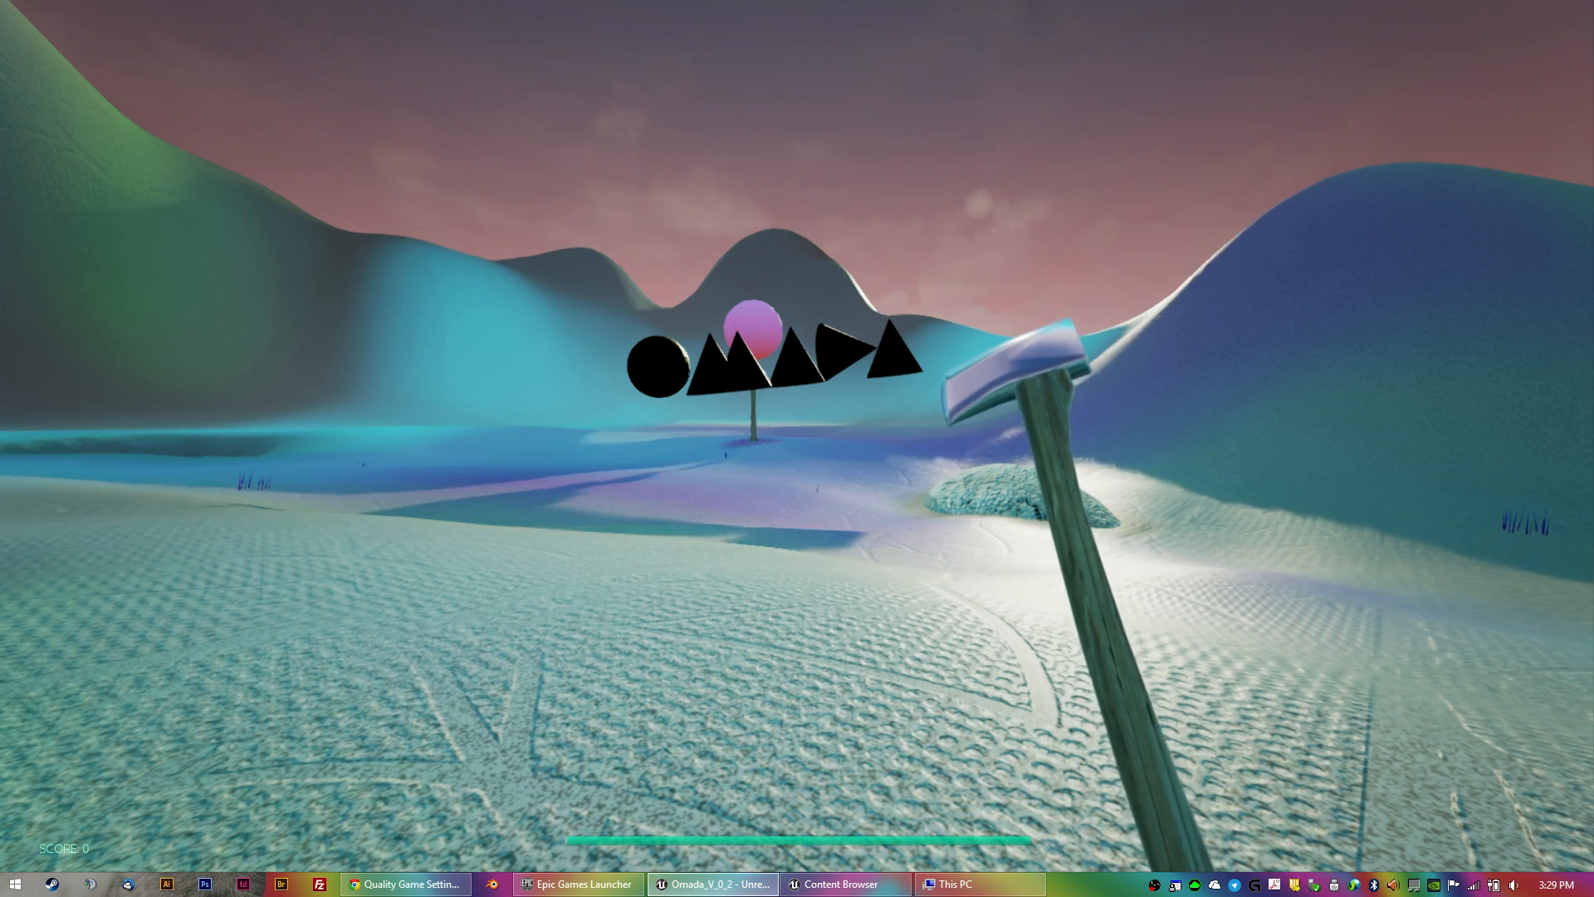